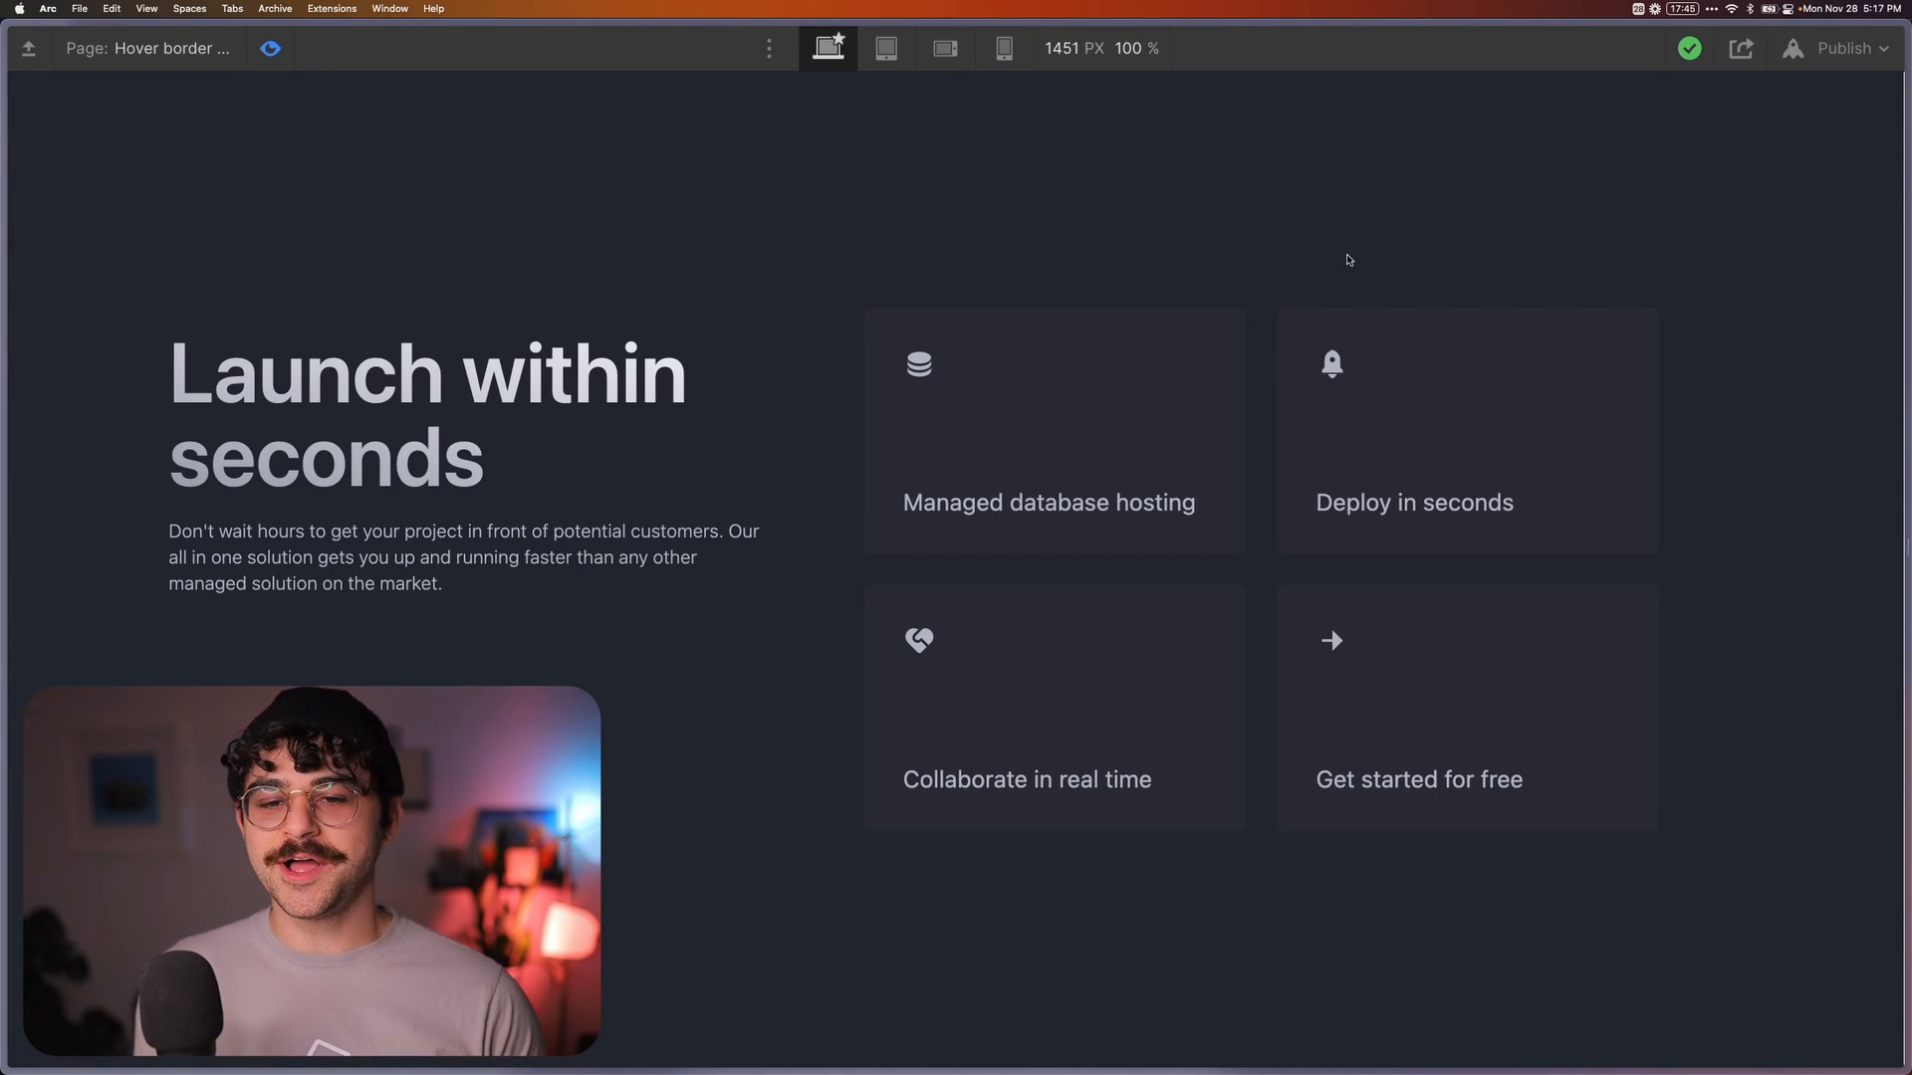
mouse_move(941, 463)
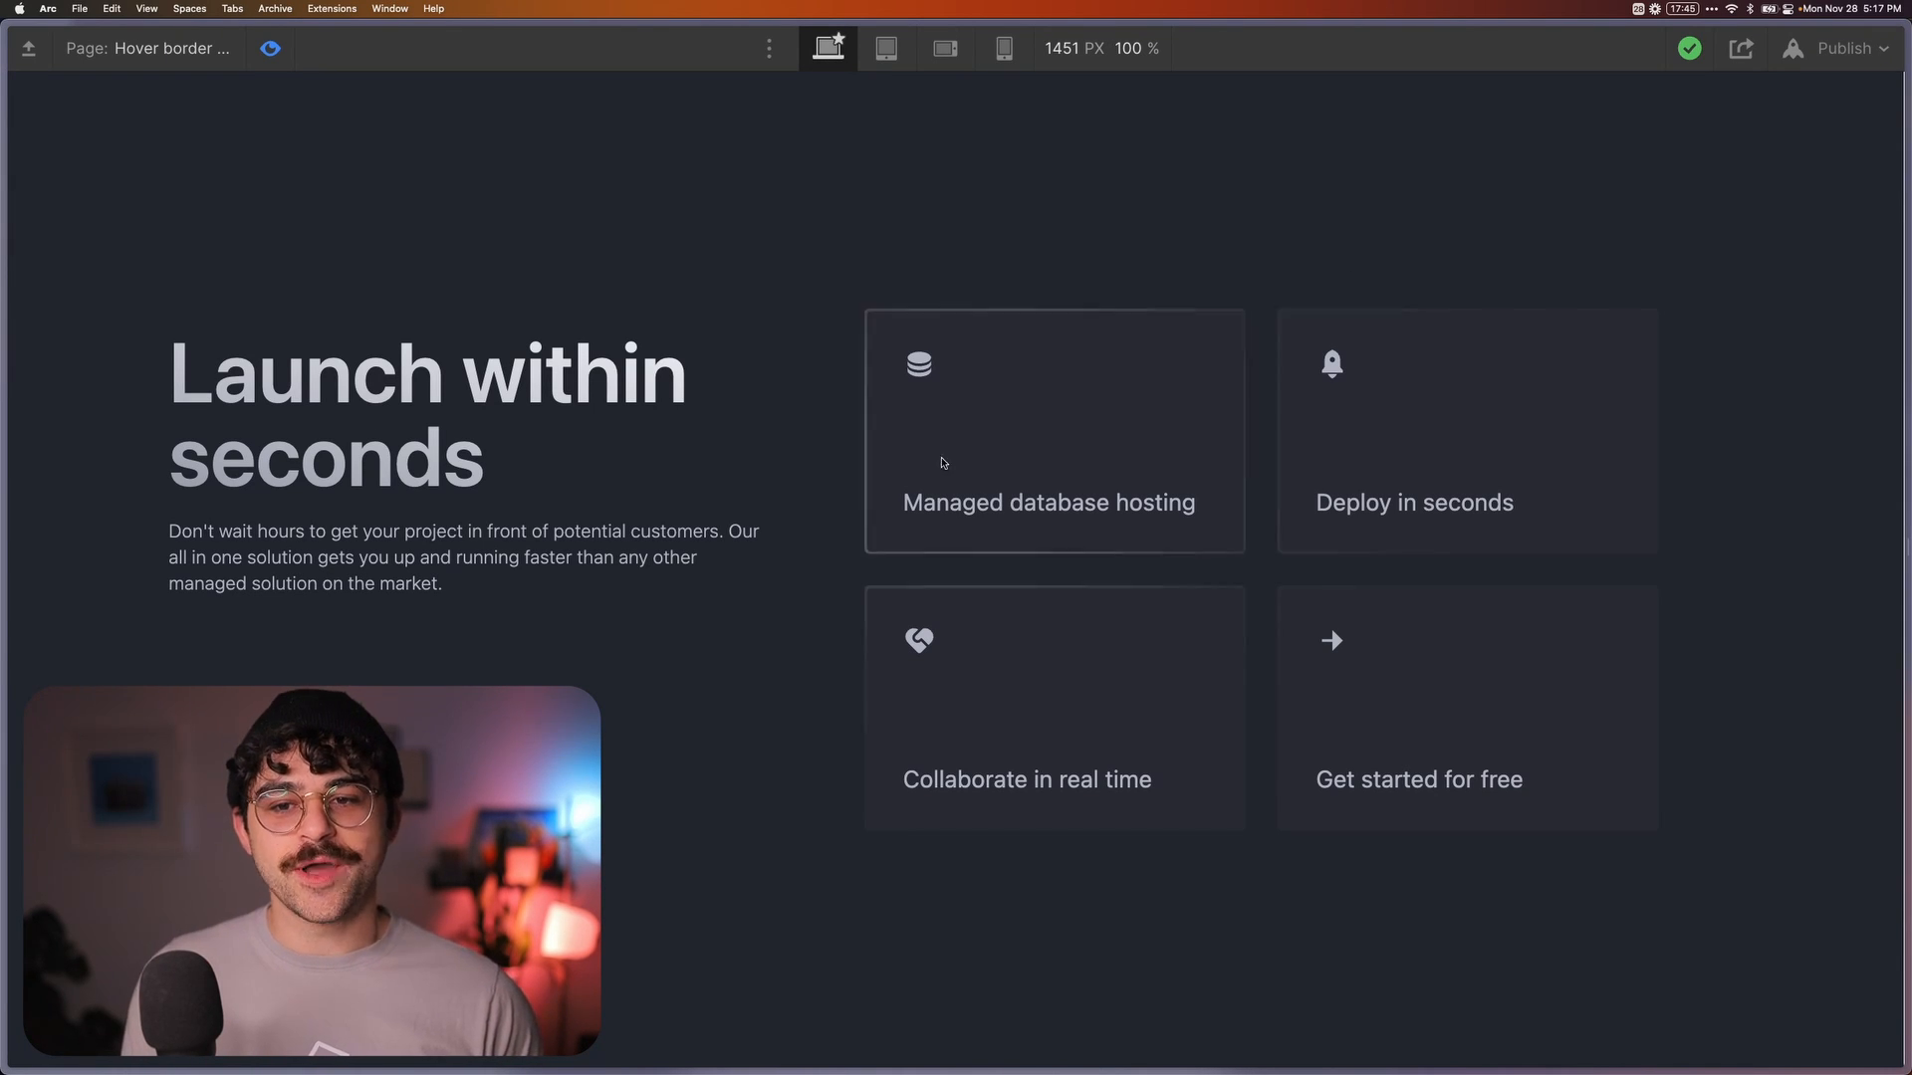
mouse_move(1465, 518)
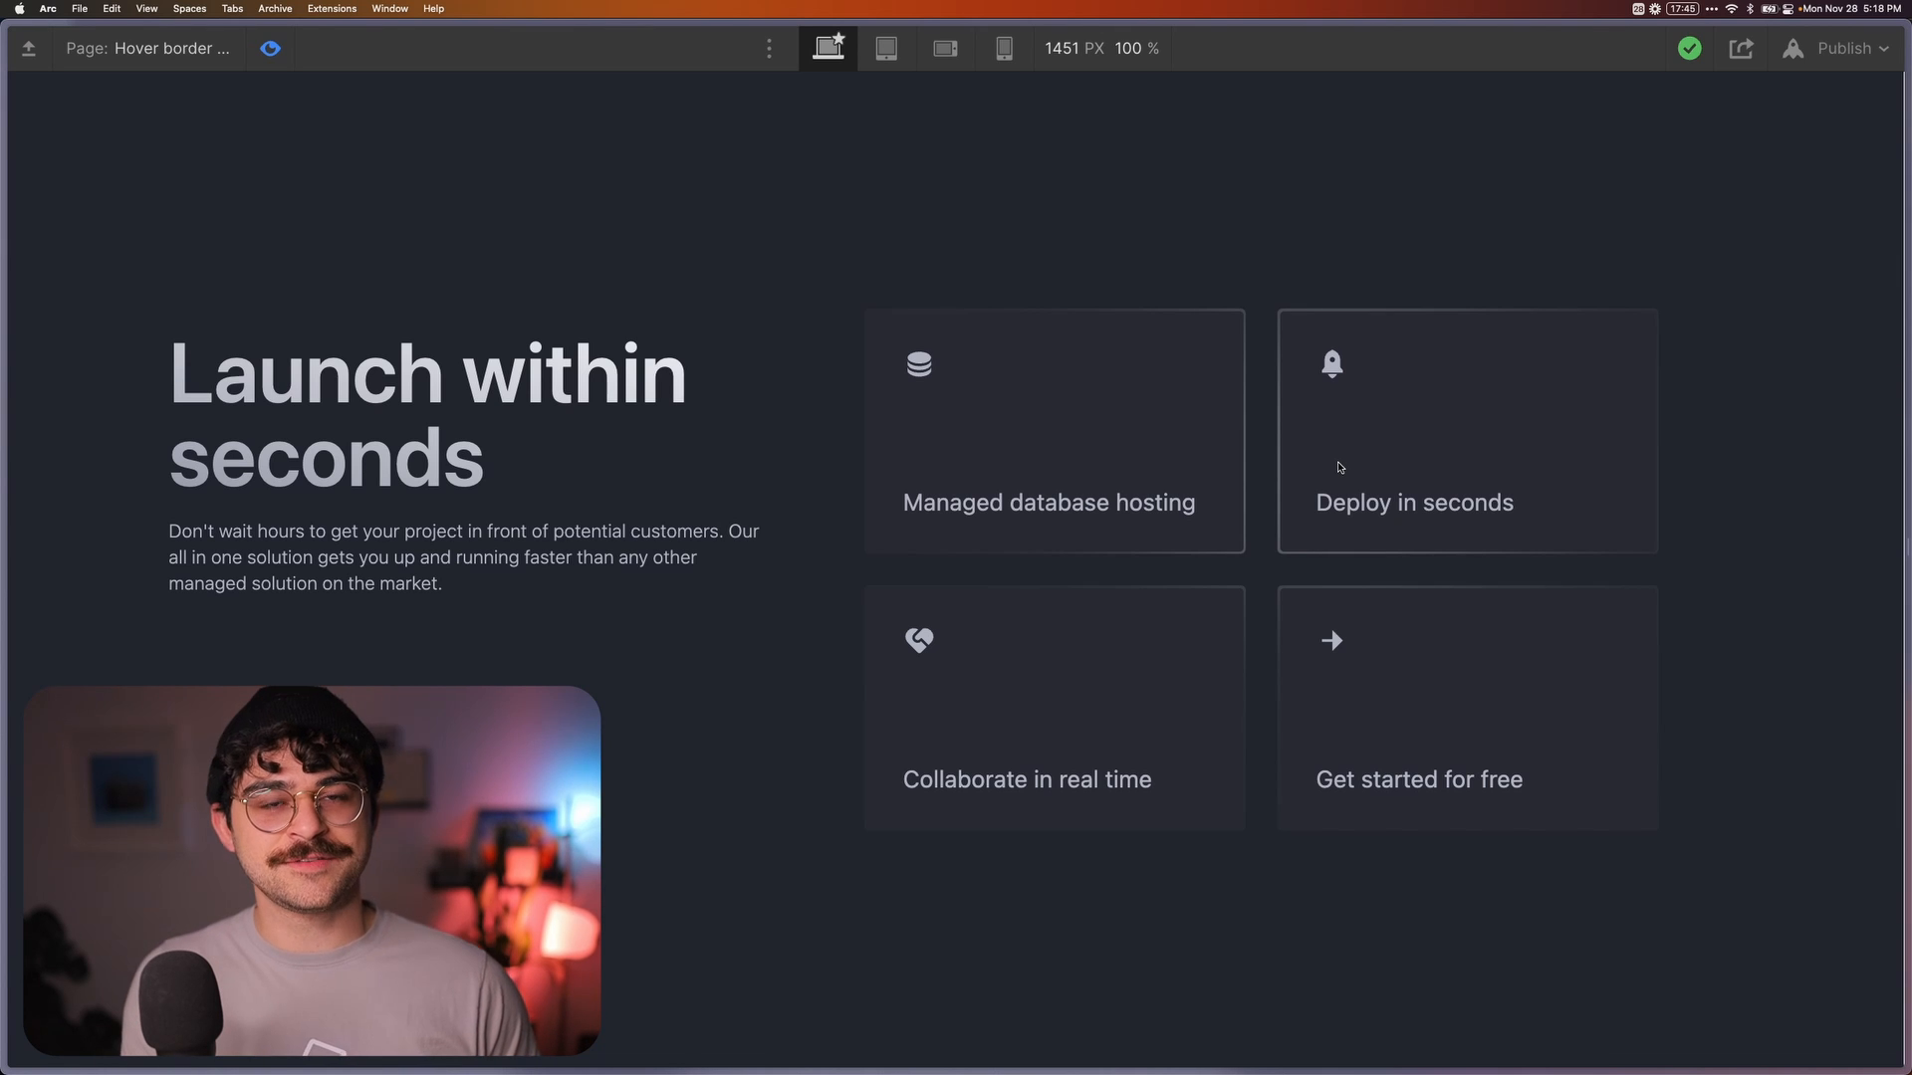
mouse_move(1225, 508)
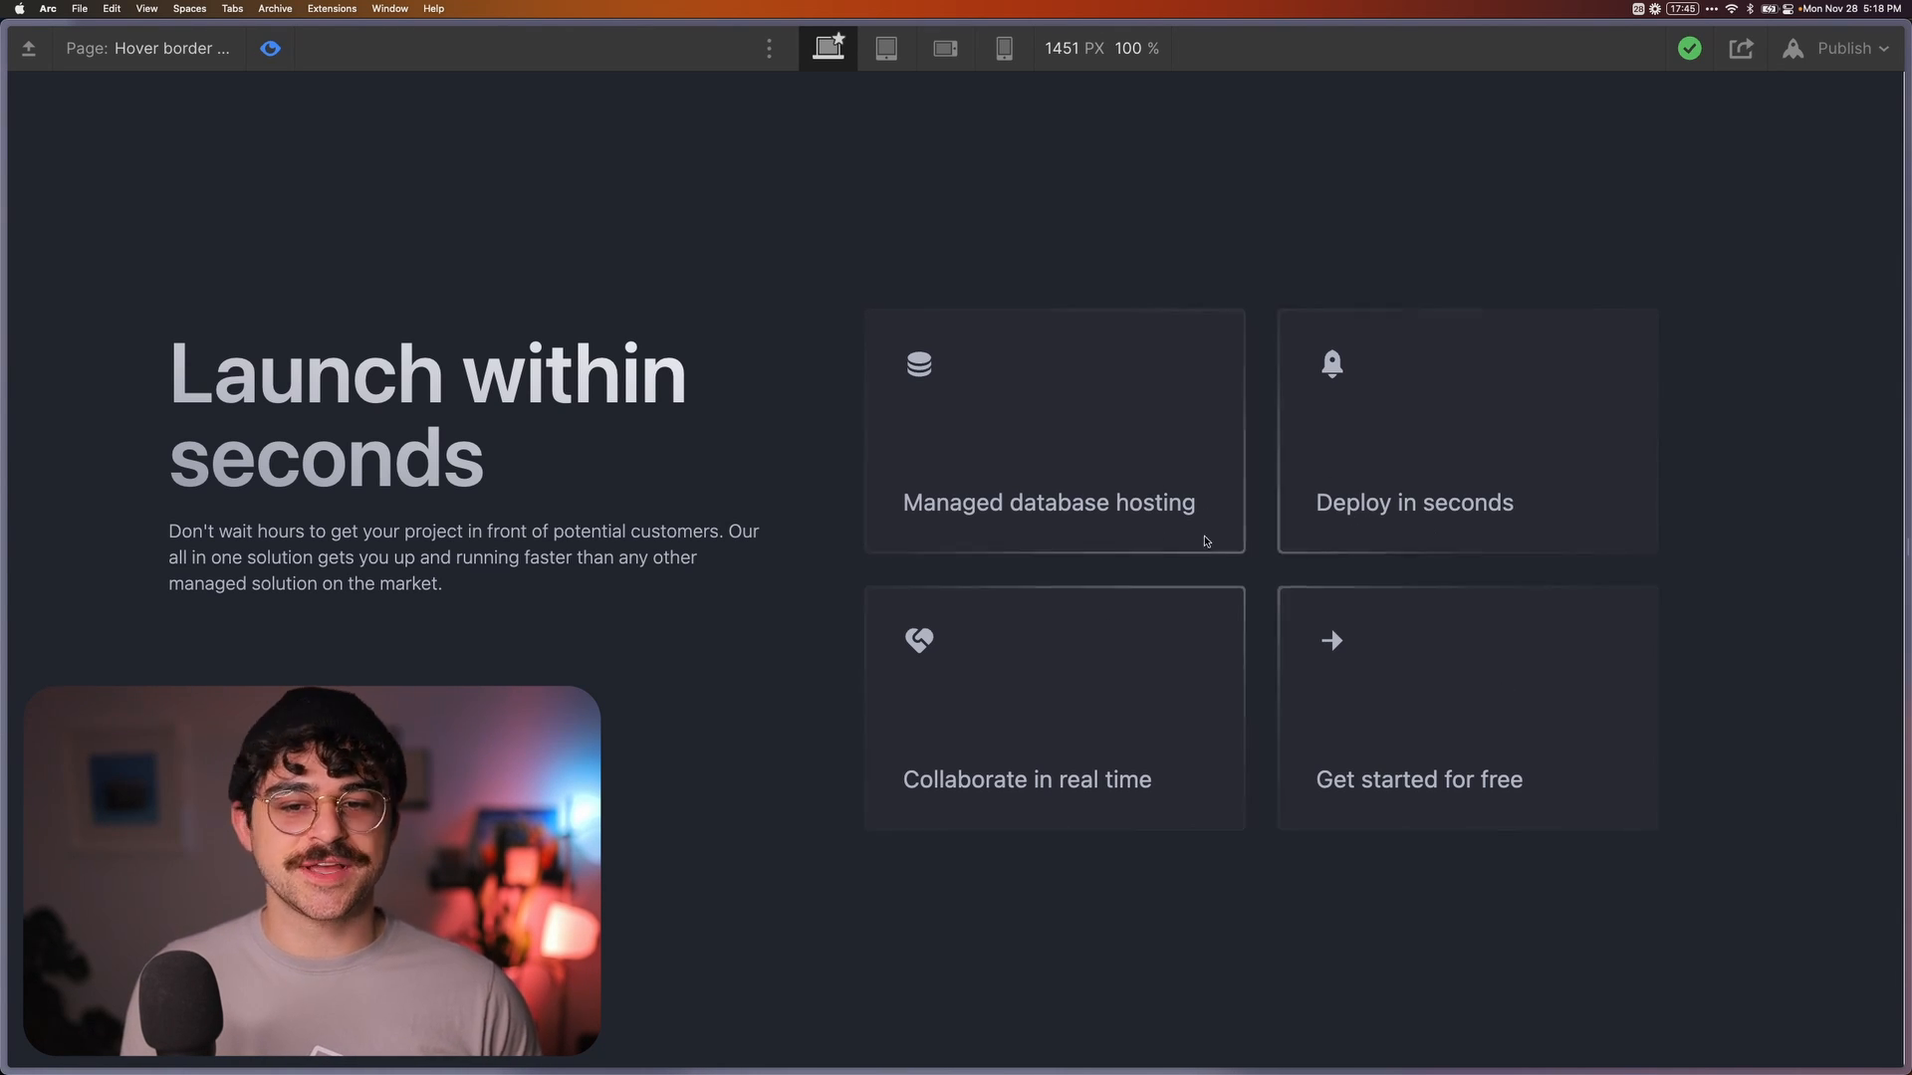
mouse_move(1146, 413)
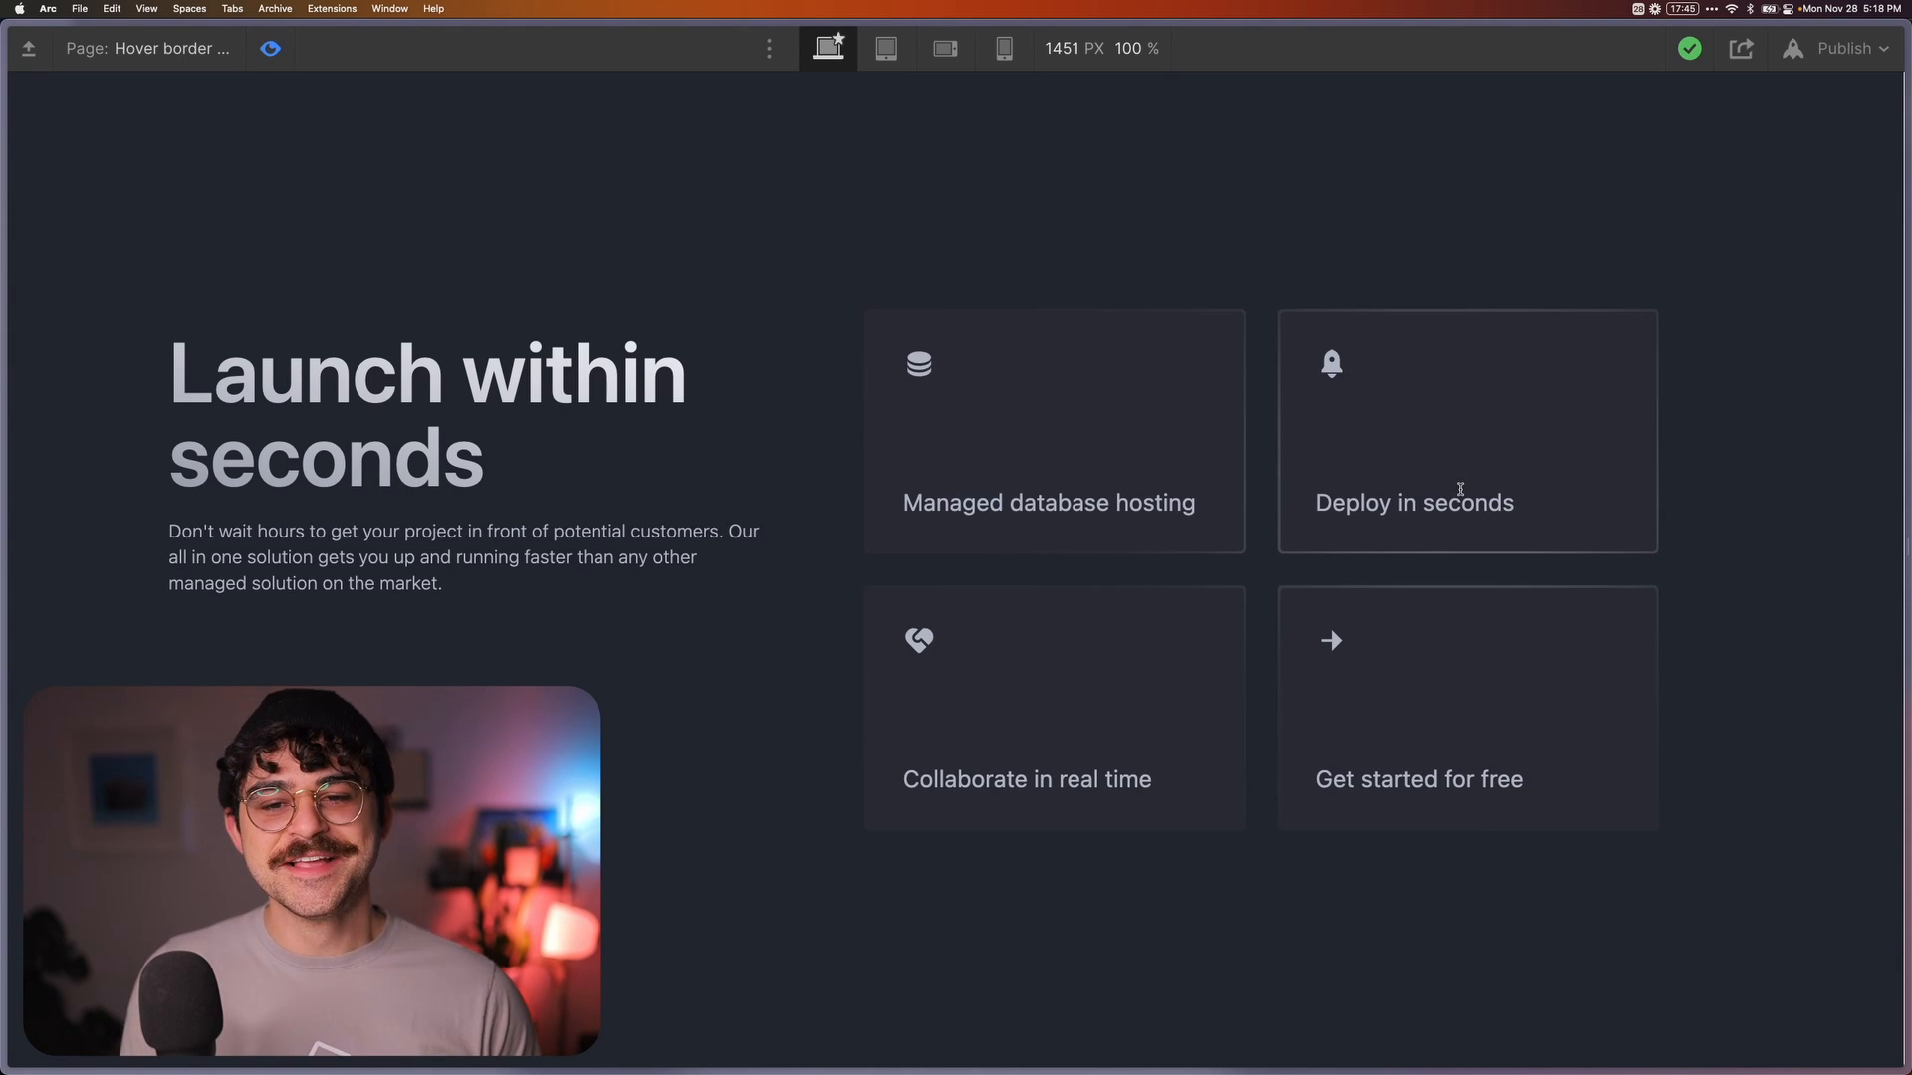
mouse_move(1336, 203)
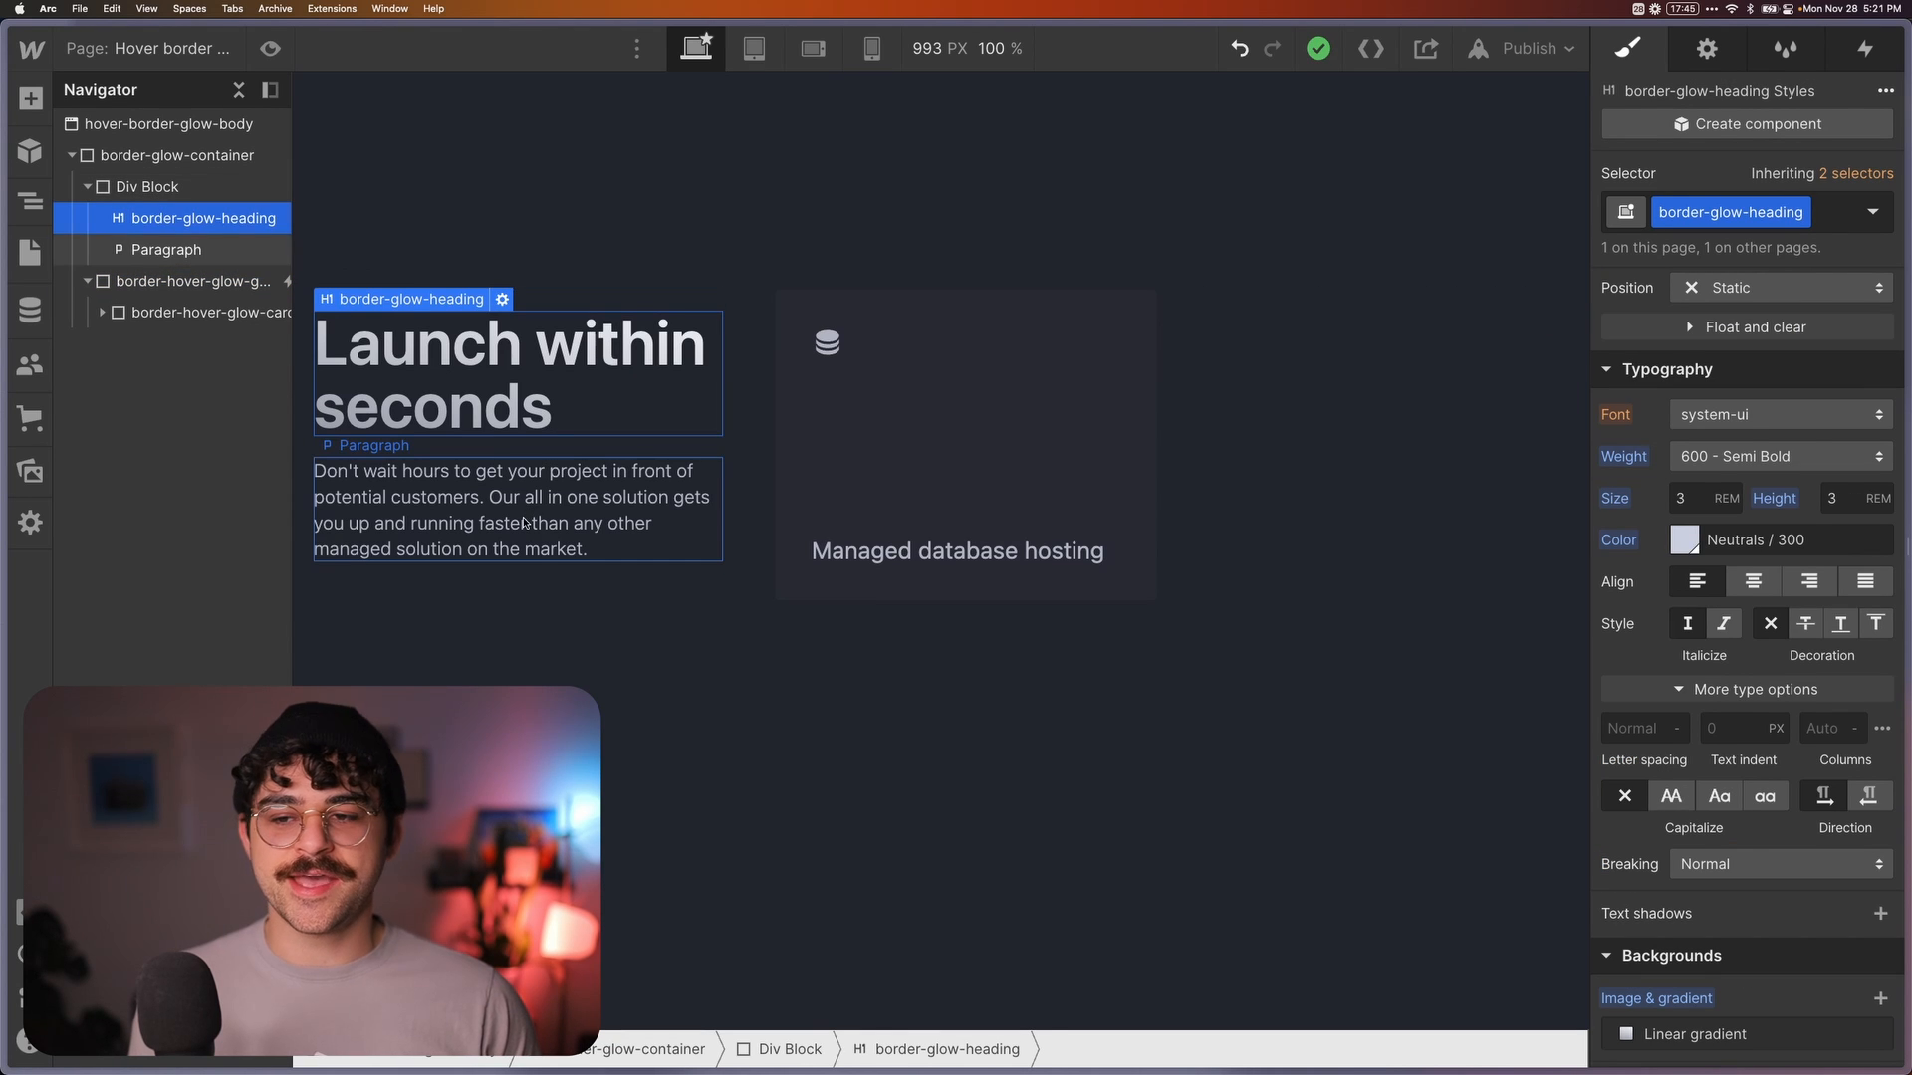
Select the heading block and the database hosting card, undoing a trial change
left_click(148, 186)
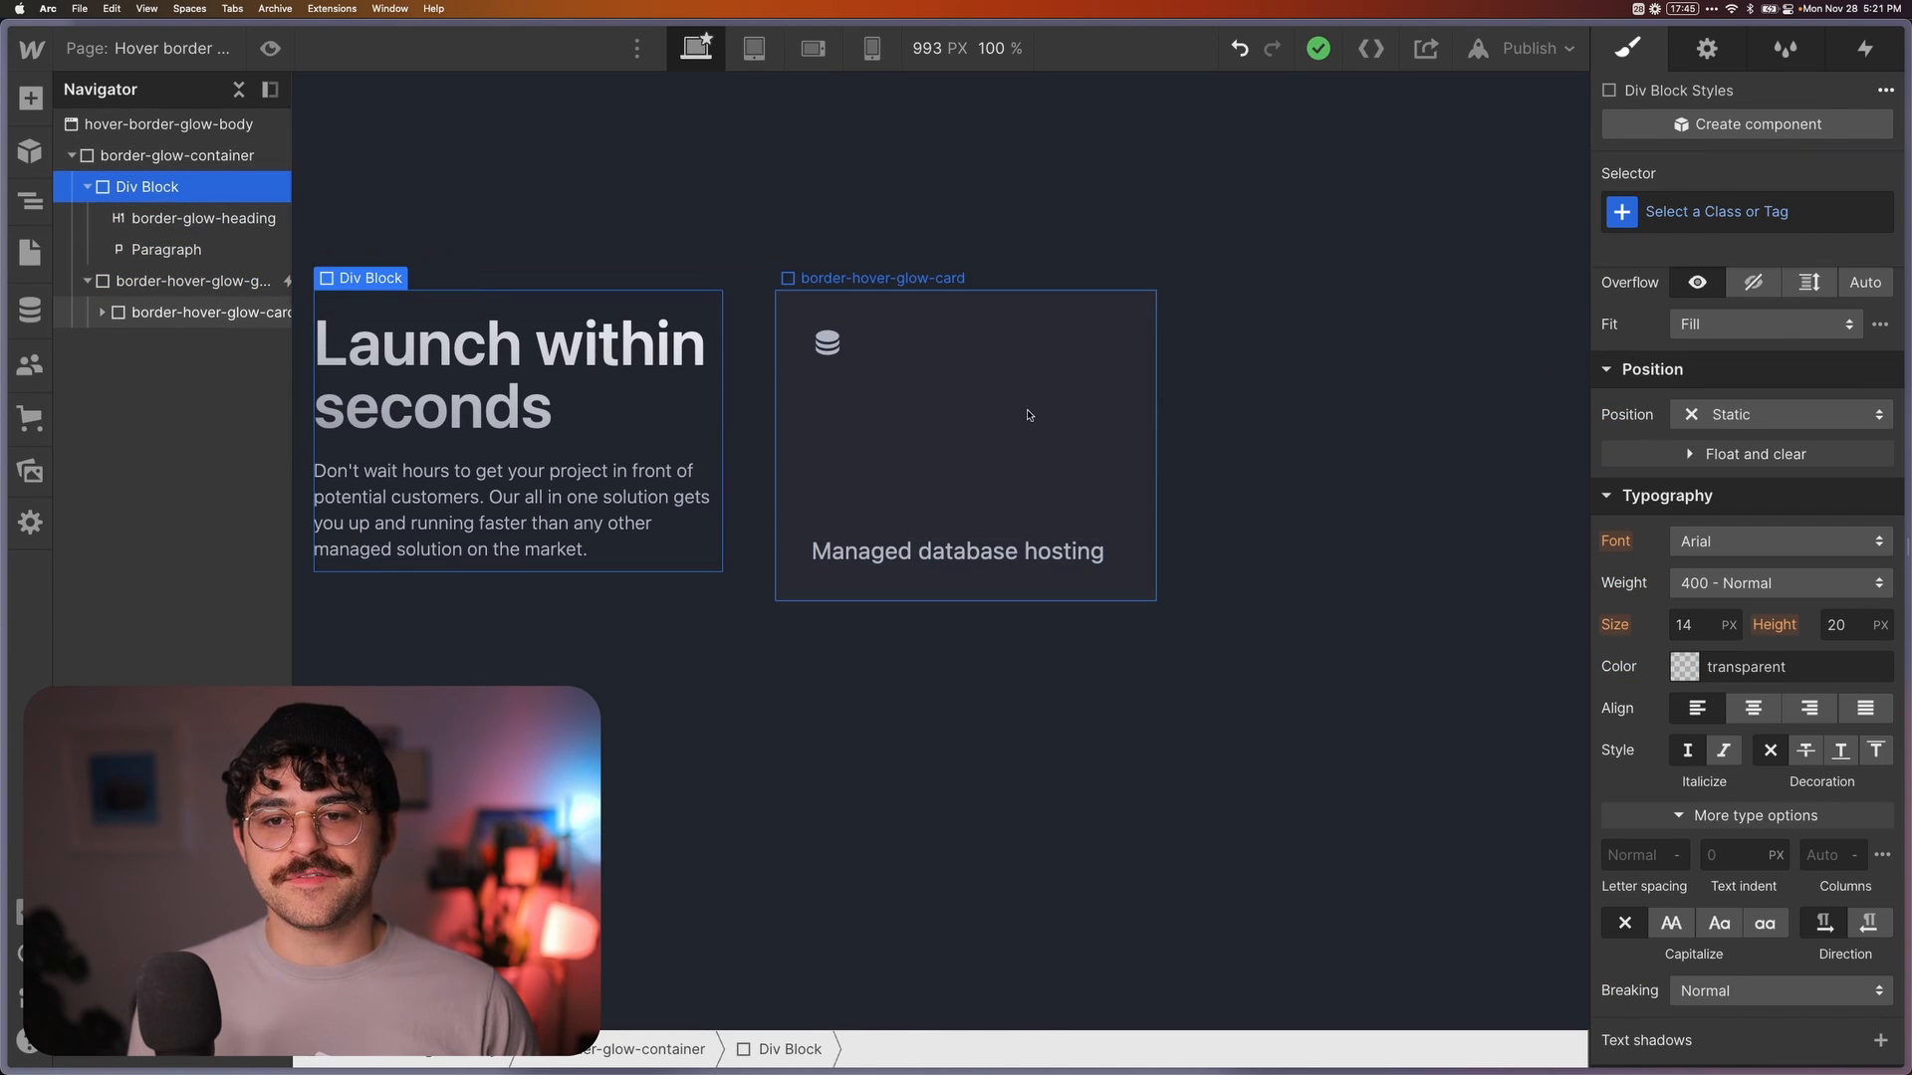
left_click(827, 343)
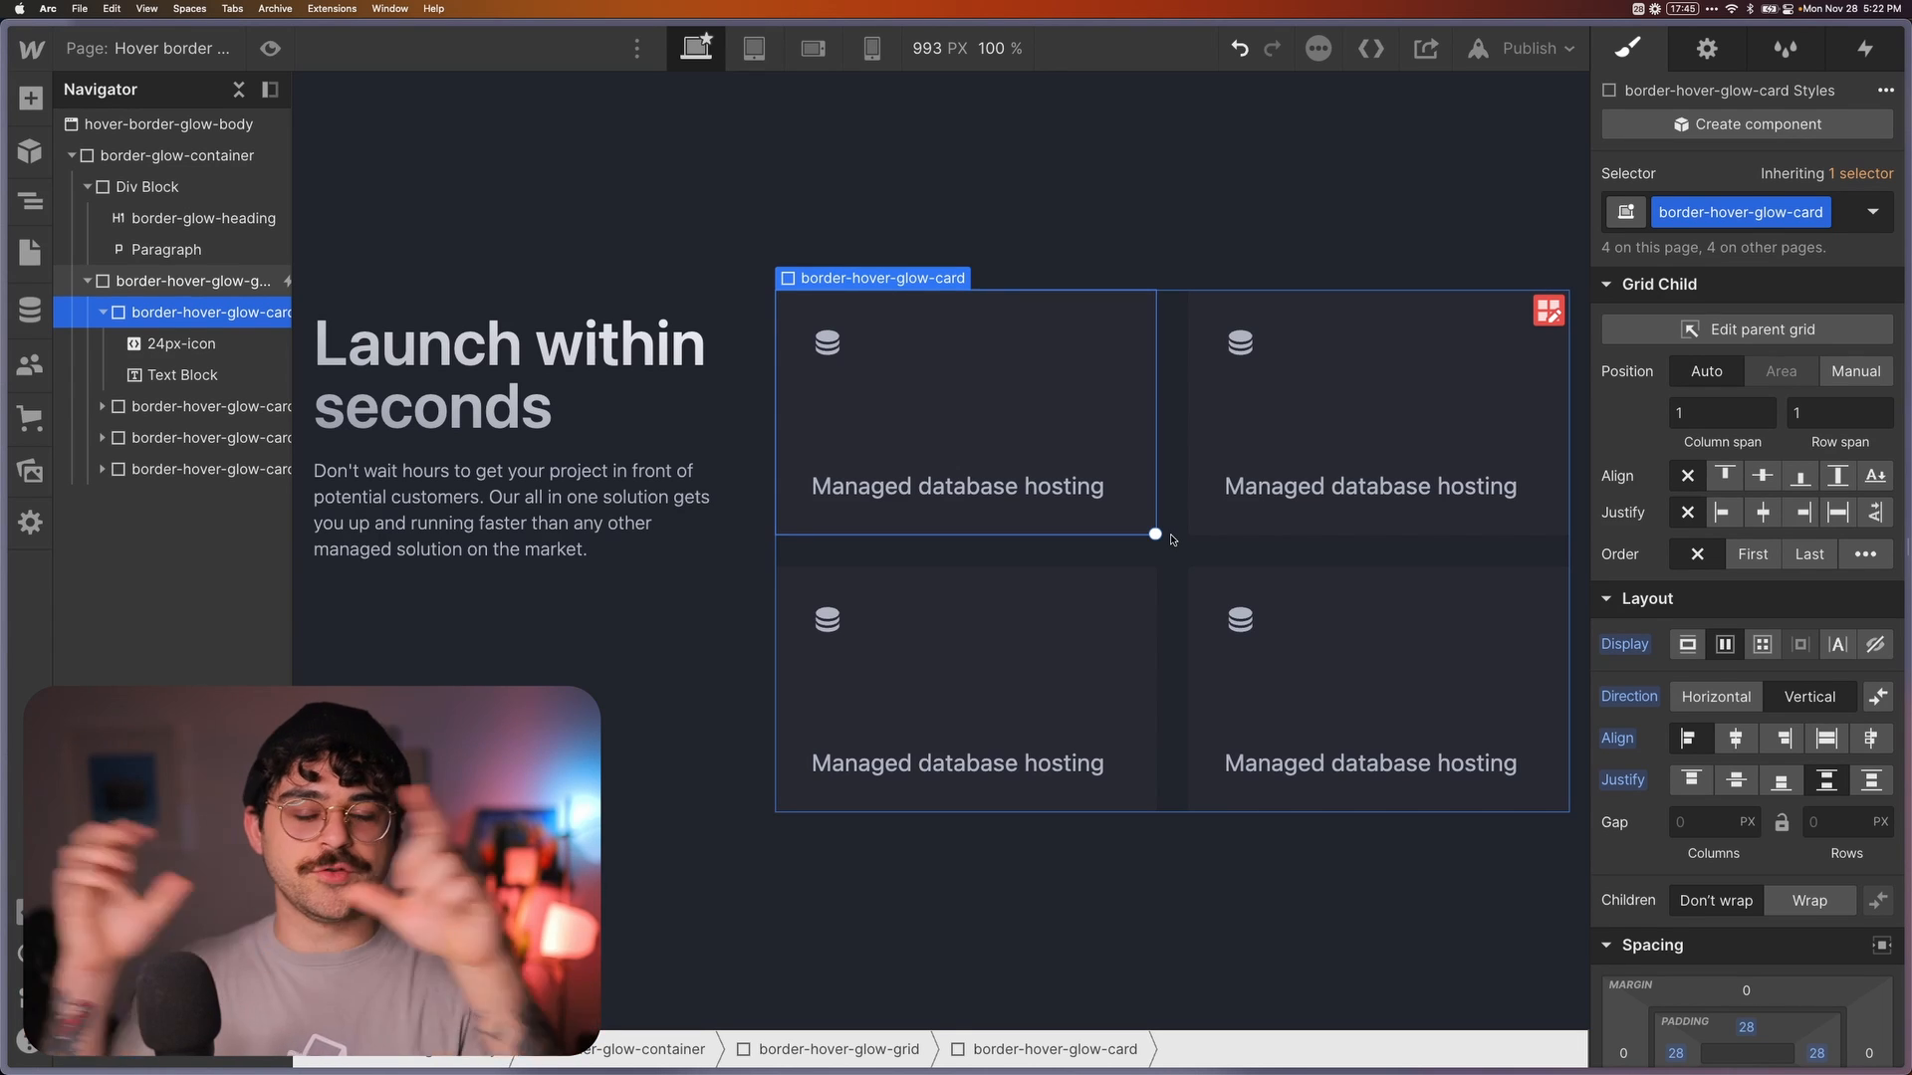
key("cmd+z")
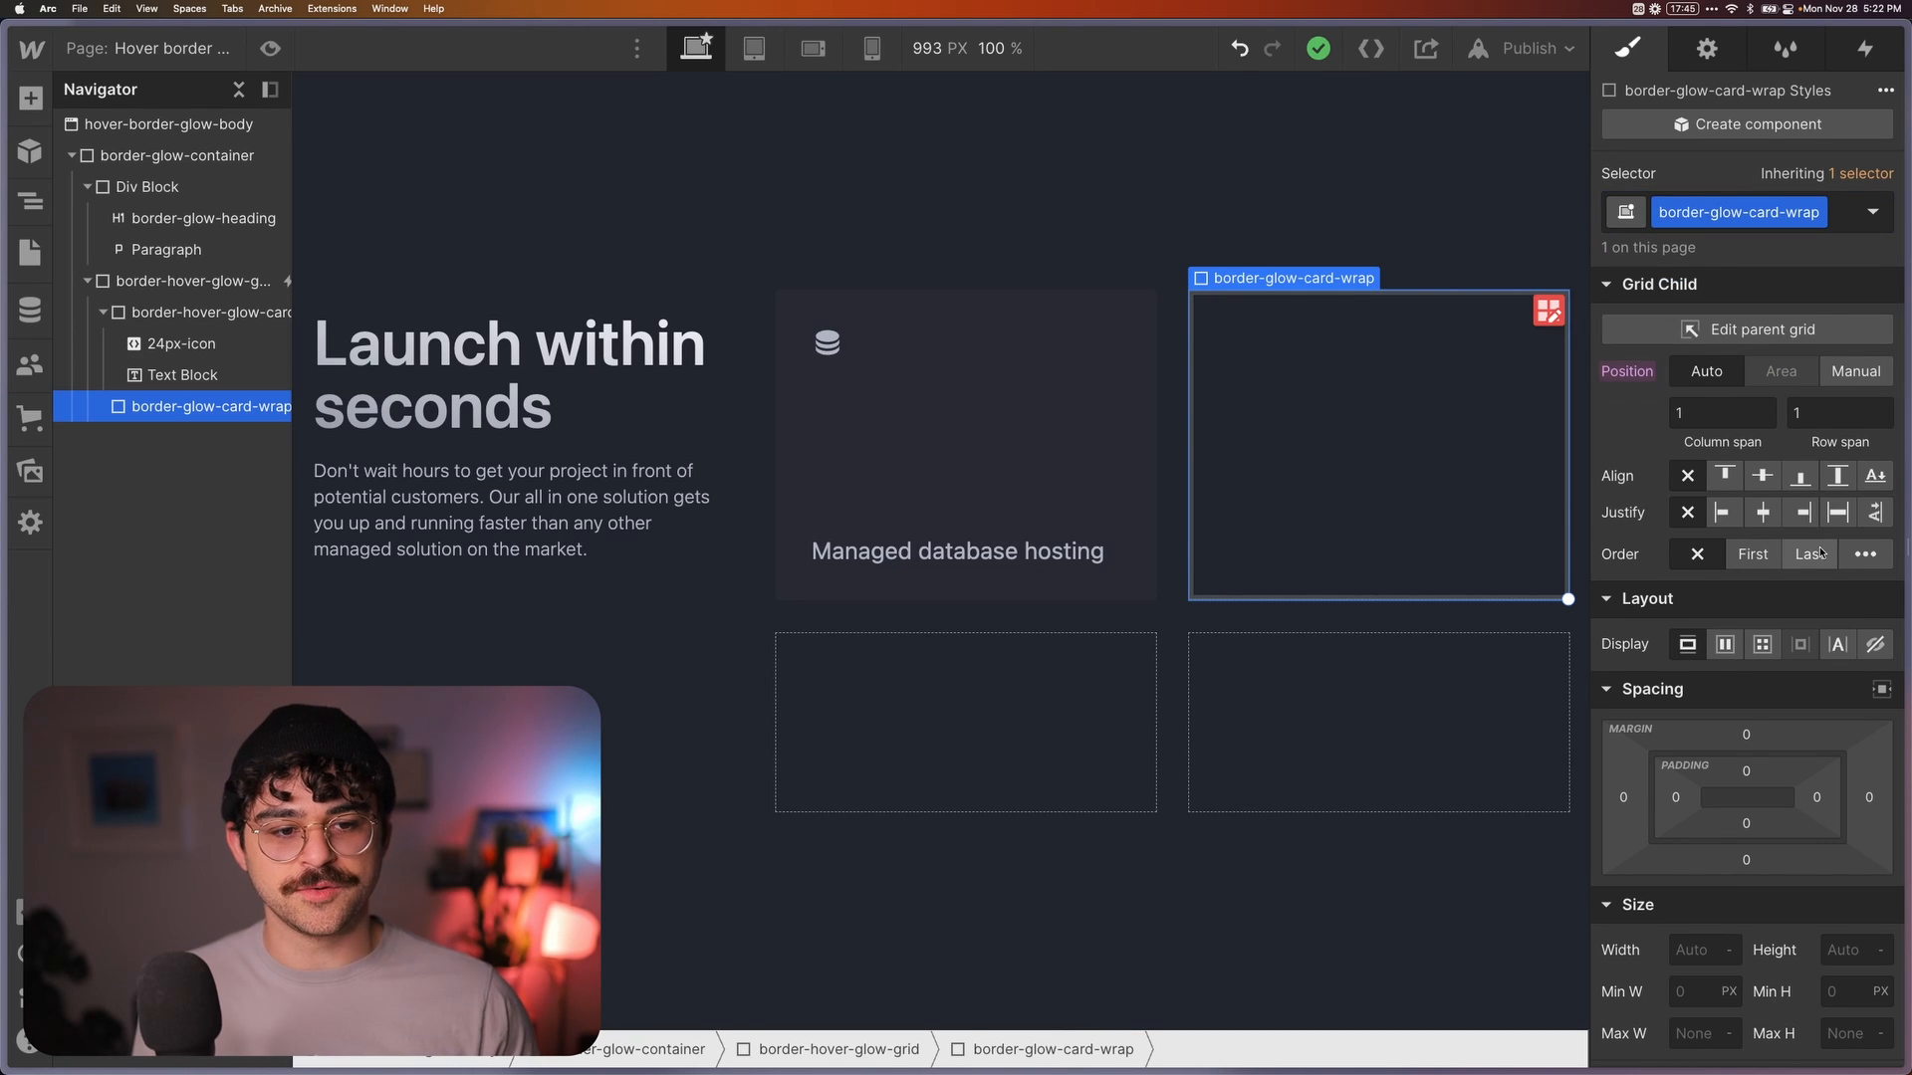
mouse_move(1820, 670)
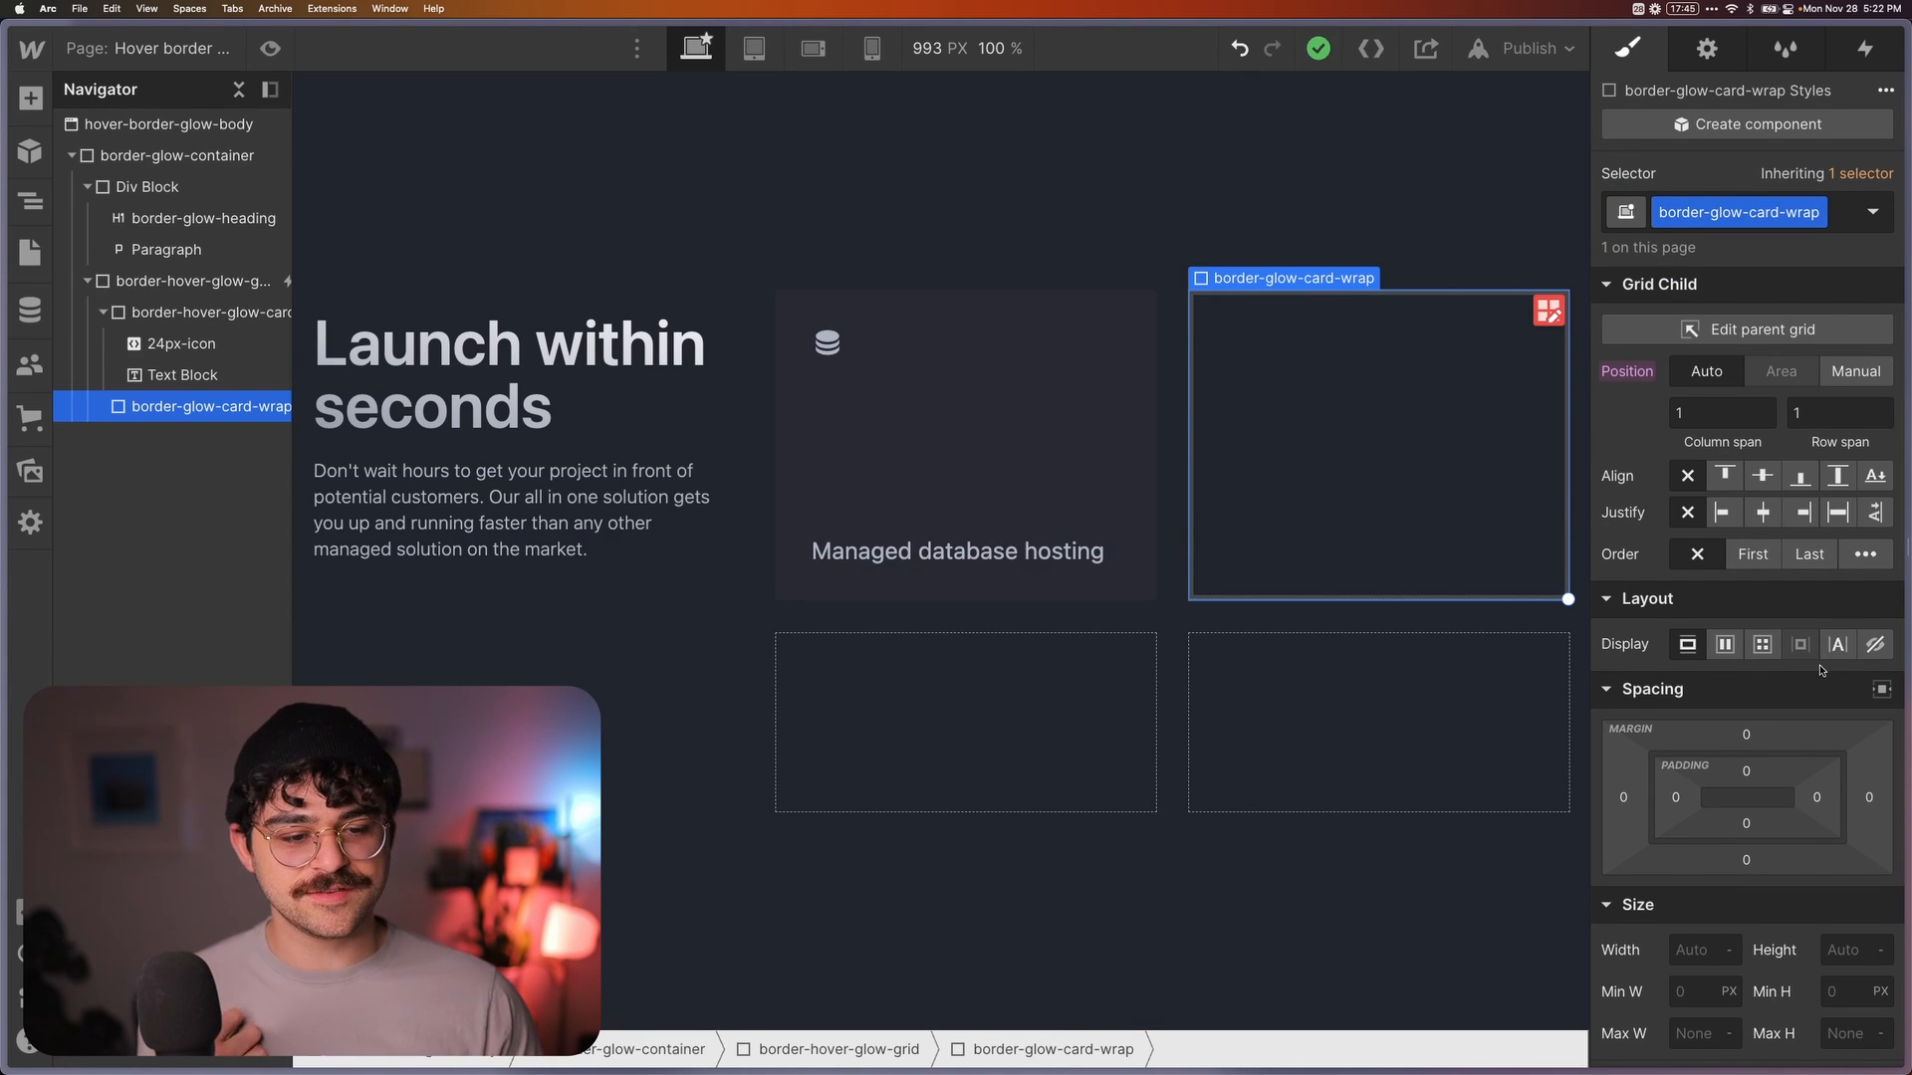
Select the card and copy its background colour hex from the Style panel
left_click(195, 312)
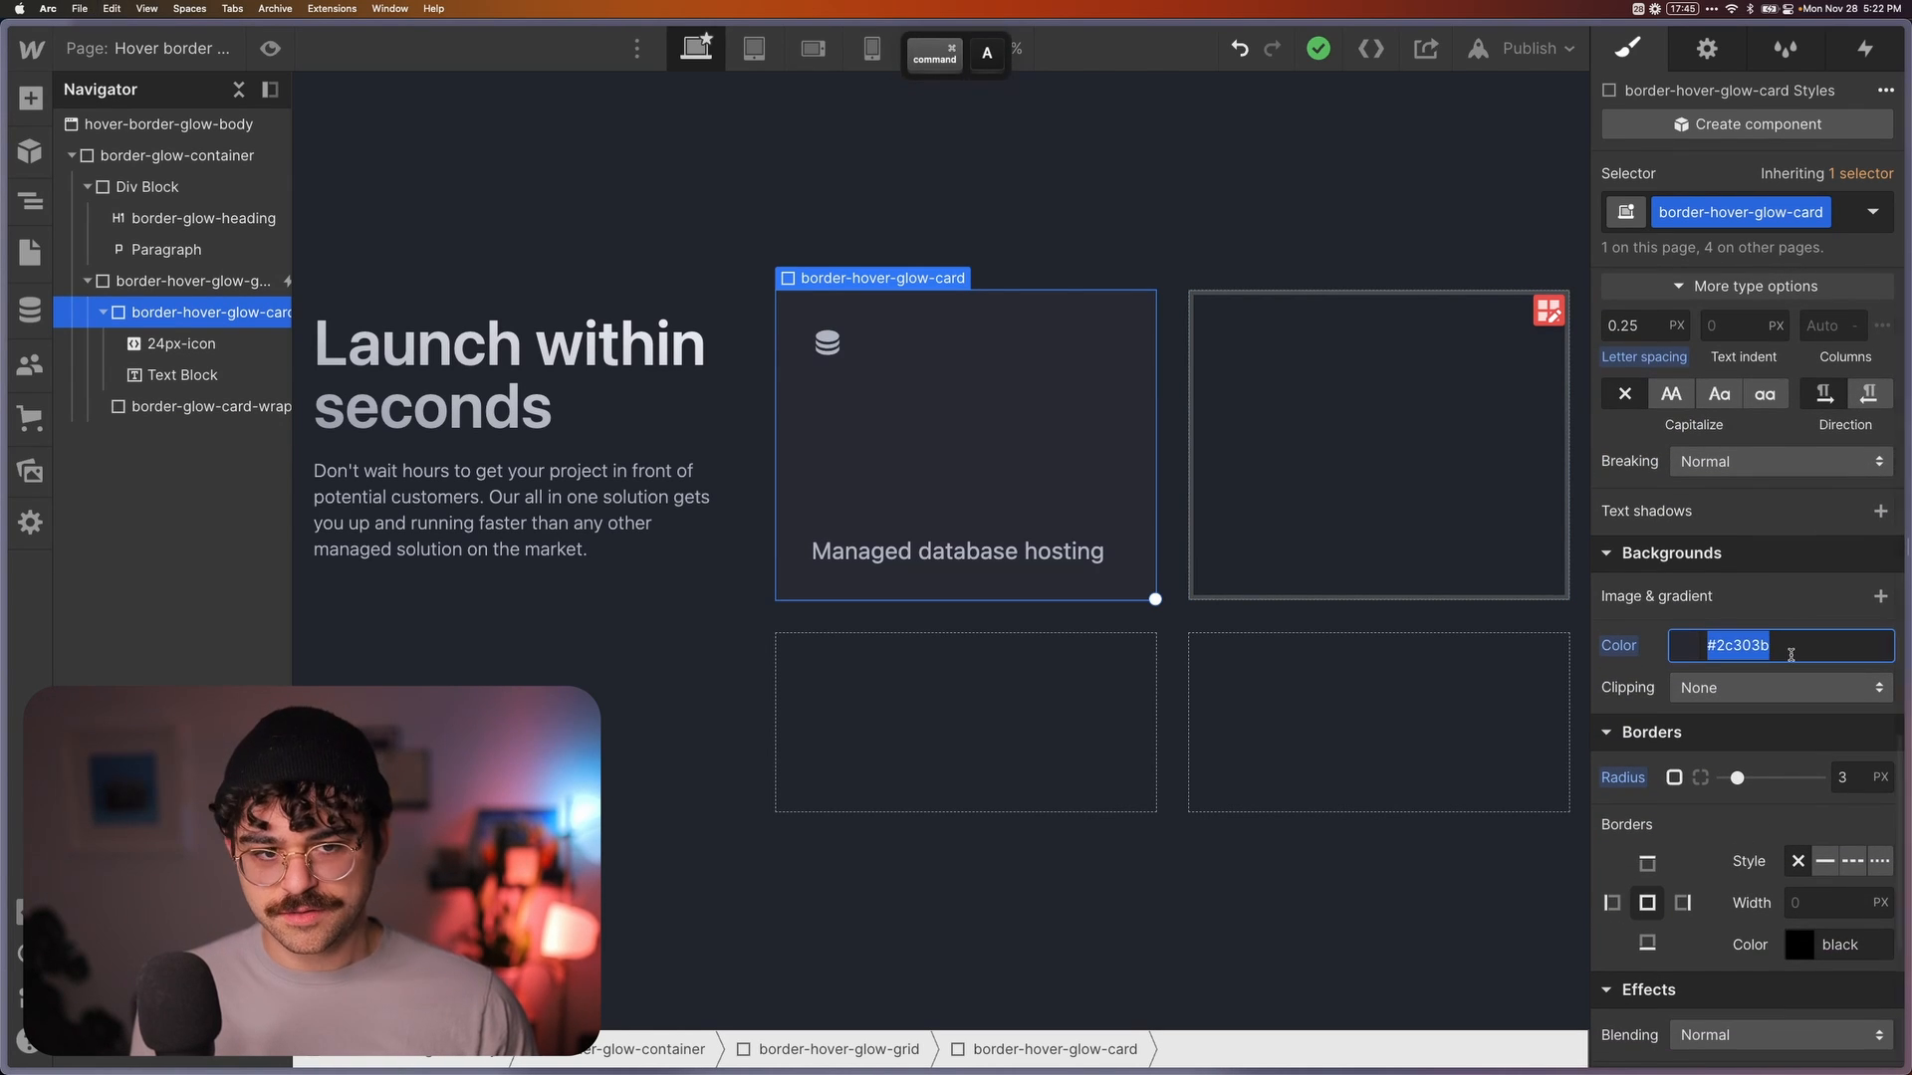
left_click(217, 406)
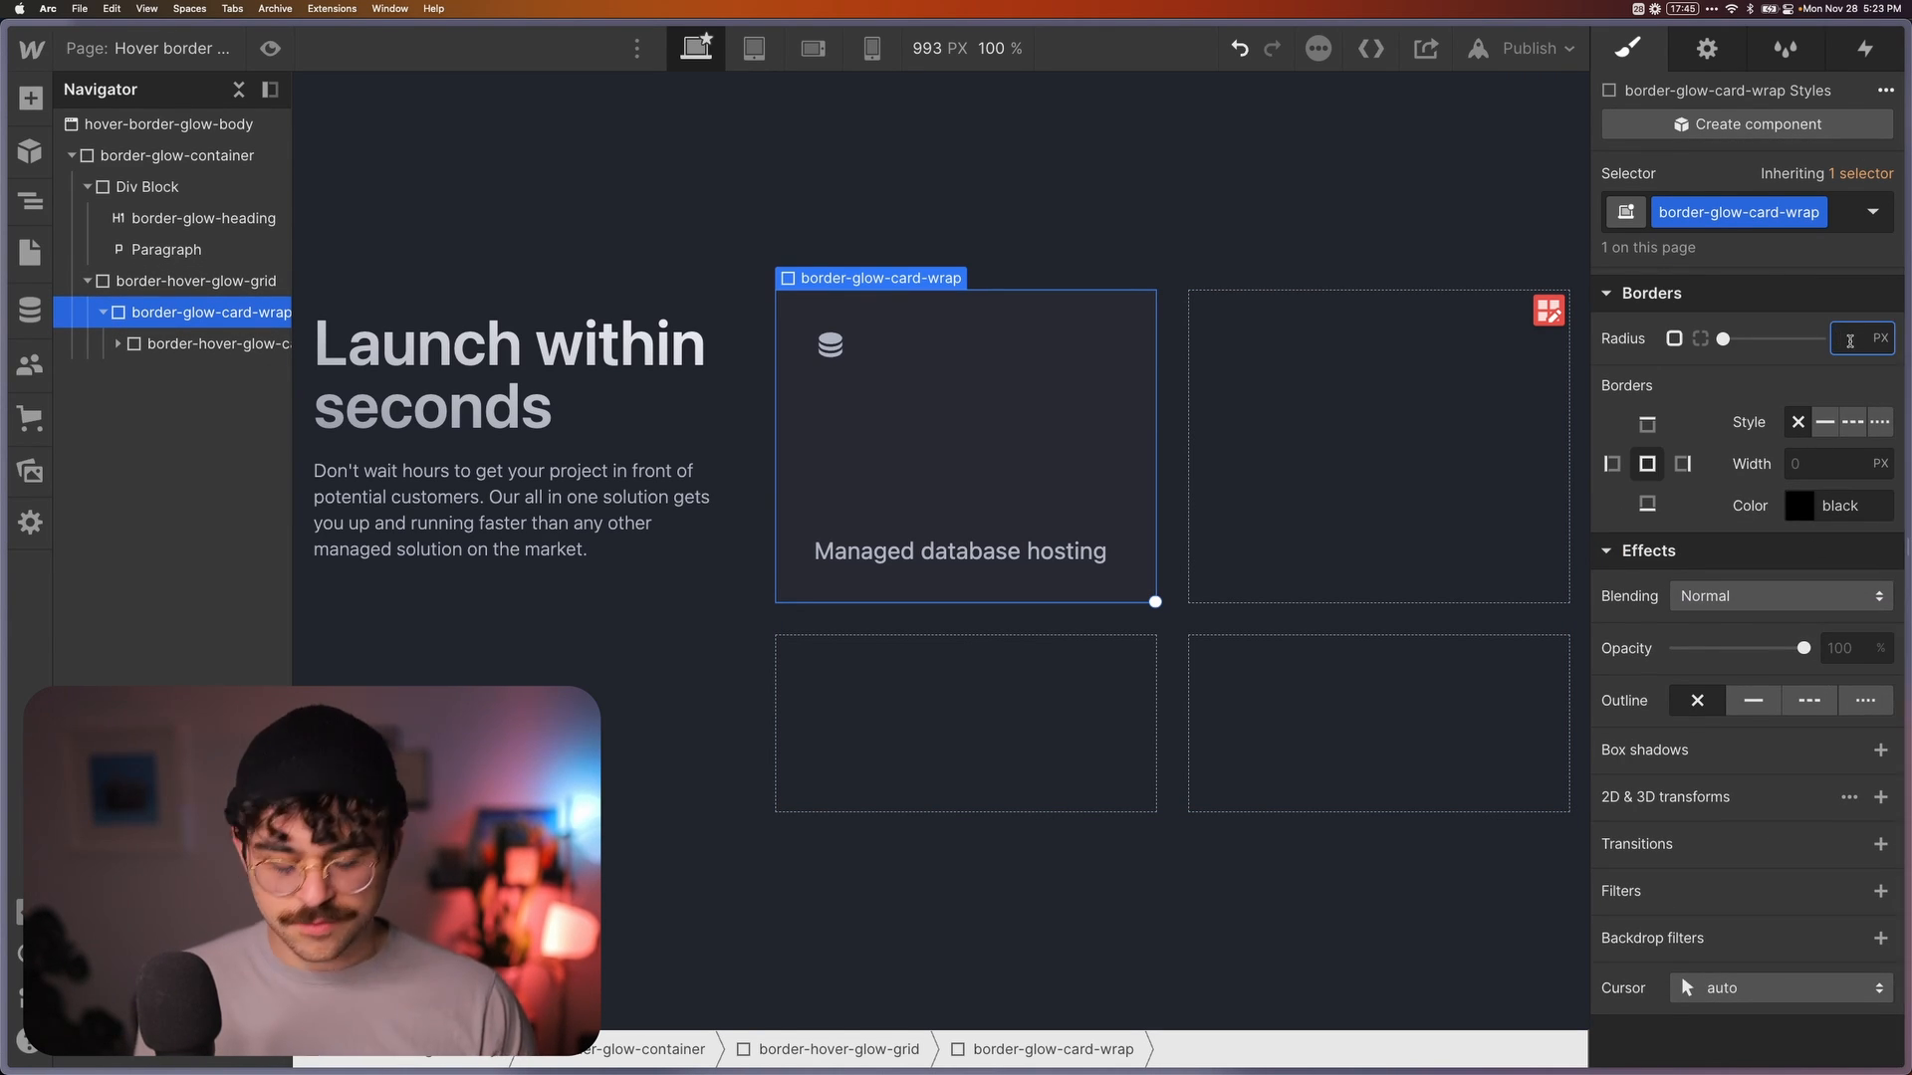
Give border-glow-card-wrap a 3 px radius and #2c303b background, undoing the trial light colour
left_click(1862, 337)
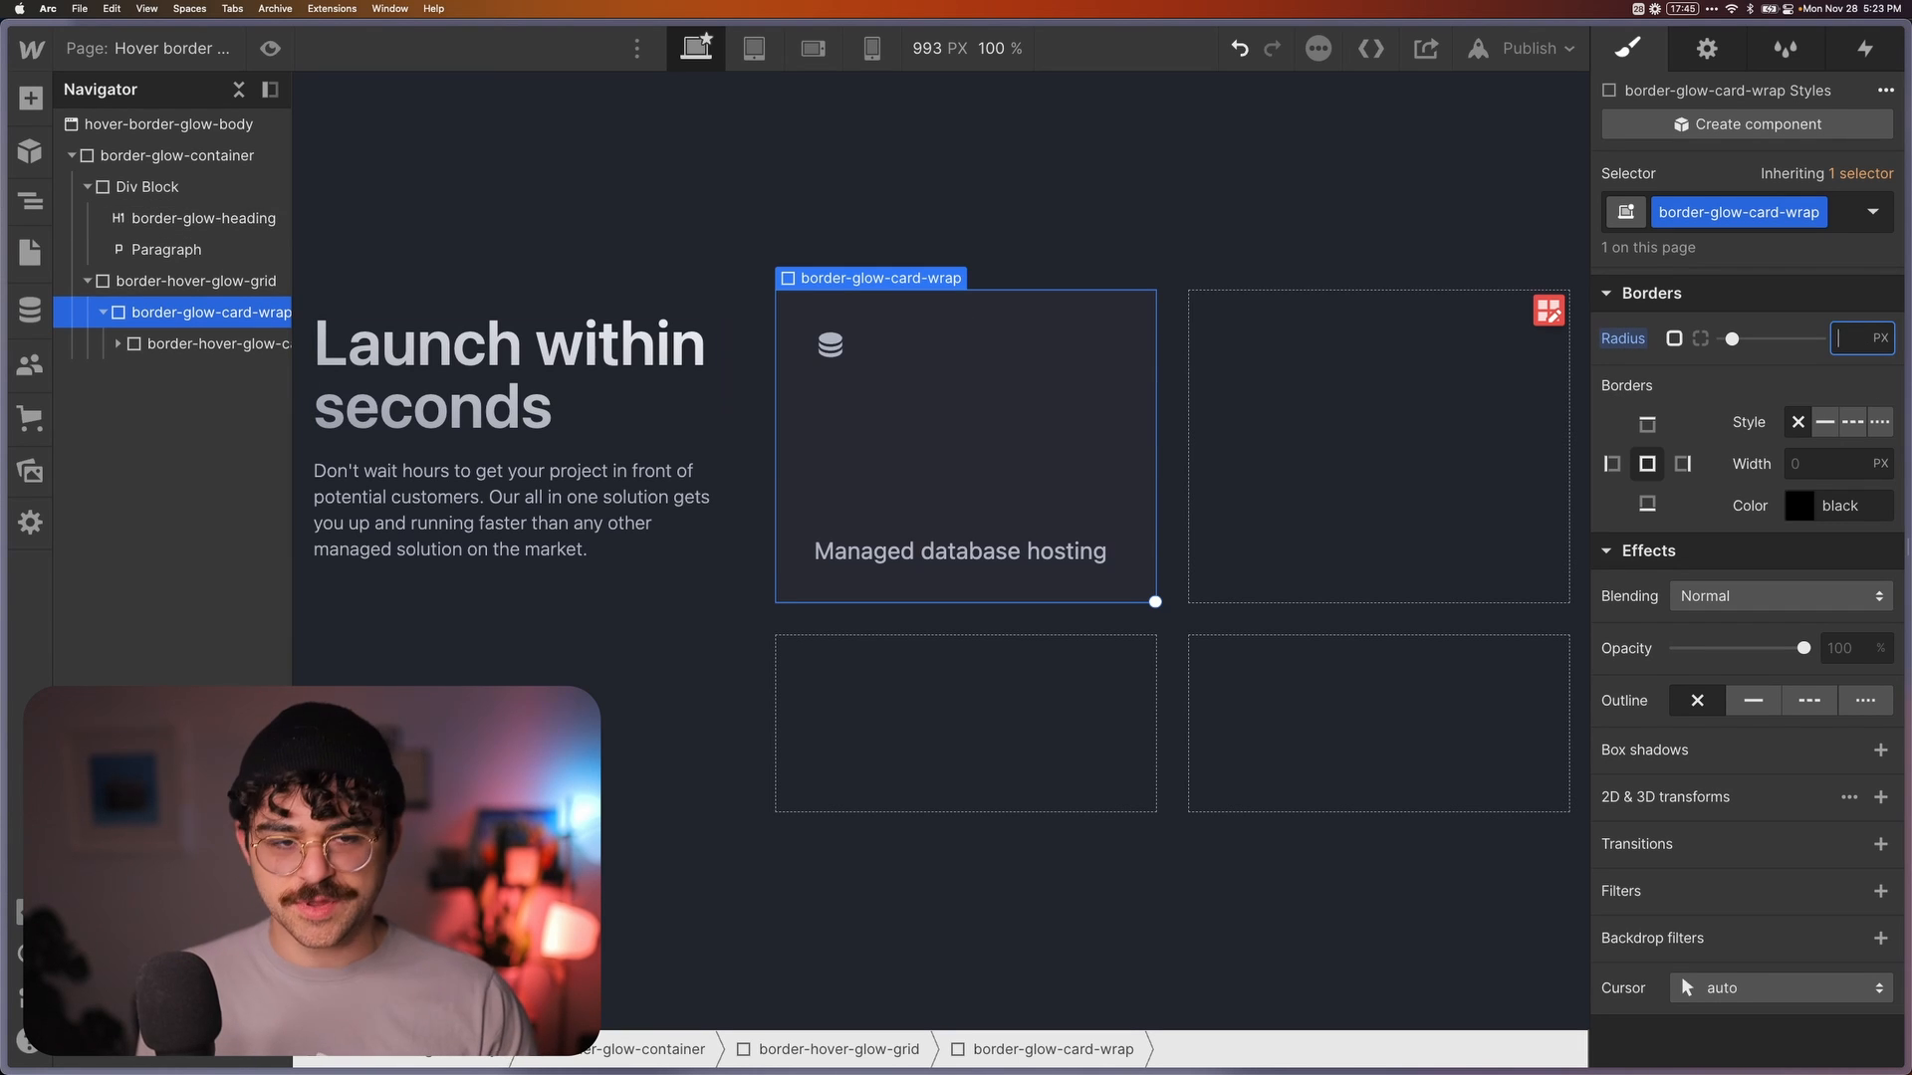
type("303b")
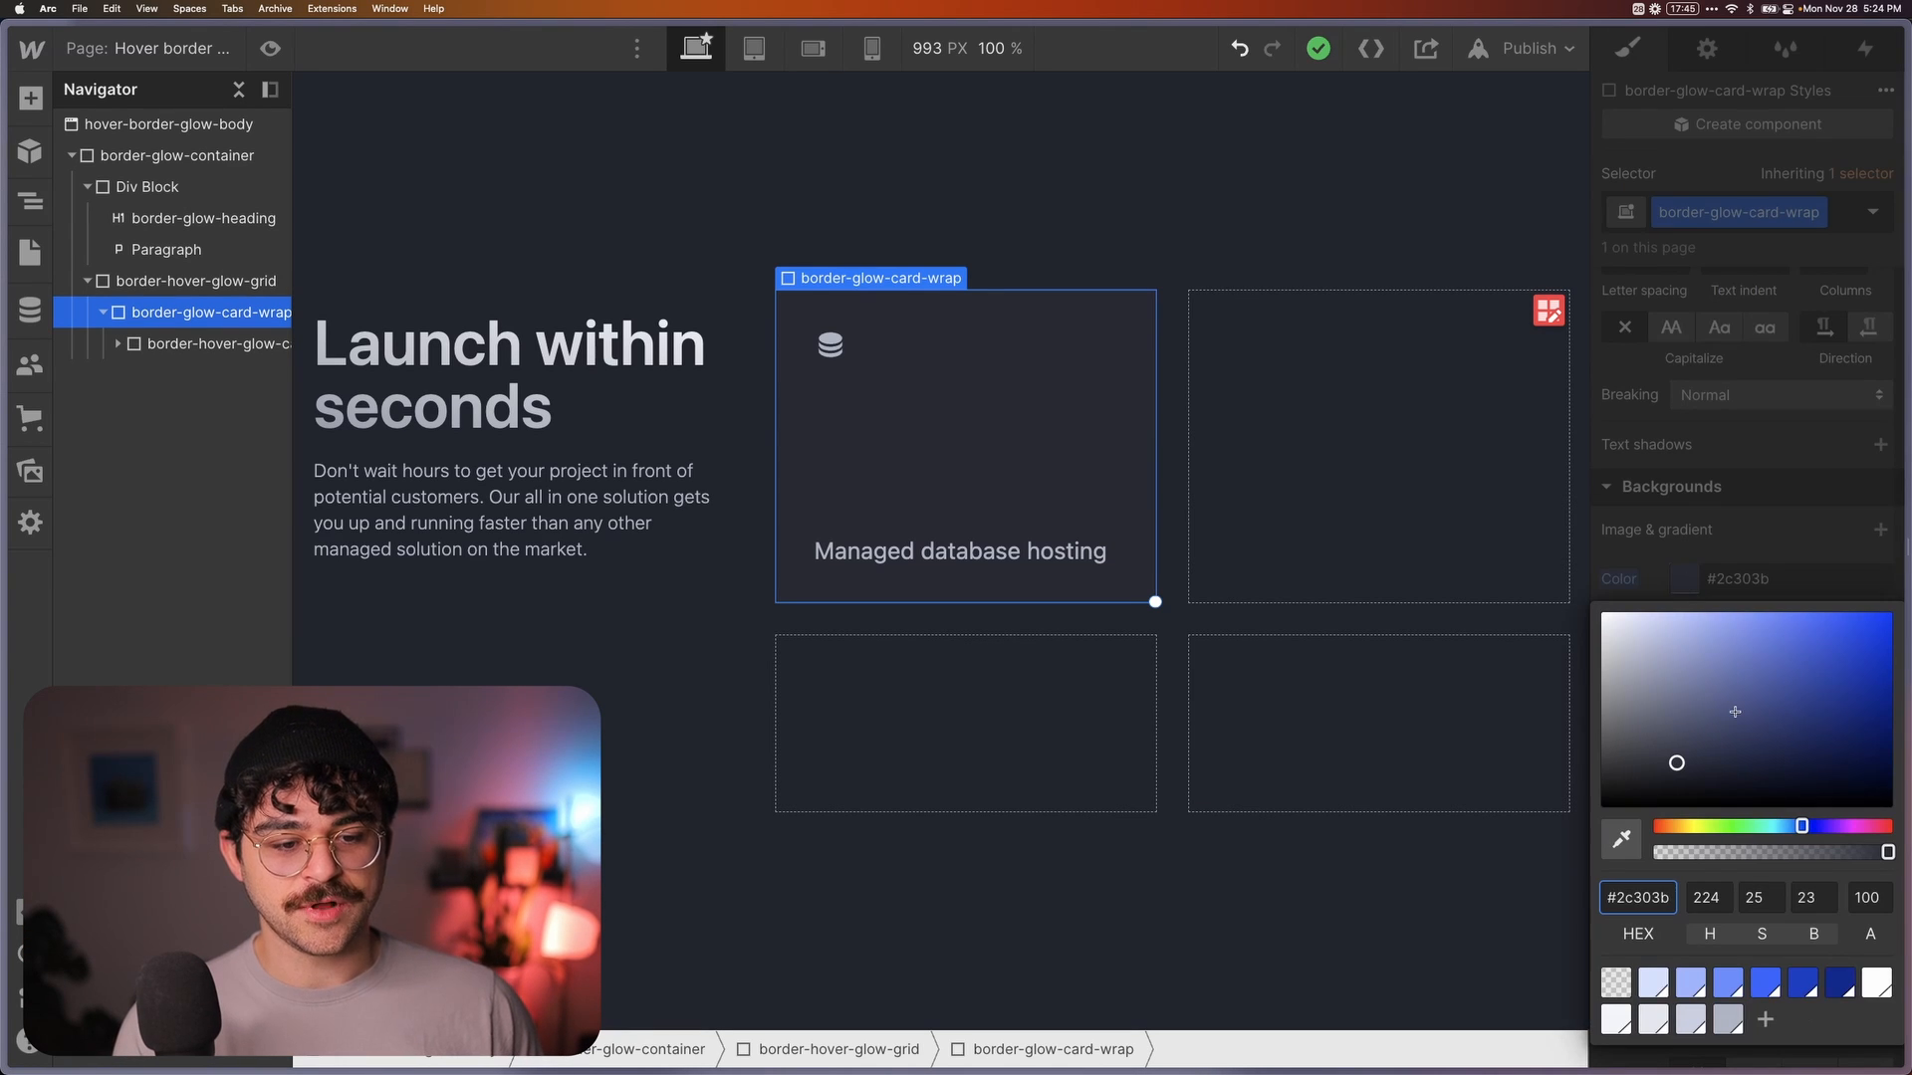
left_click(1614, 988)
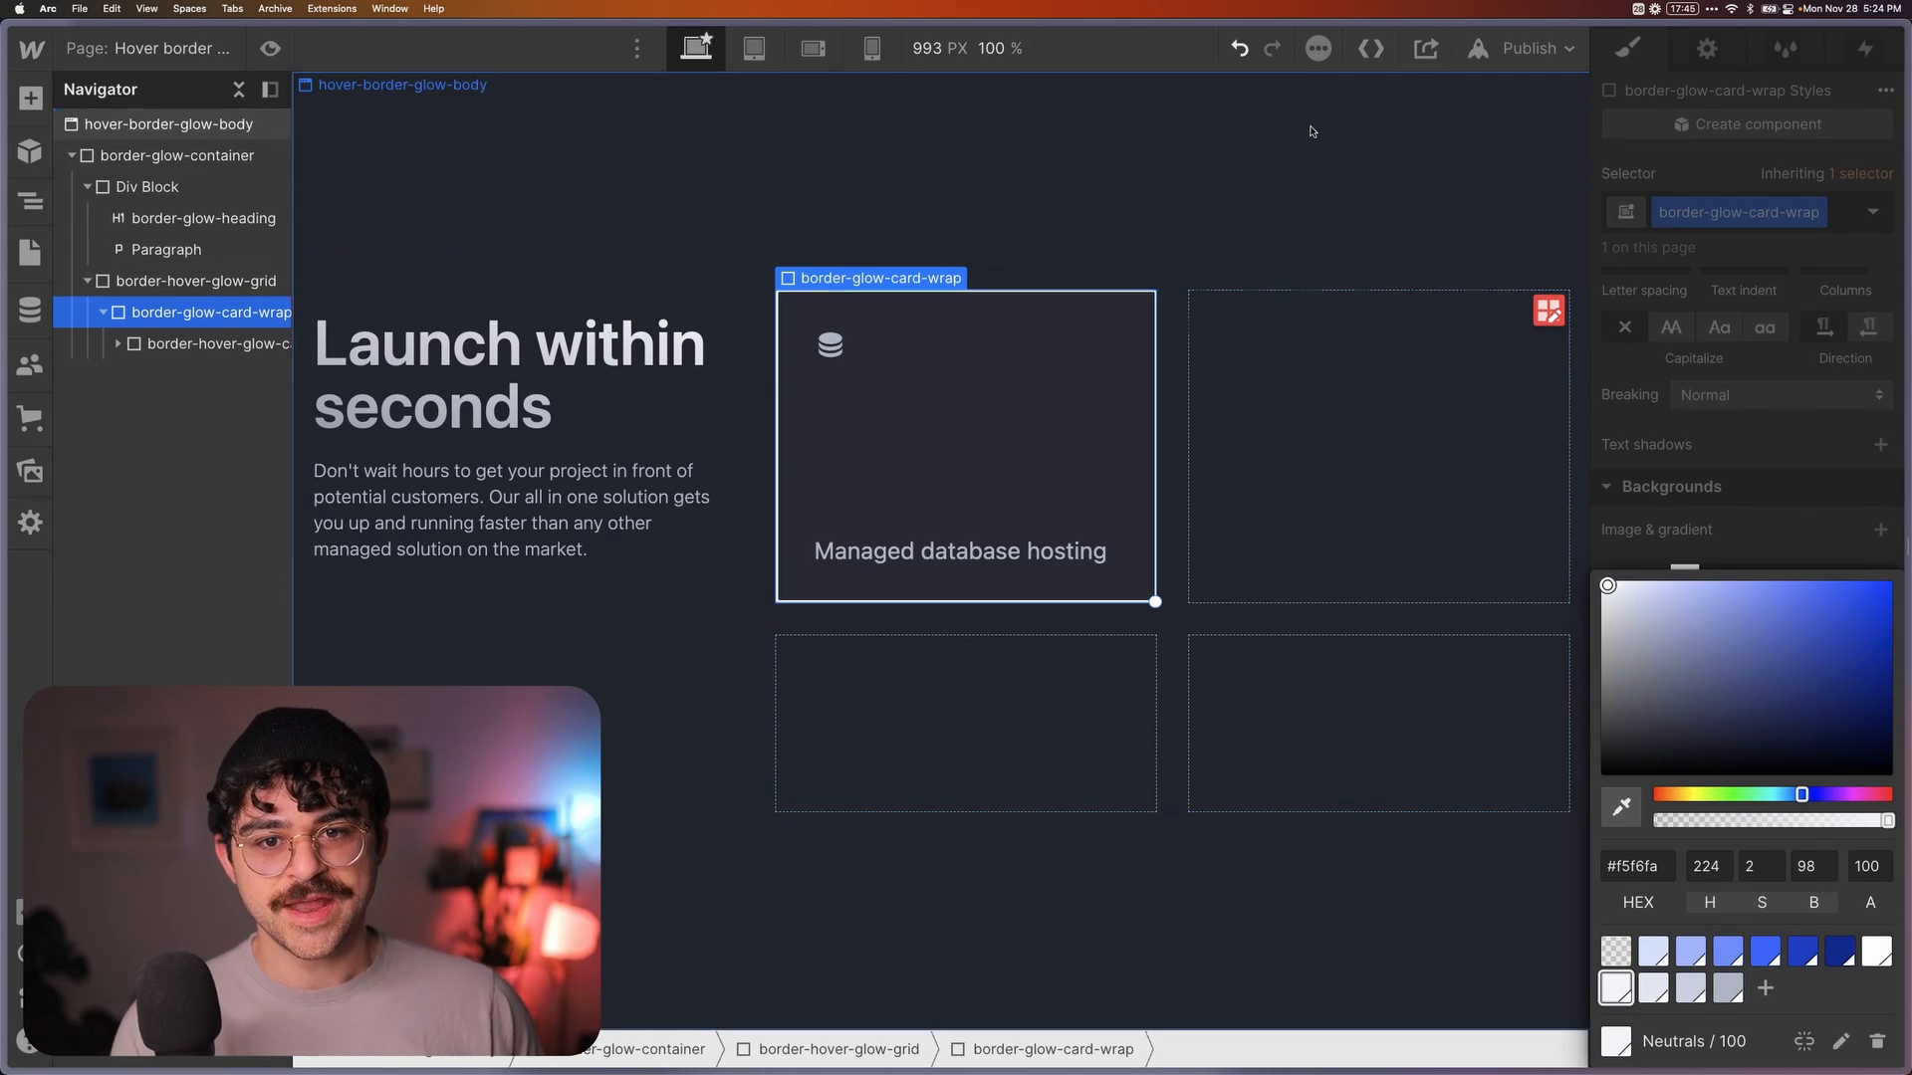
left_click(169, 123)
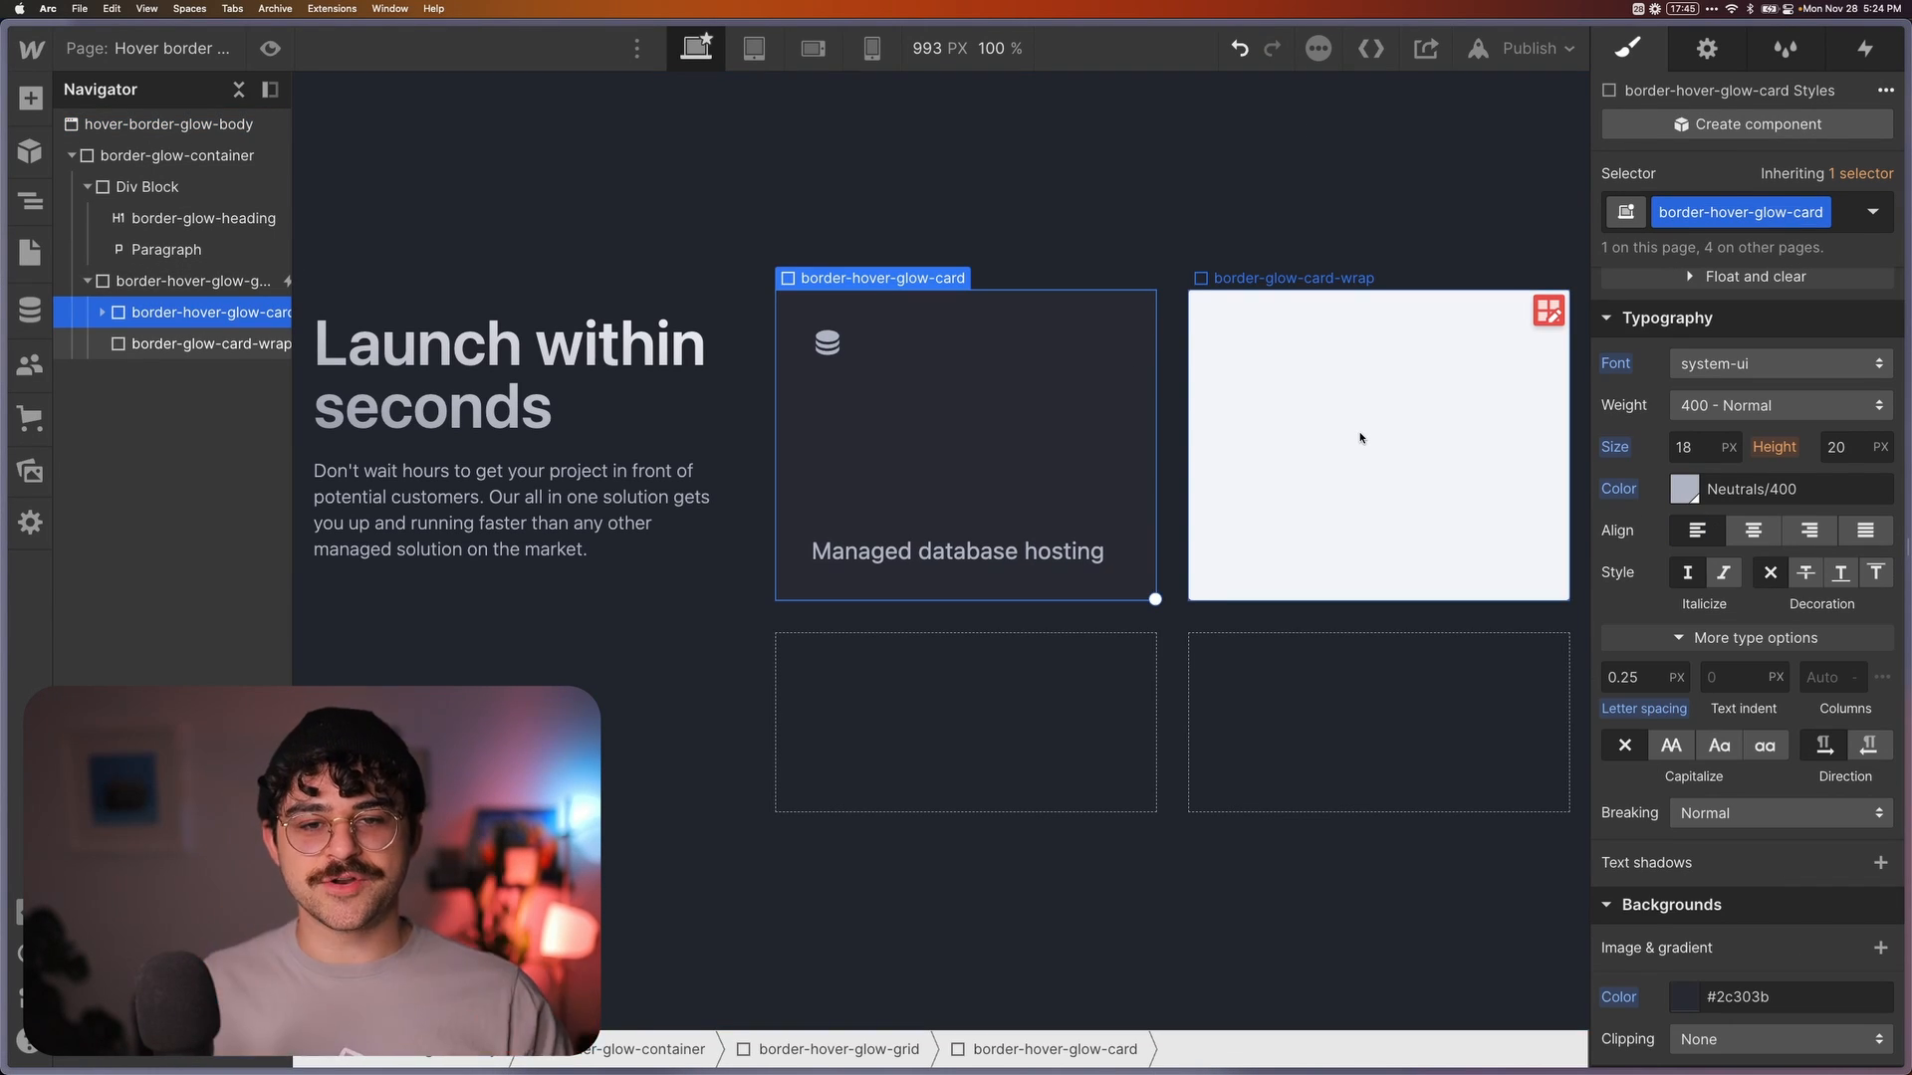
key("cmd+z")
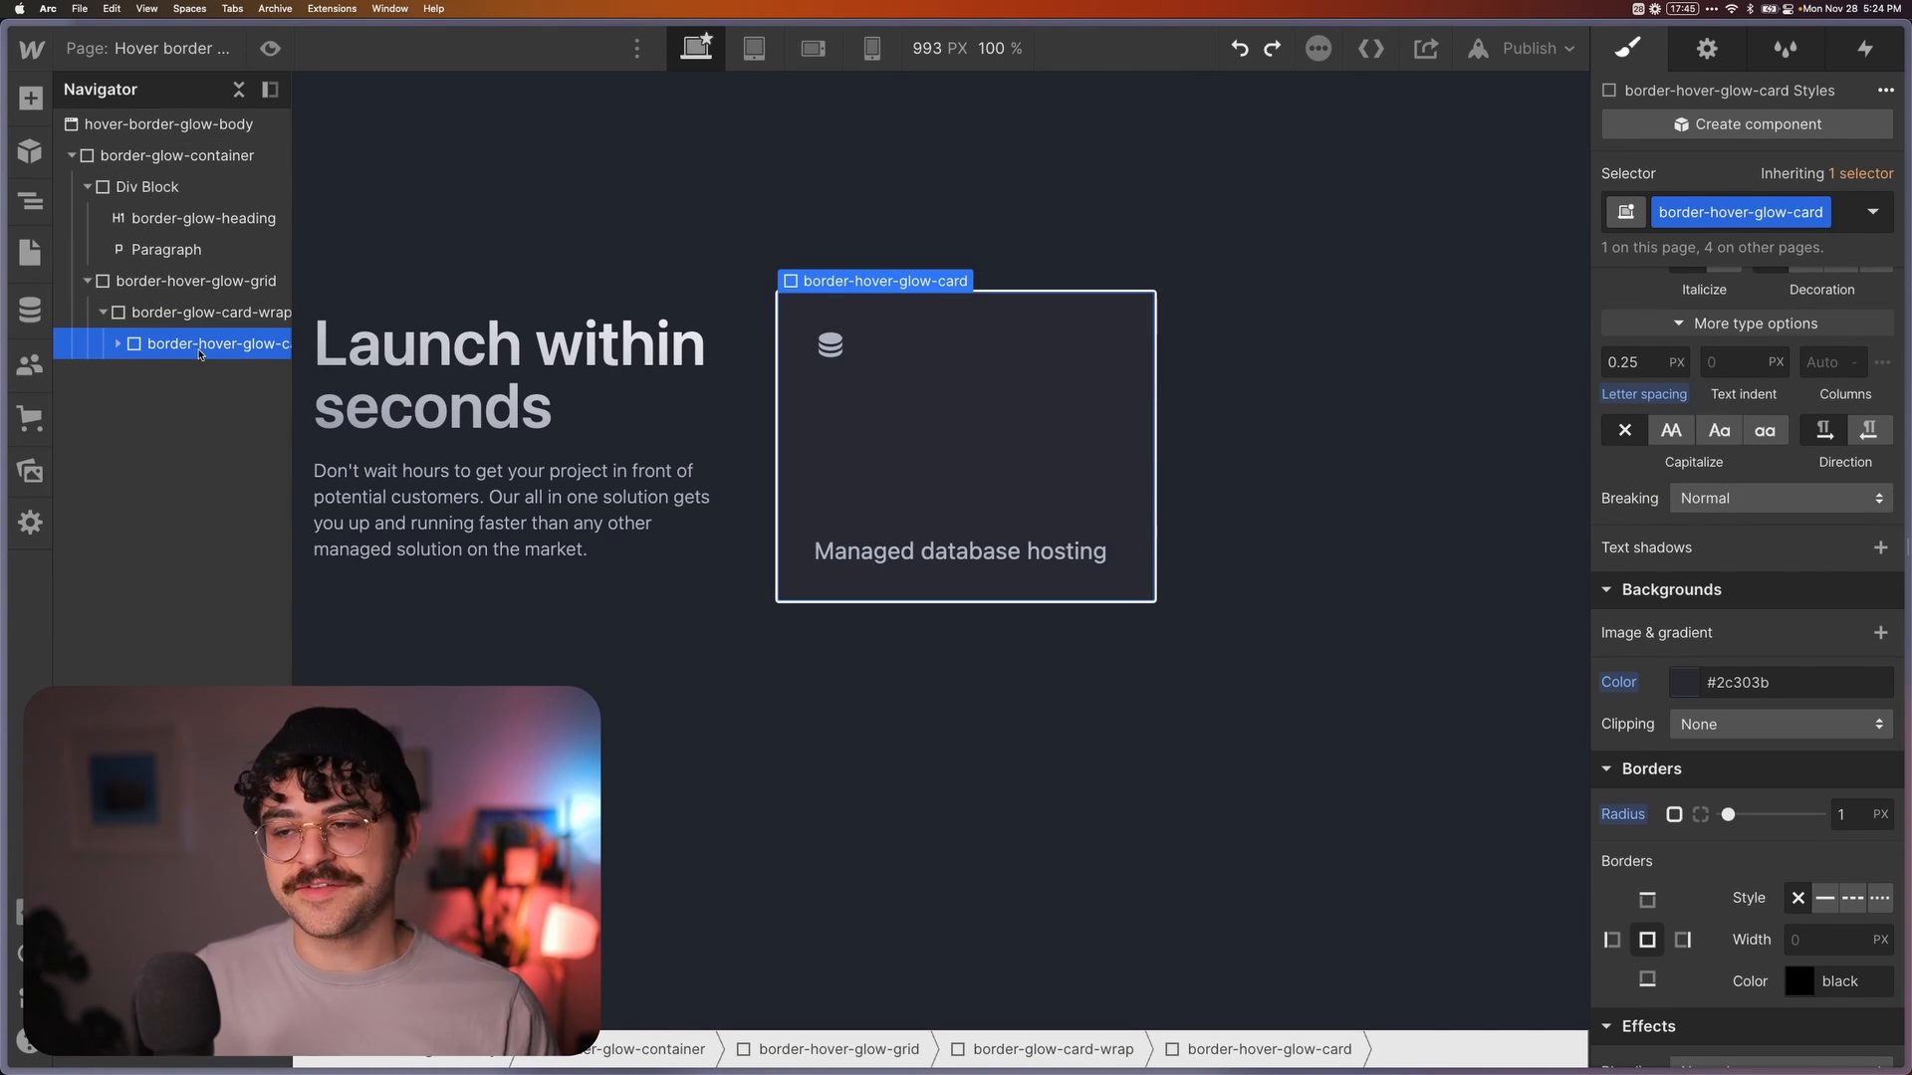
key("cmd+z")
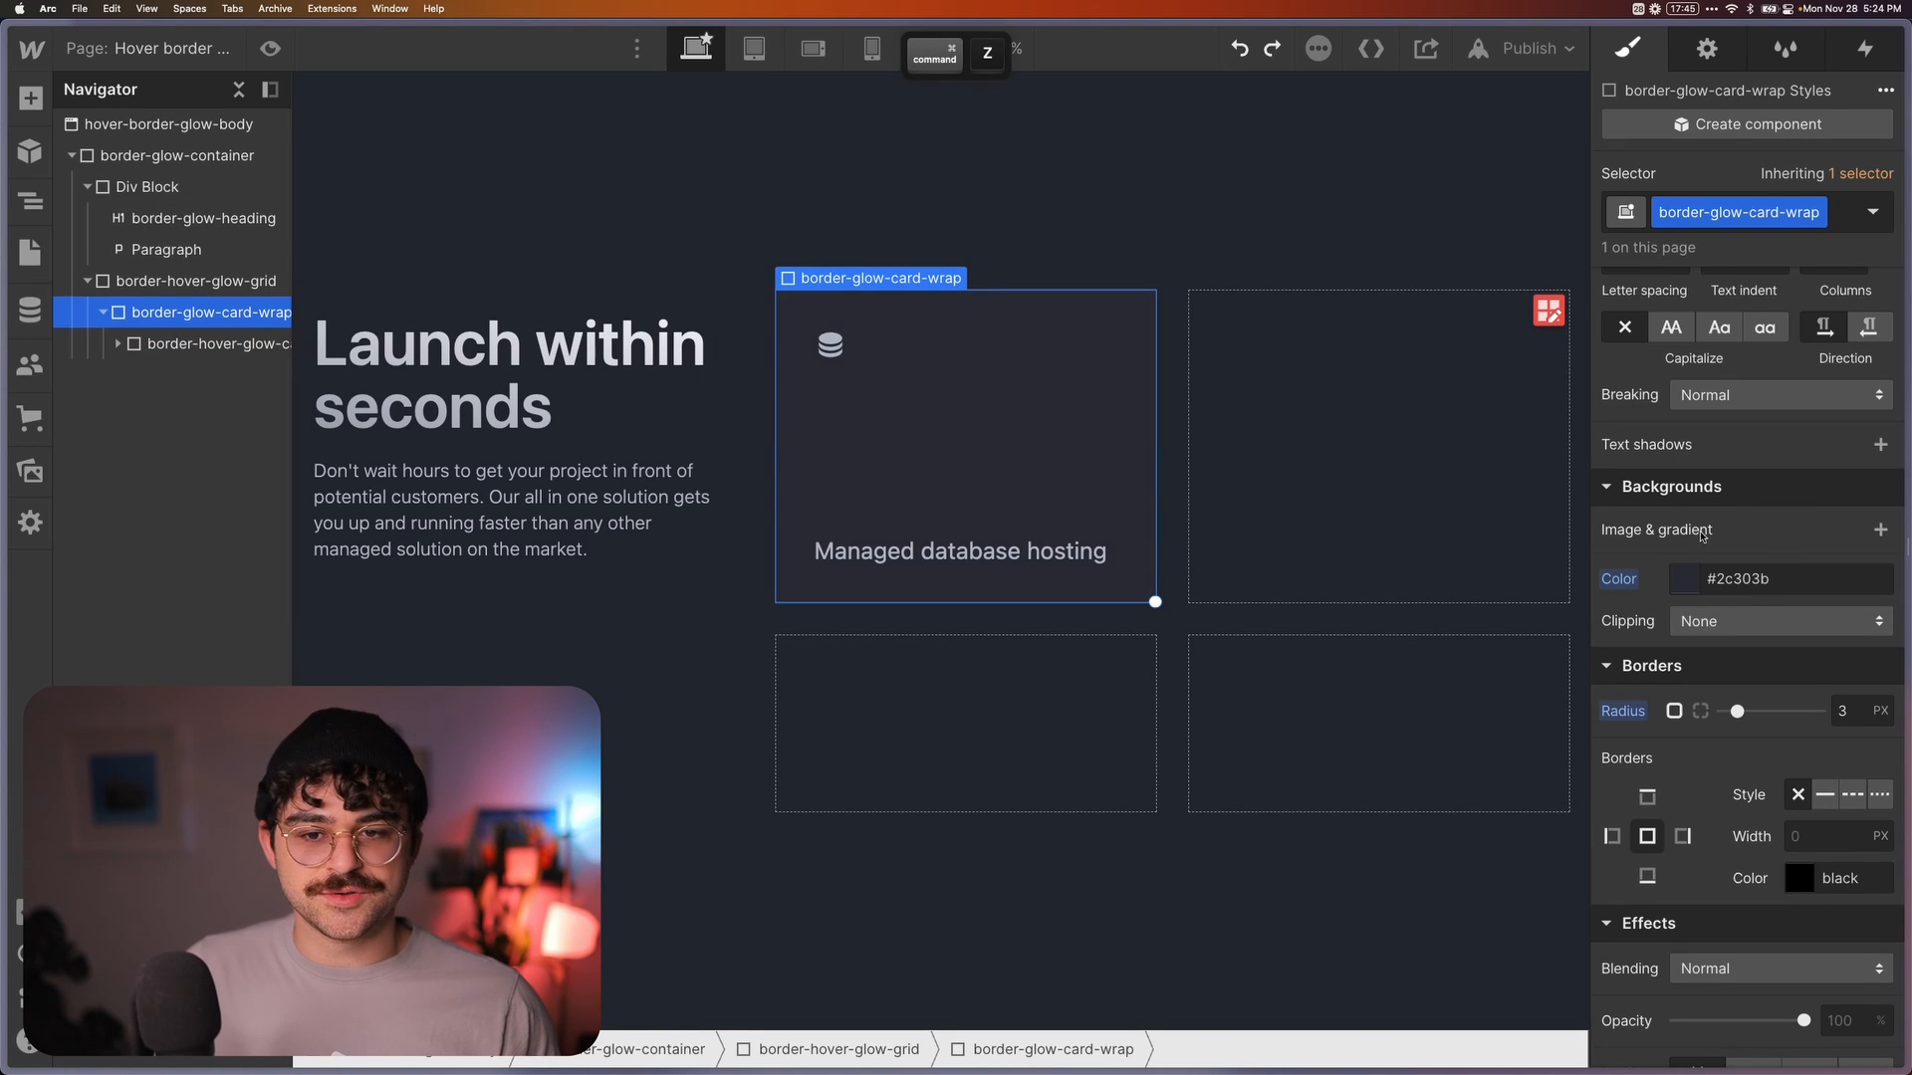
Add a Div Block inside the card wrap and class it border-glow_circle
left_click(195, 281)
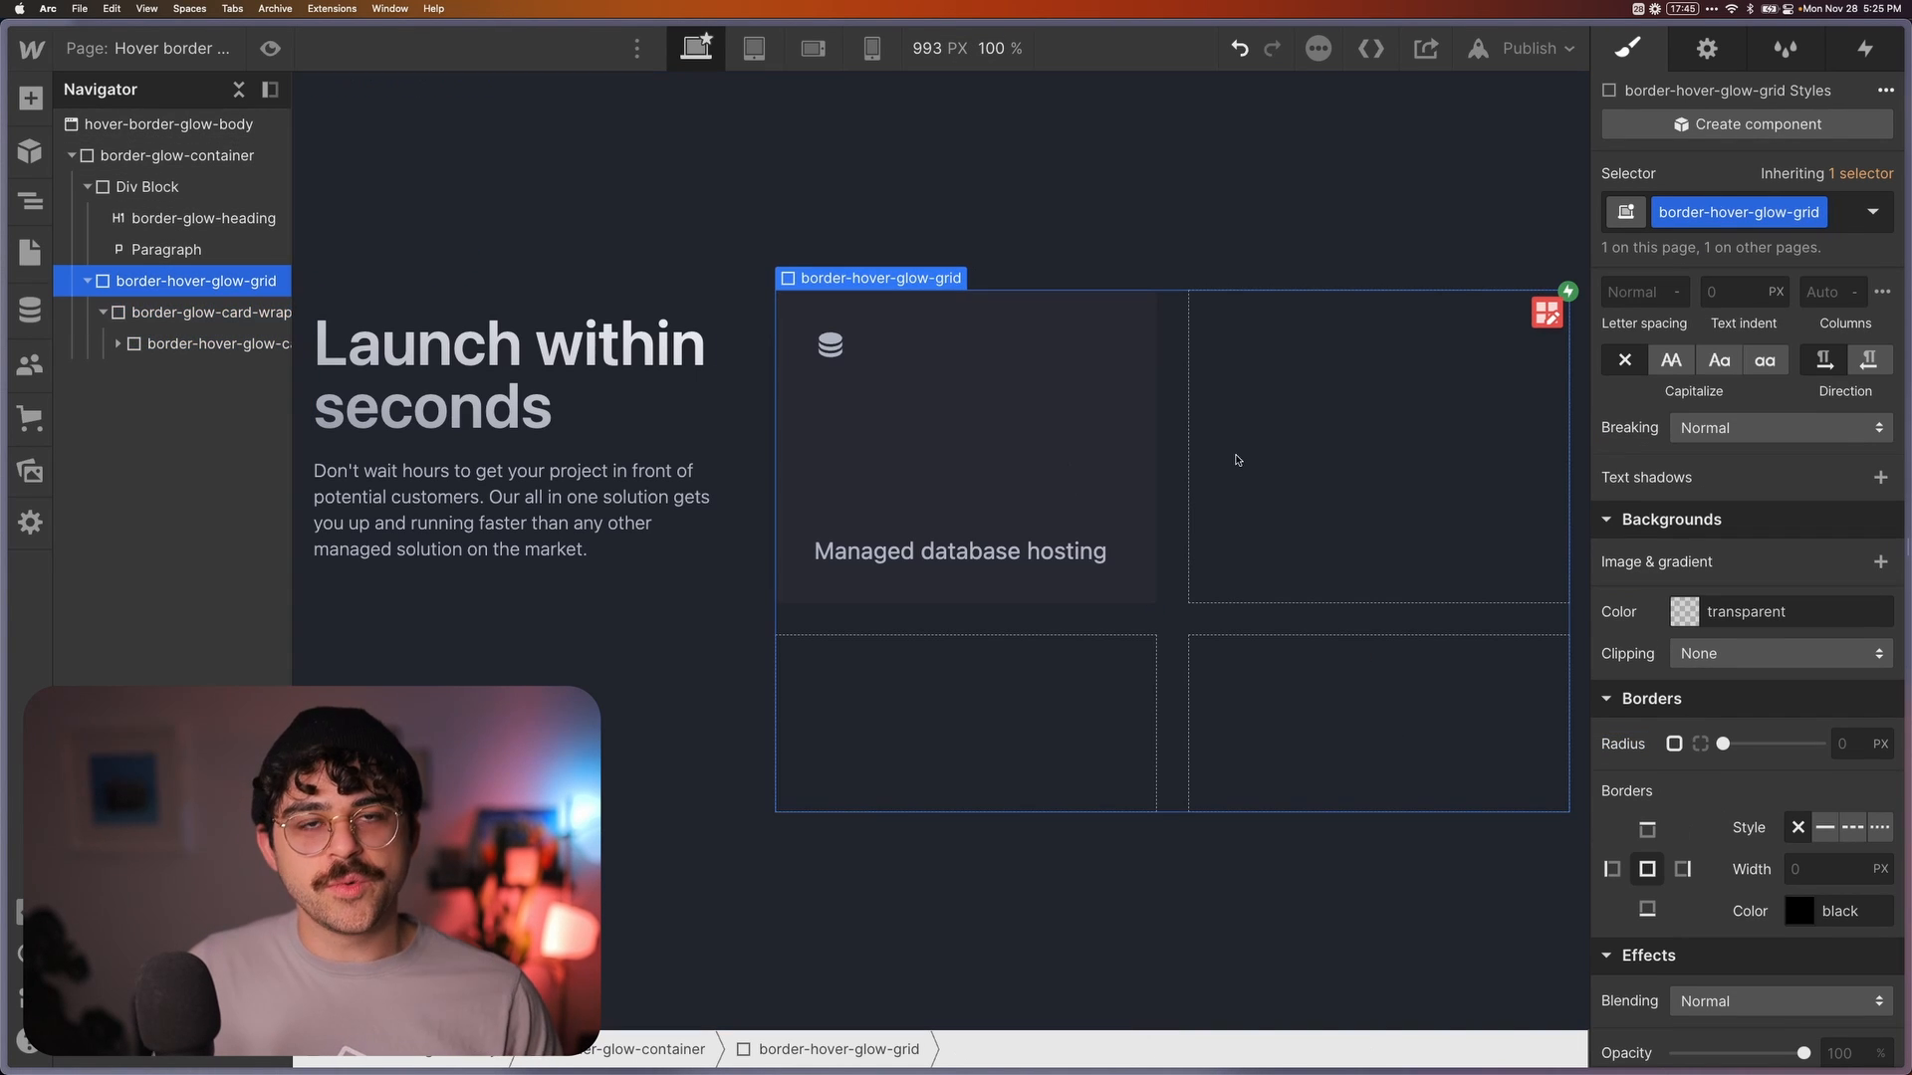
left_click(1376, 445)
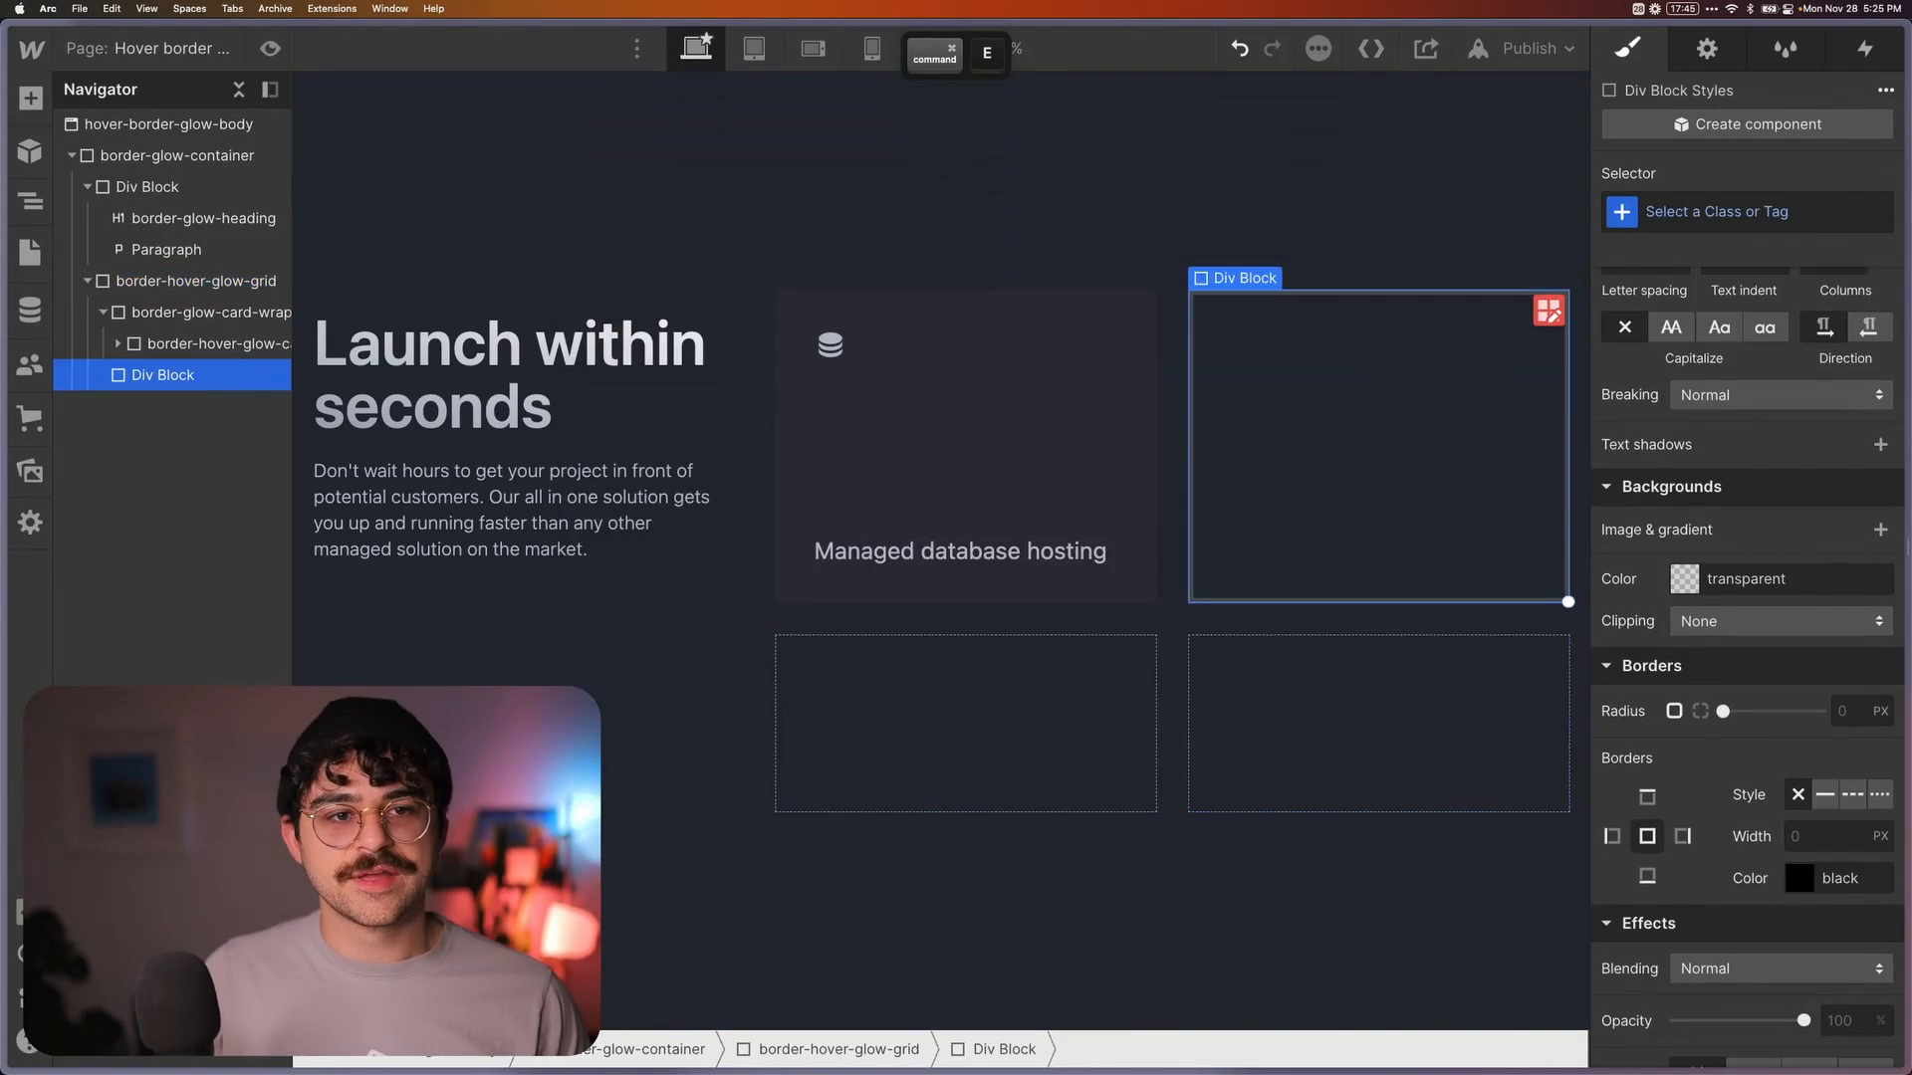
left_click(1746, 211)
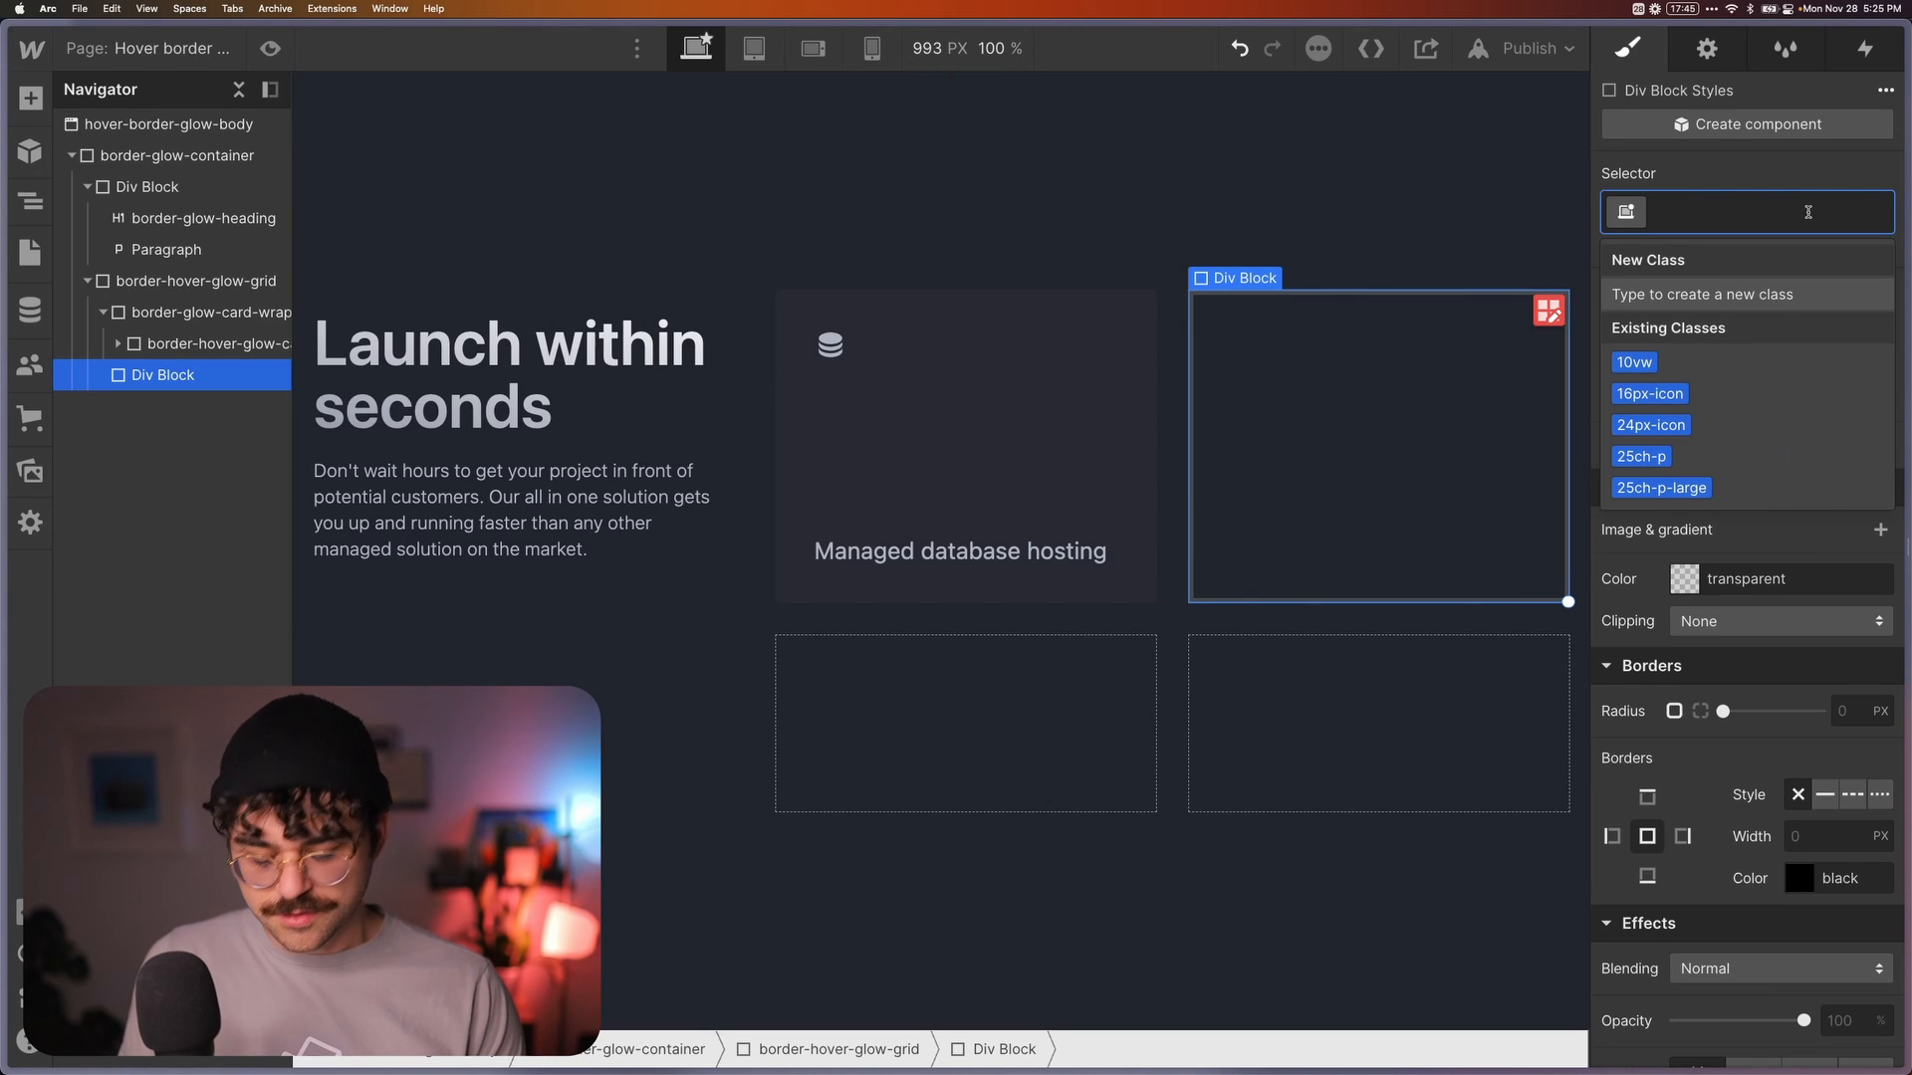
type("border-glow_circle")
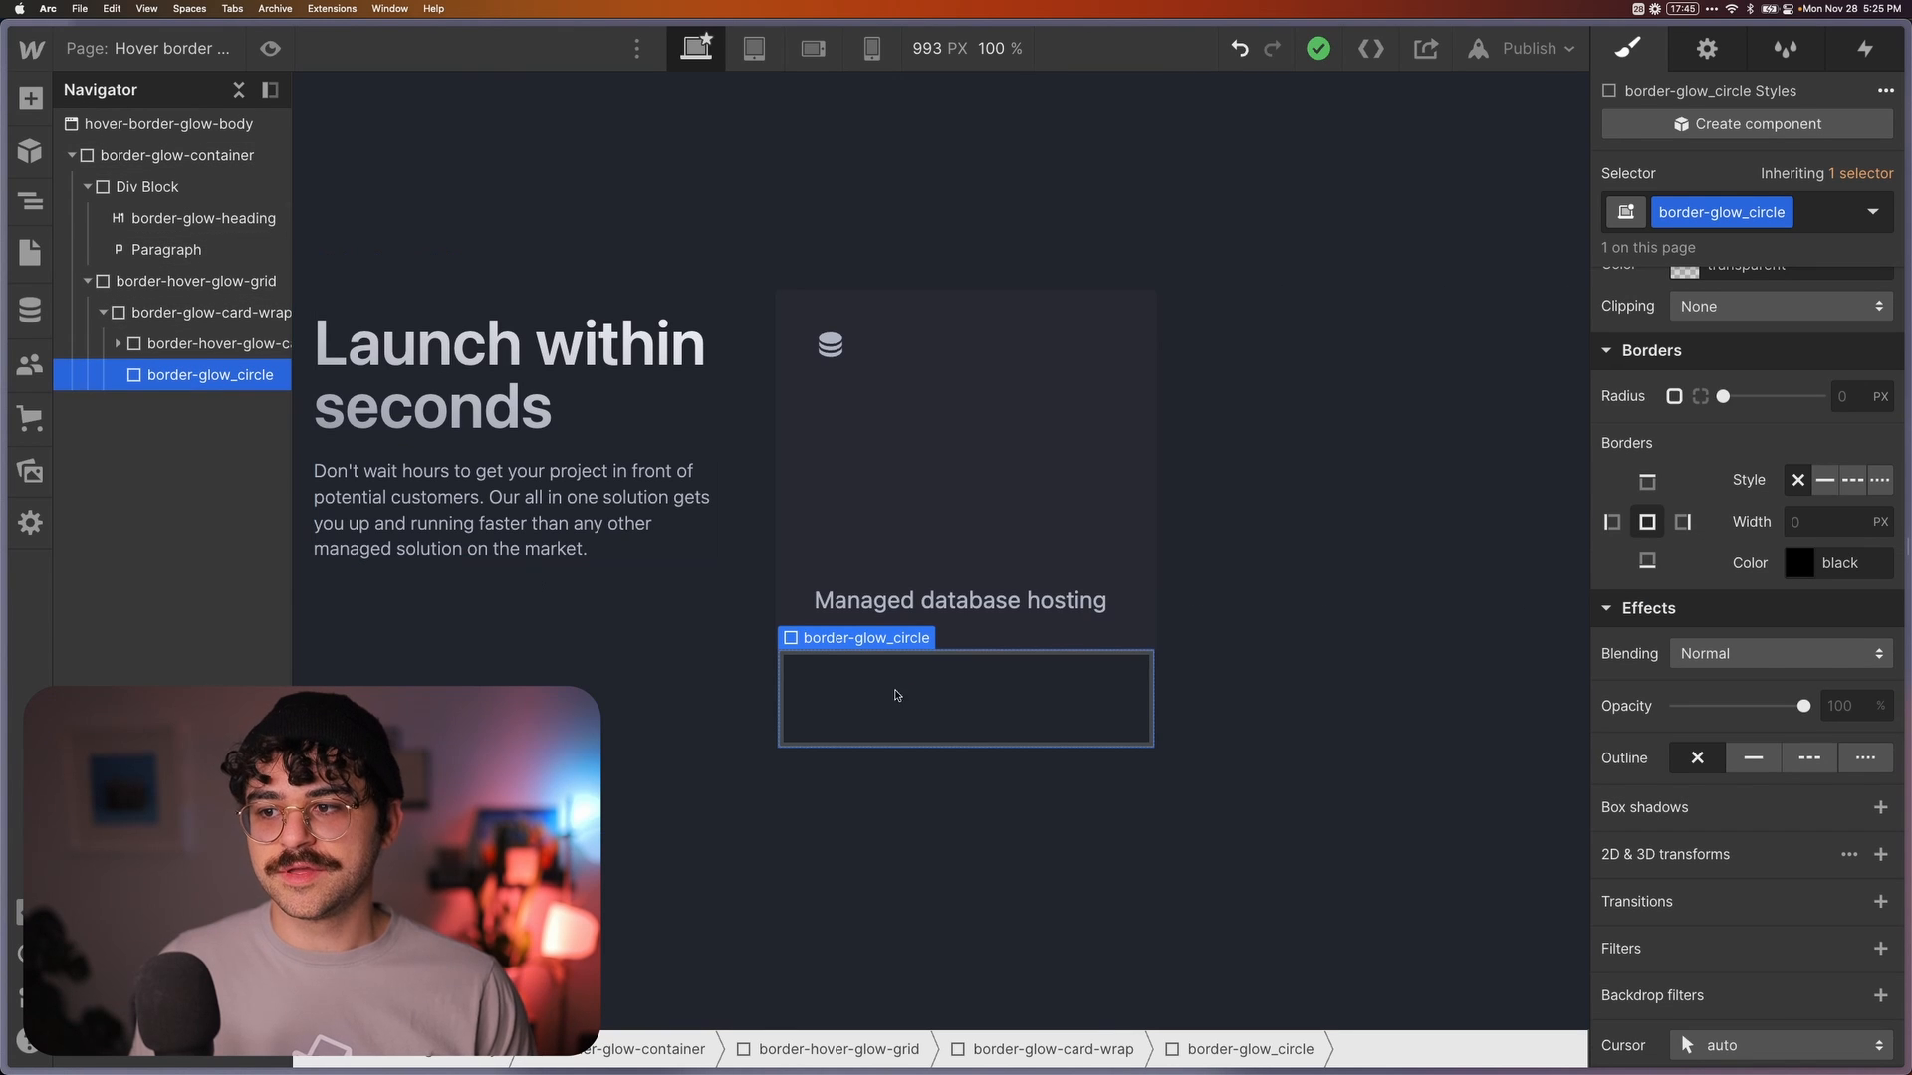
Give the glow circle a white background, 50% radius and a blur filter
left_click(217, 310)
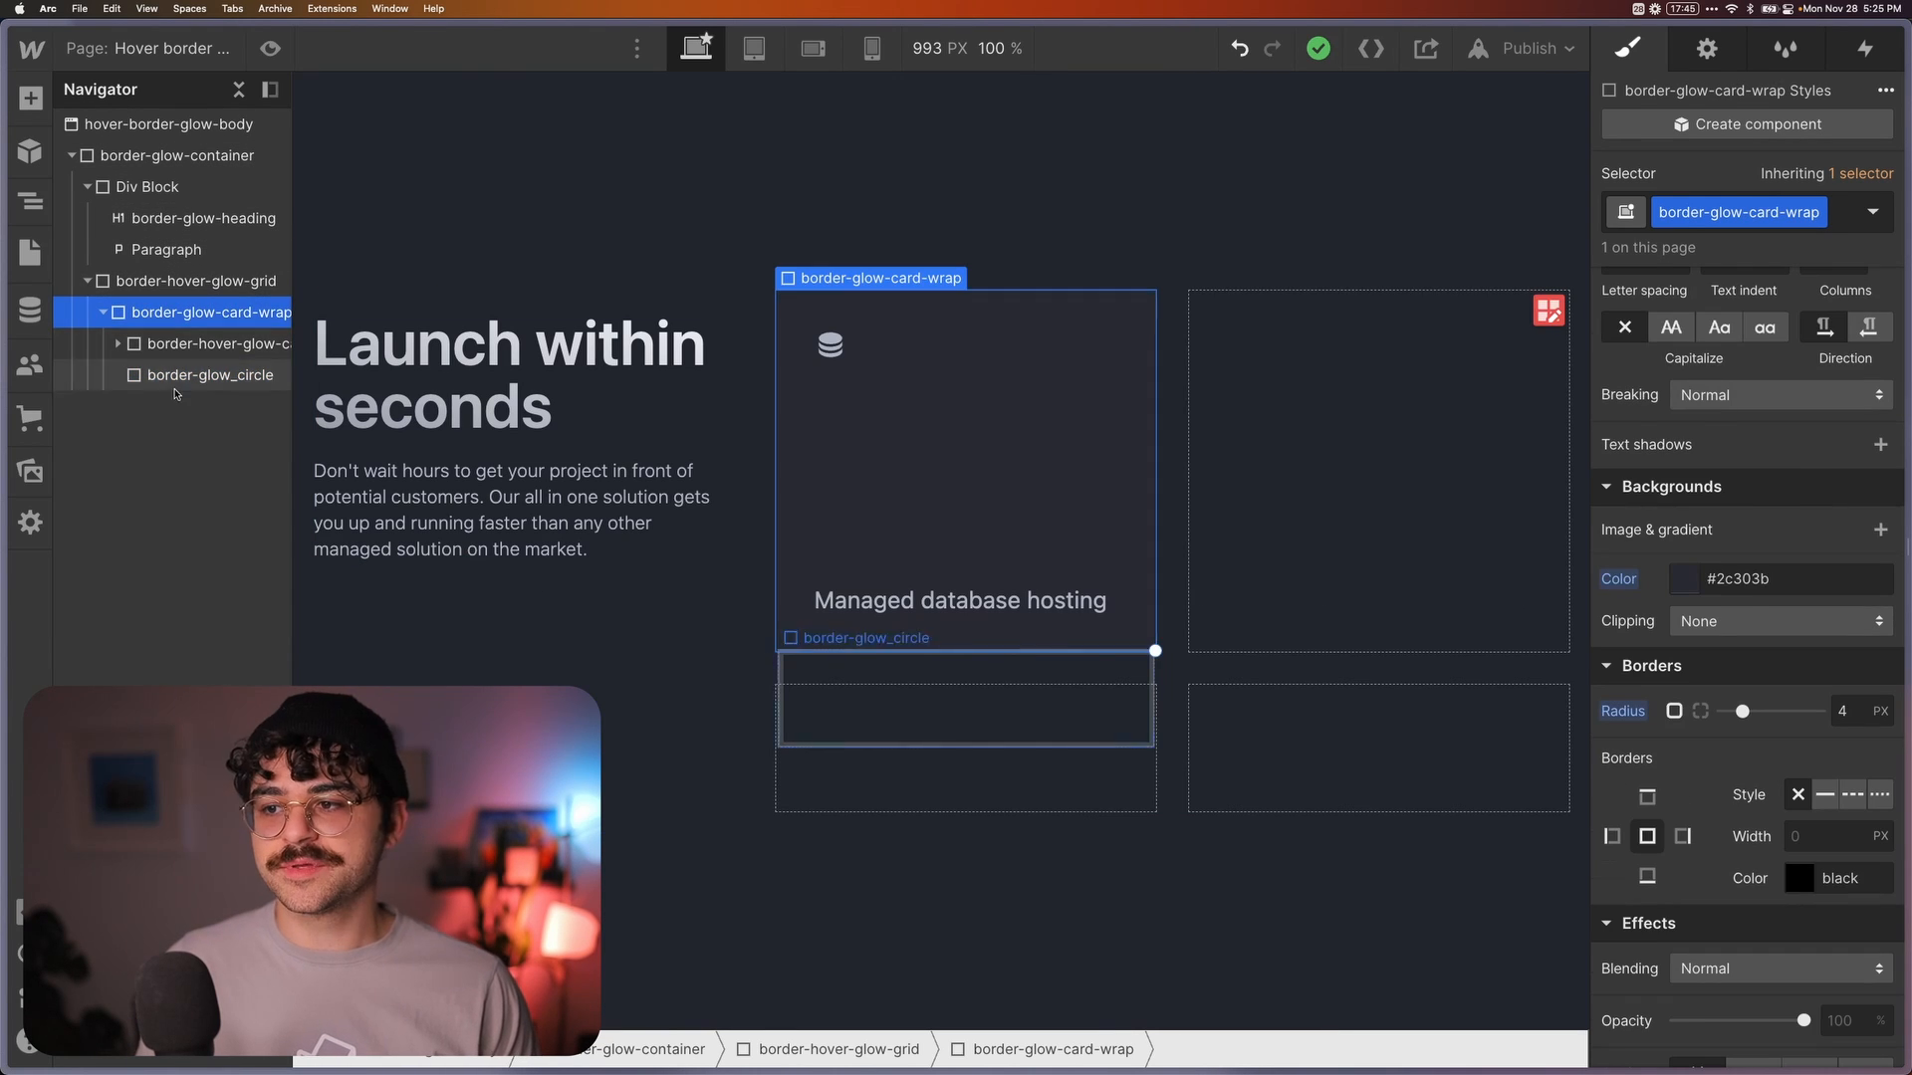
left_click(207, 375)
type("50")
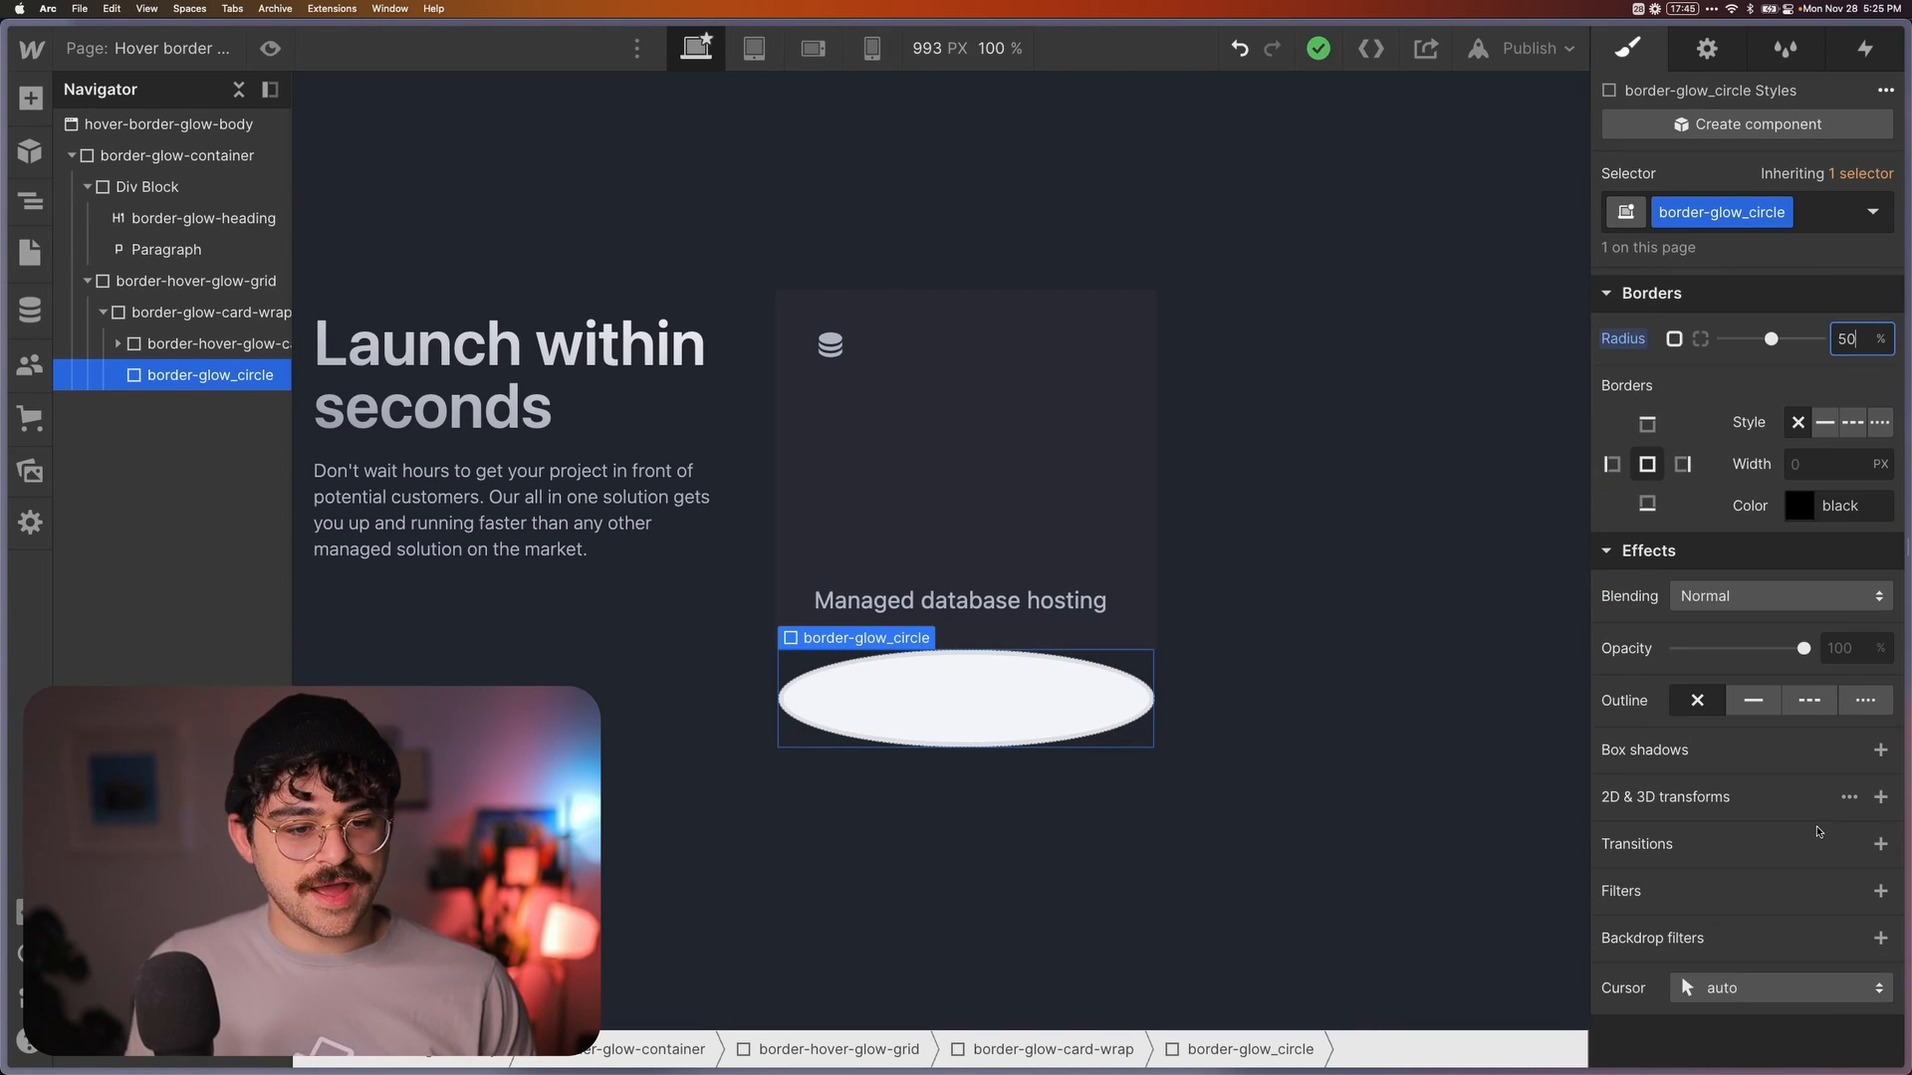
left_click(1881, 890)
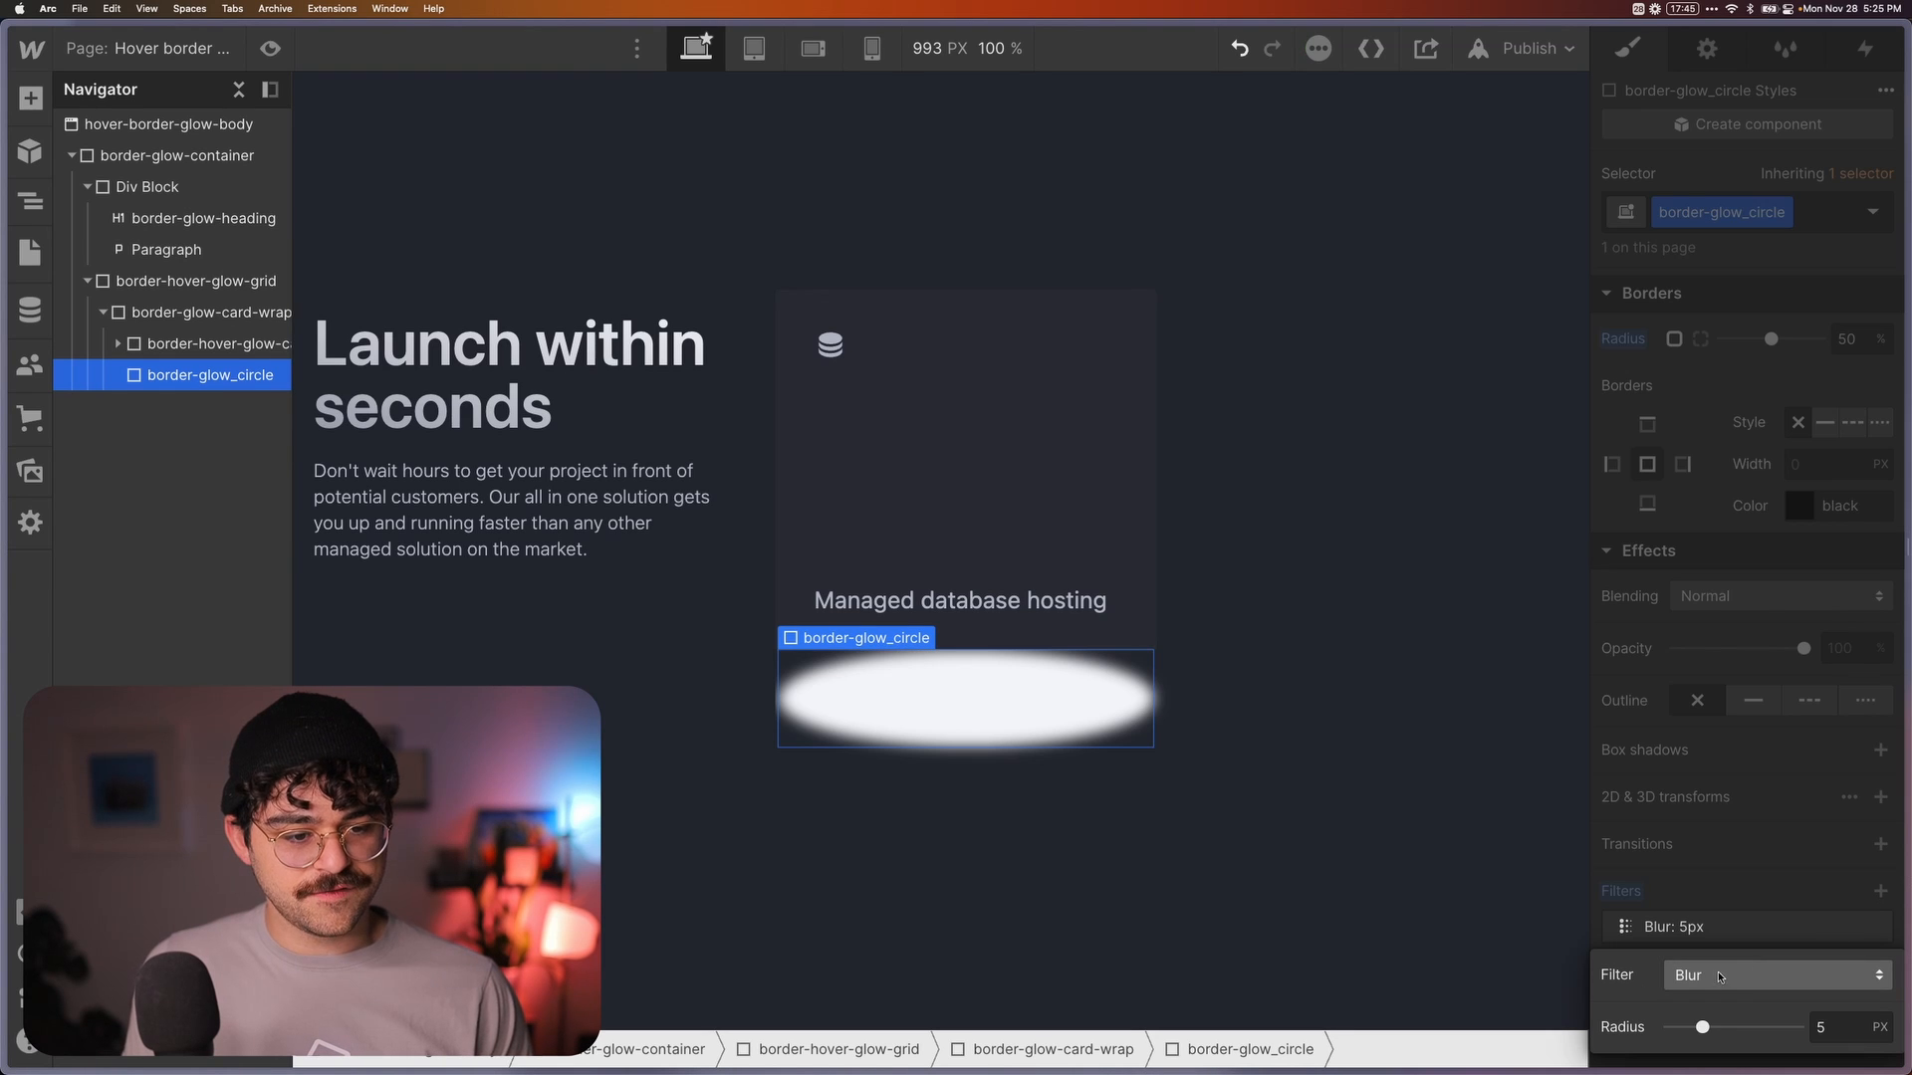
left_click(1839, 1026)
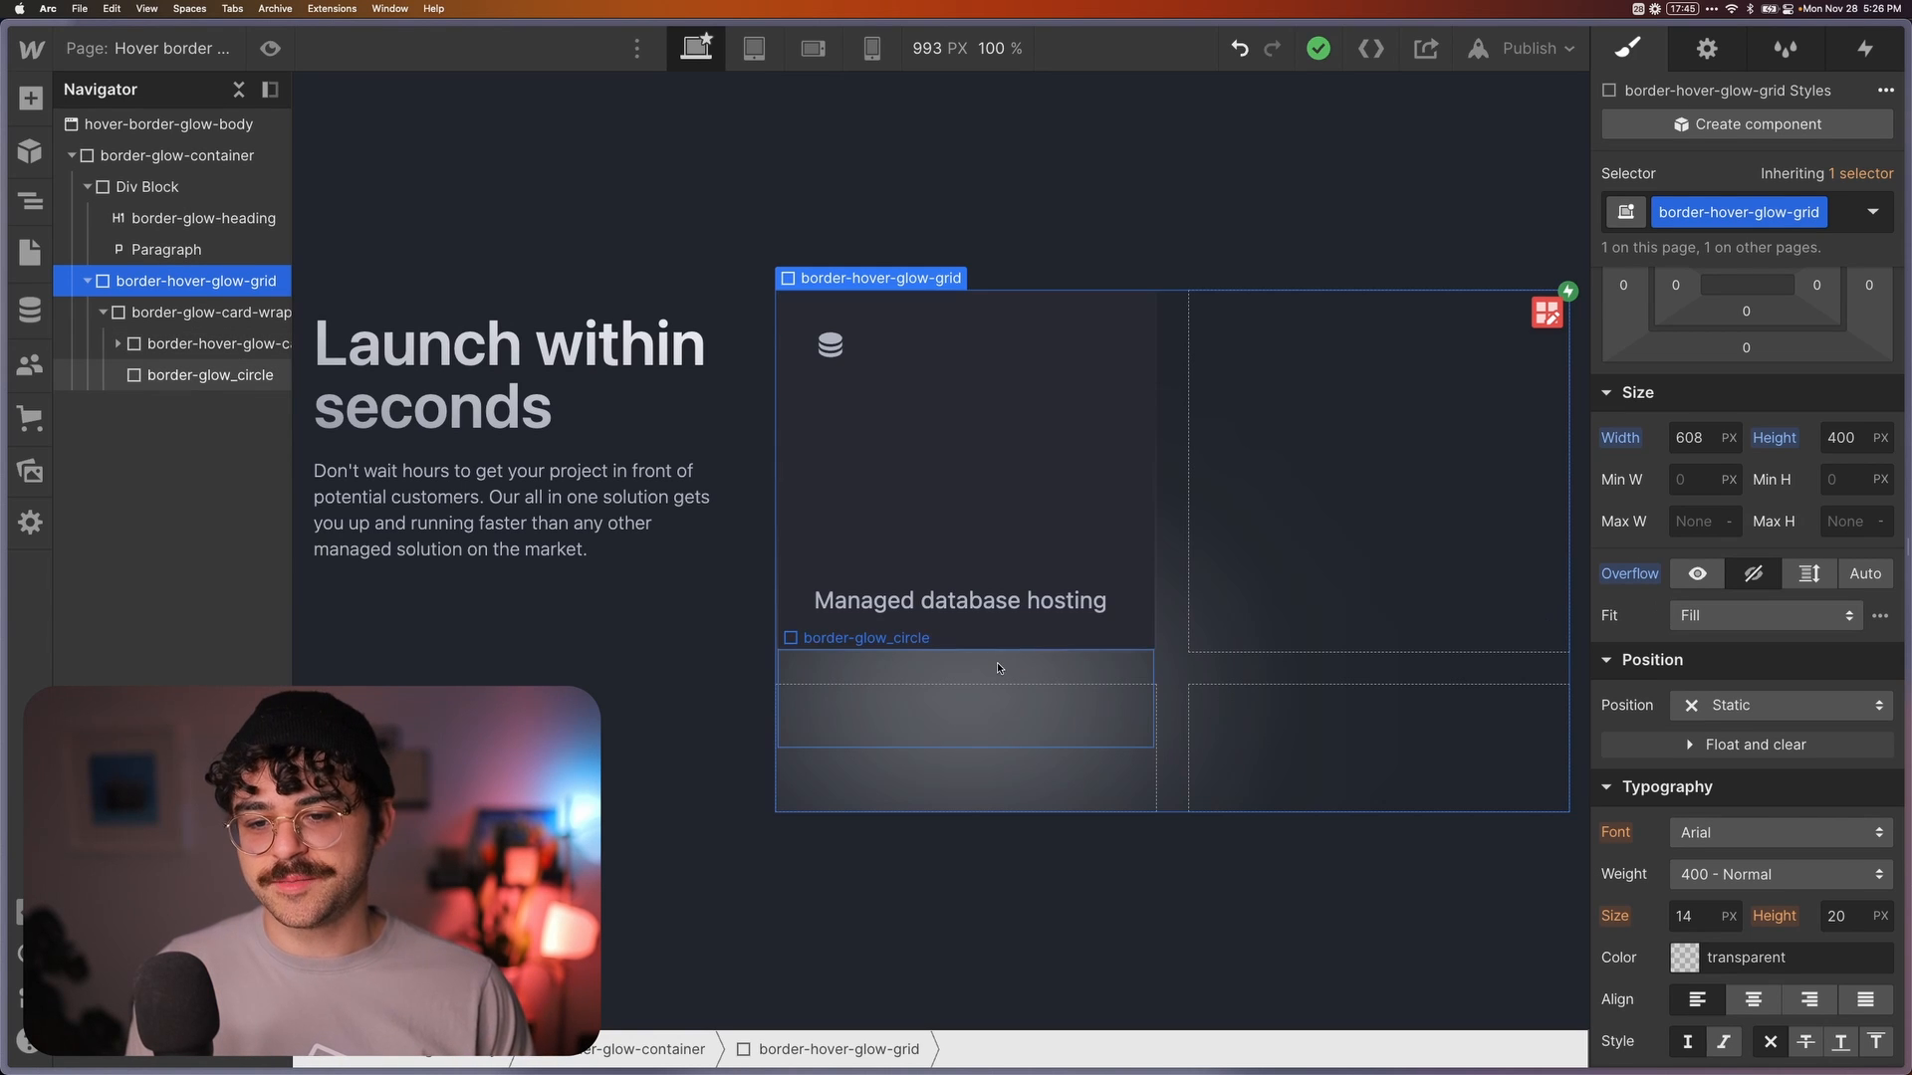
Set border_glow_circle's position to Absolute within the card wrap
left_click(211, 374)
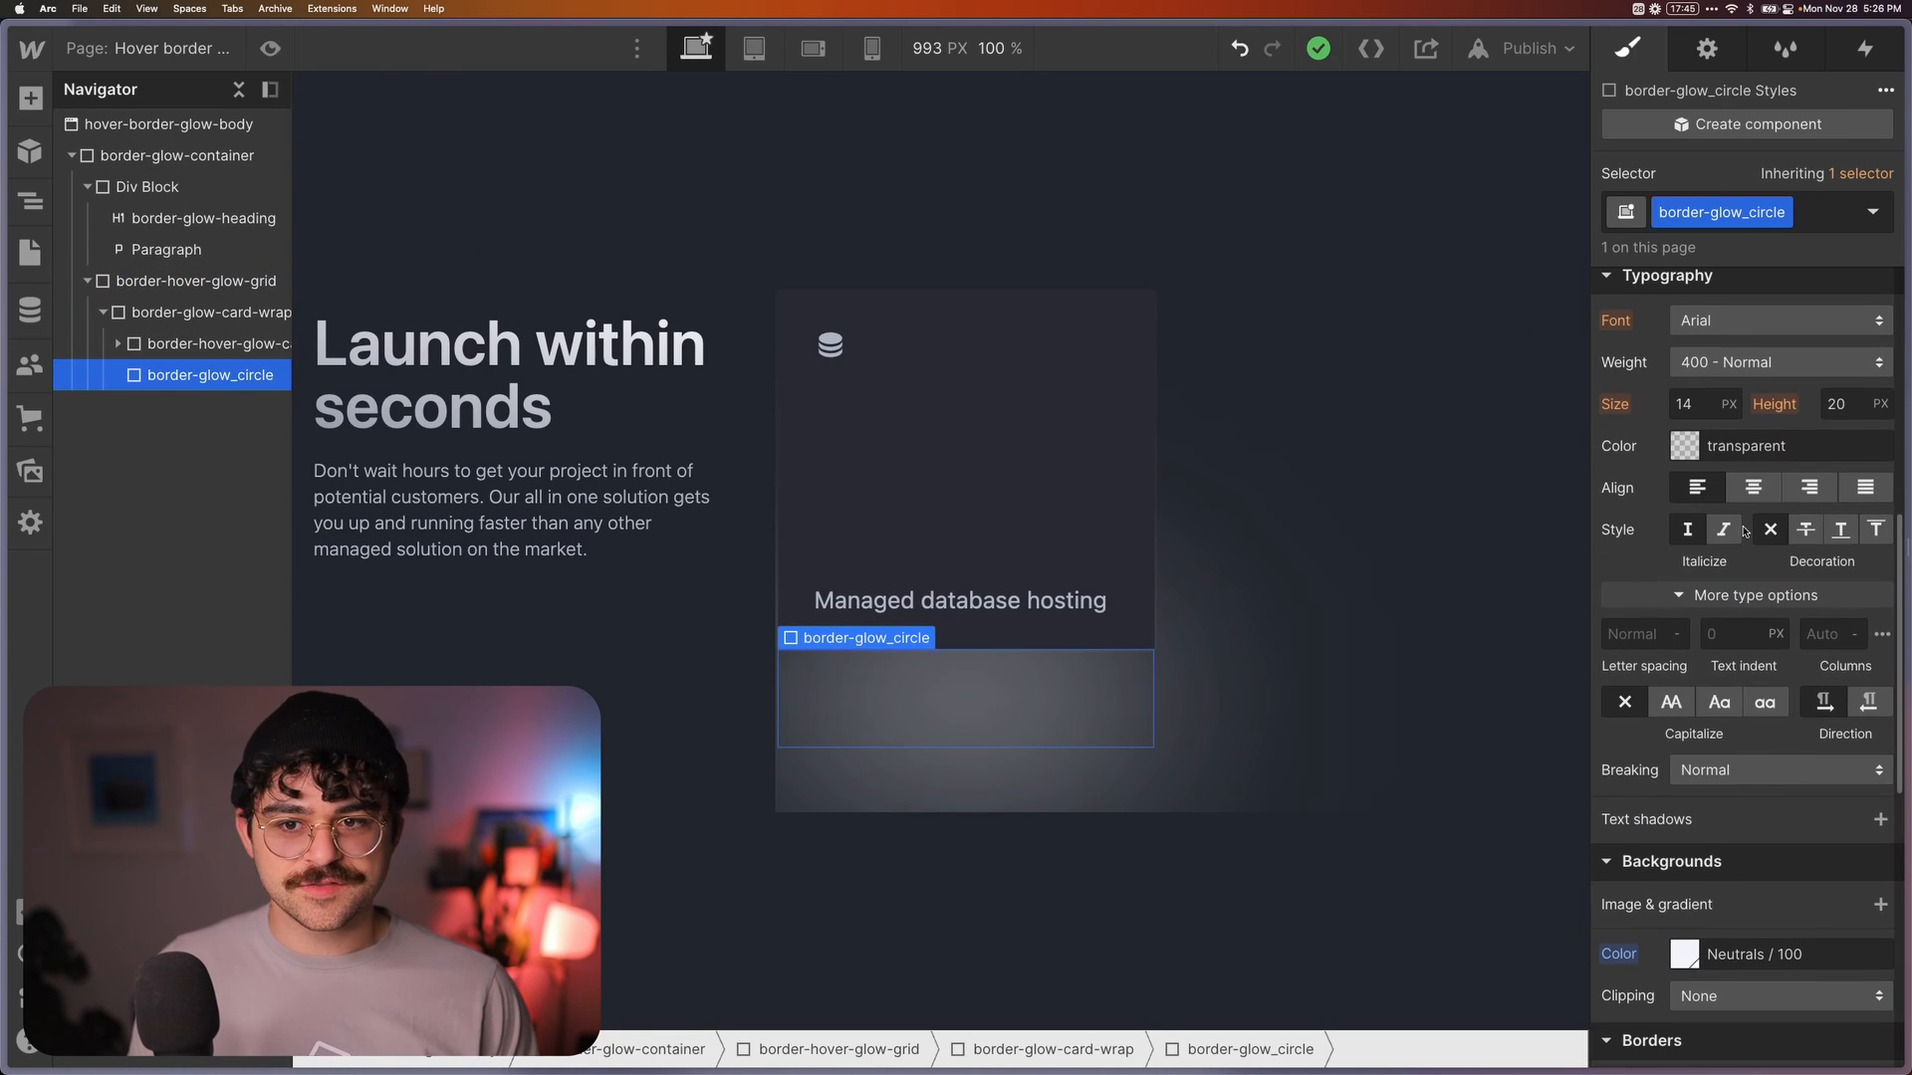
scroll("down", 3)
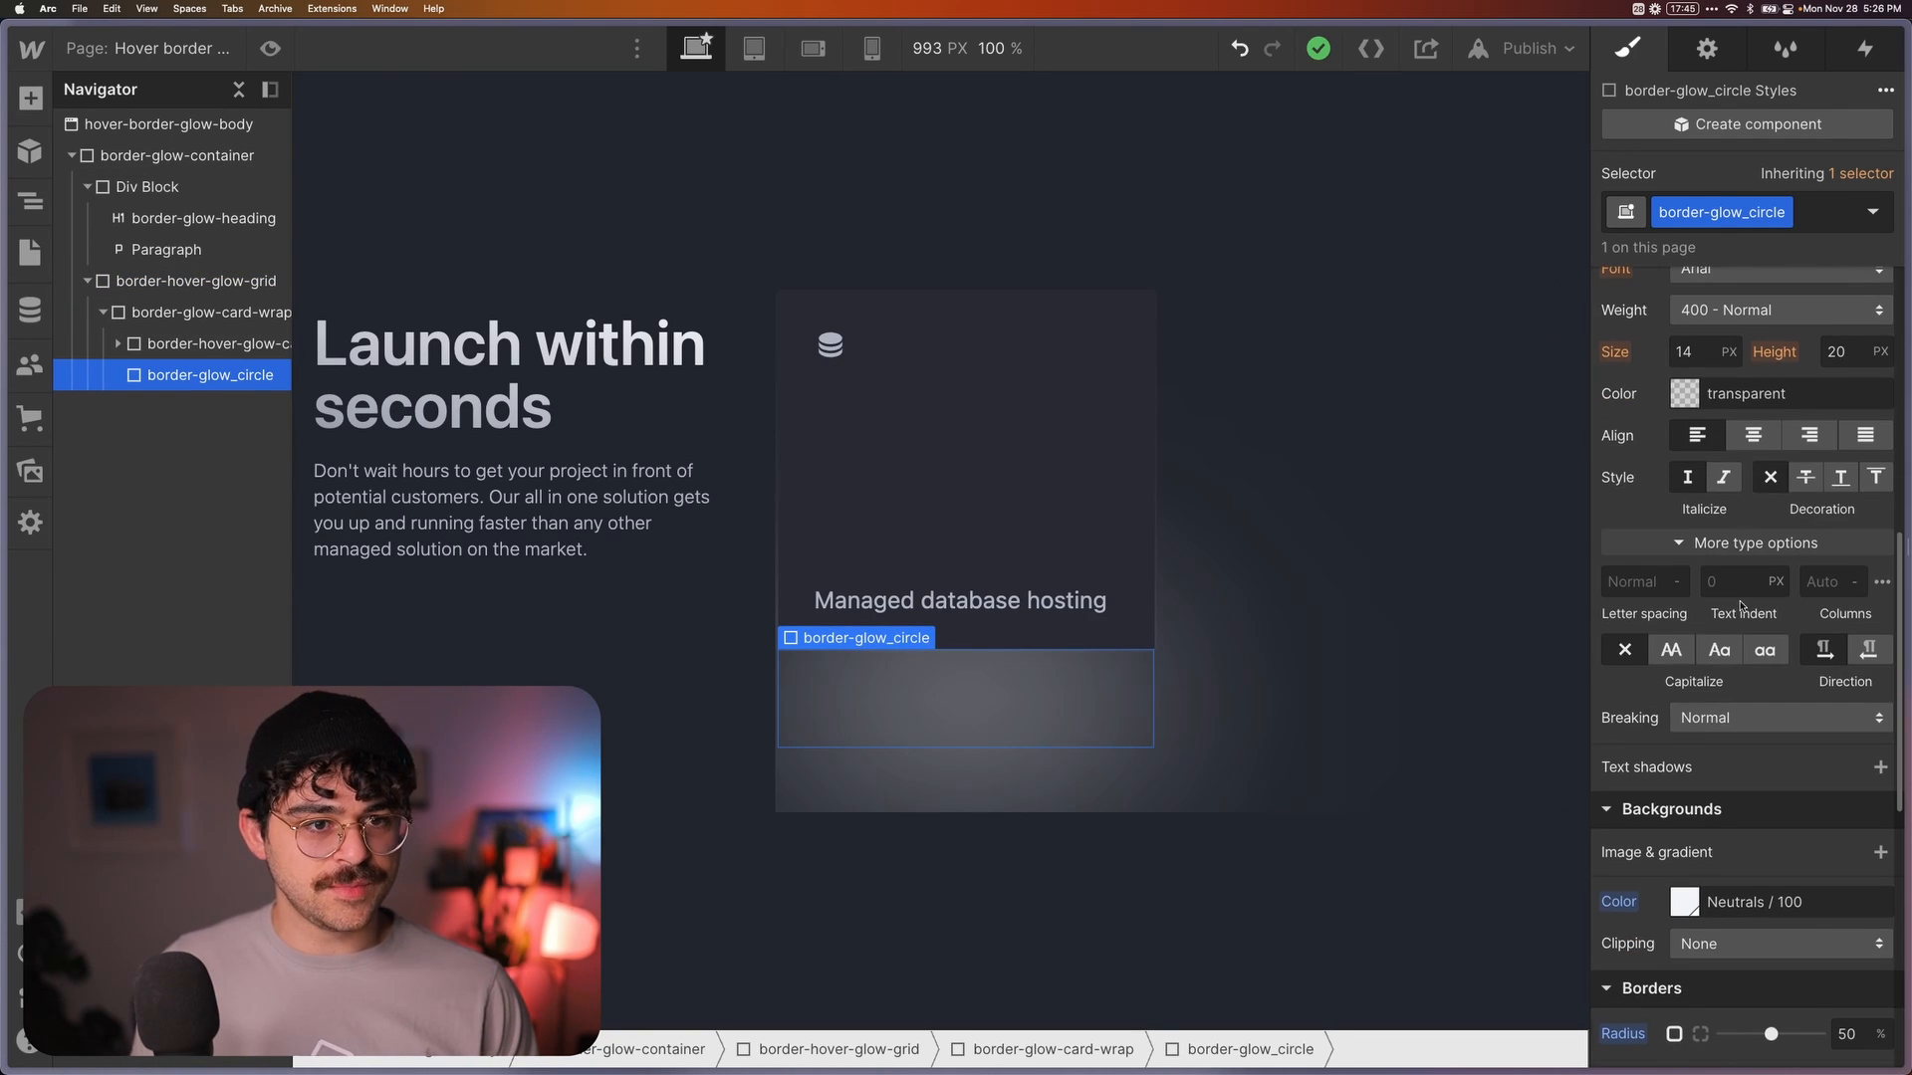
left_click(1657, 447)
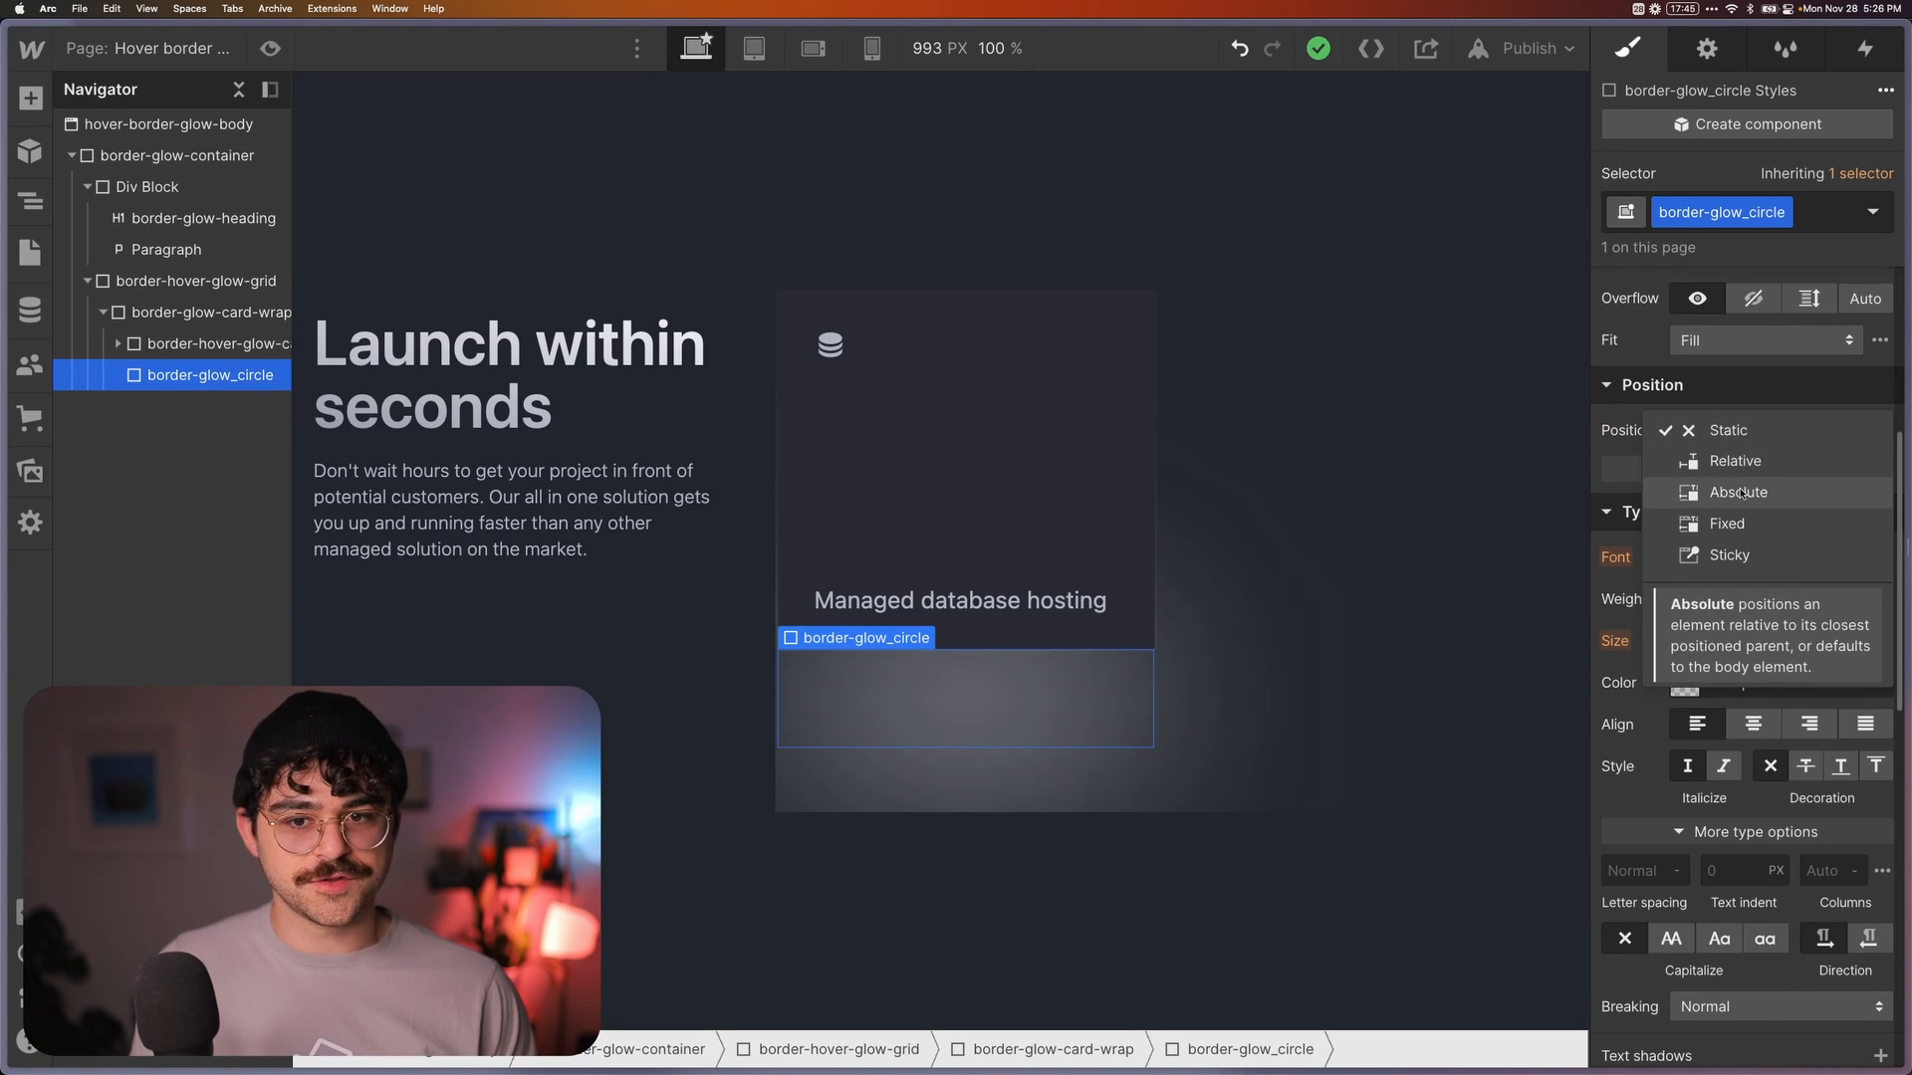
left_click(1738, 491)
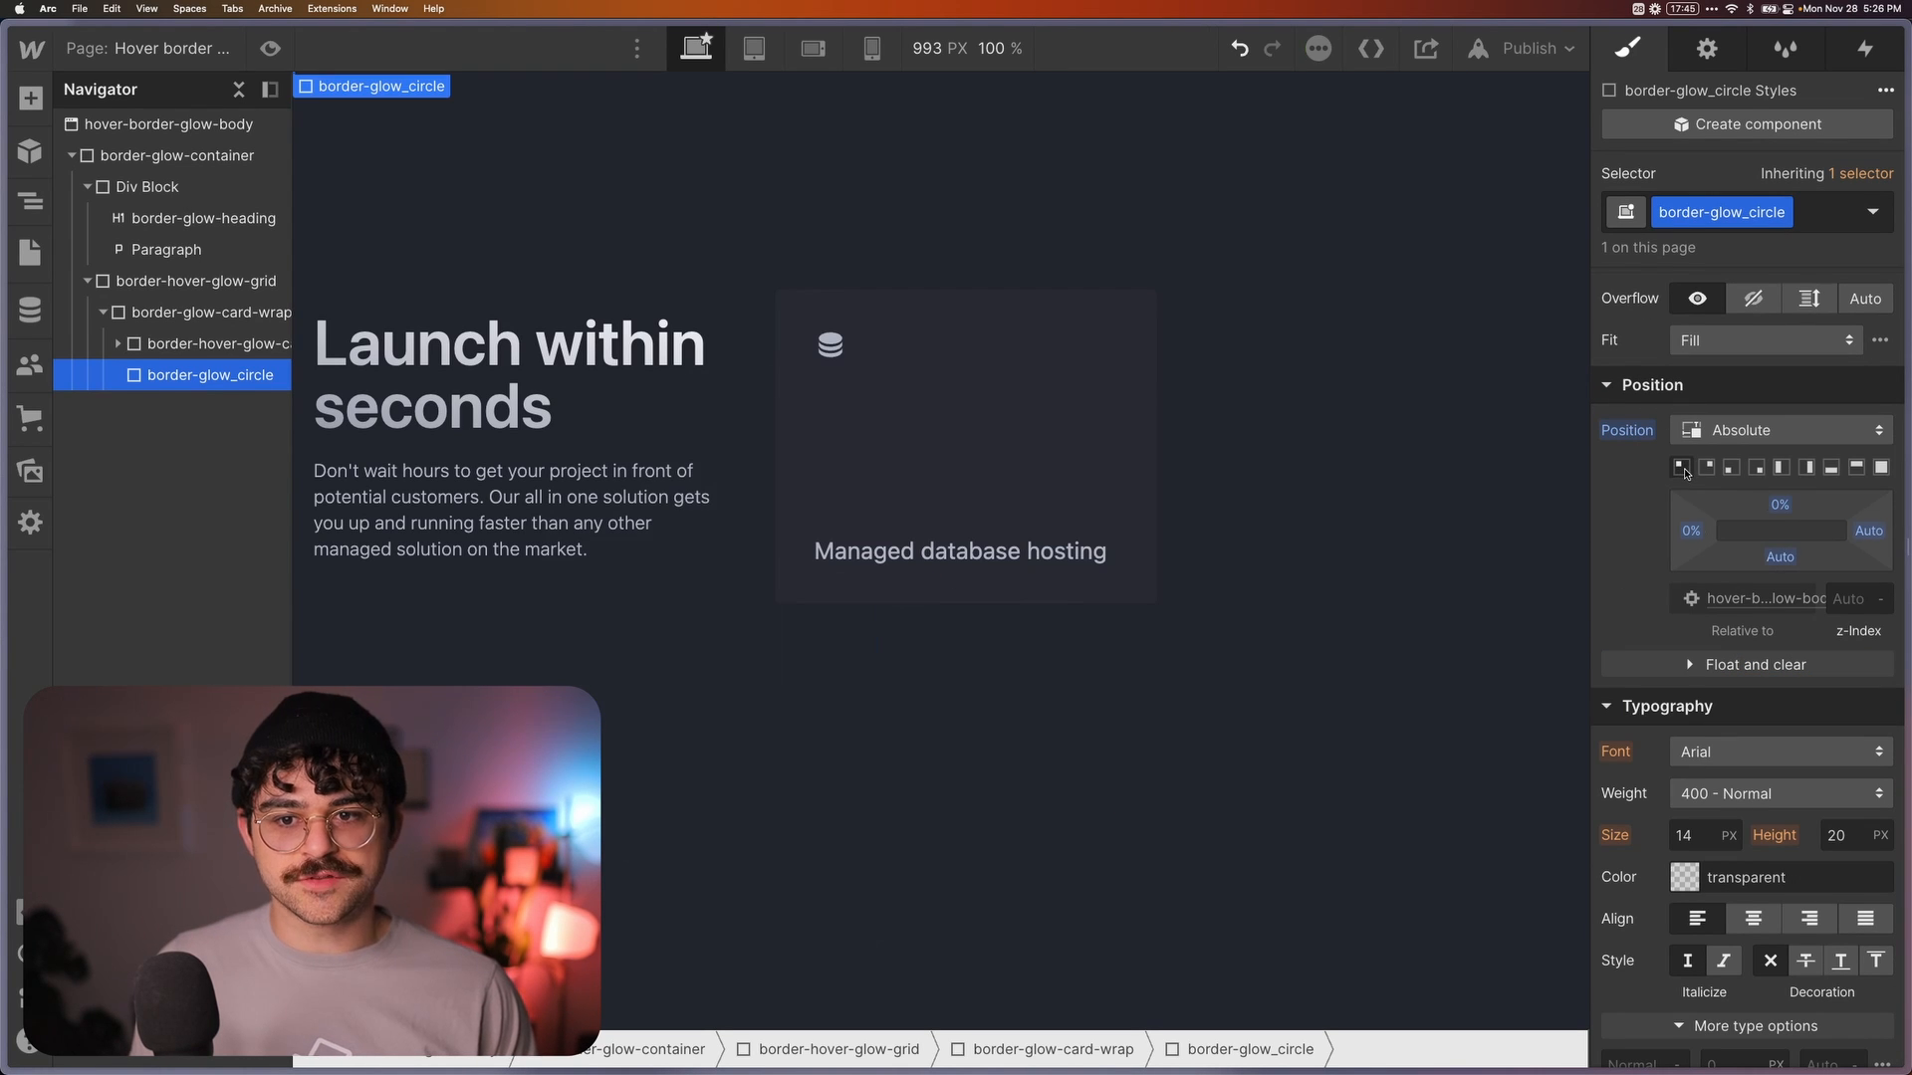
mouse_move(1163, 468)
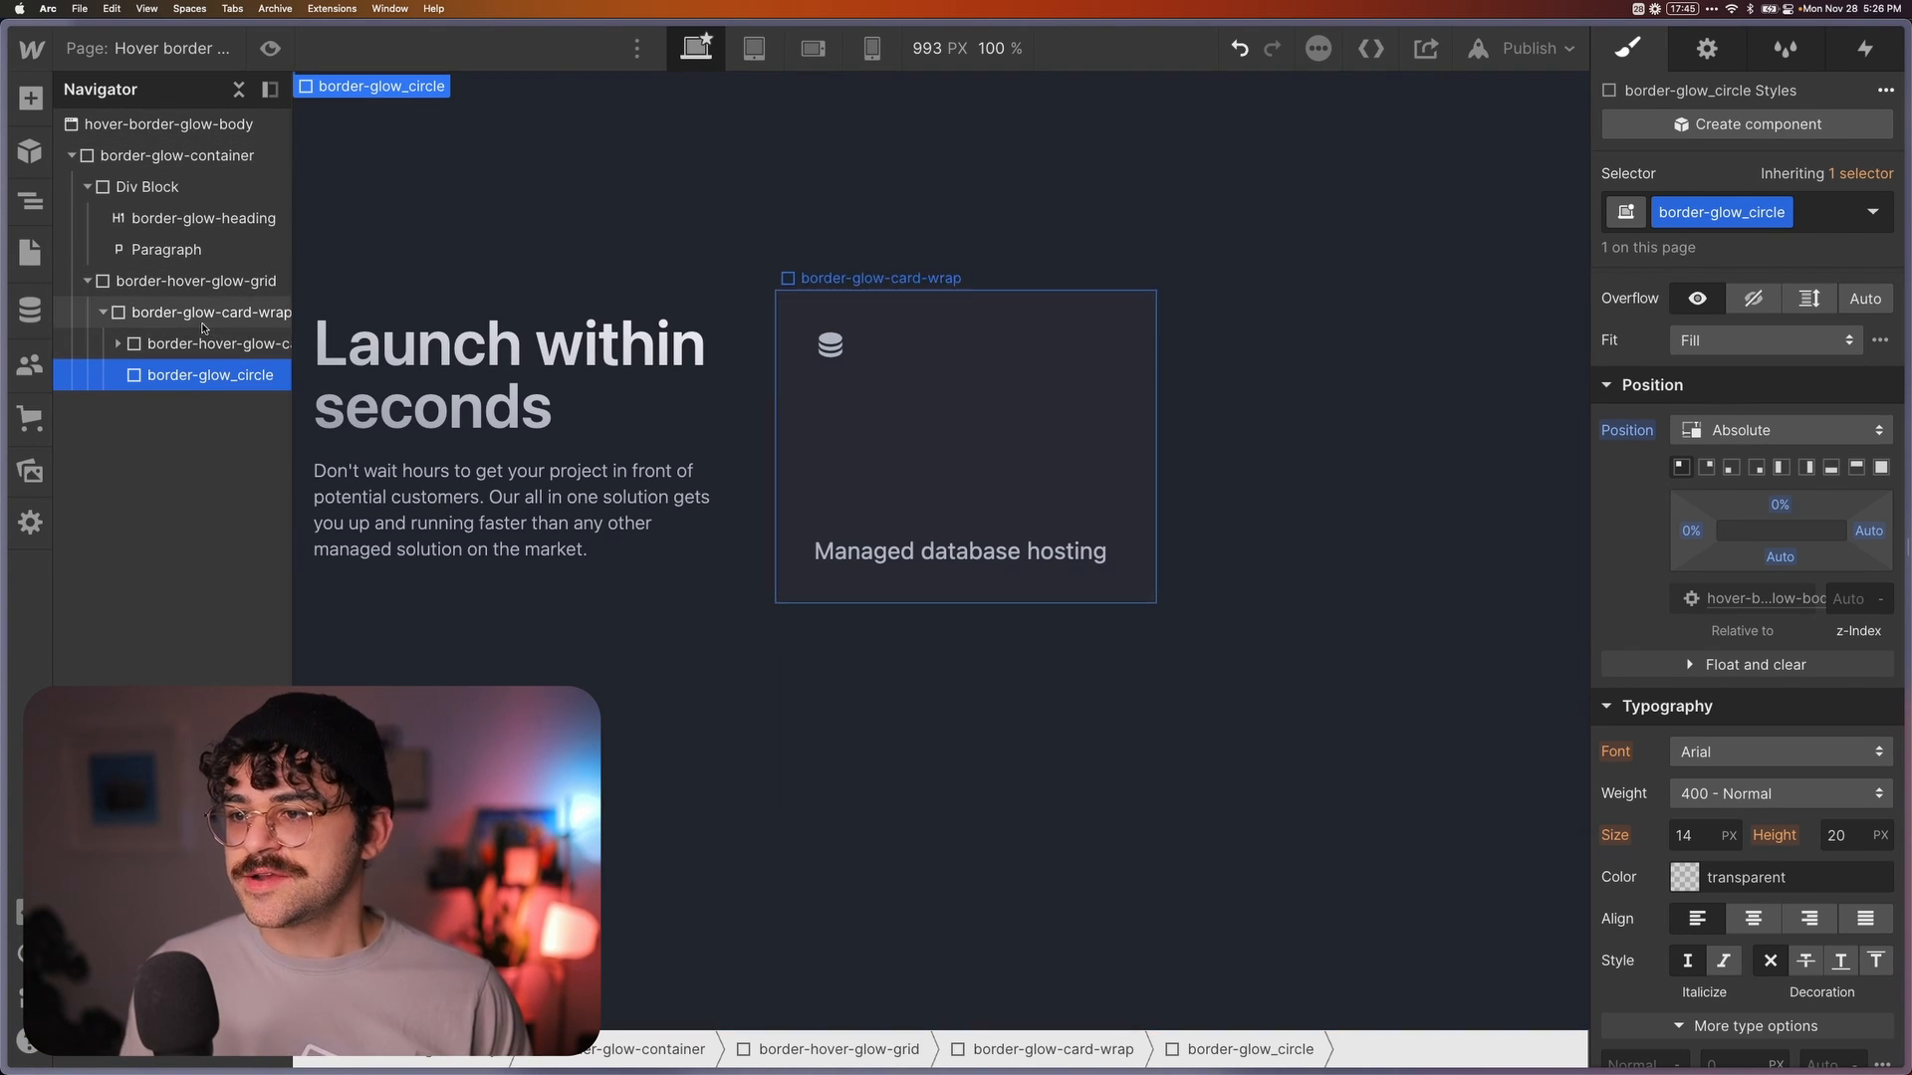
left_click(208, 311)
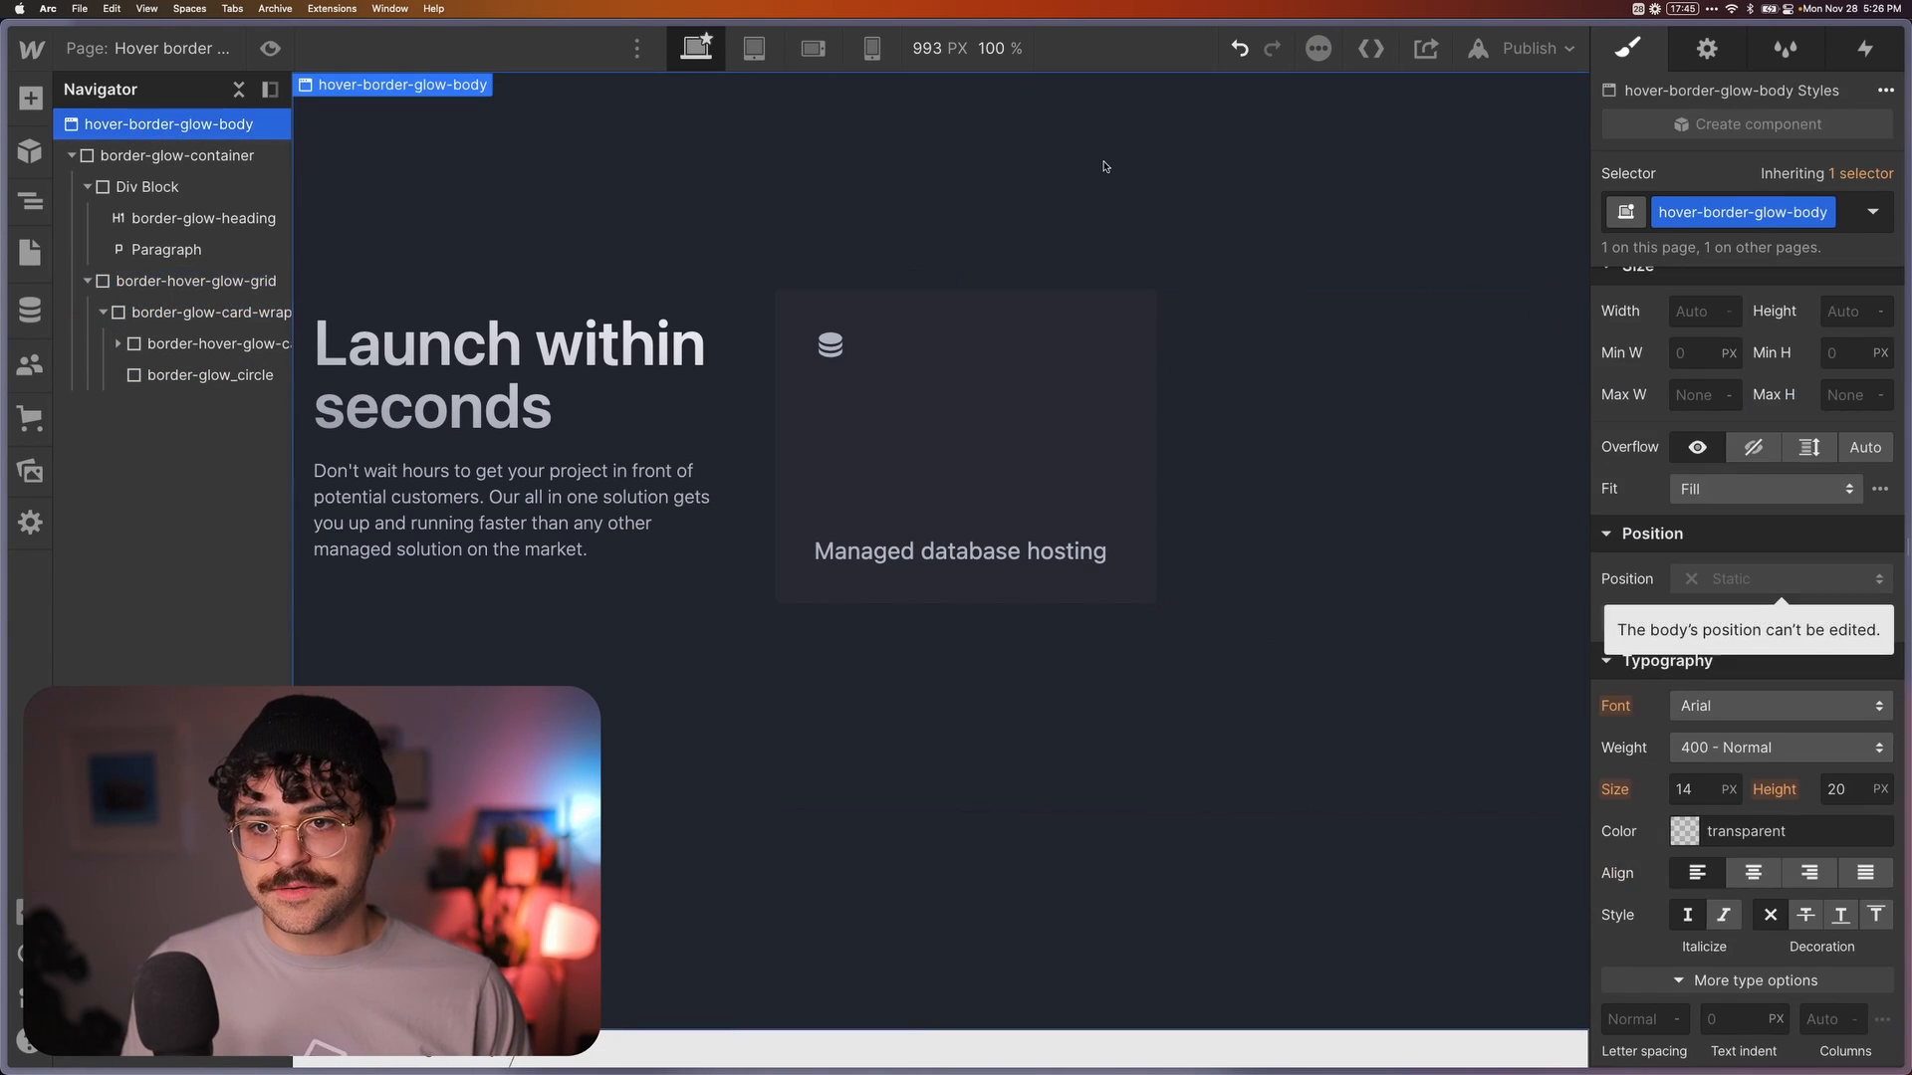
left_click(211, 374)
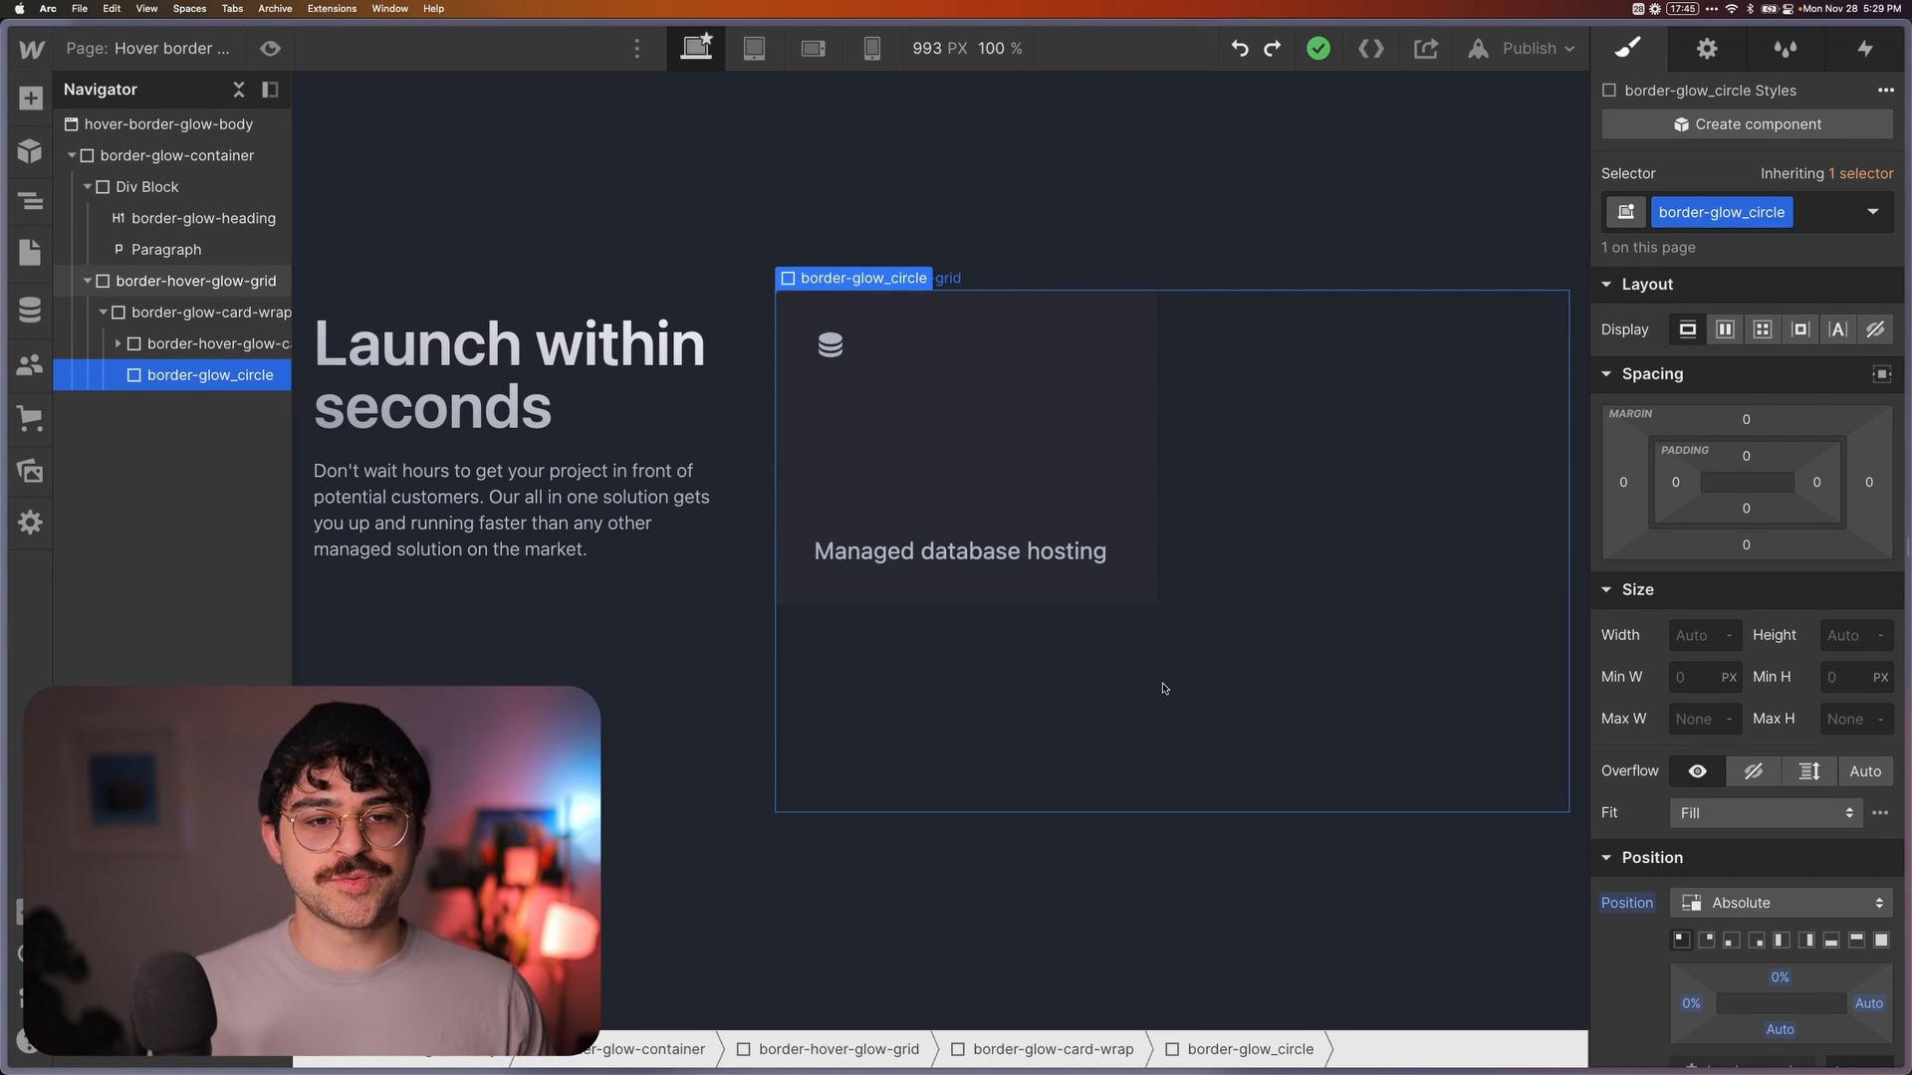
Check the 608 × 400 grid size, then size the glow circle 304 × 200 px
left_click(226, 344)
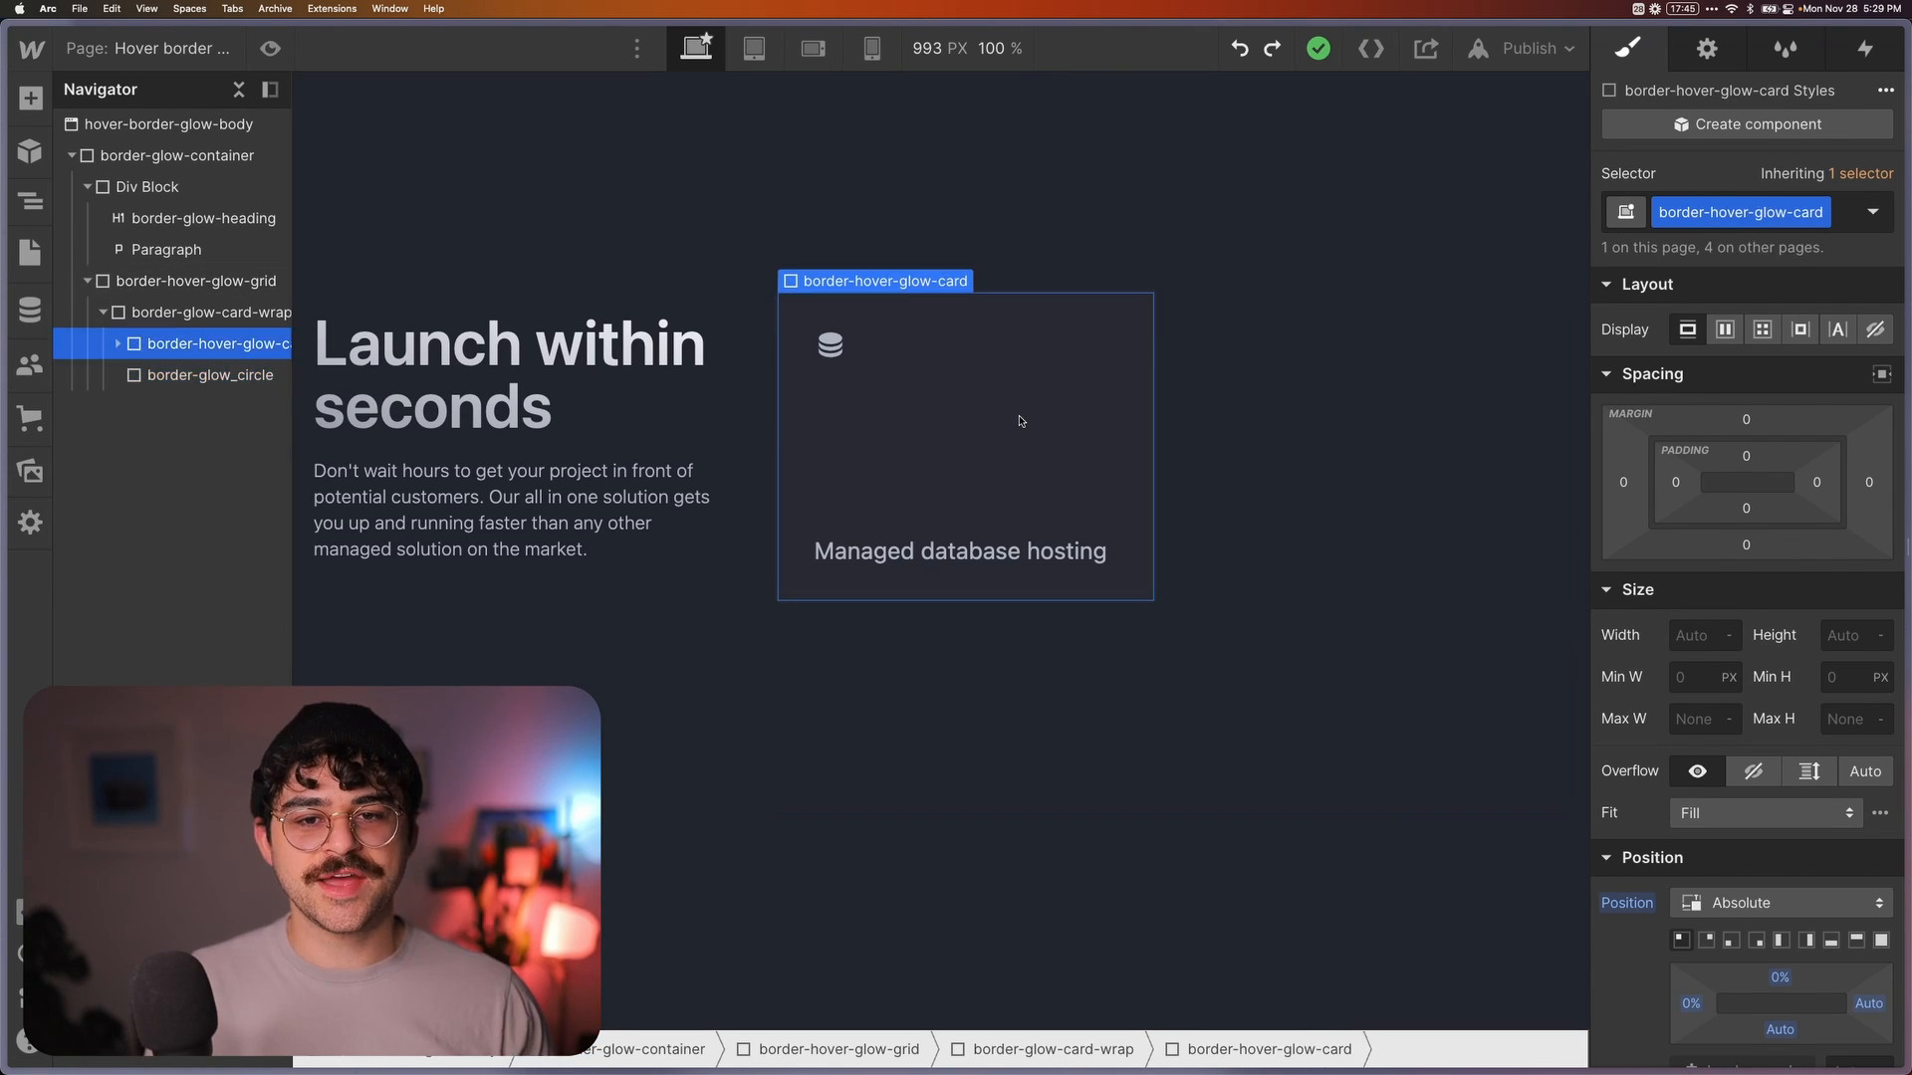
left_click(1726, 330)
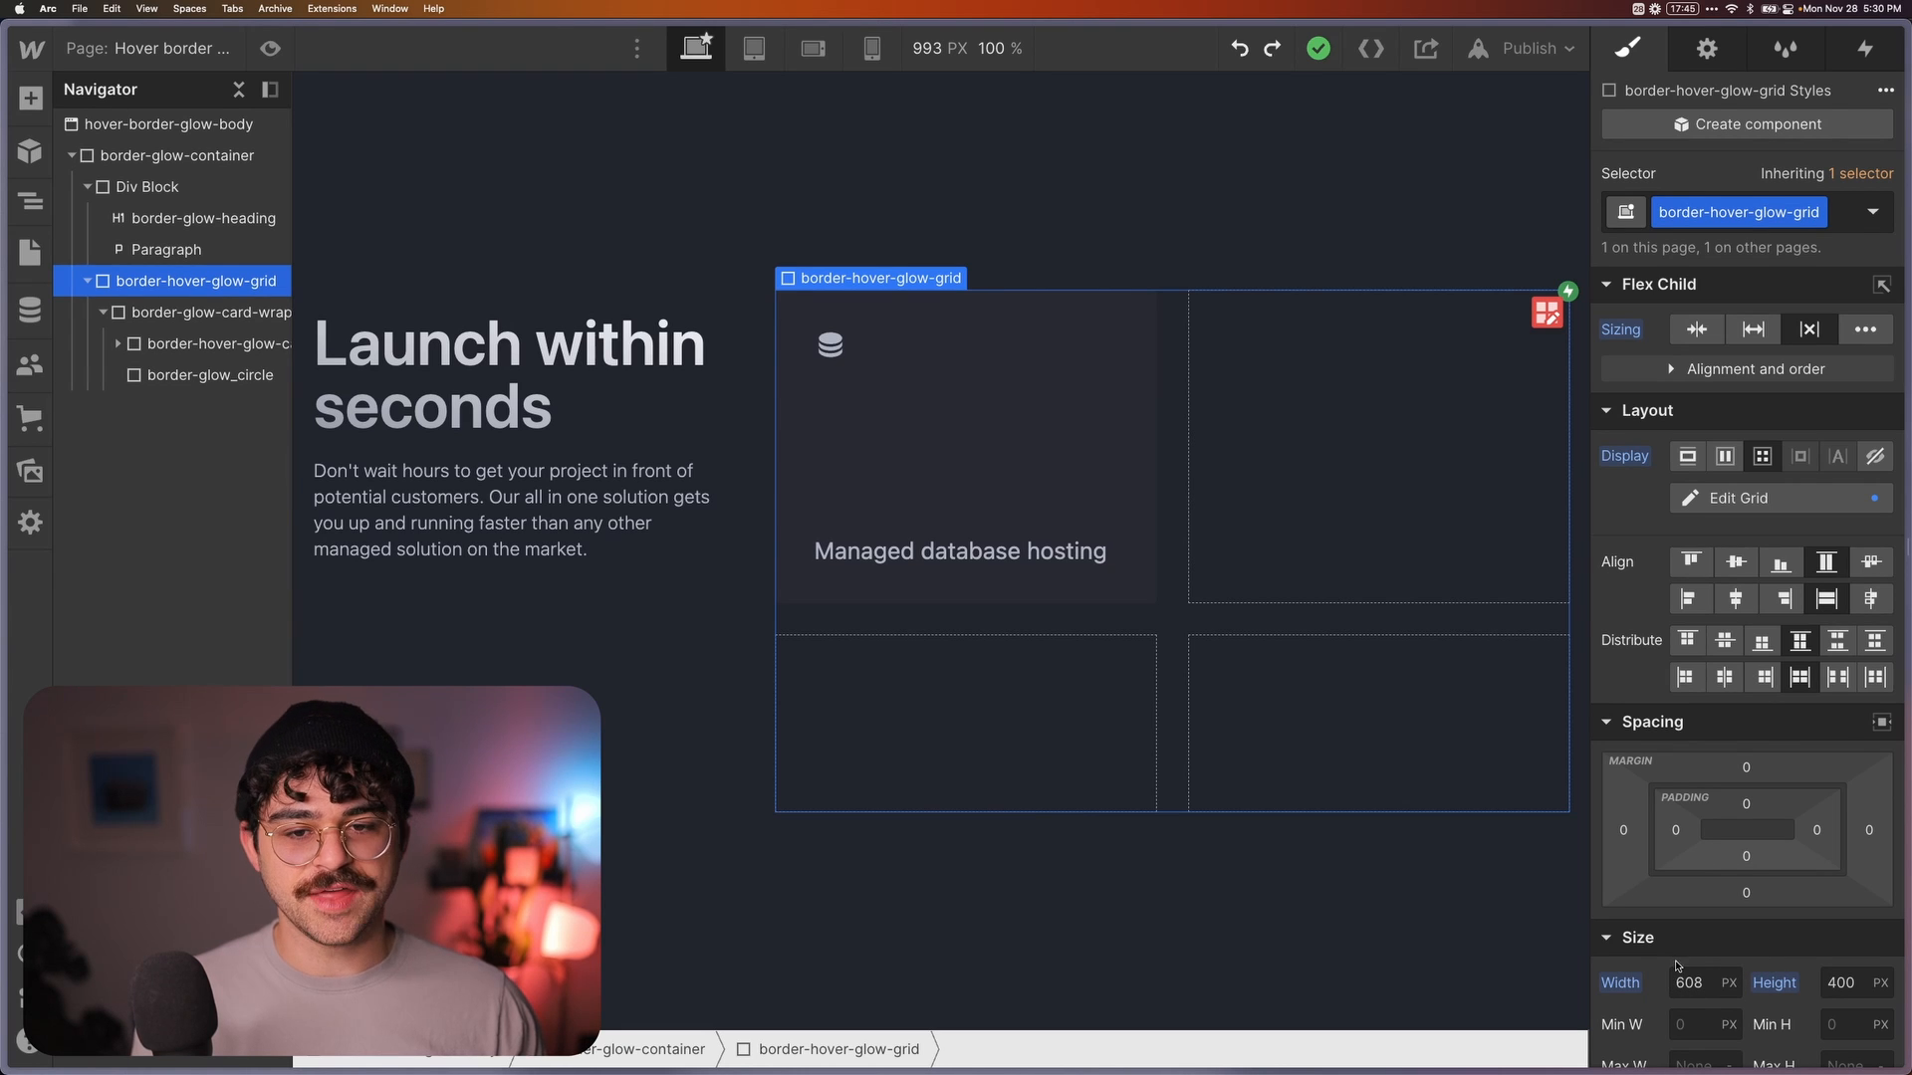
left_click(210, 375)
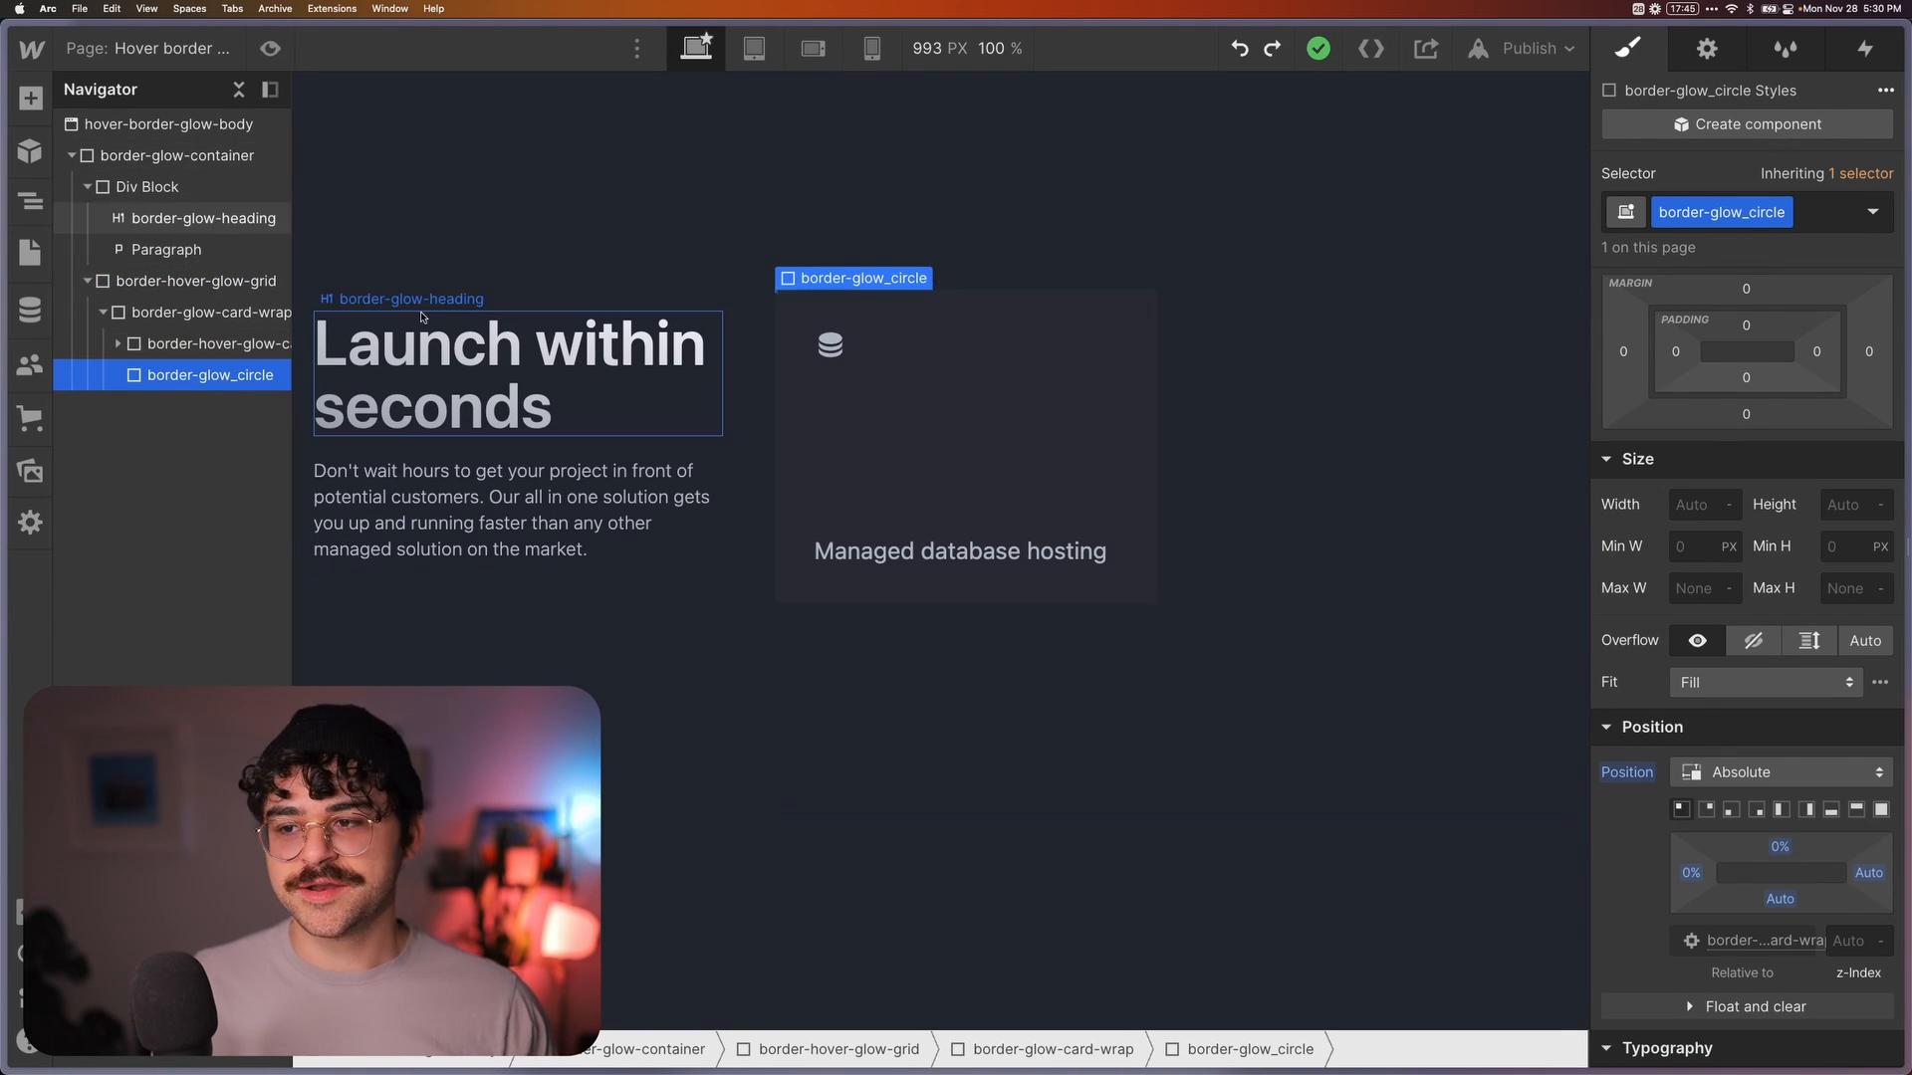
left_click(1702, 505)
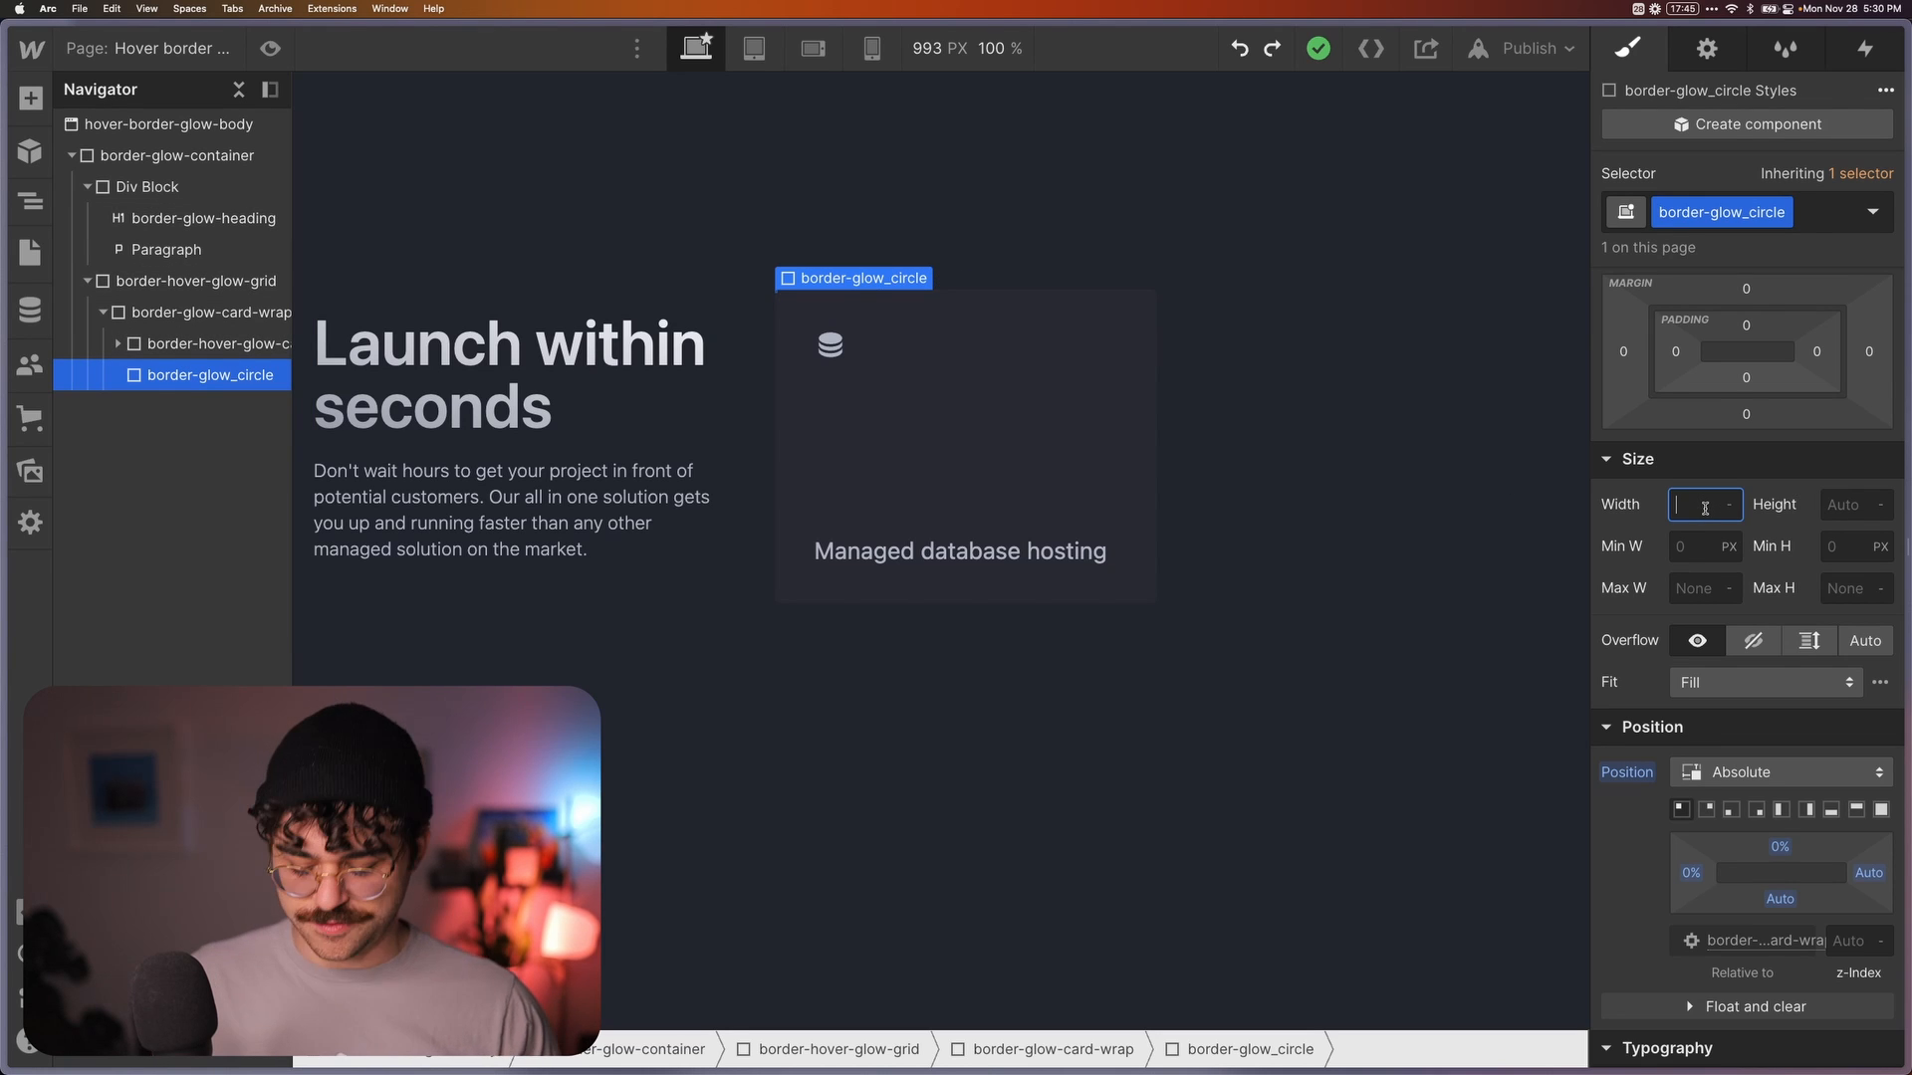
type("304")
left_click(1855, 504)
type("200")
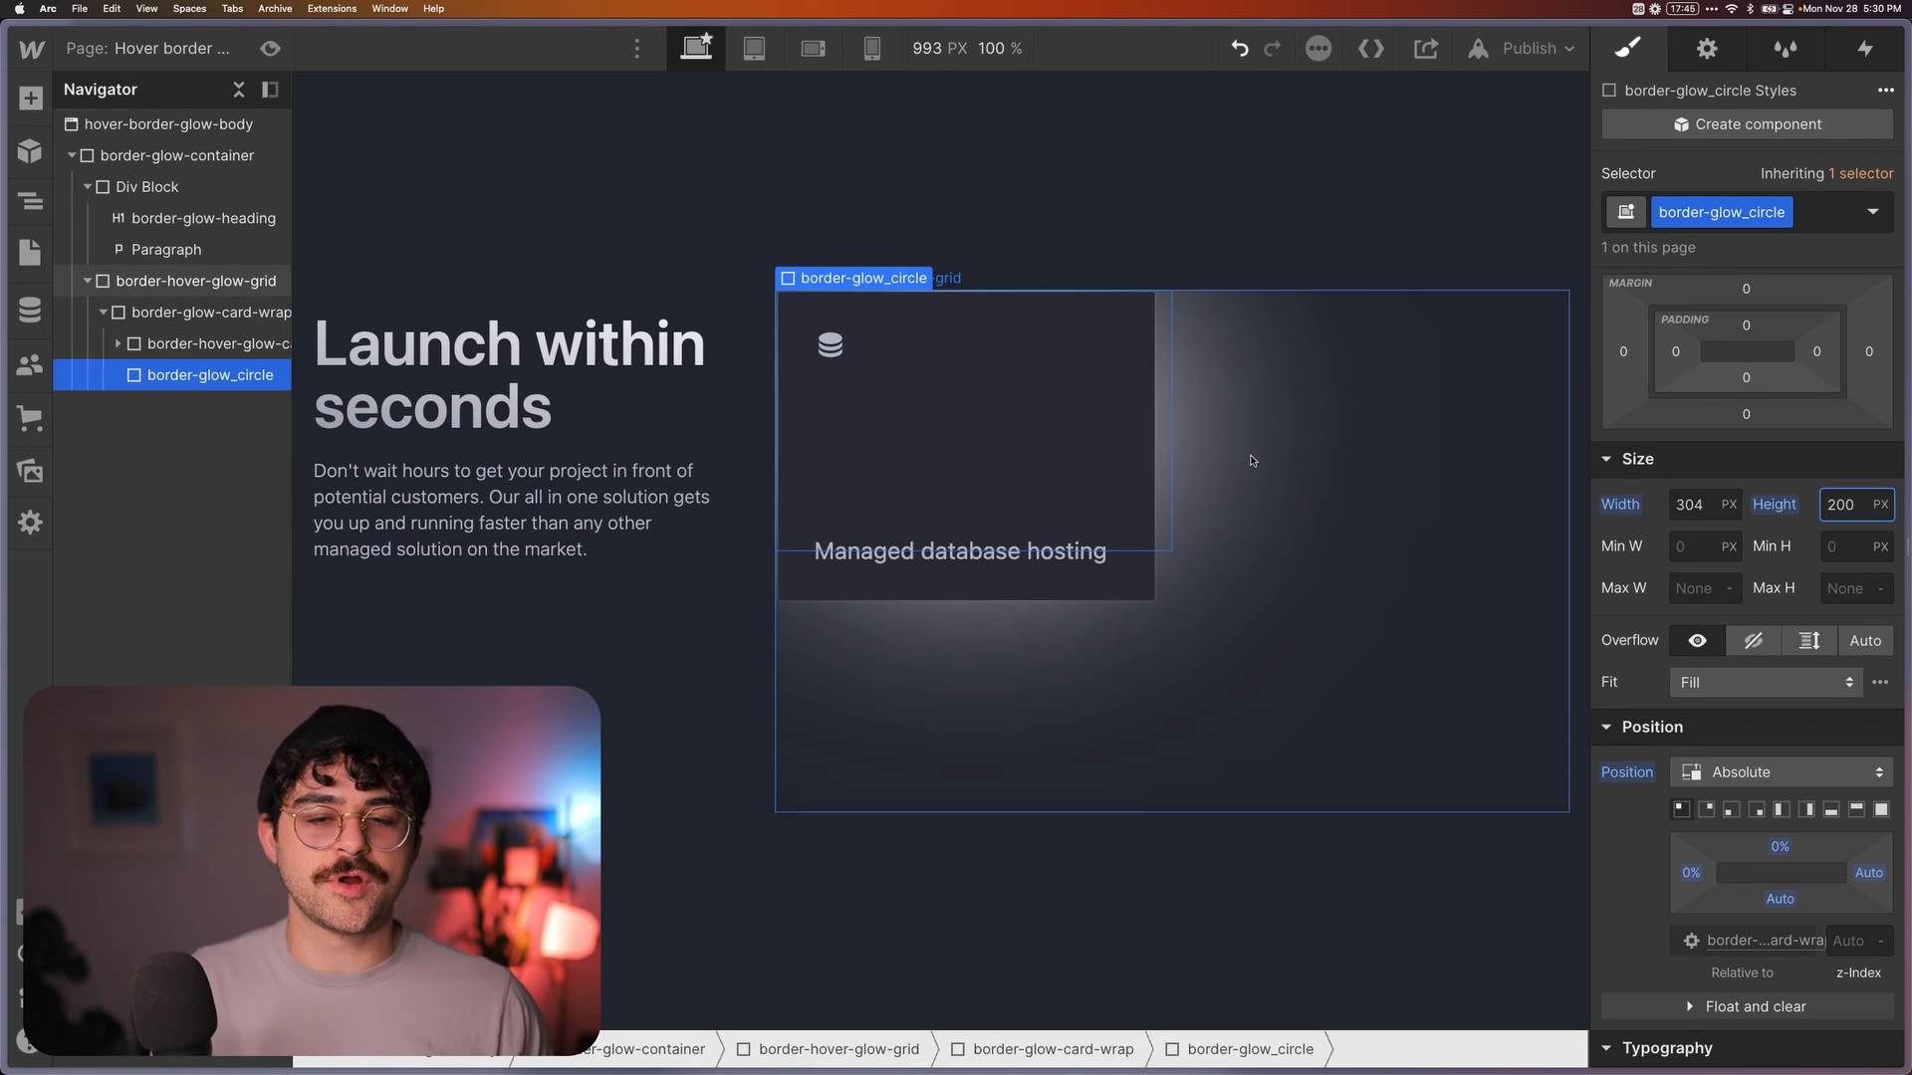
key("cmd+z")
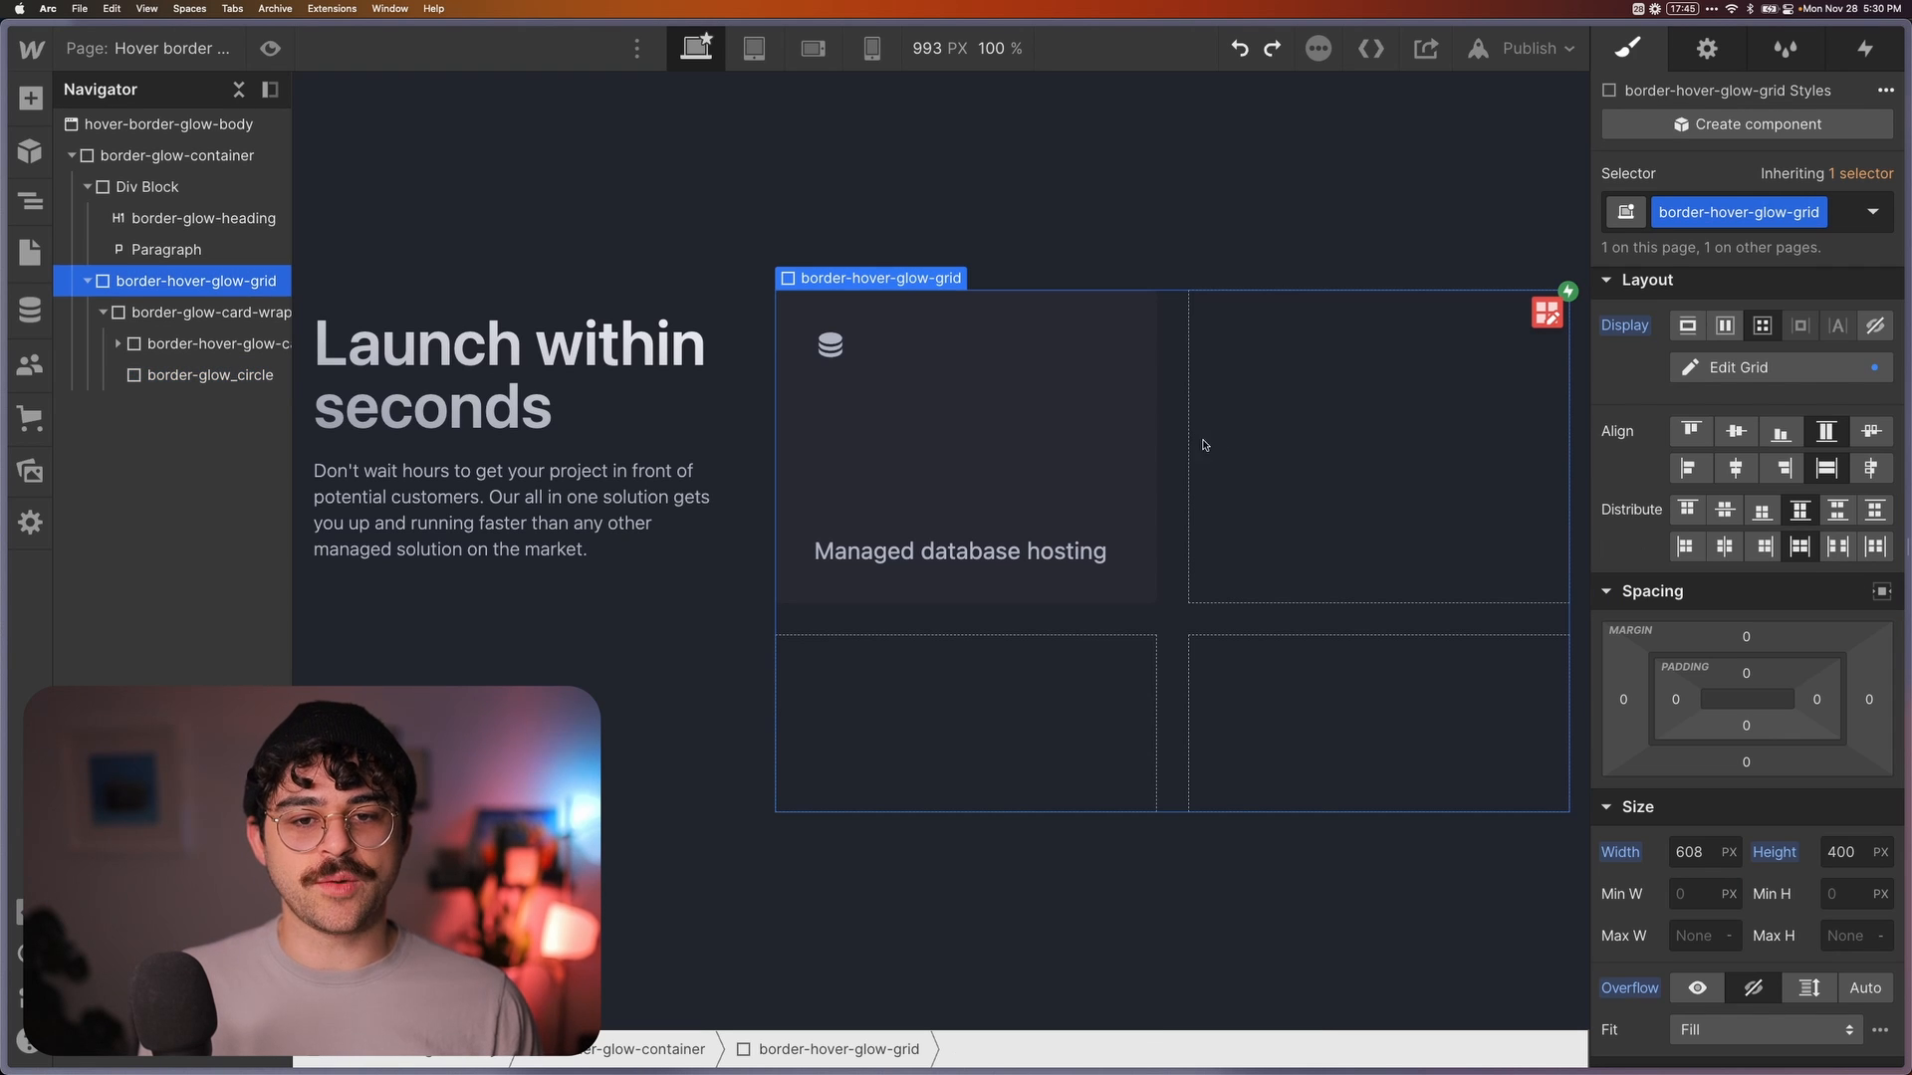
mouse_move(1226, 507)
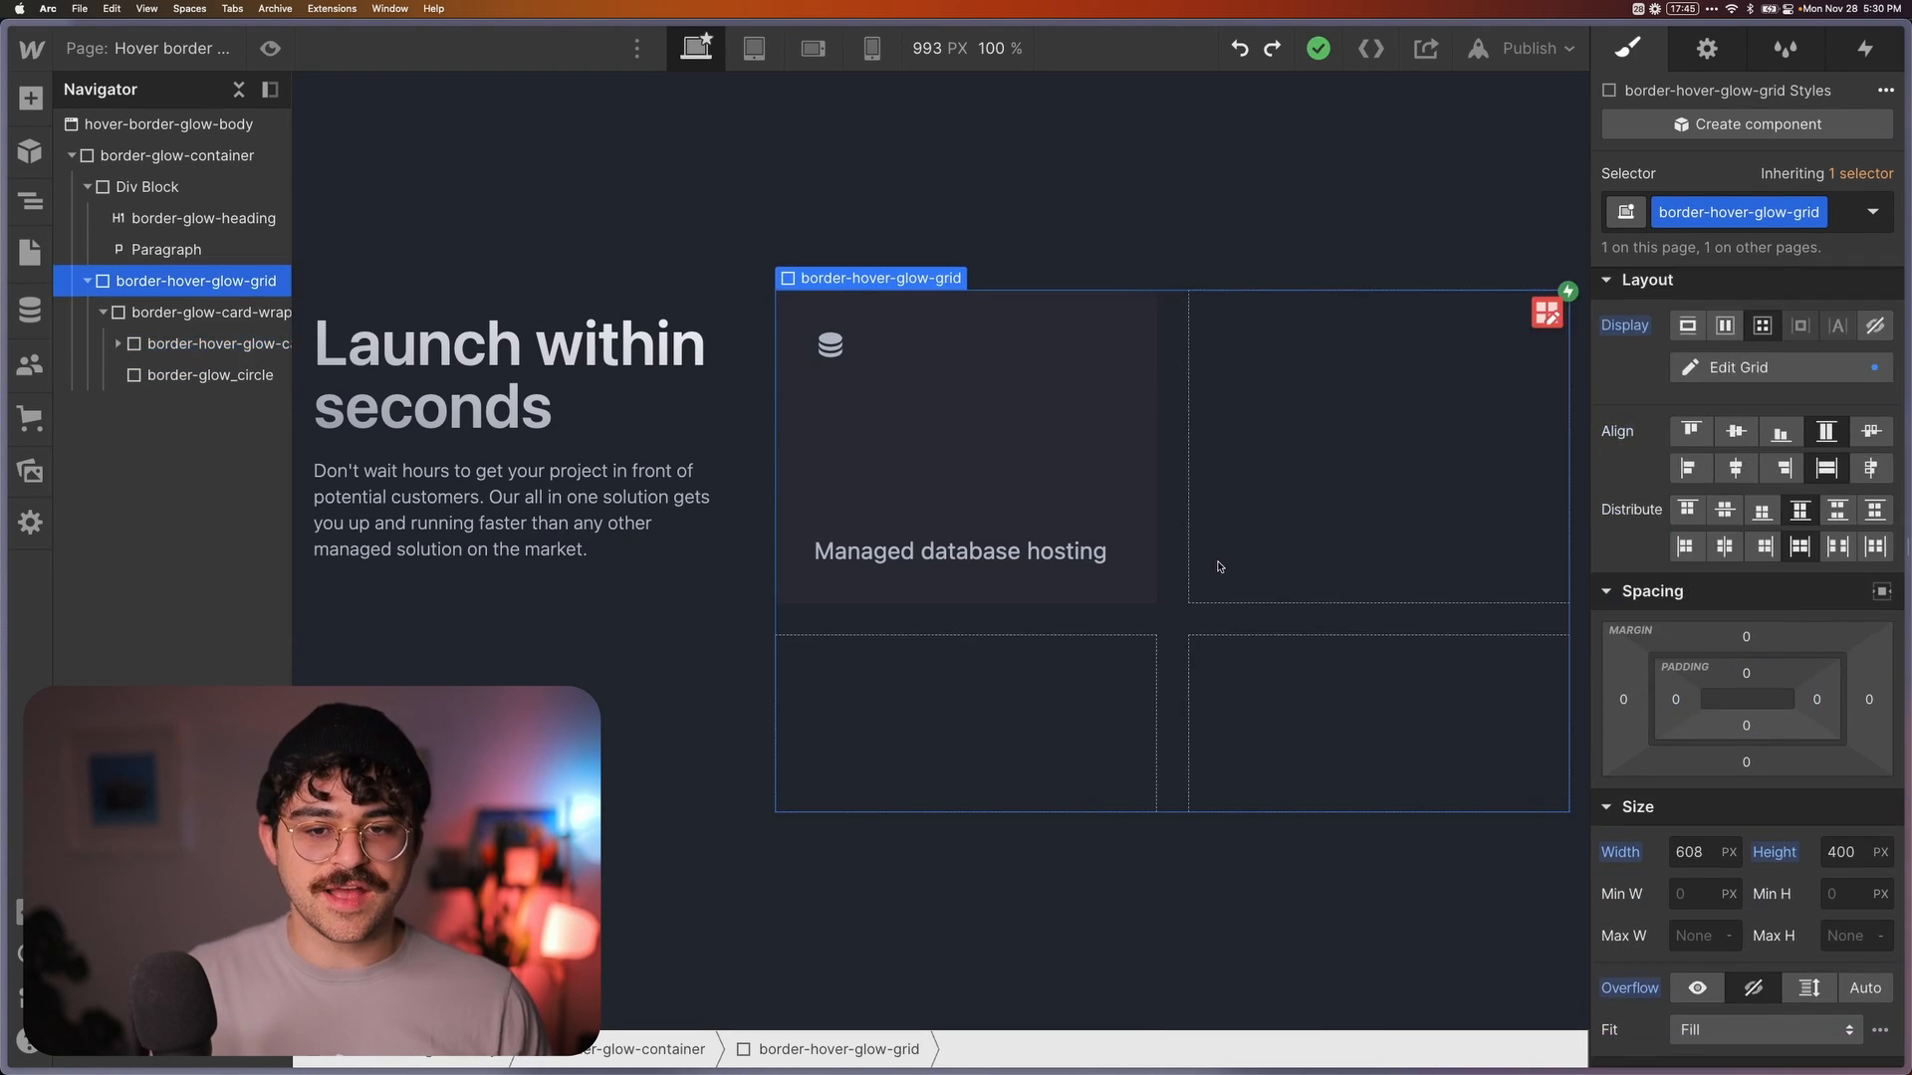
Insert an HTML Embed and start a <style> rule for .border-glow_circle
left_click(171, 123)
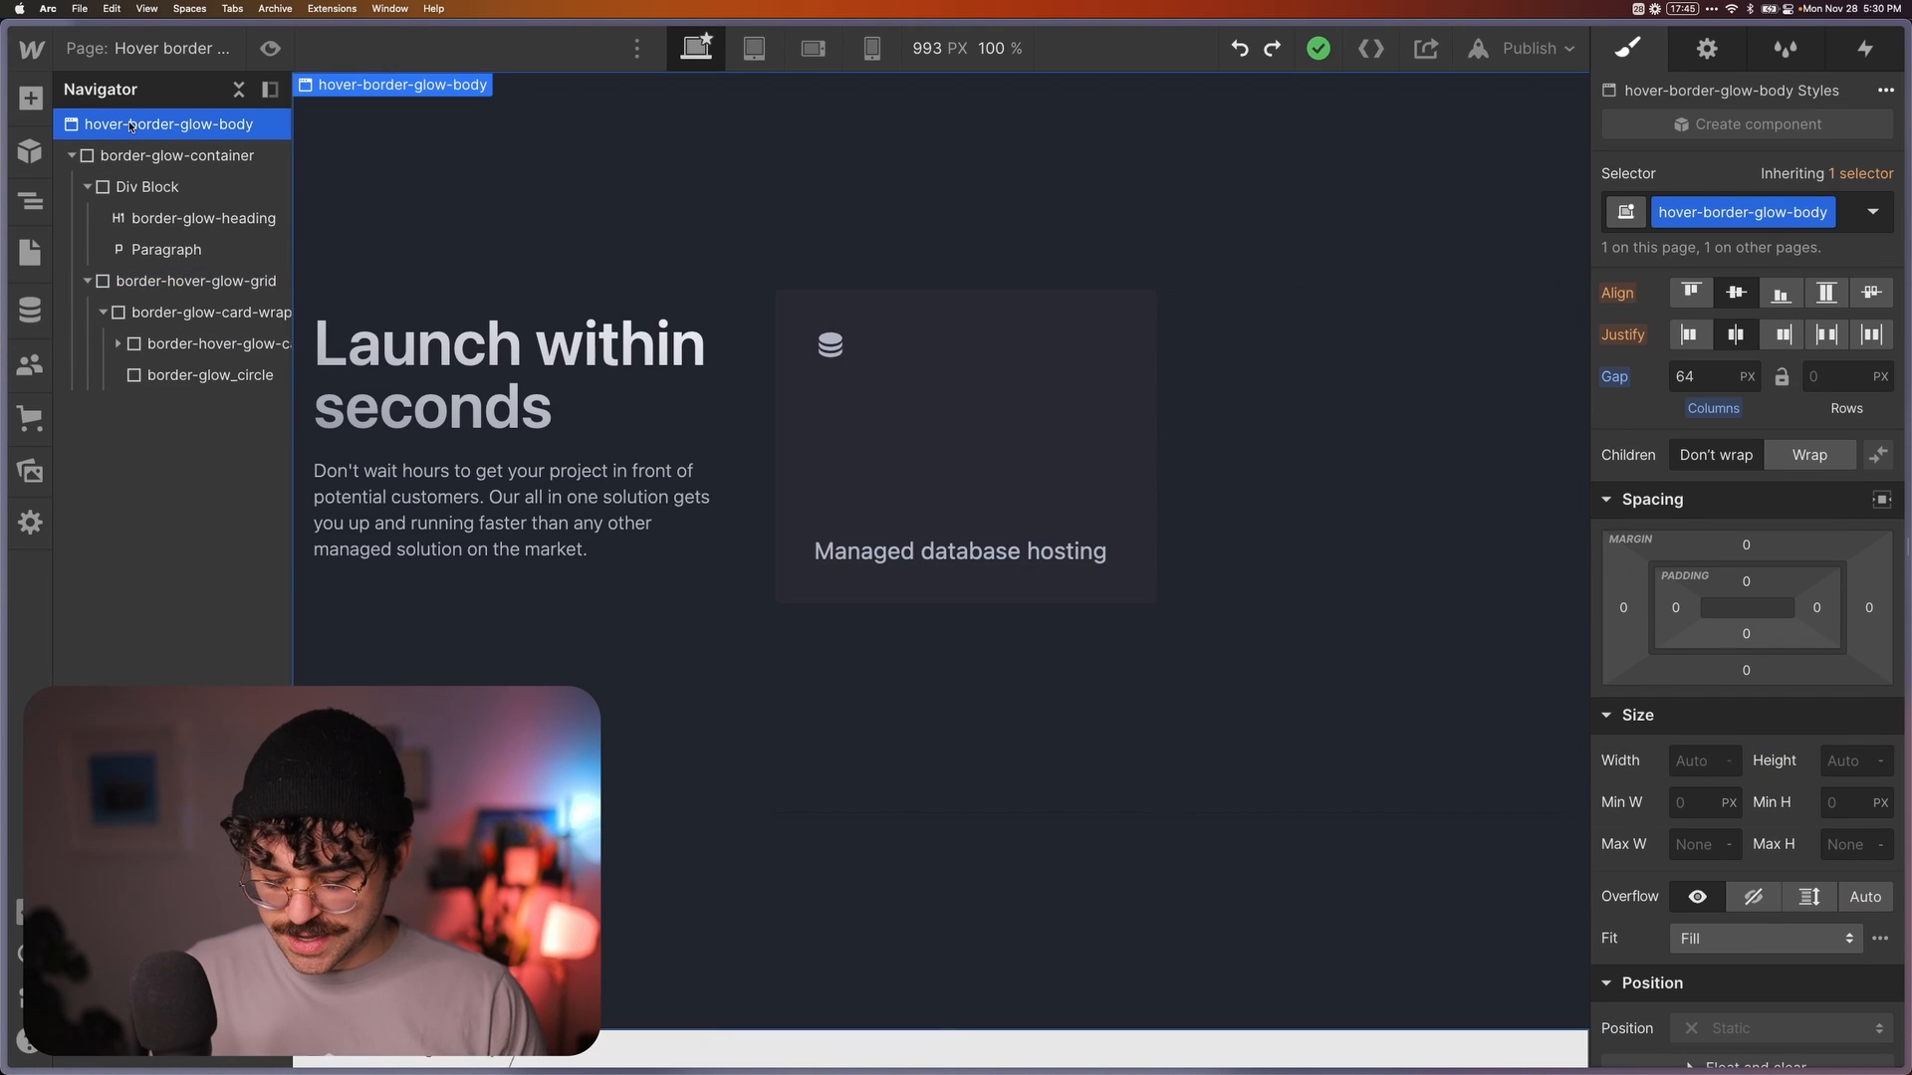
type("emb")
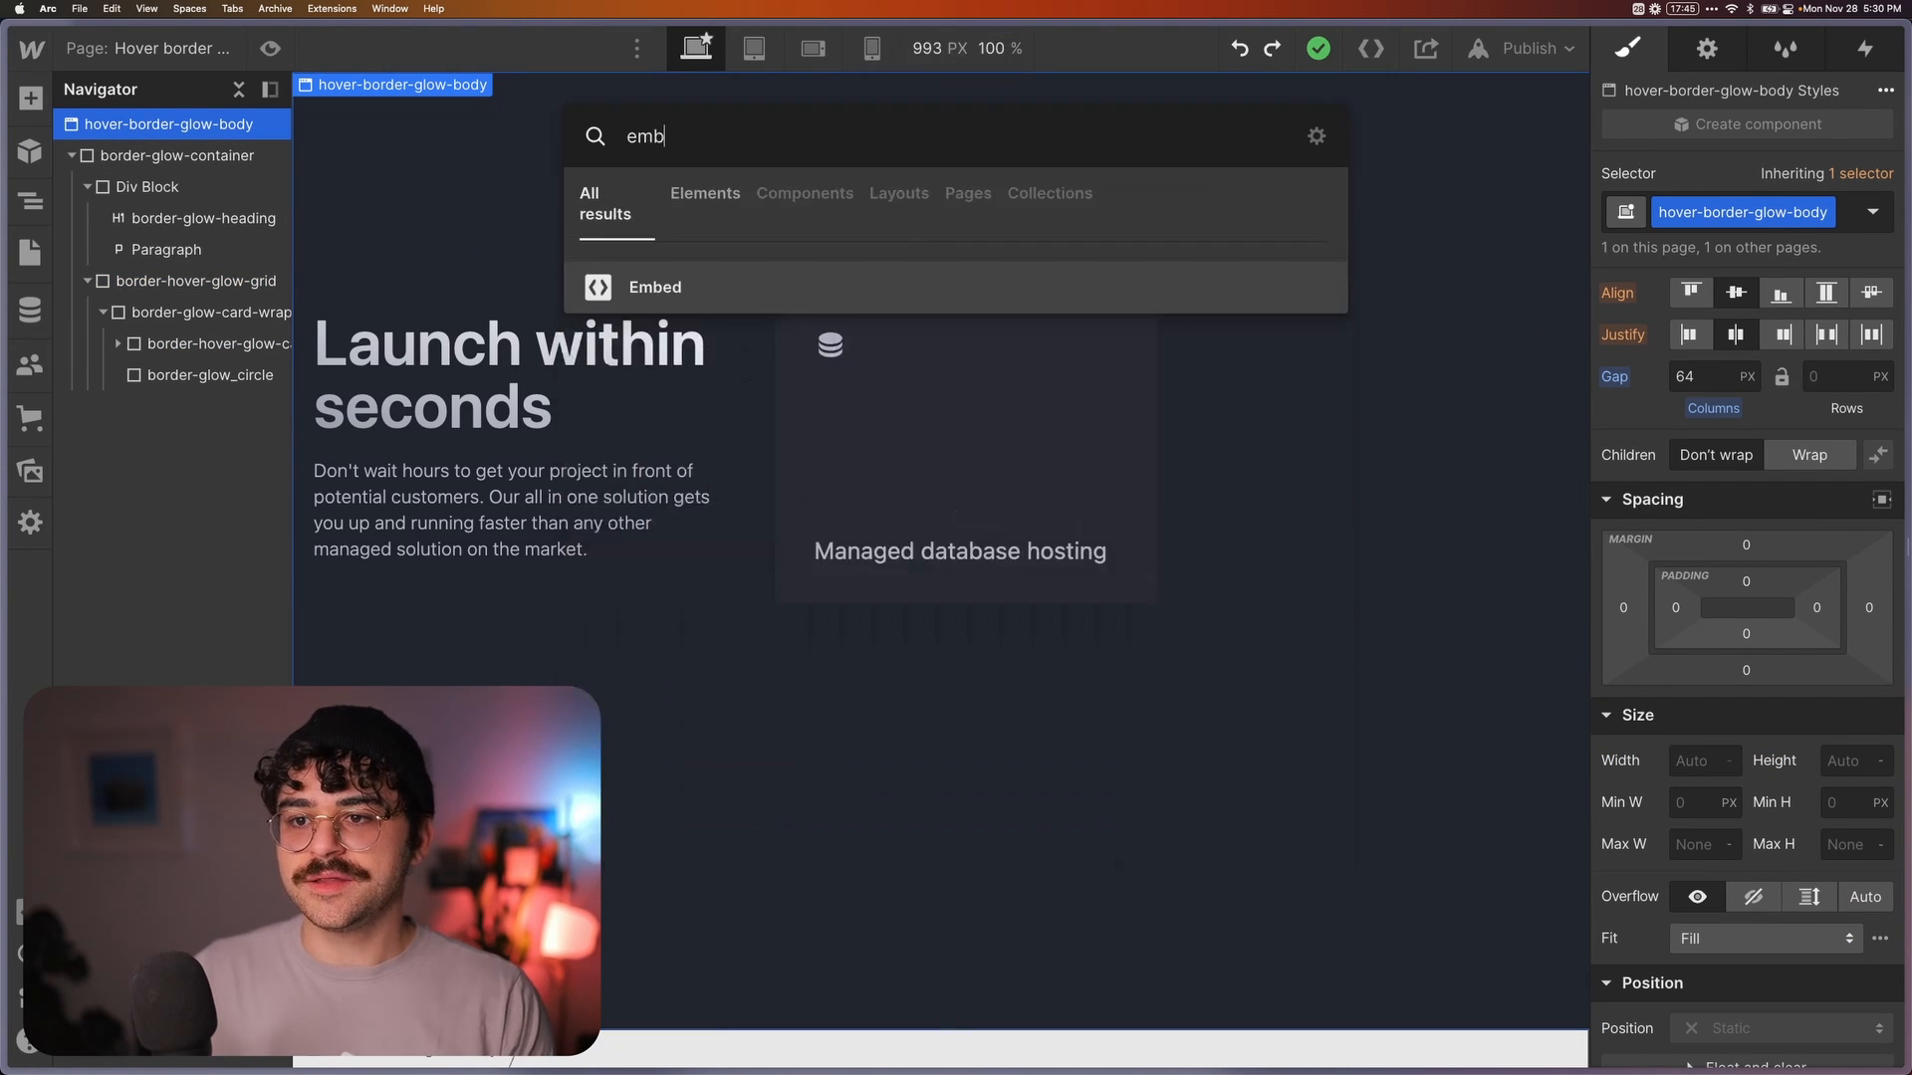
left_click(655, 287)
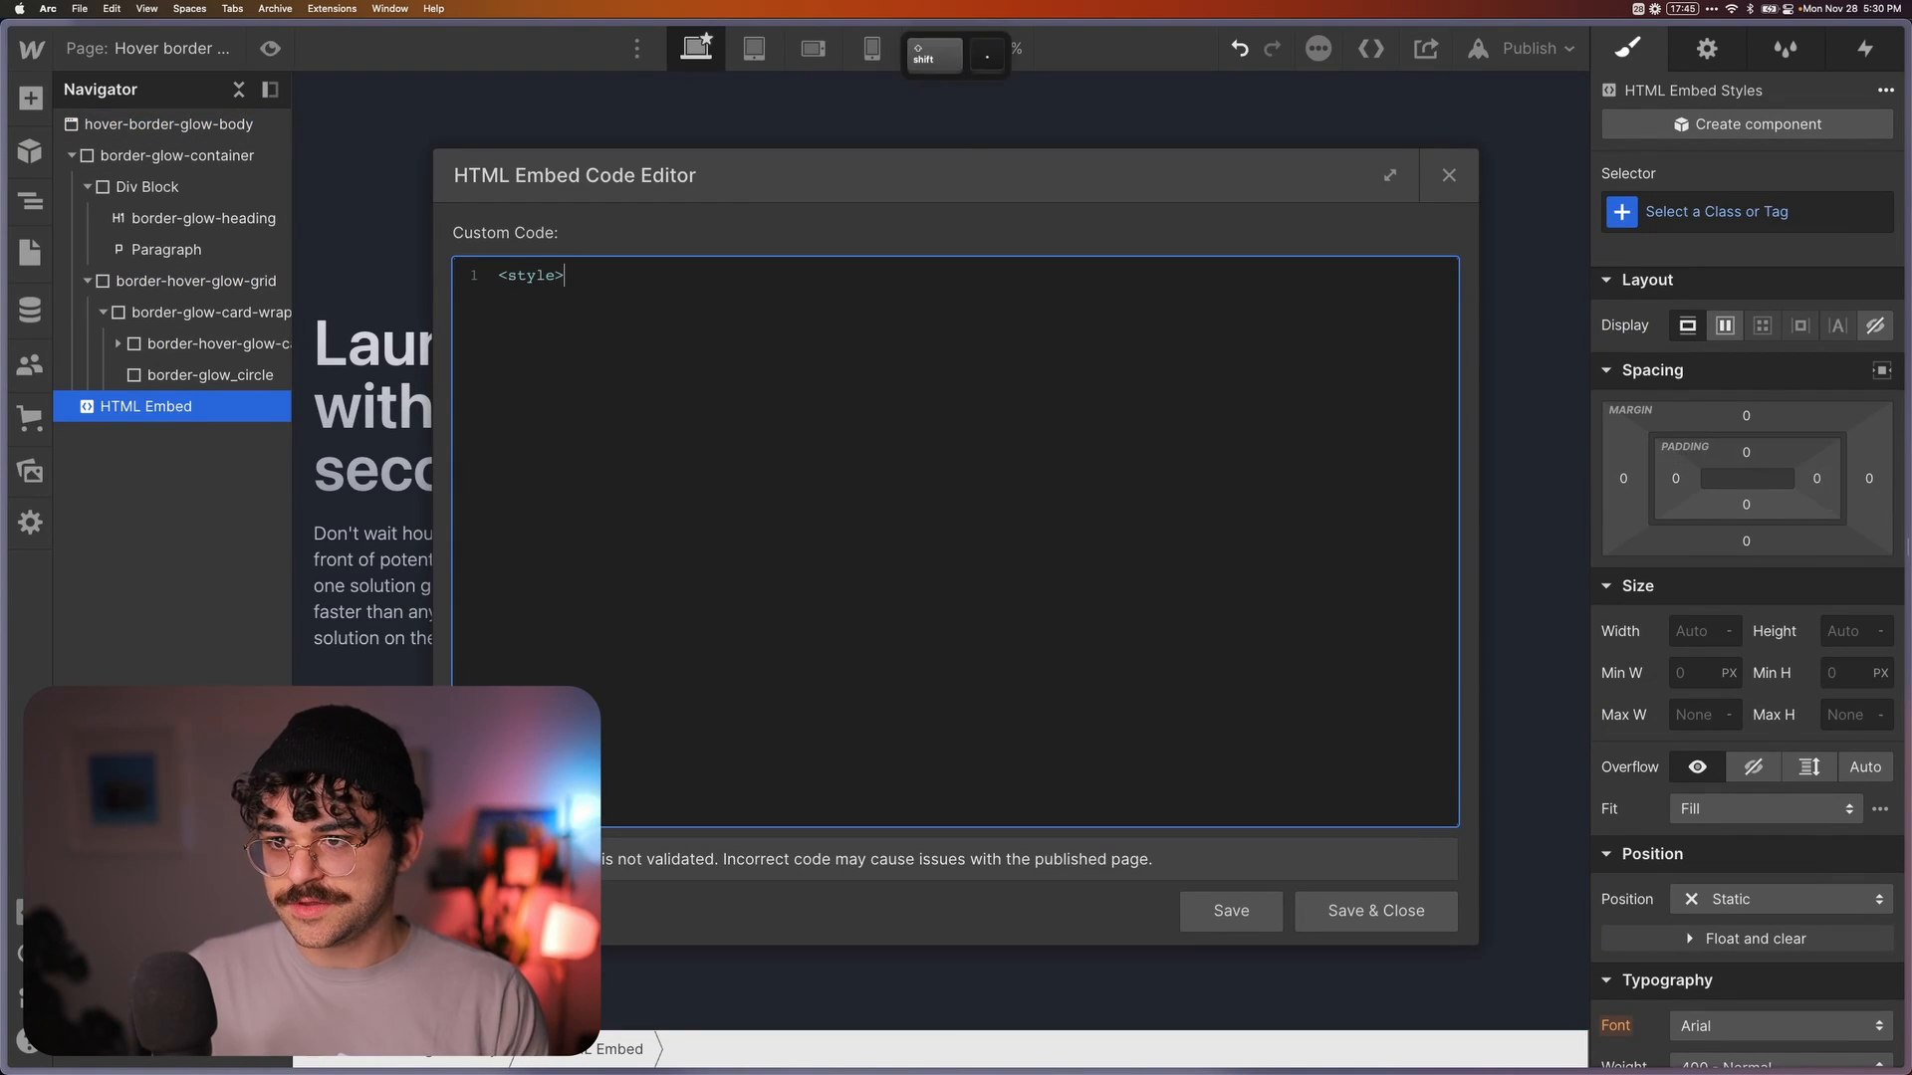
type("</style>")
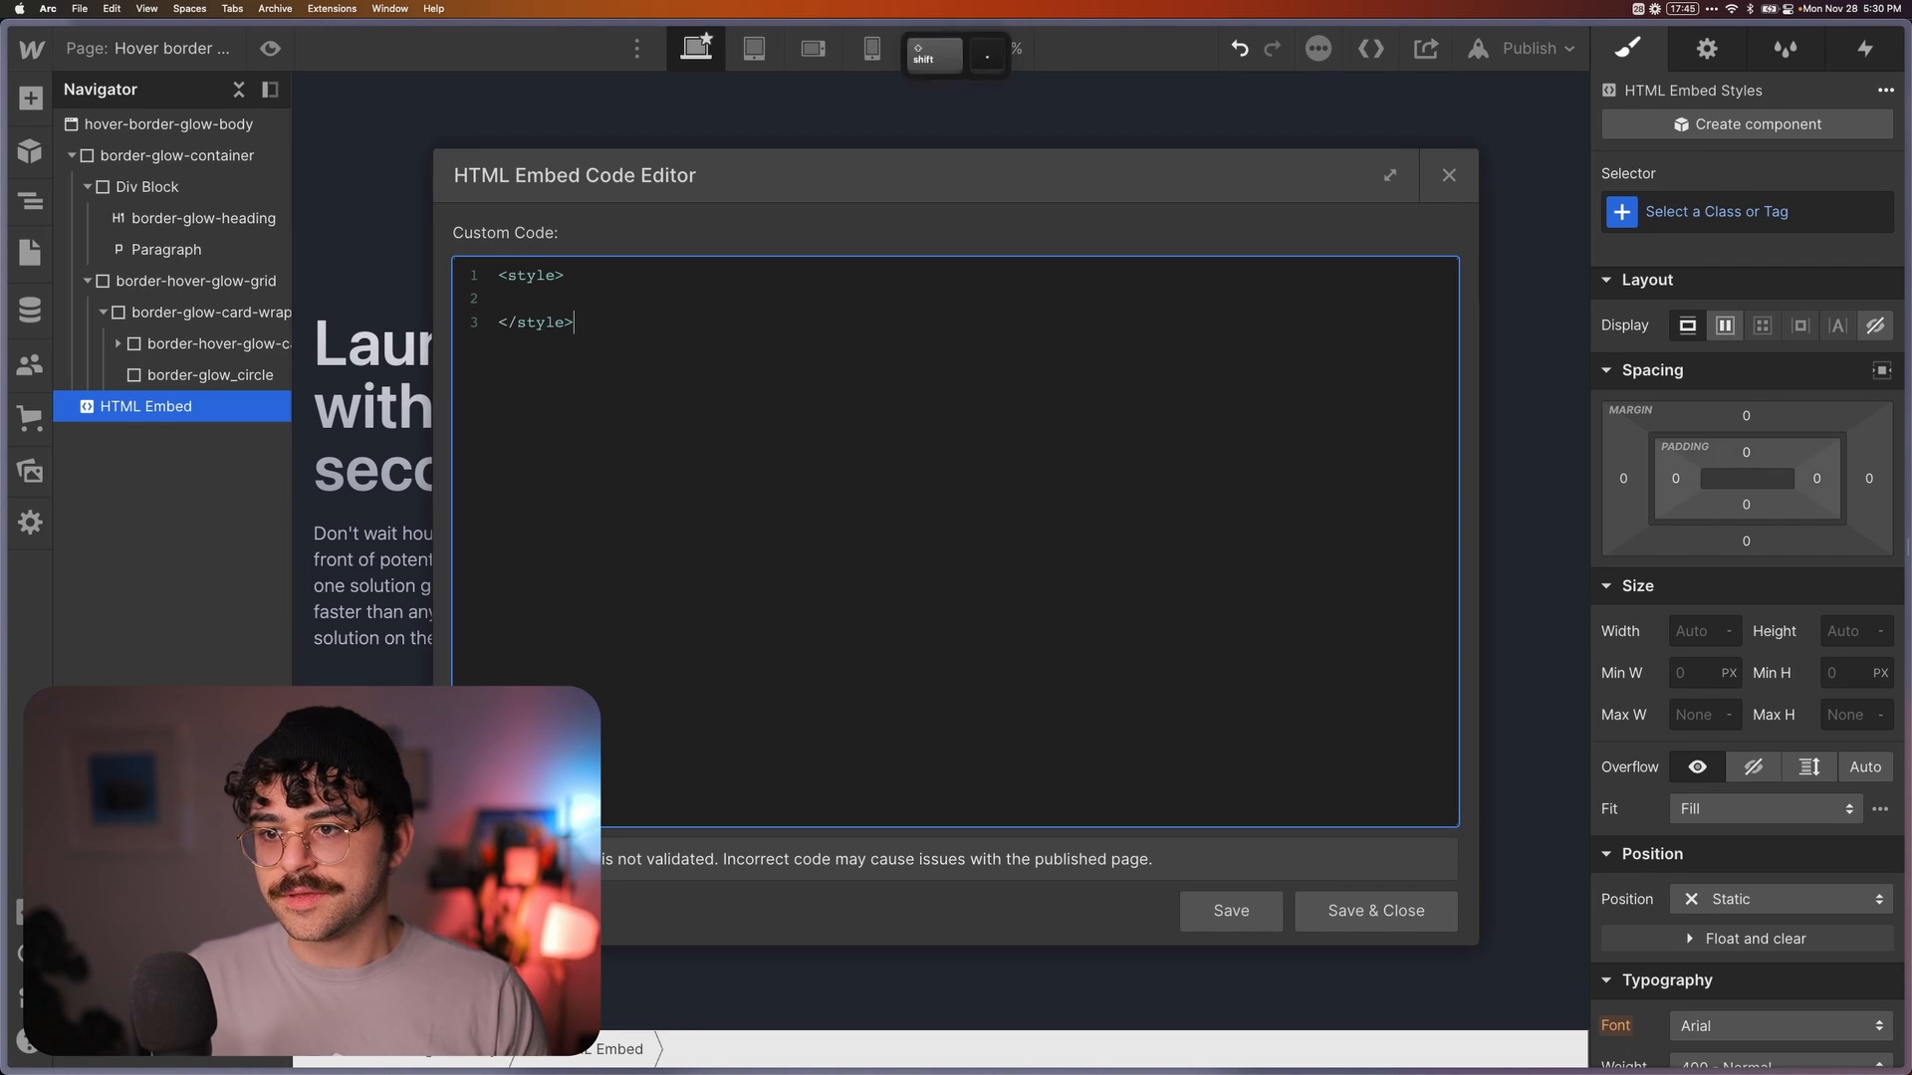
type(".")
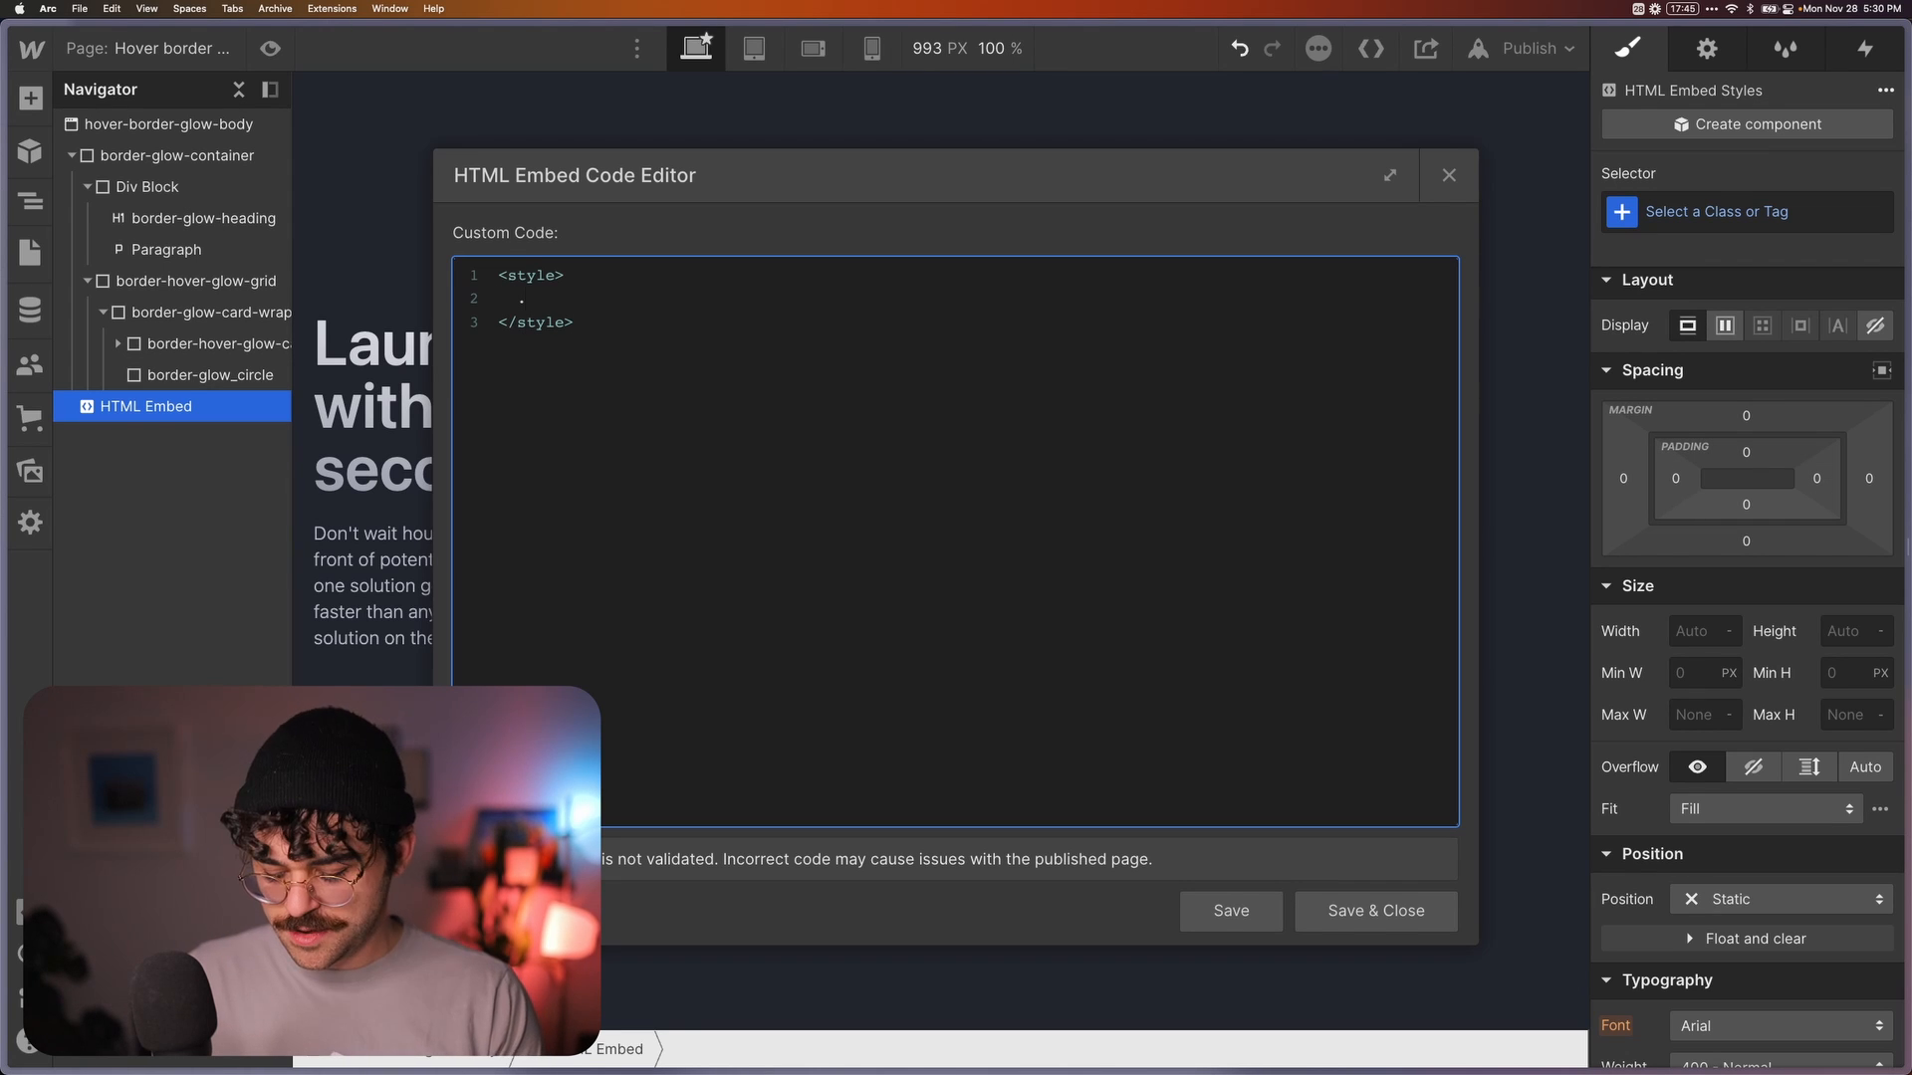
type(".border-glo")
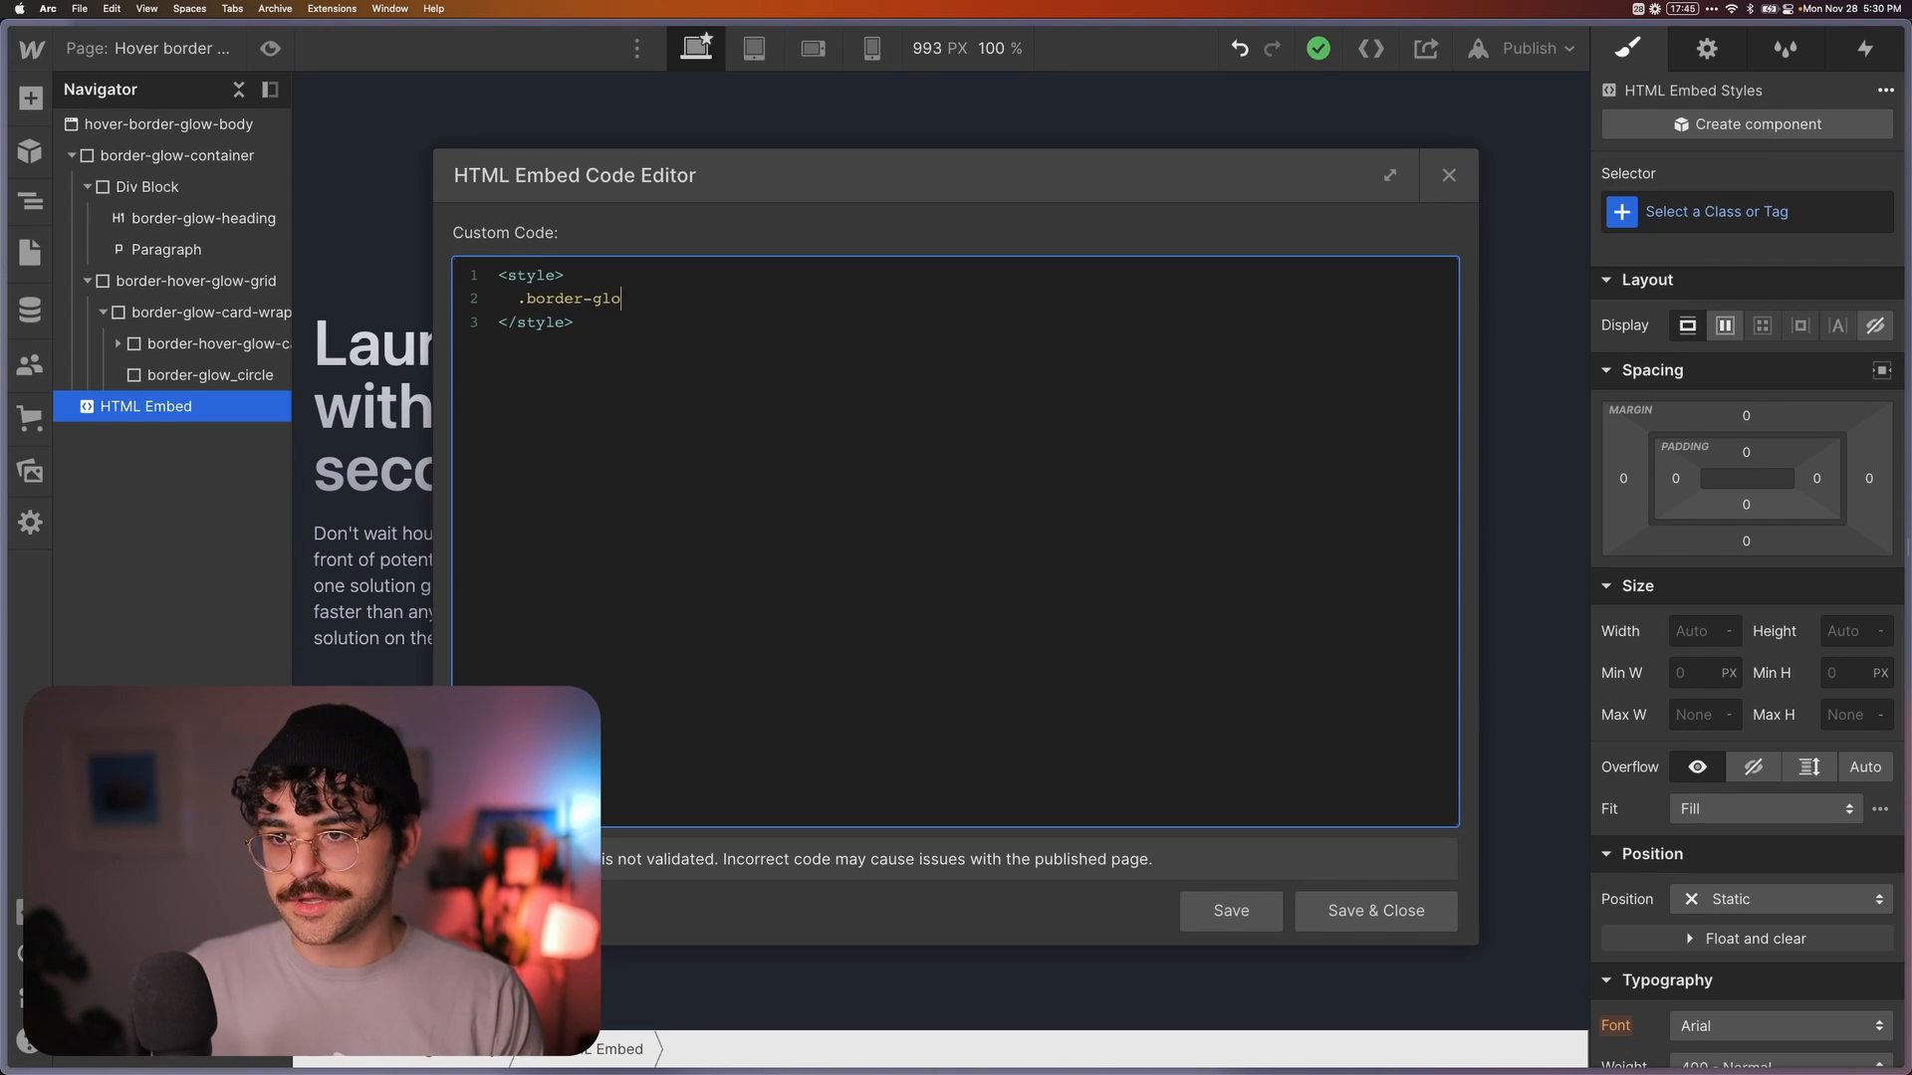
type("w_circle")
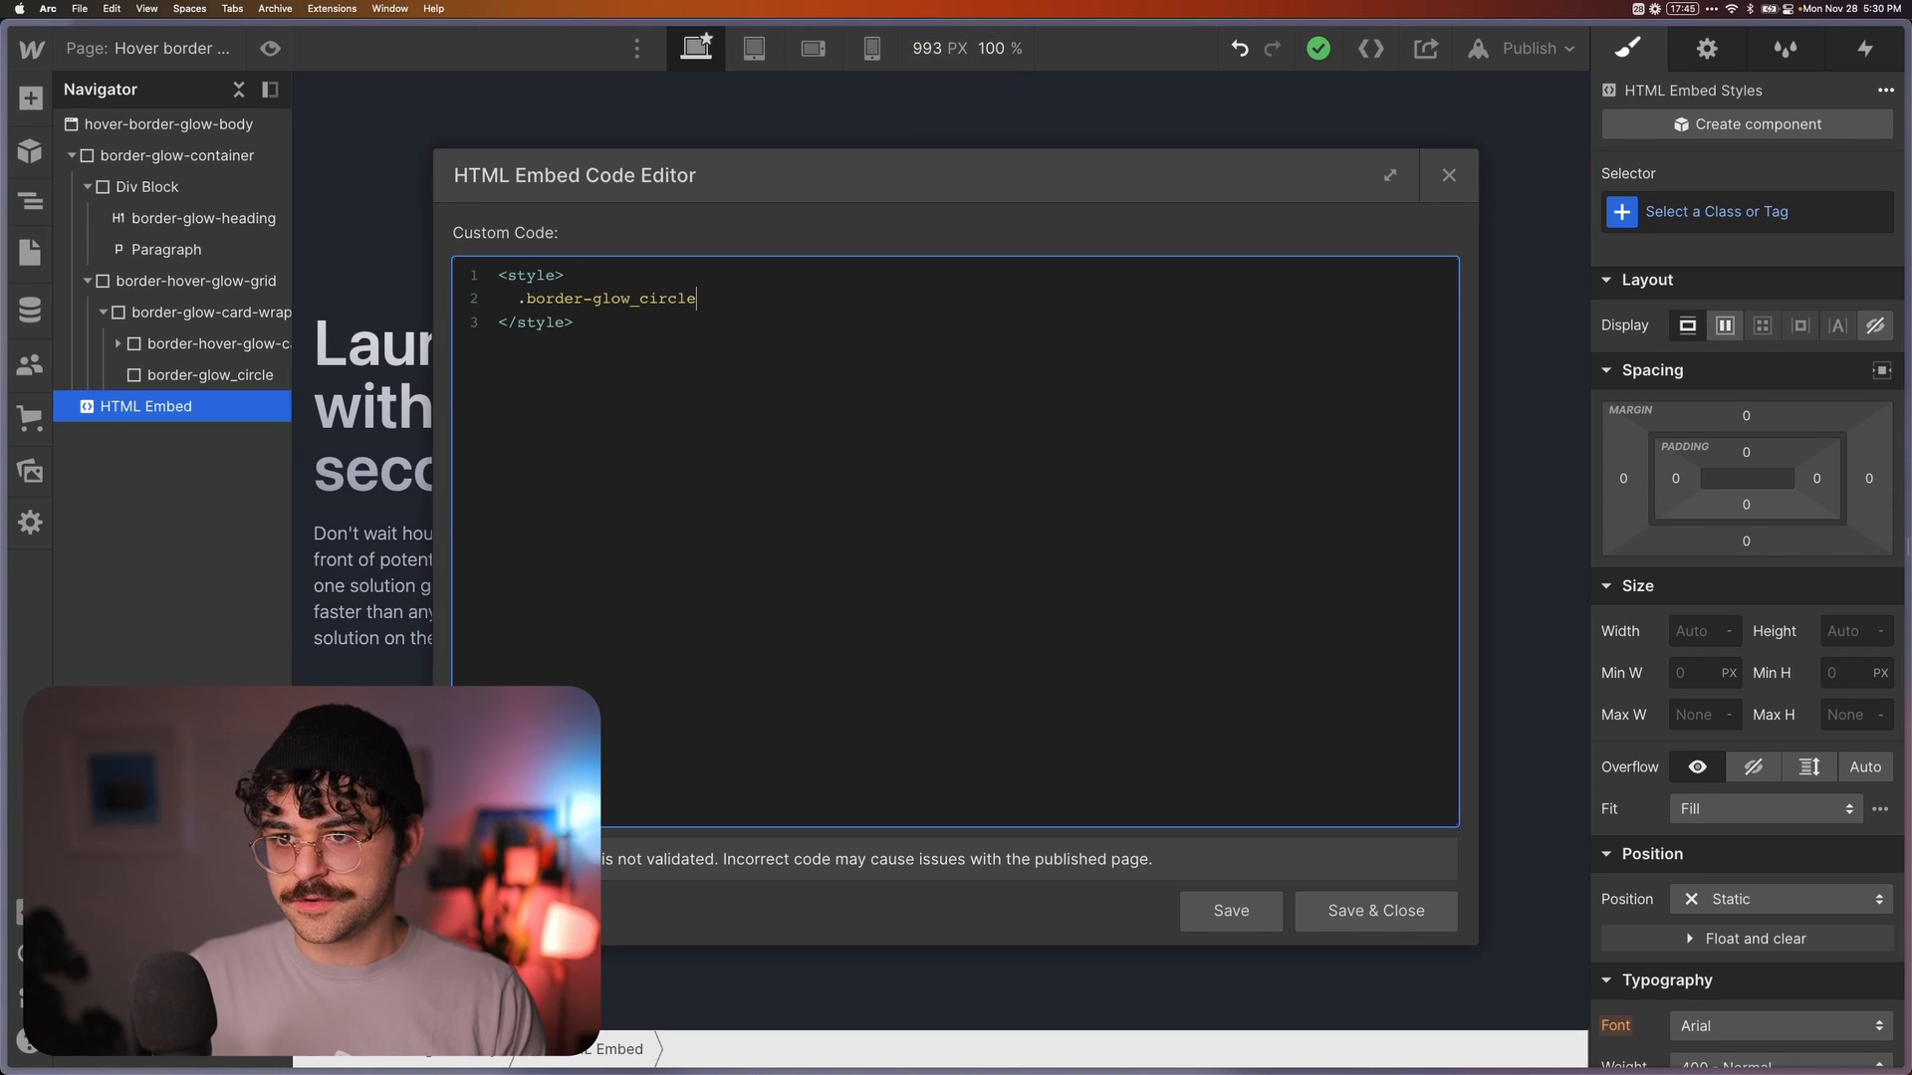
type("{}")
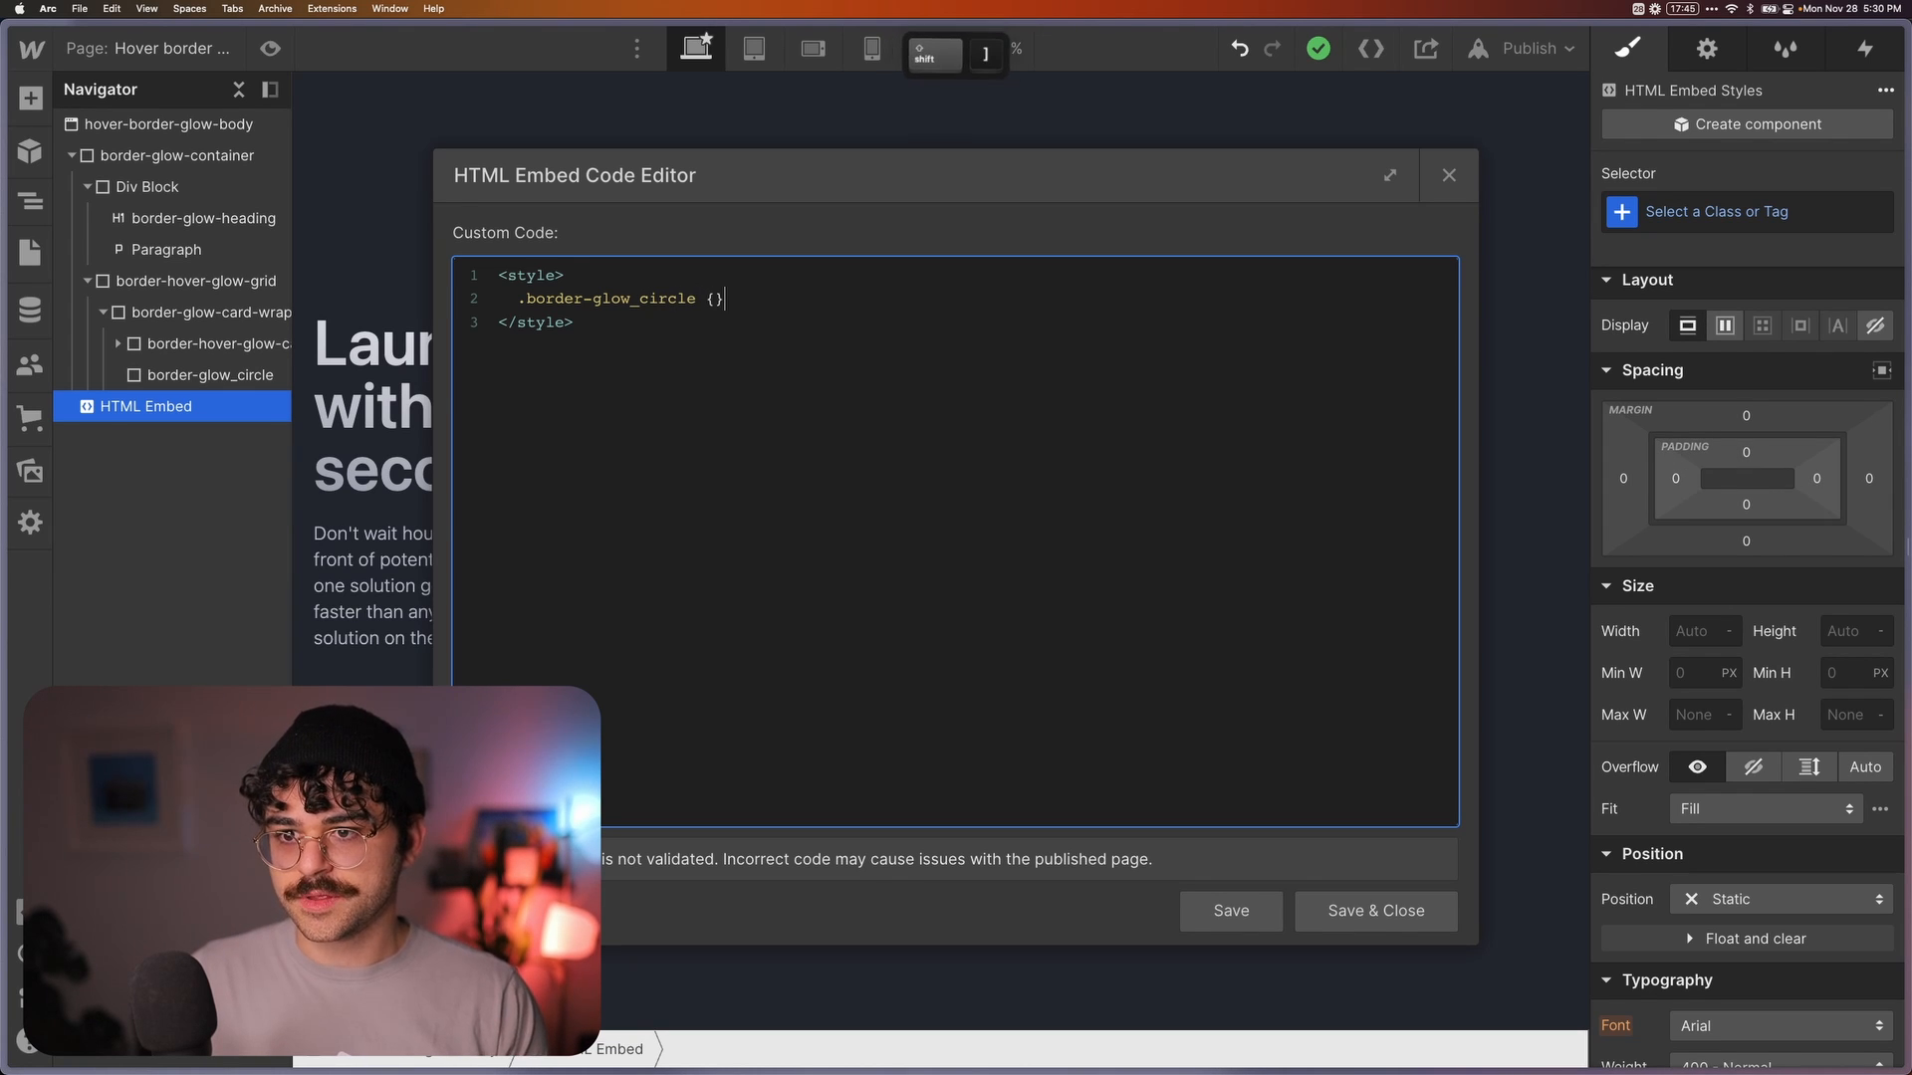
Write width calc(100% + 12px) and height calc(100%…) for the glow circle
type("widht:")
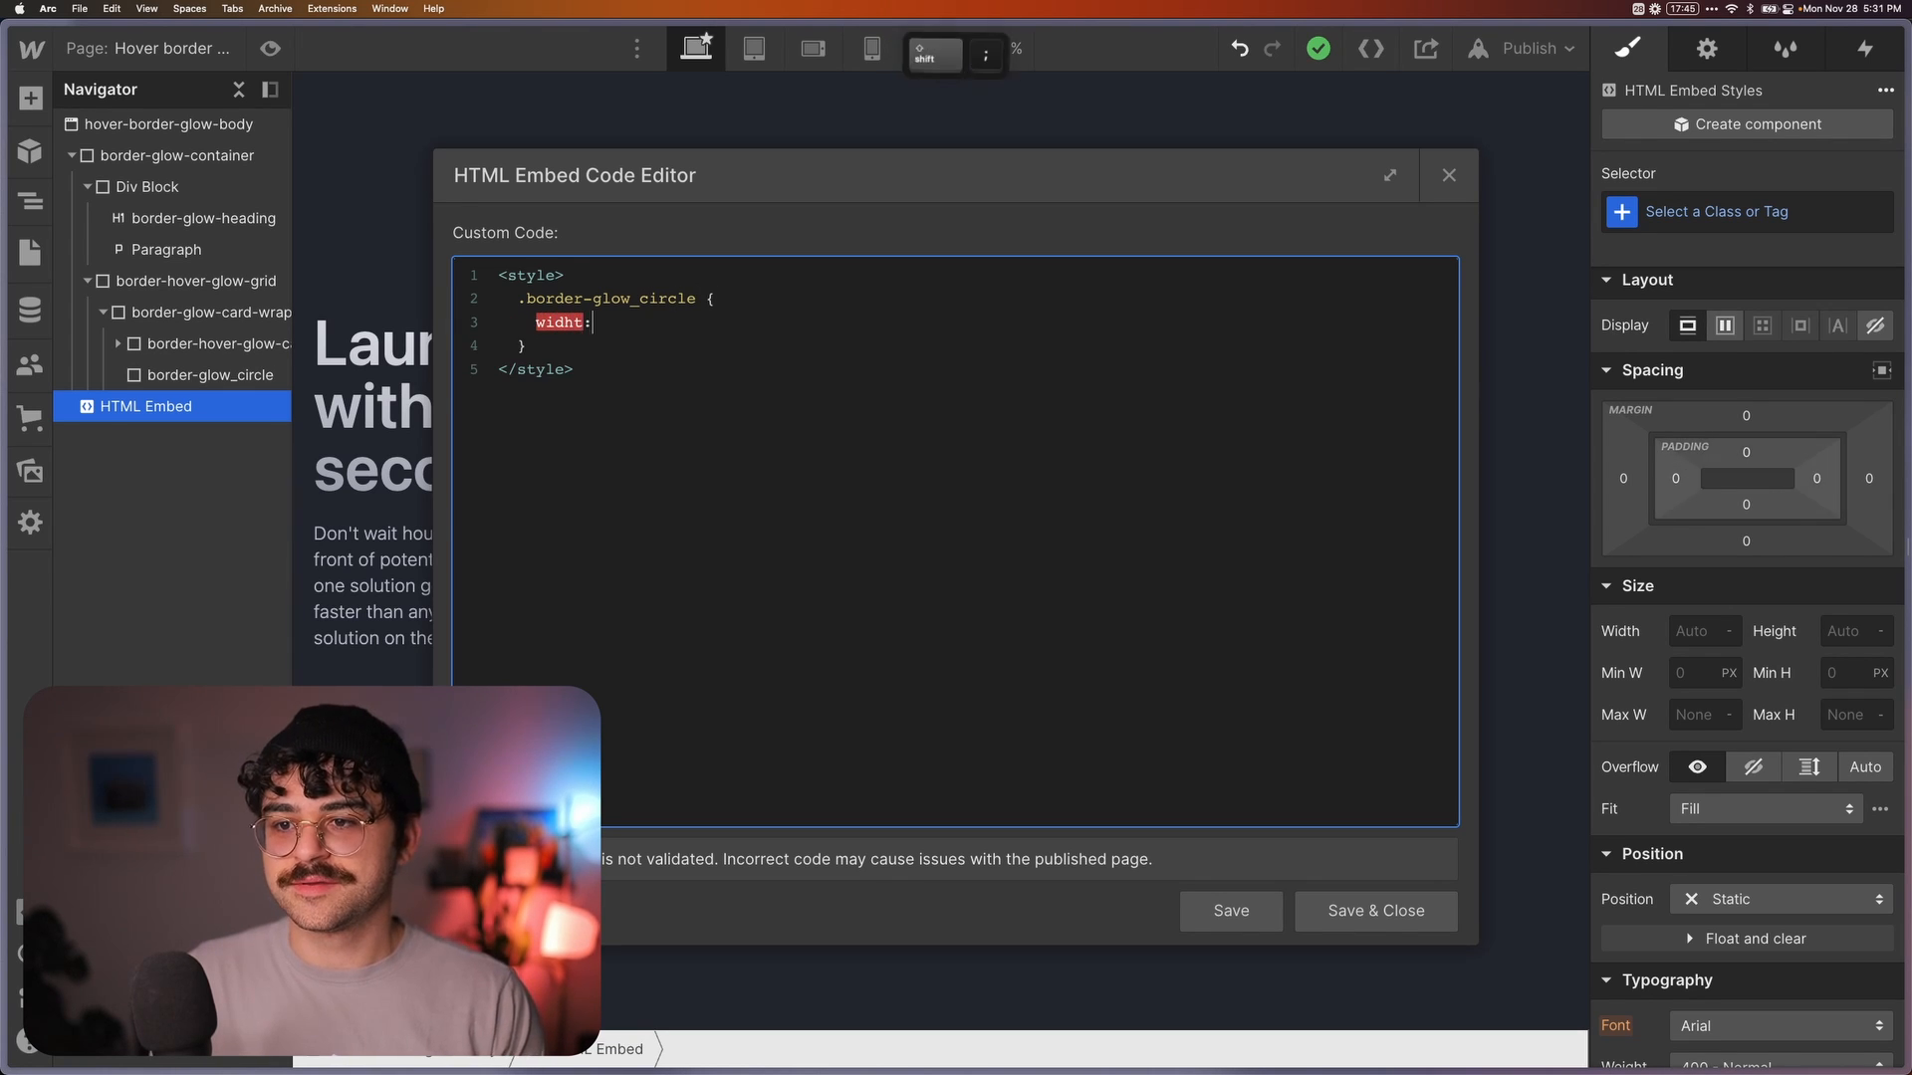
type("width: c")
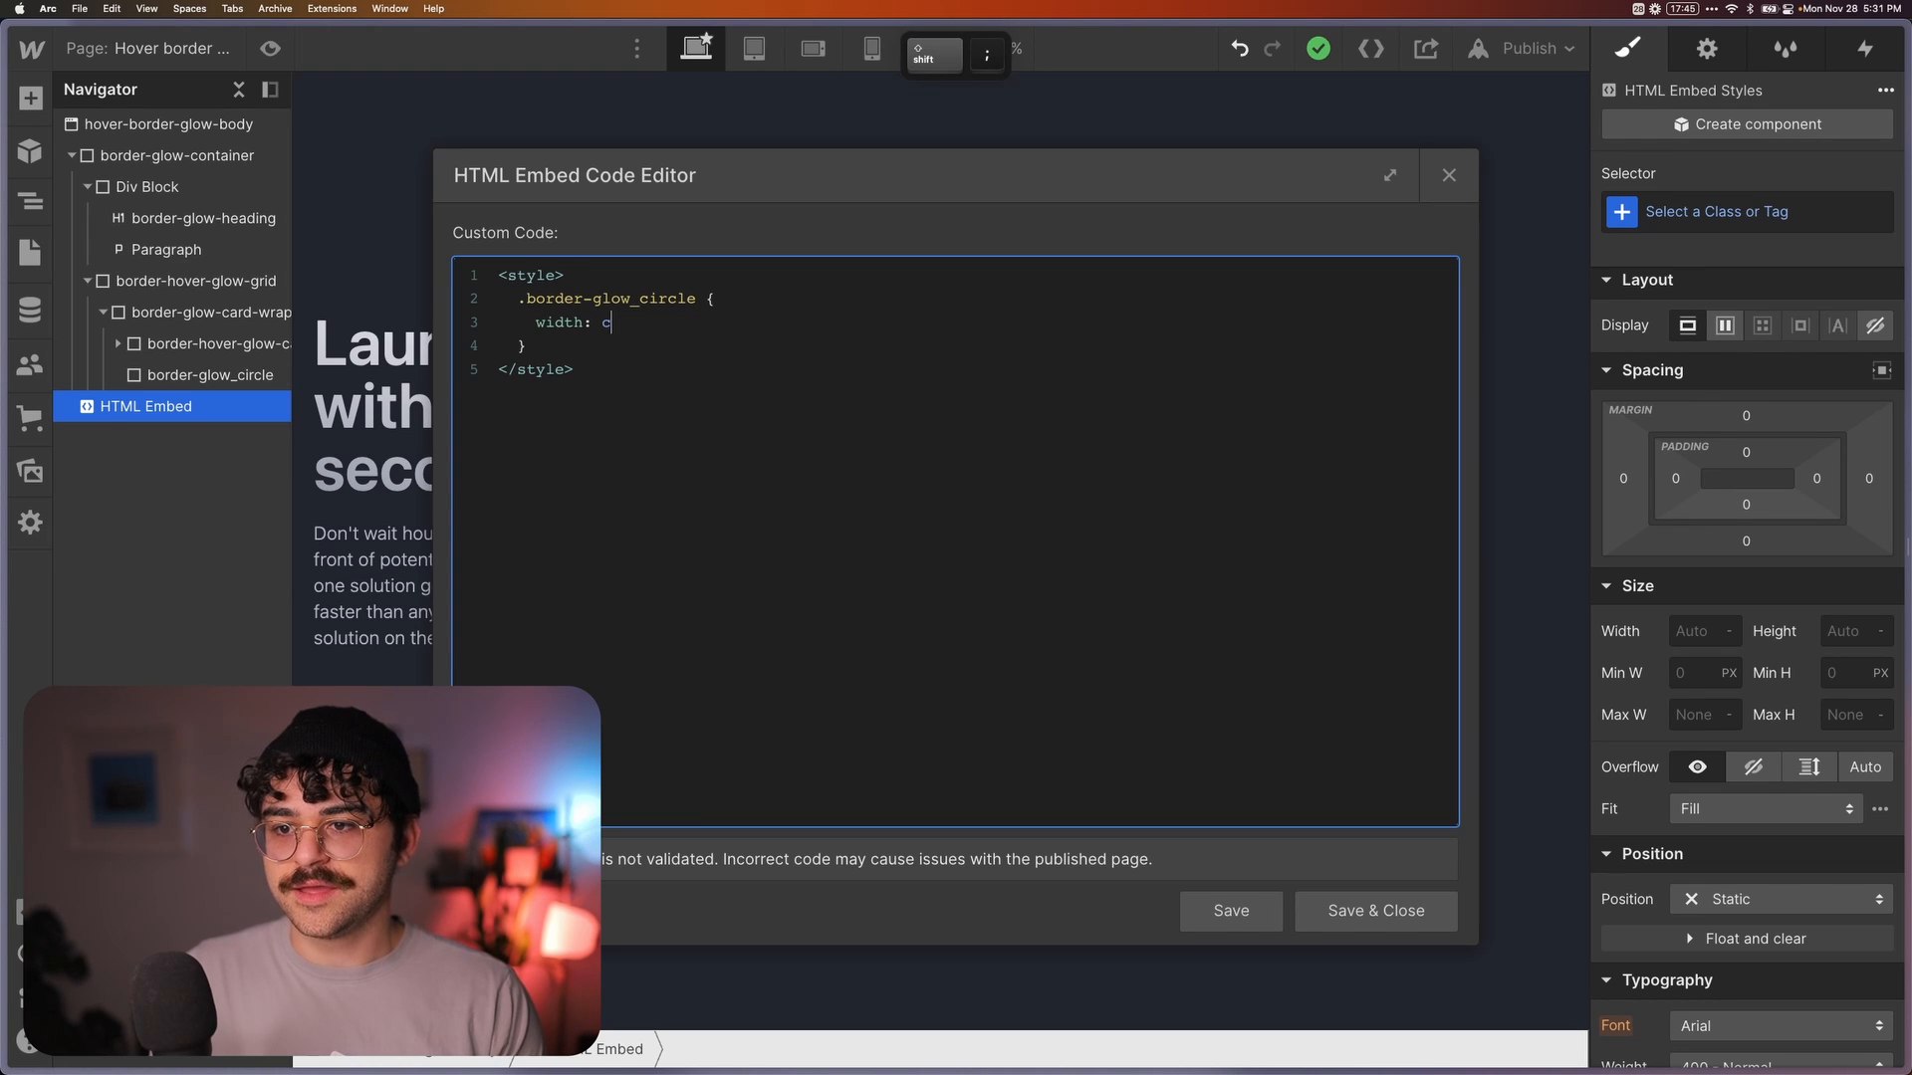
type("alc(")
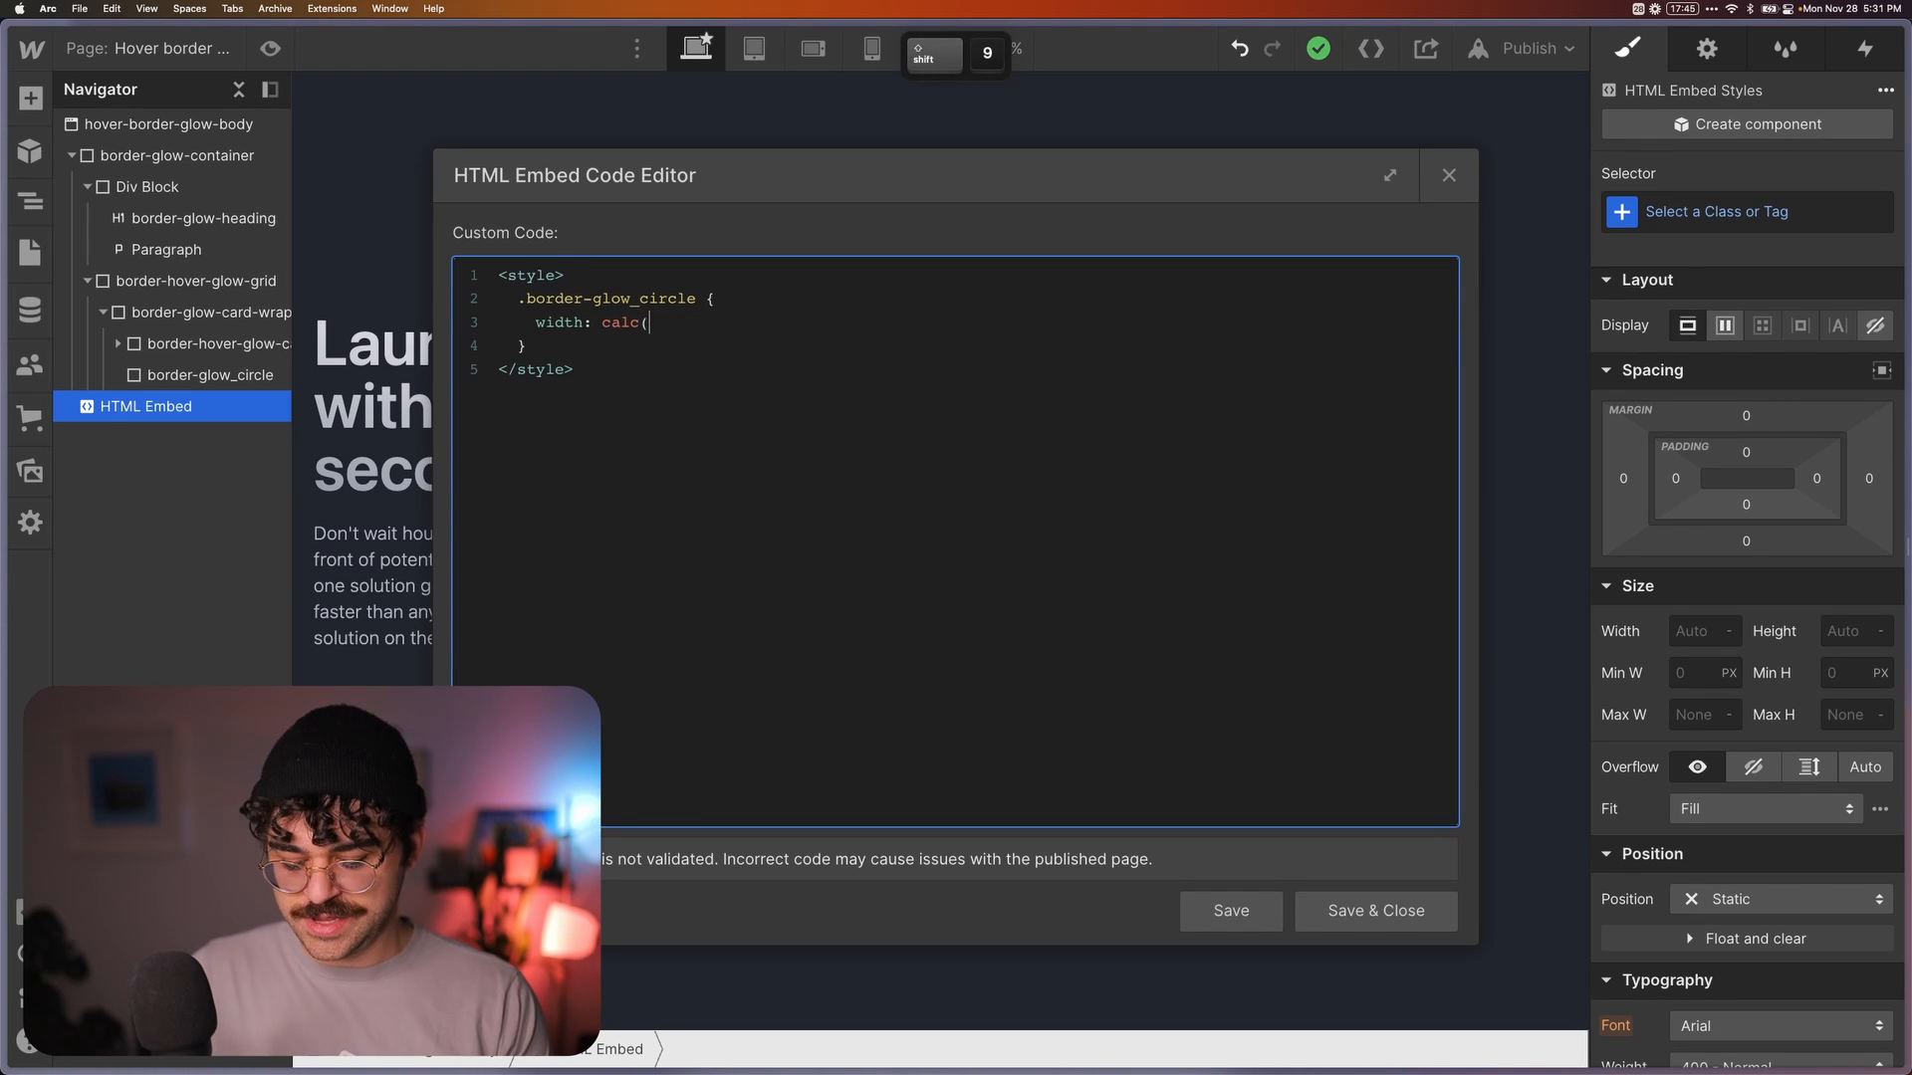
type("100% +")
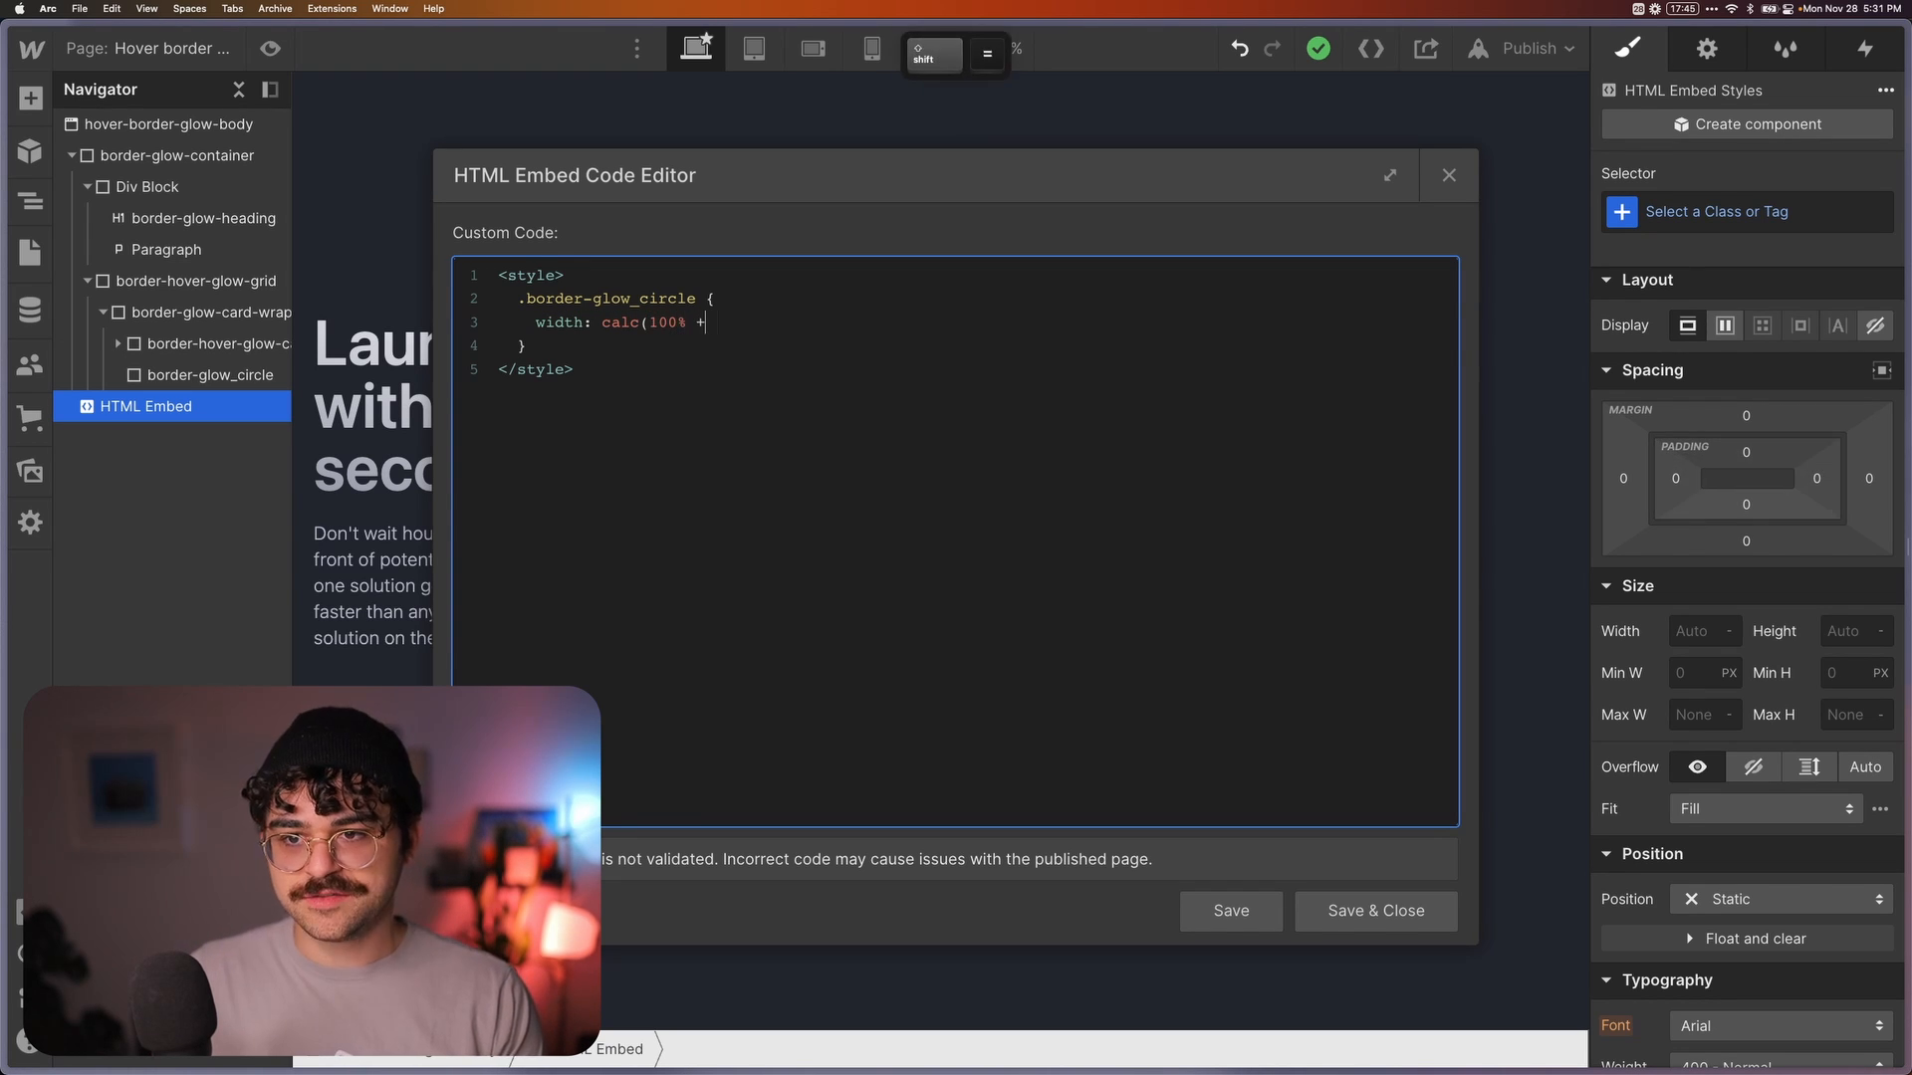
type("12px)")
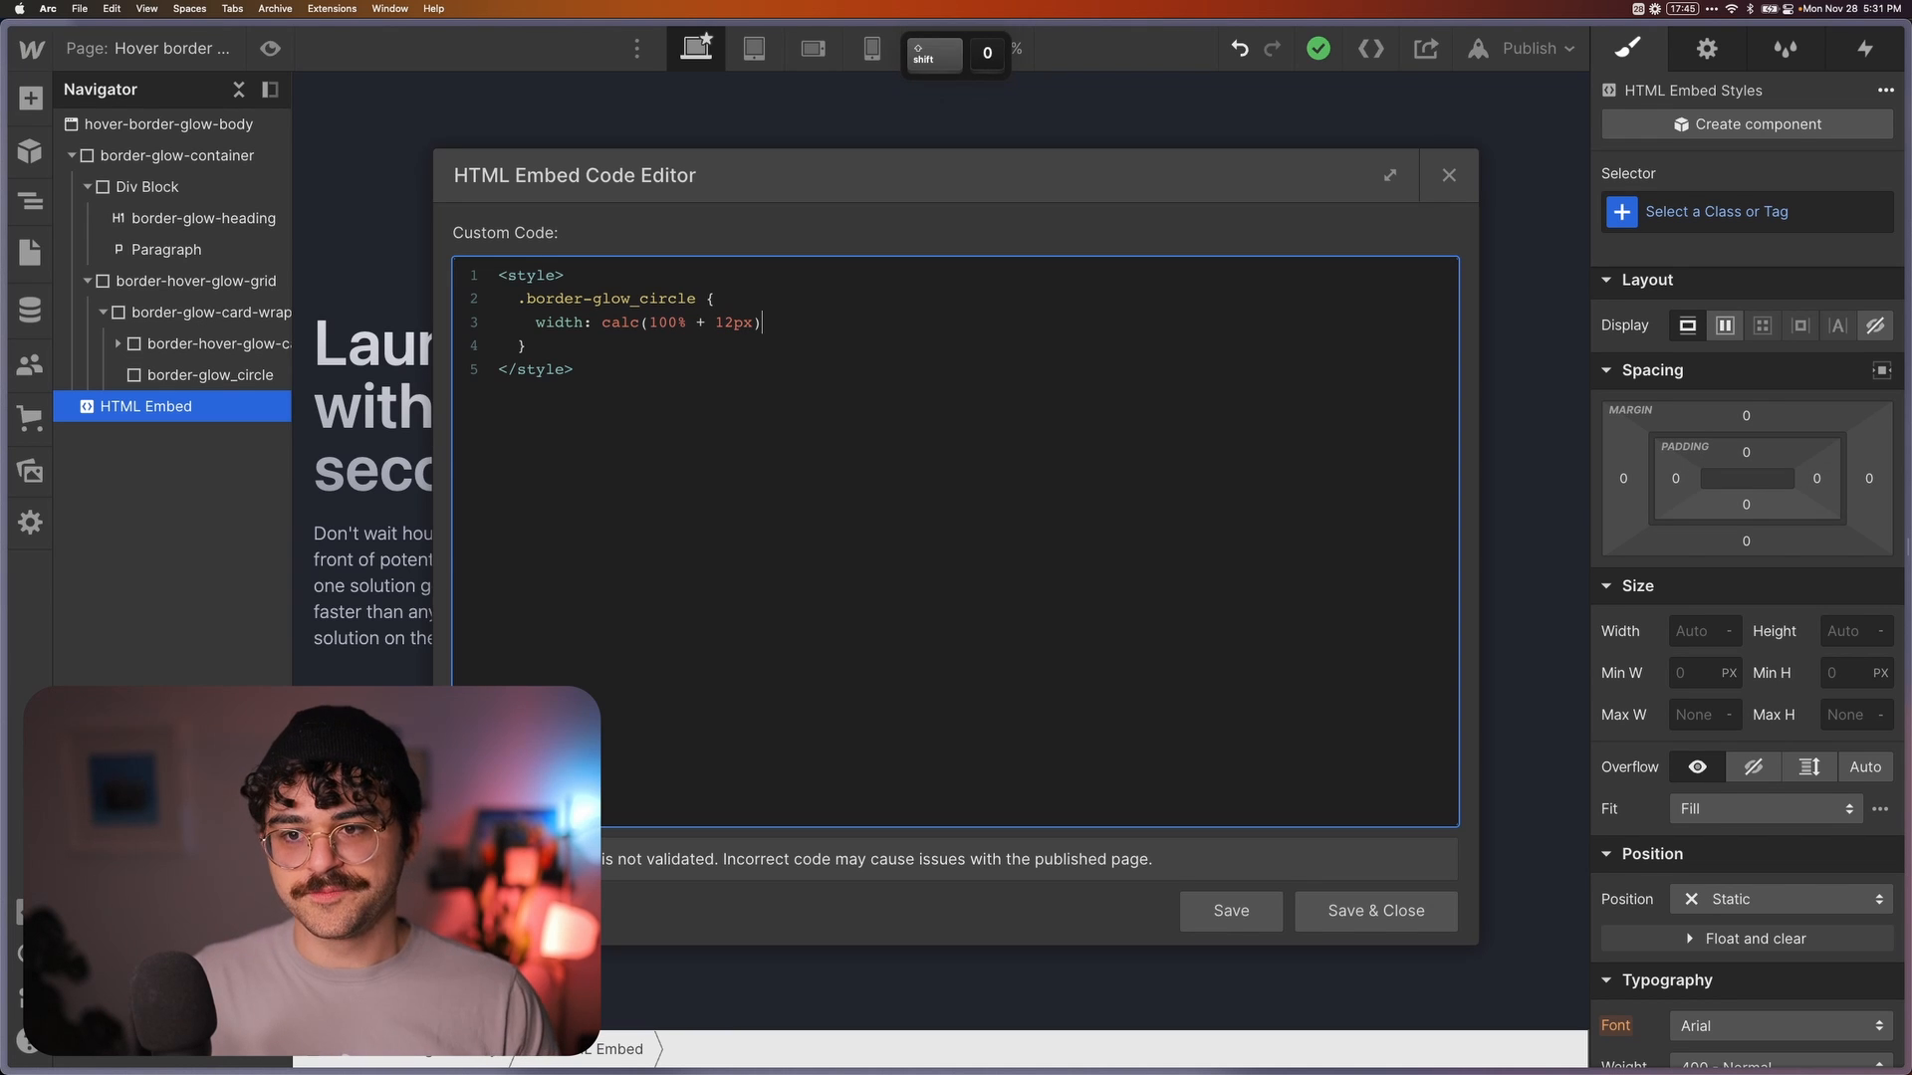
type("heigh")
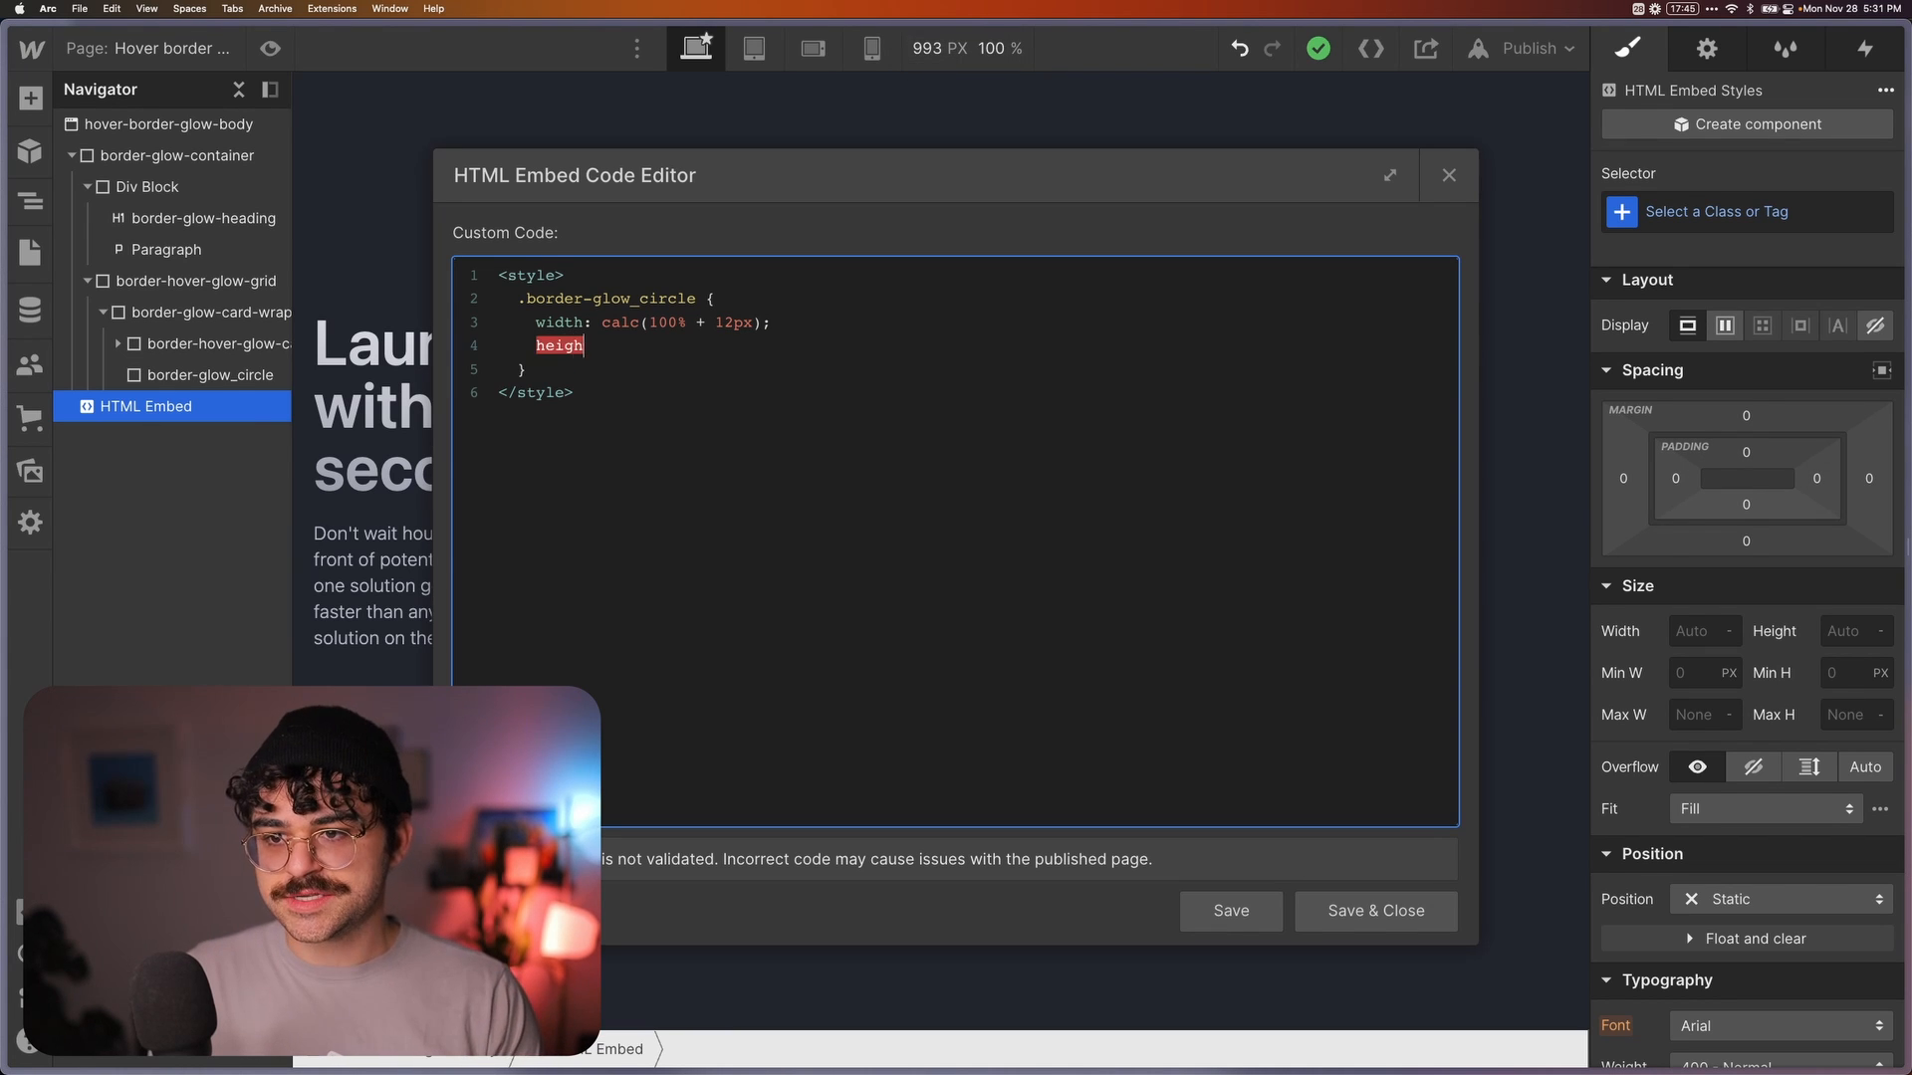
type("t: calc(")
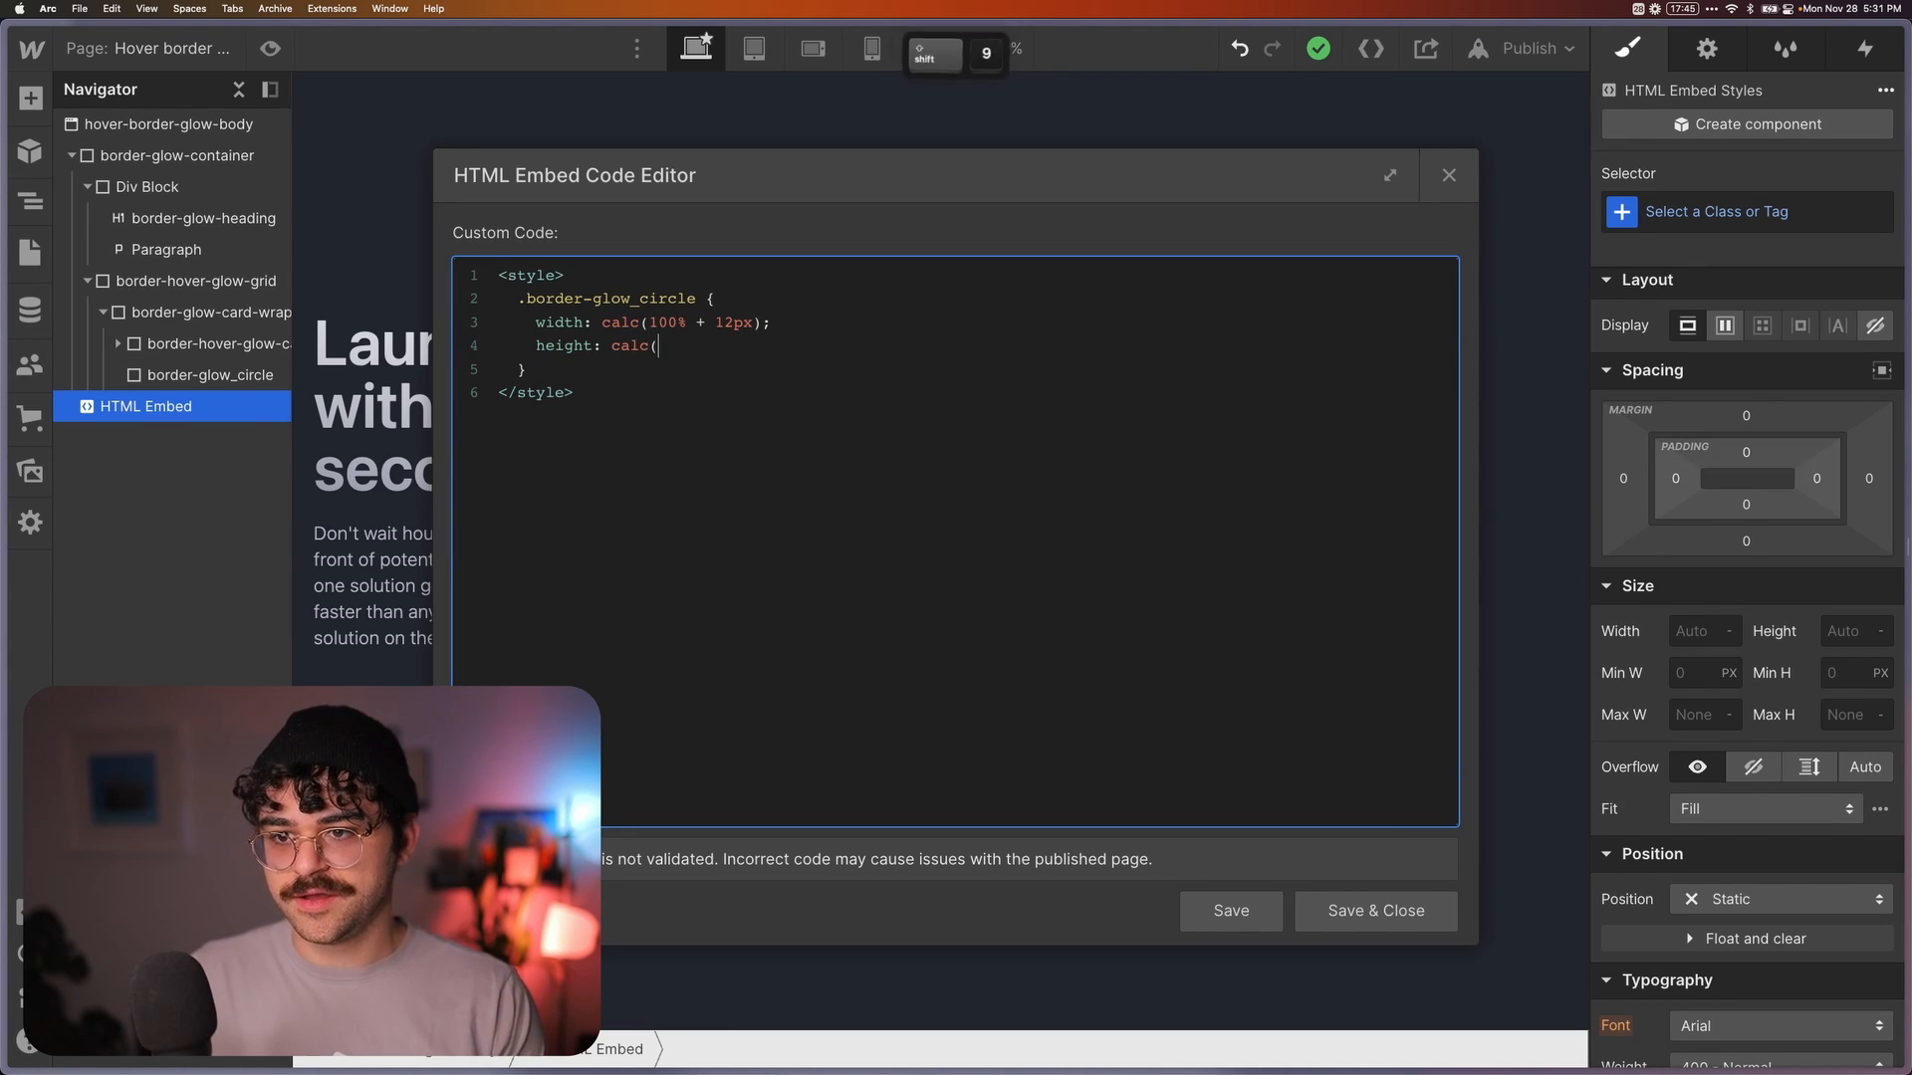
type("100%")
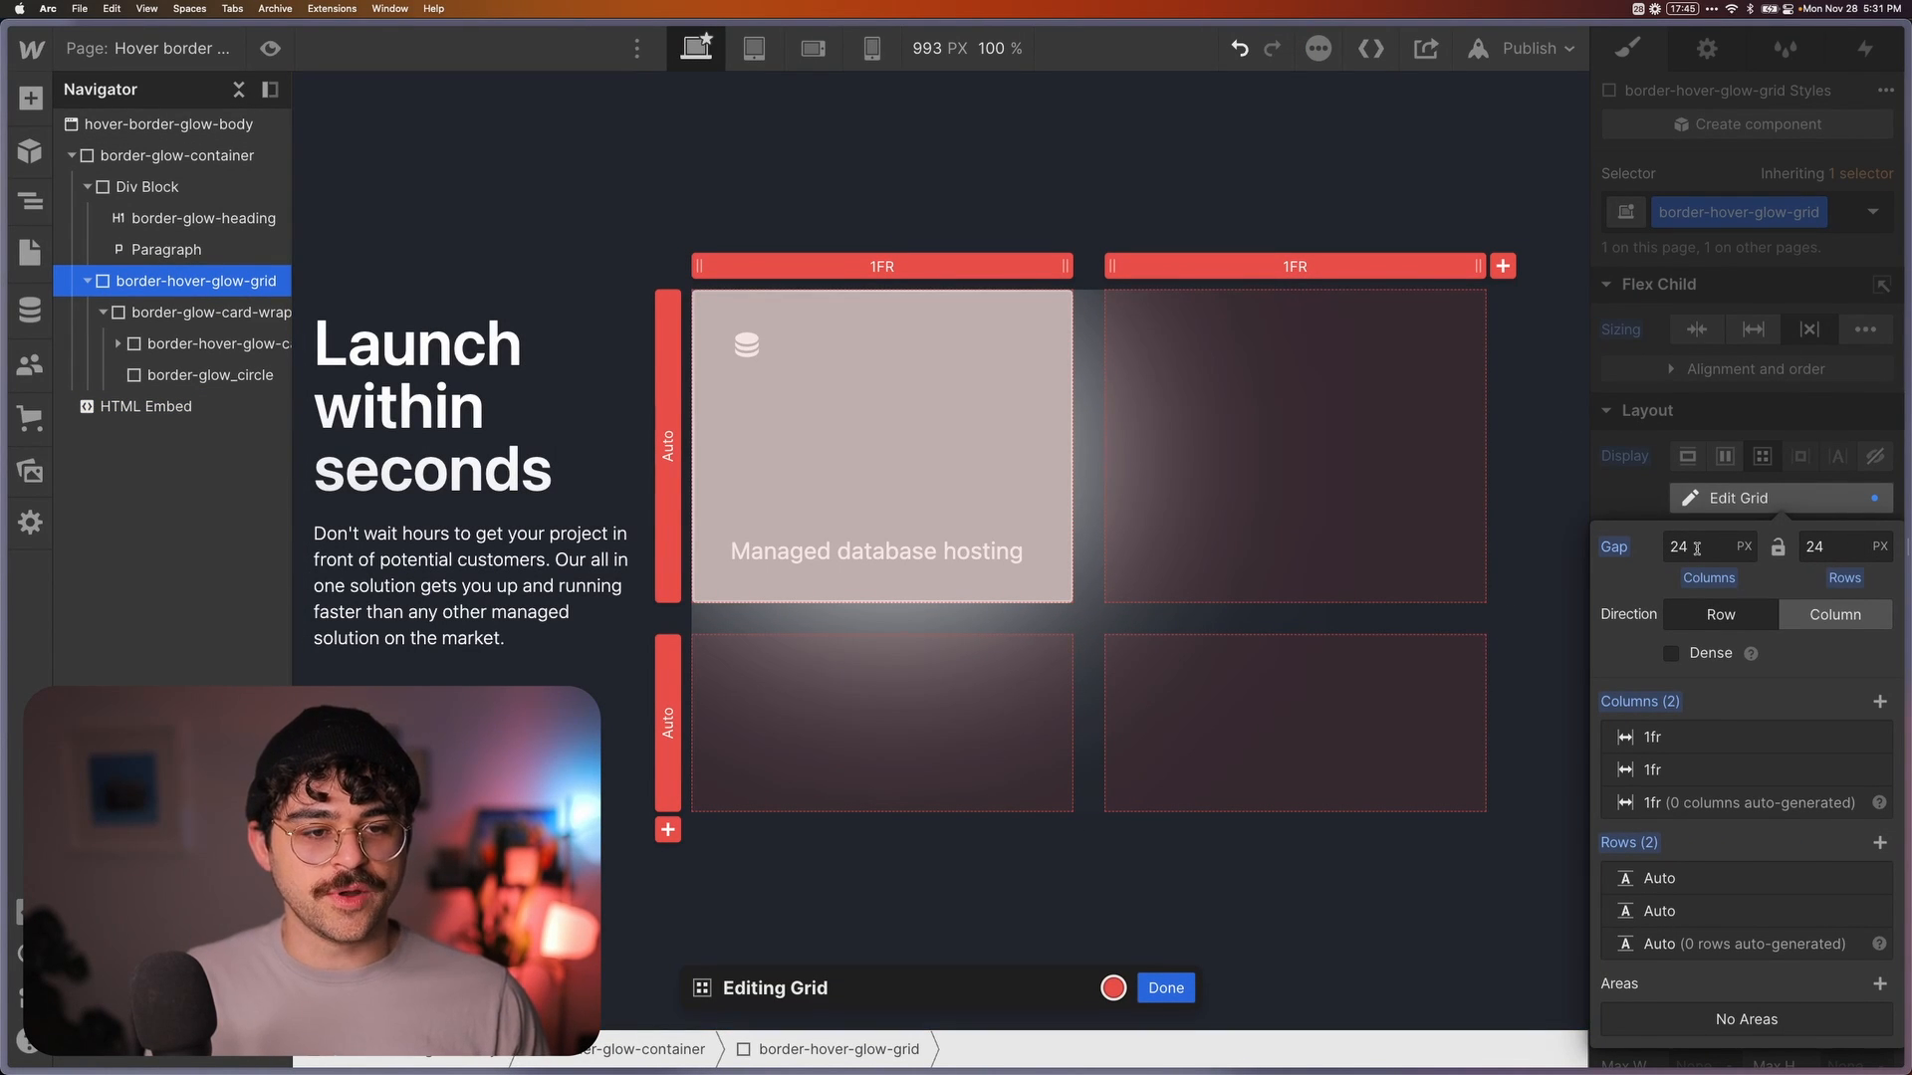
Set the grid's column and row gaps to 24 px and finish editing
left_click(1688, 546)
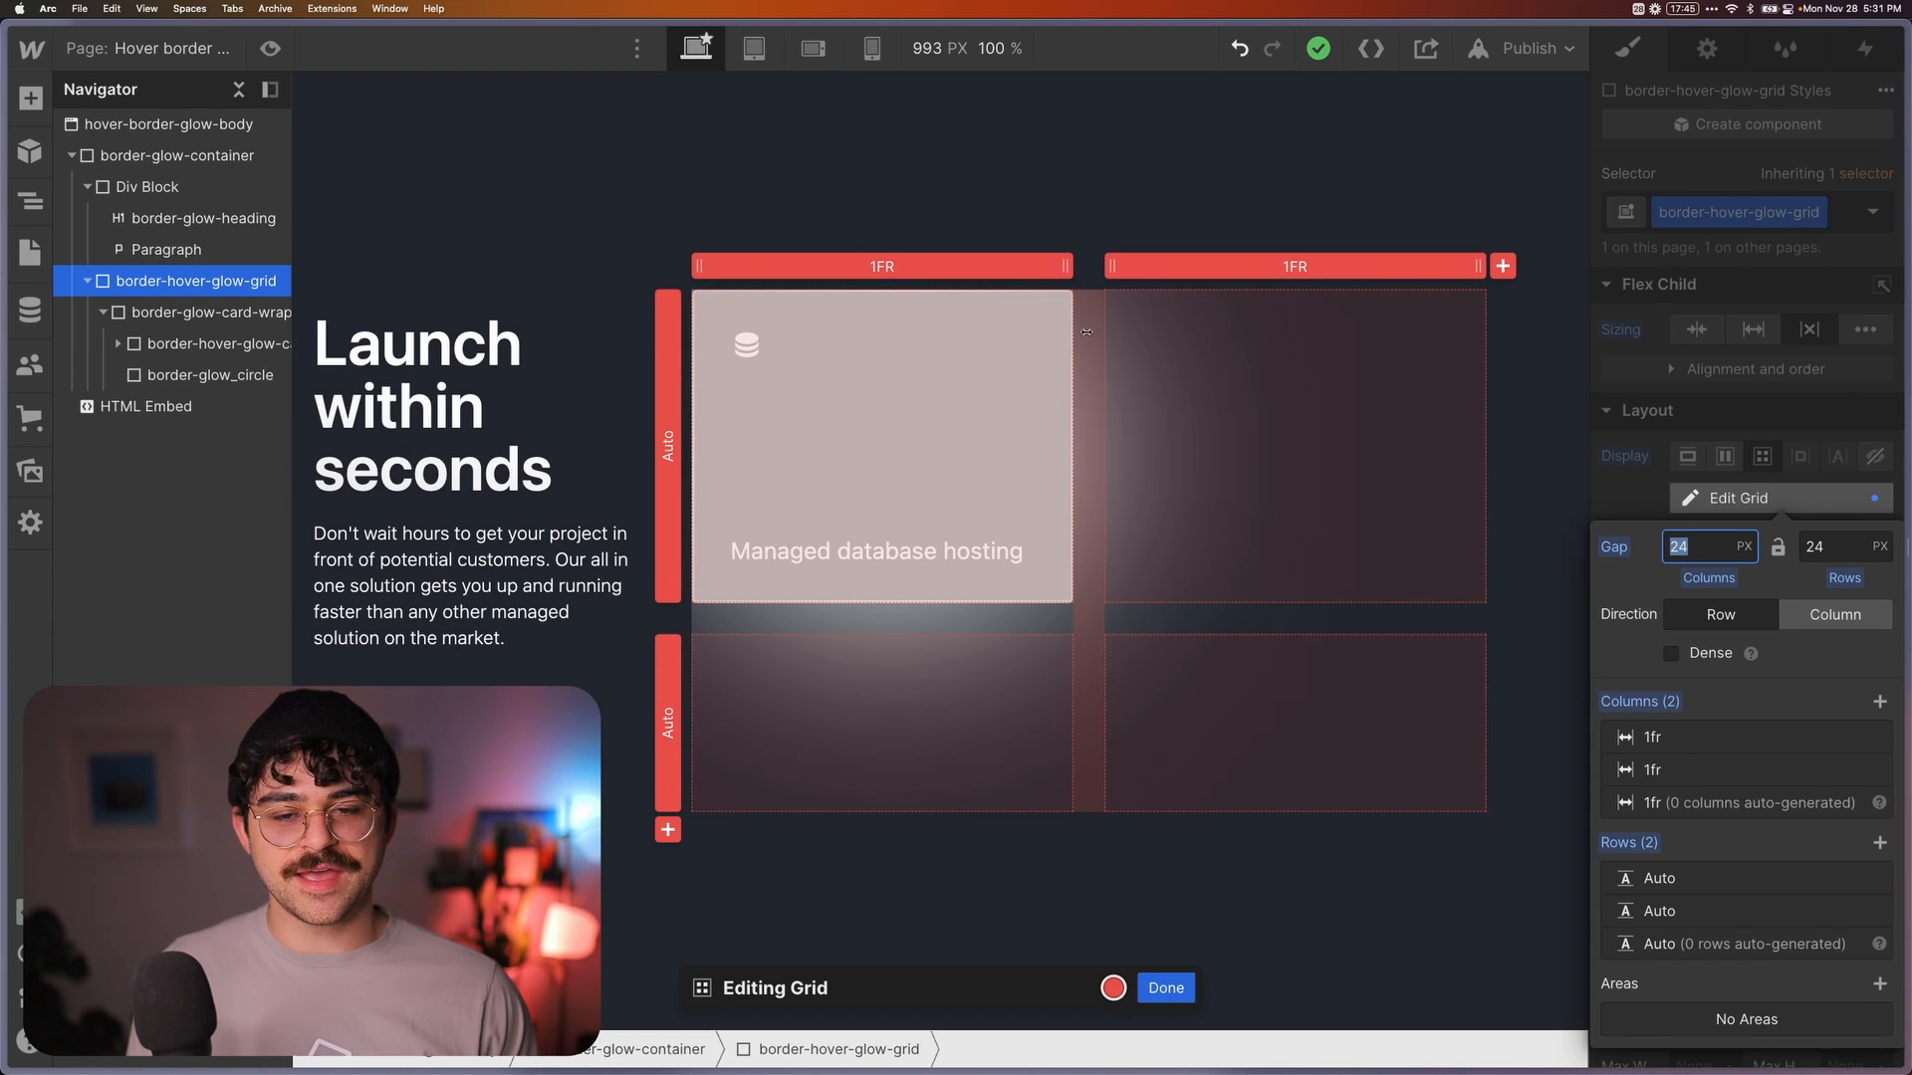
mouse_move(1082, 620)
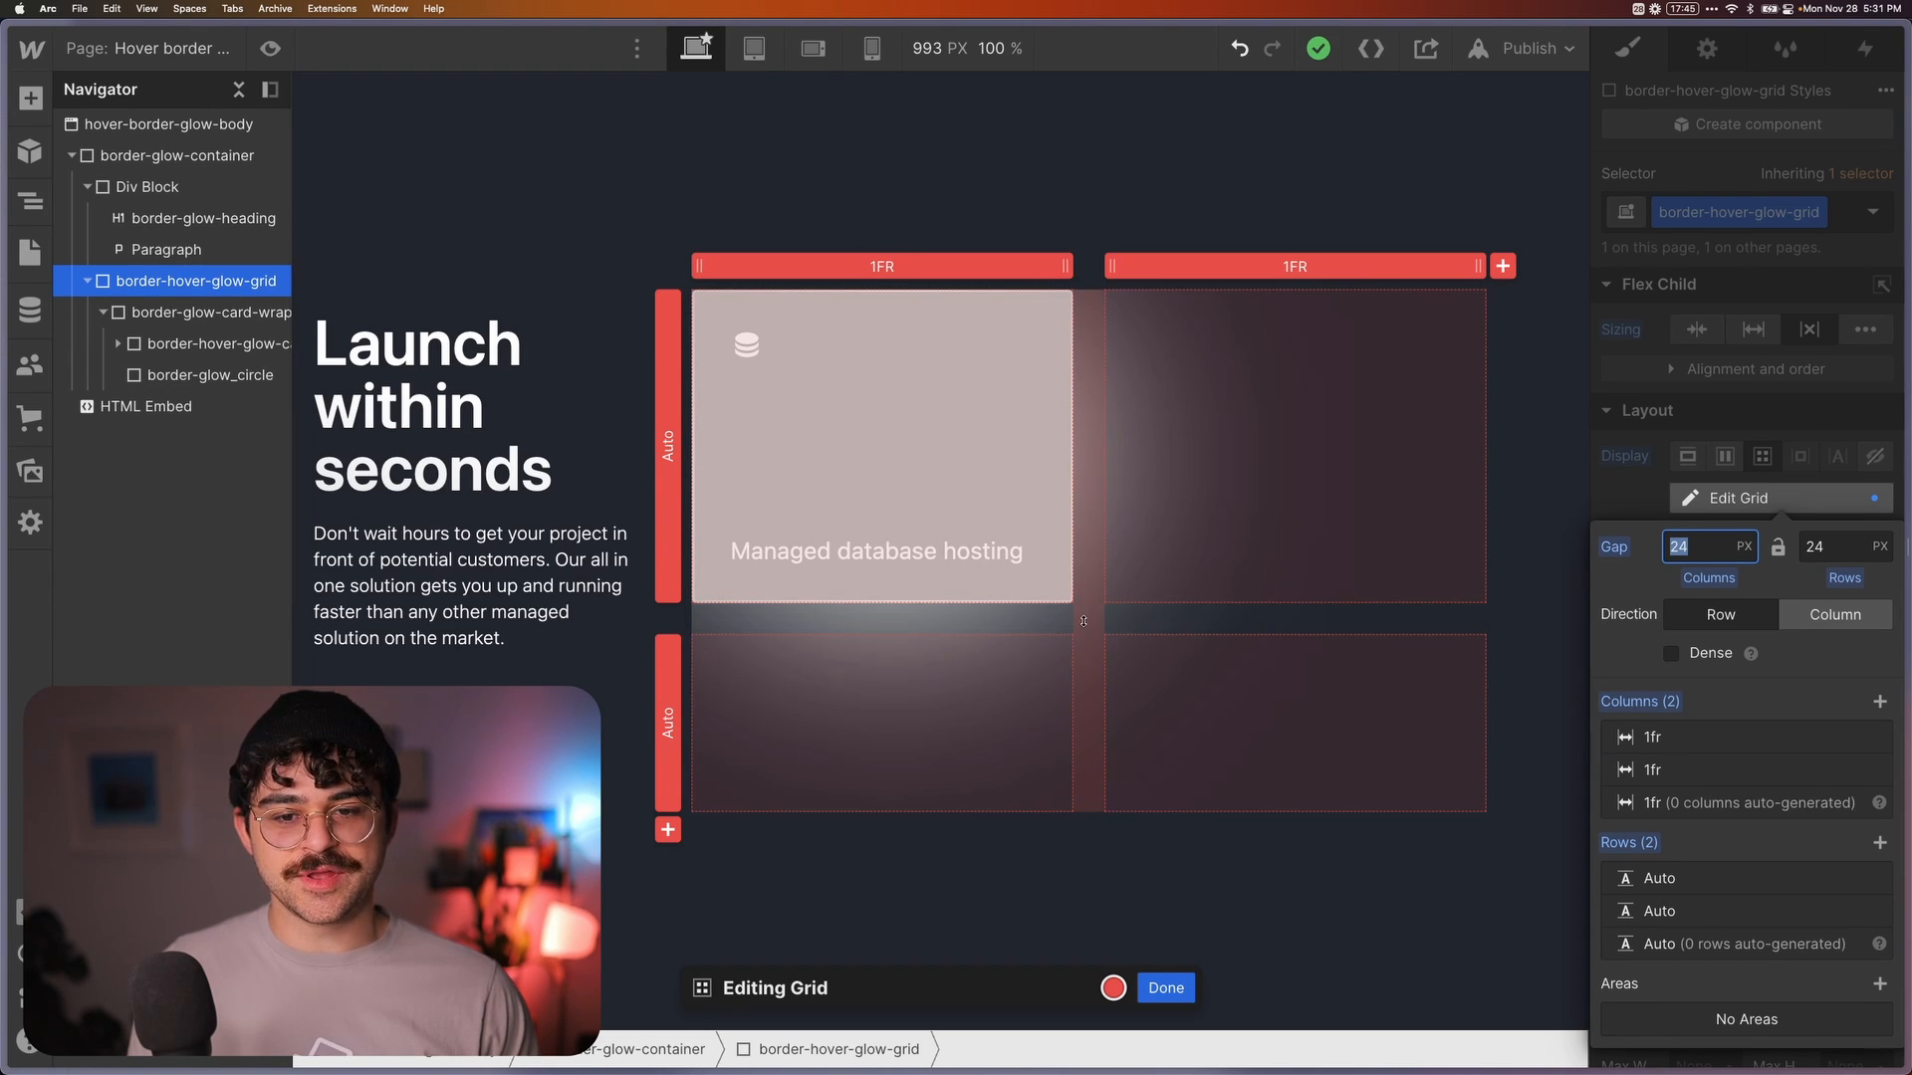
left_click(213, 312)
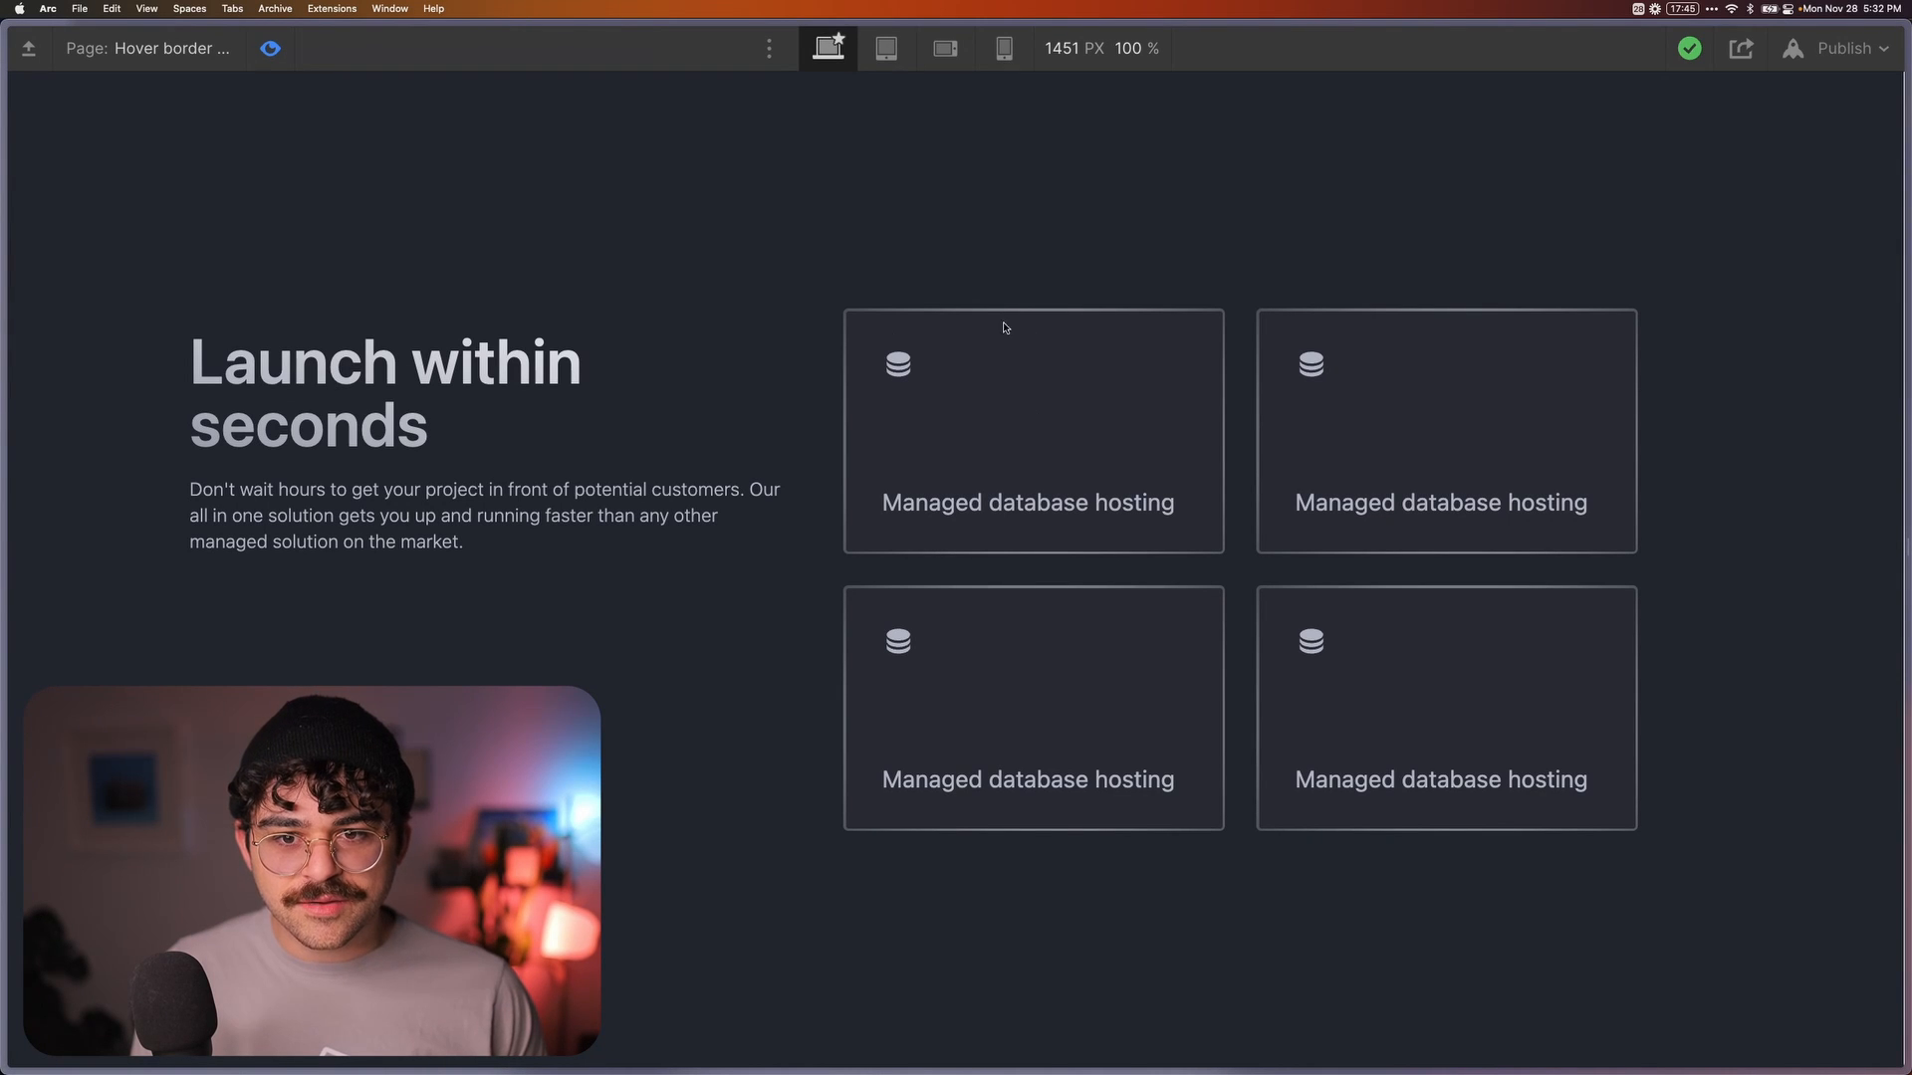
mouse_move(1179, 560)
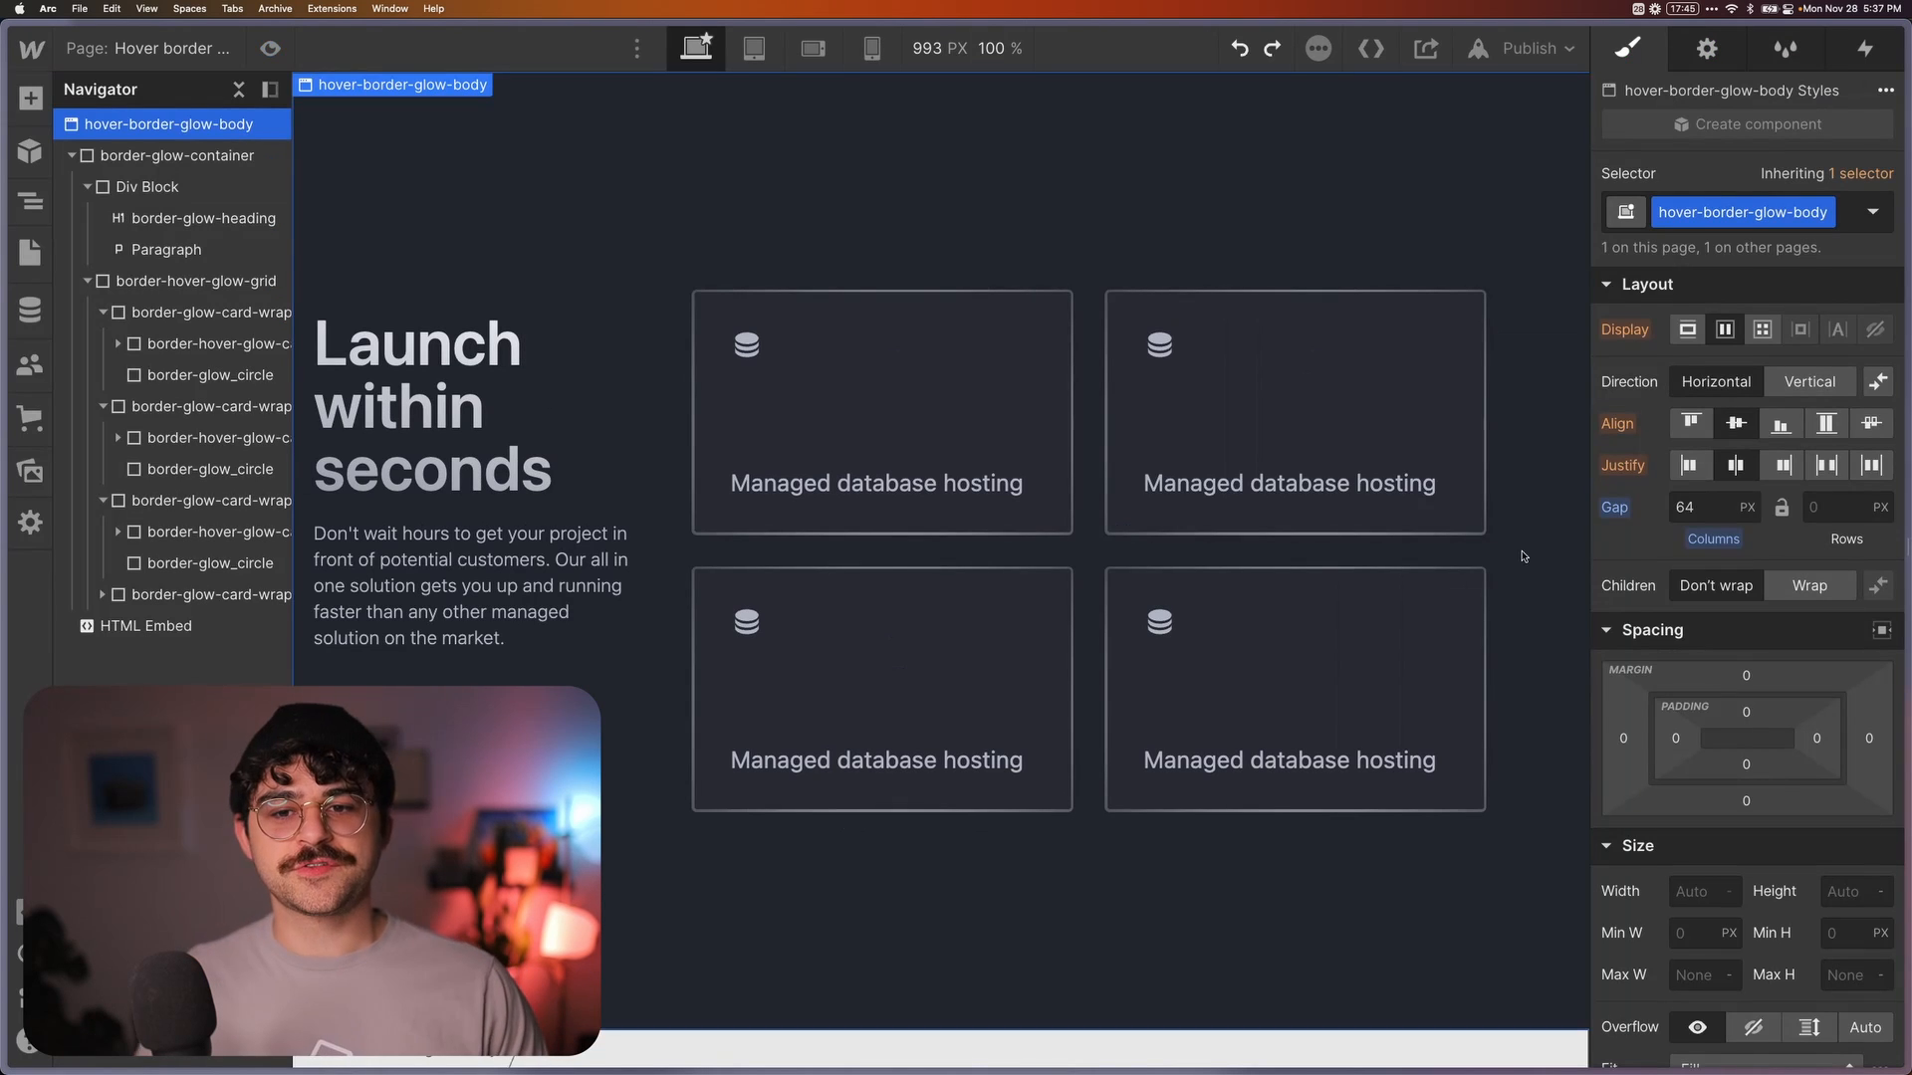
Duplicate border-glow-card-wrap to fill the grid with four cards and preview
left_click(1085, 544)
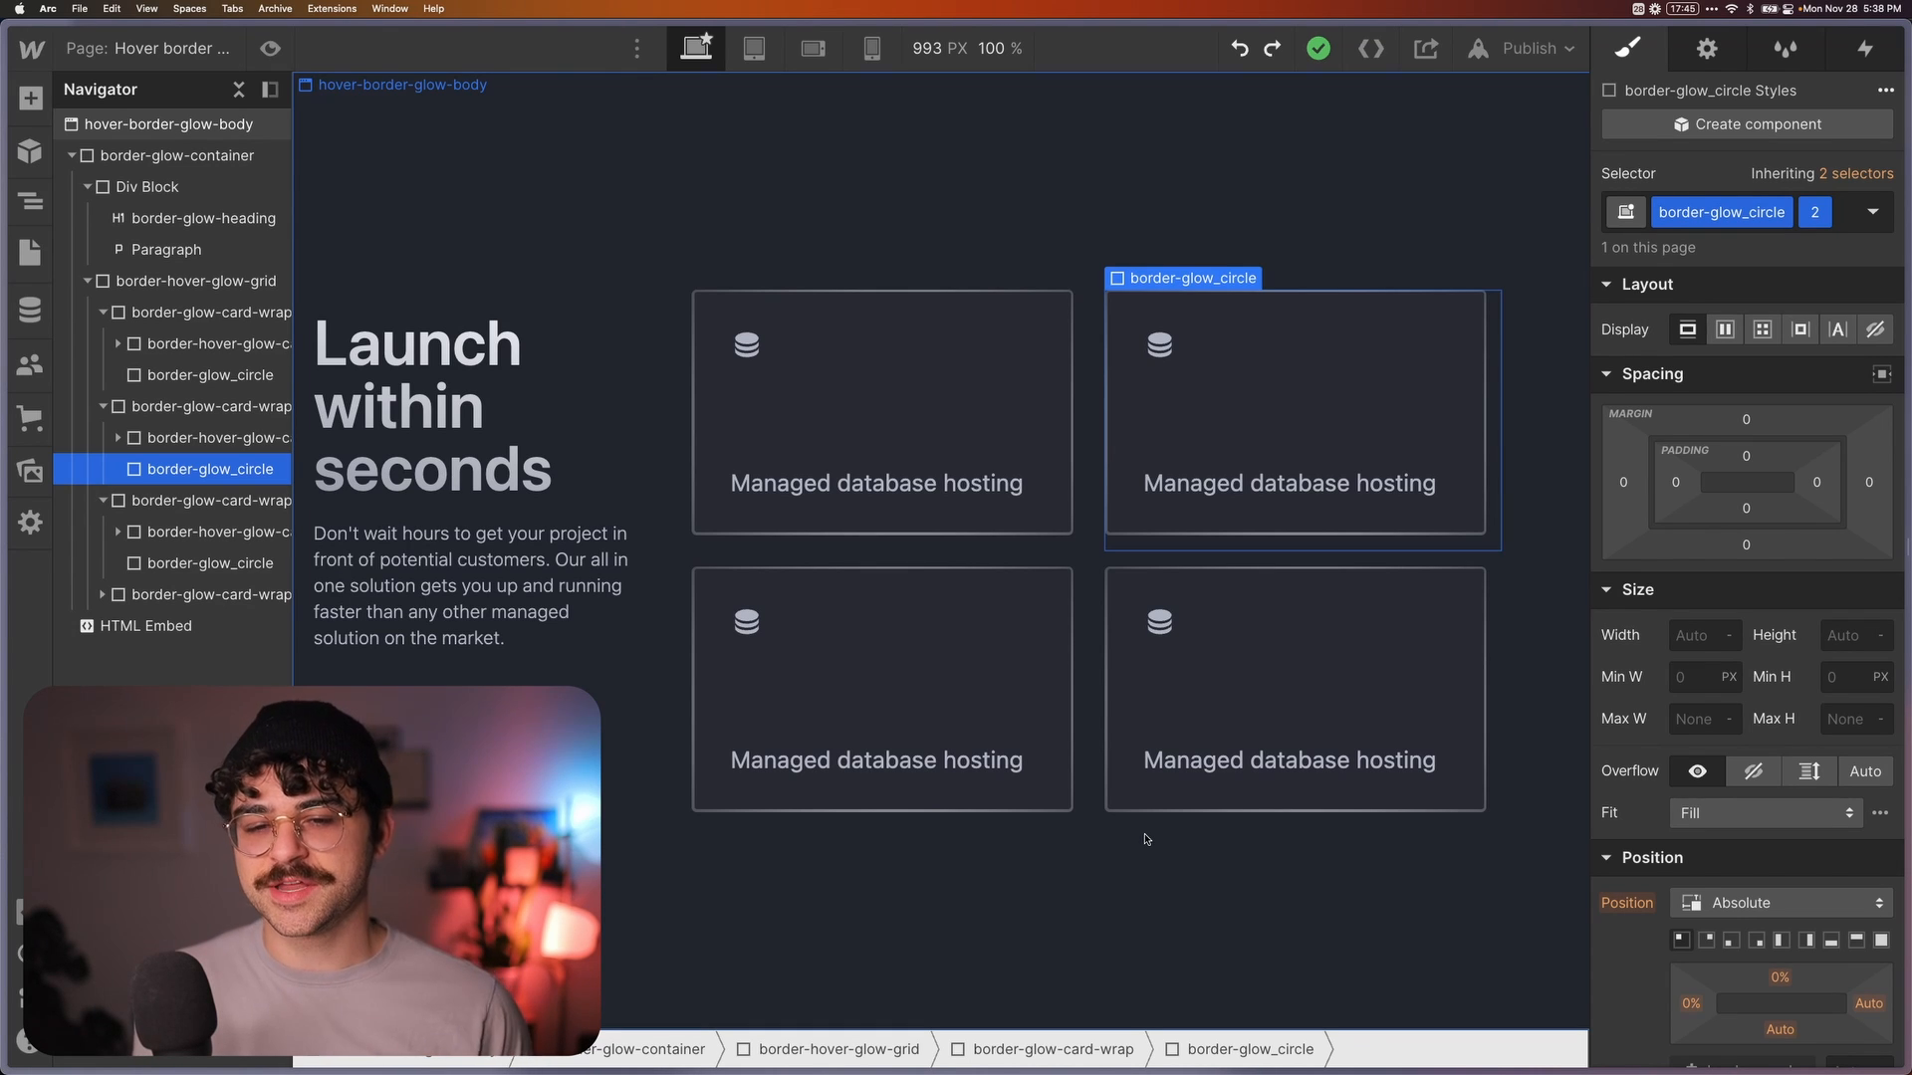
Add numbered combo classes to the third and fourth cards' glow circles
left_click(207, 374)
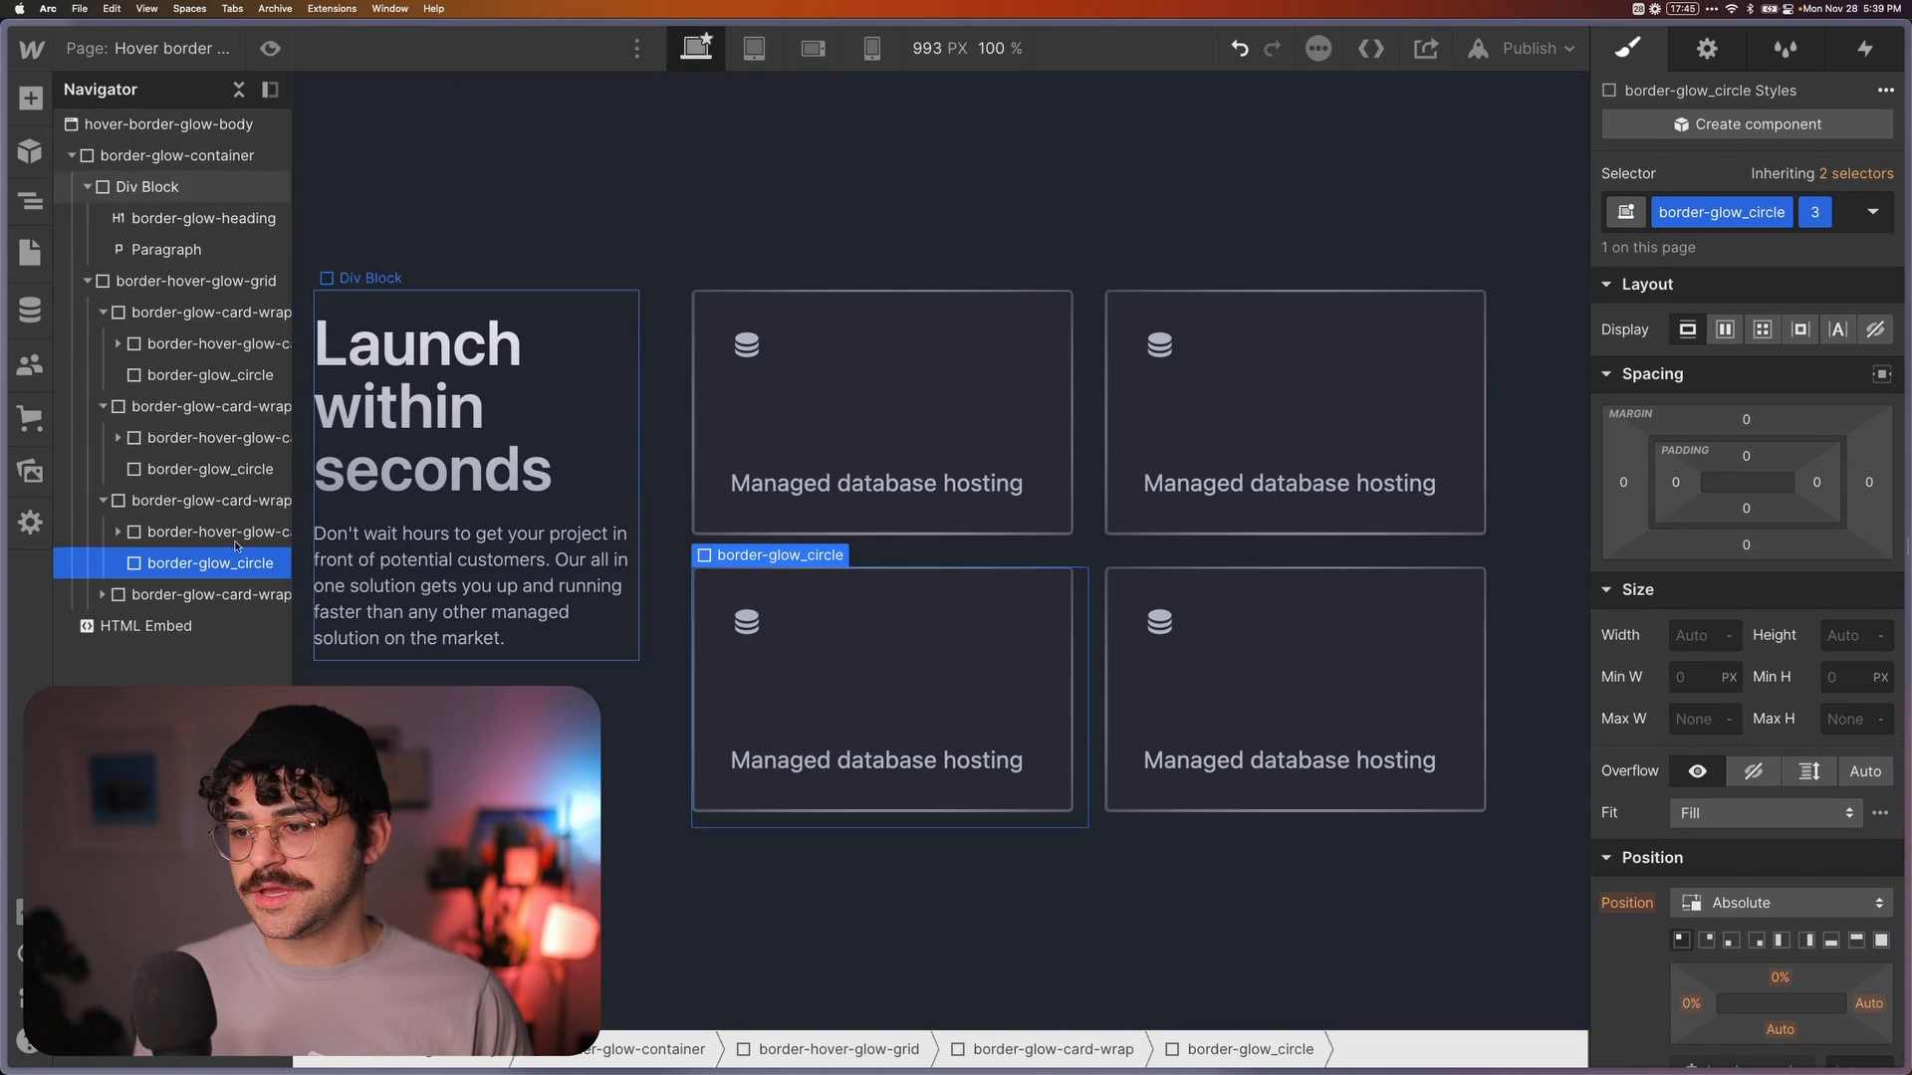
left_click(210, 657)
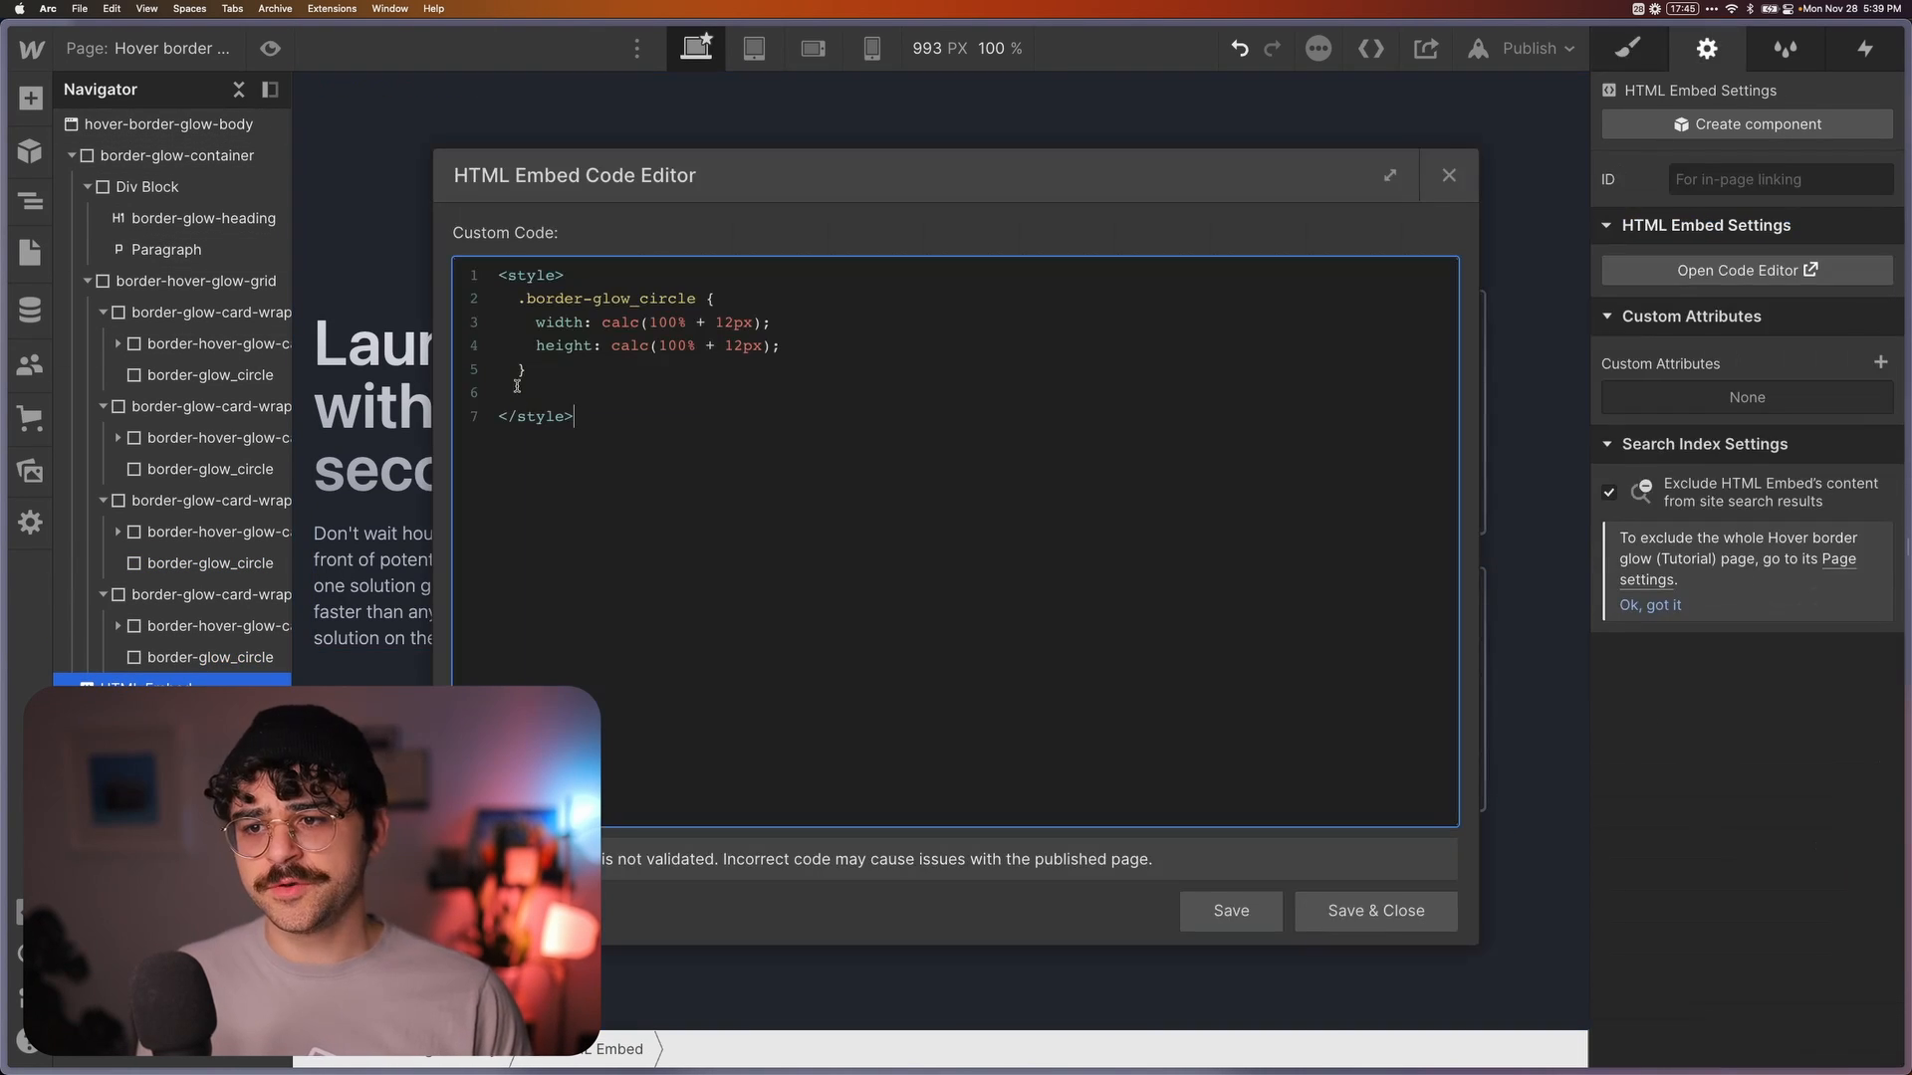
Paste a copy of the sizing rule, strip its lines and retarget it to ._2
key("cmd+c")
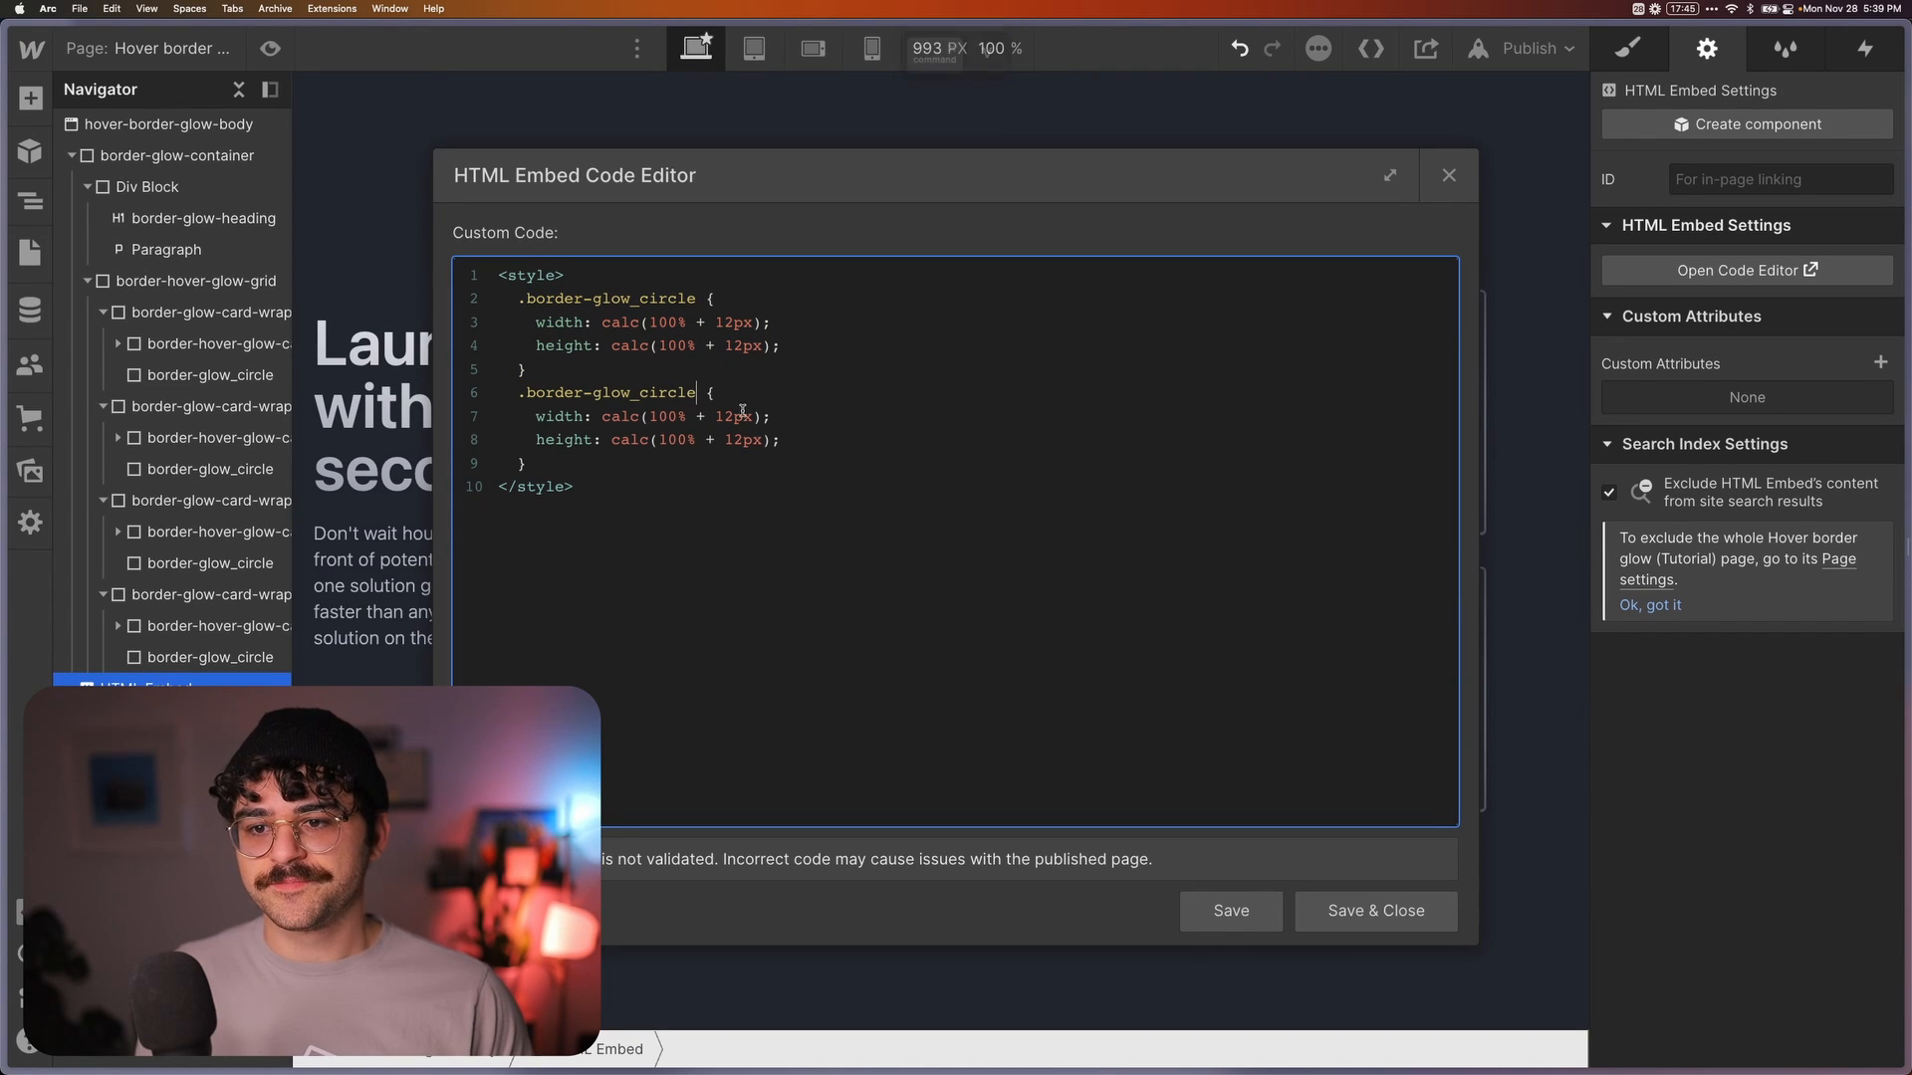
left_click_drag(713, 391, 781, 440)
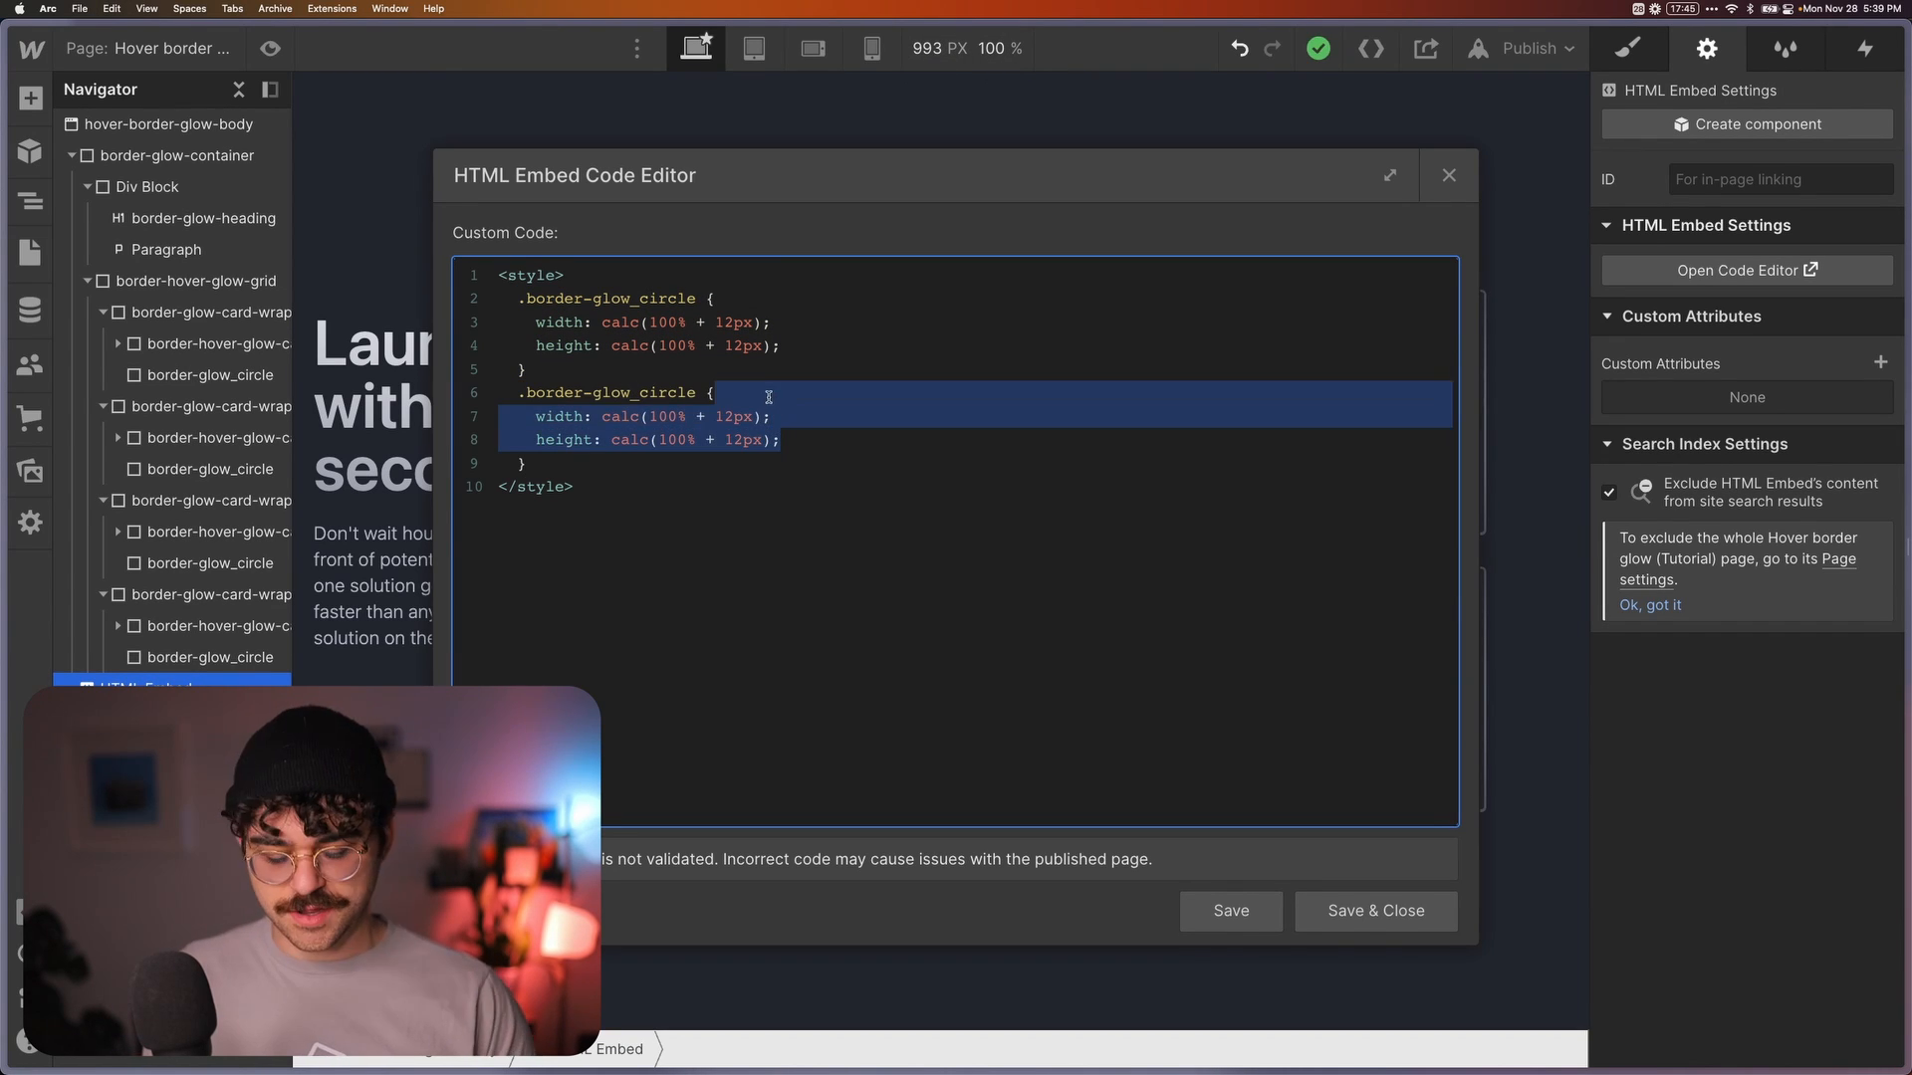
key("Delete")
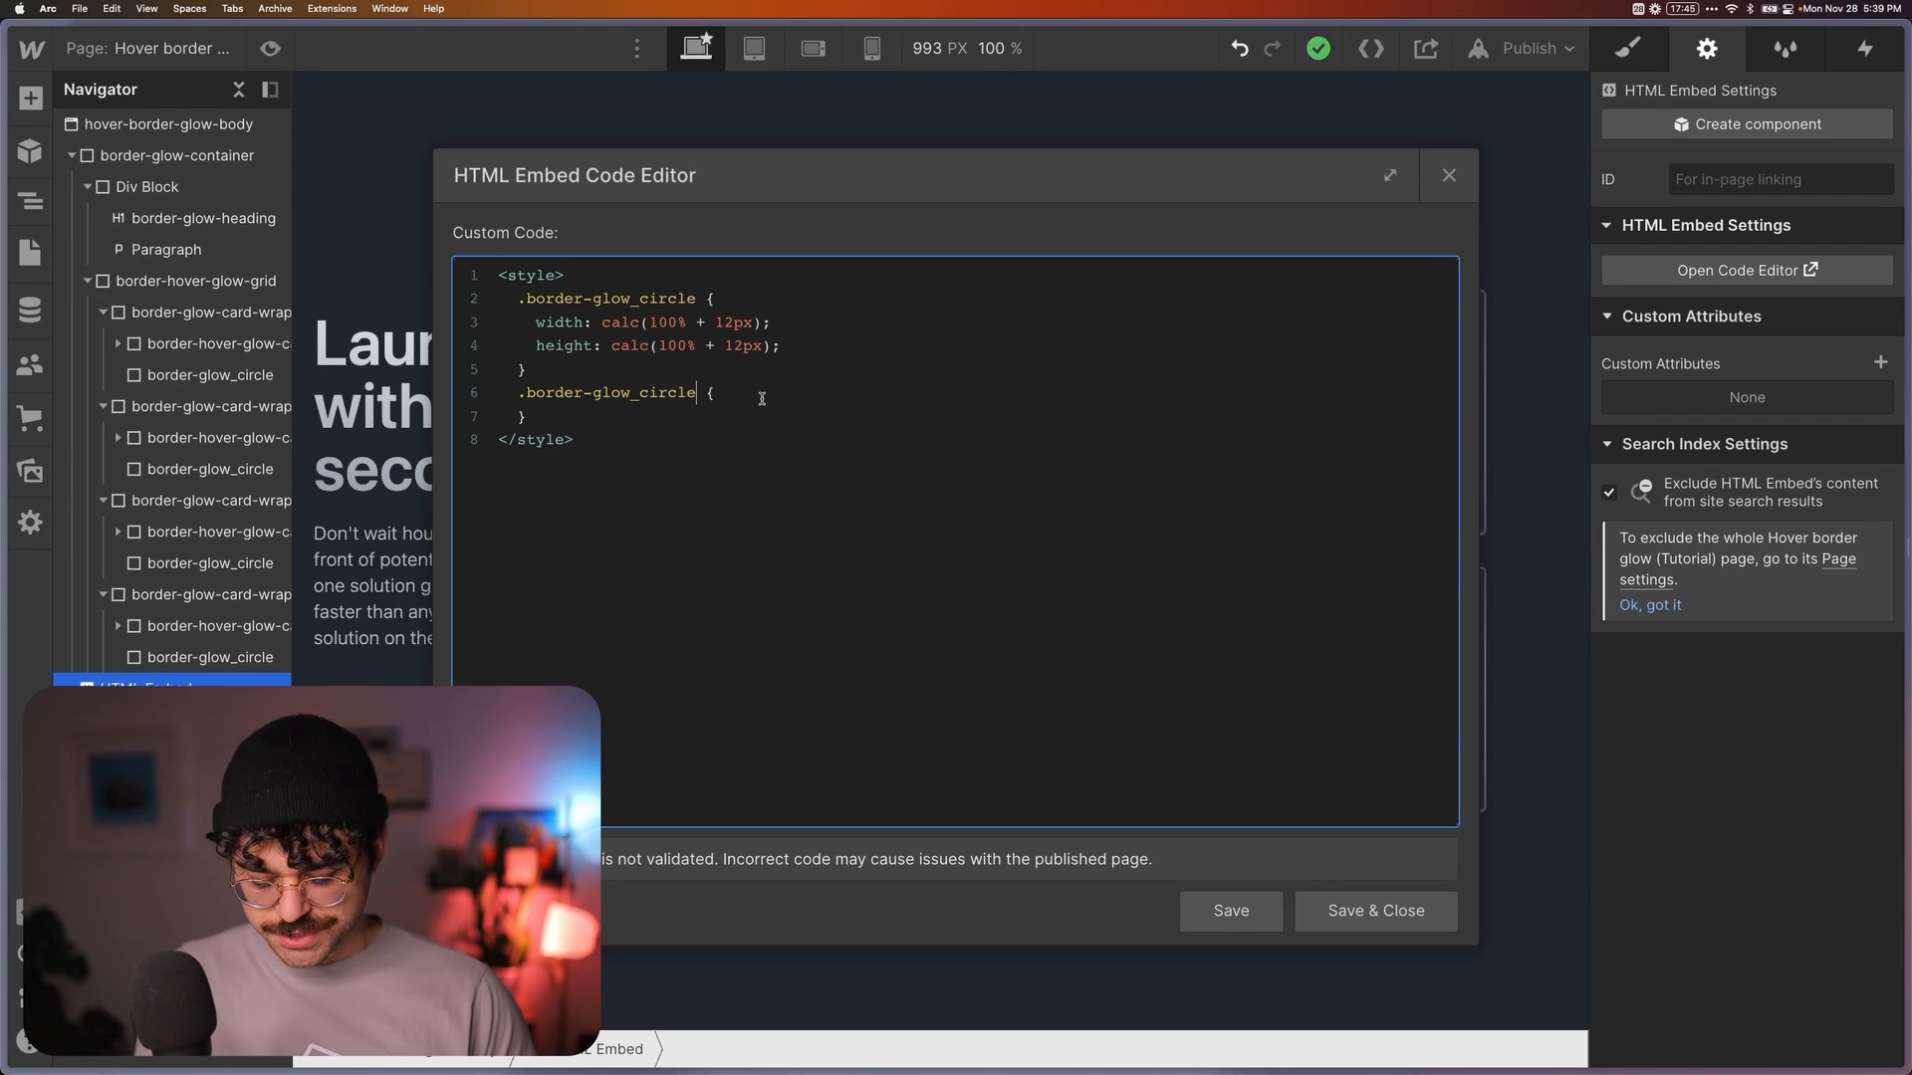
type("._2")
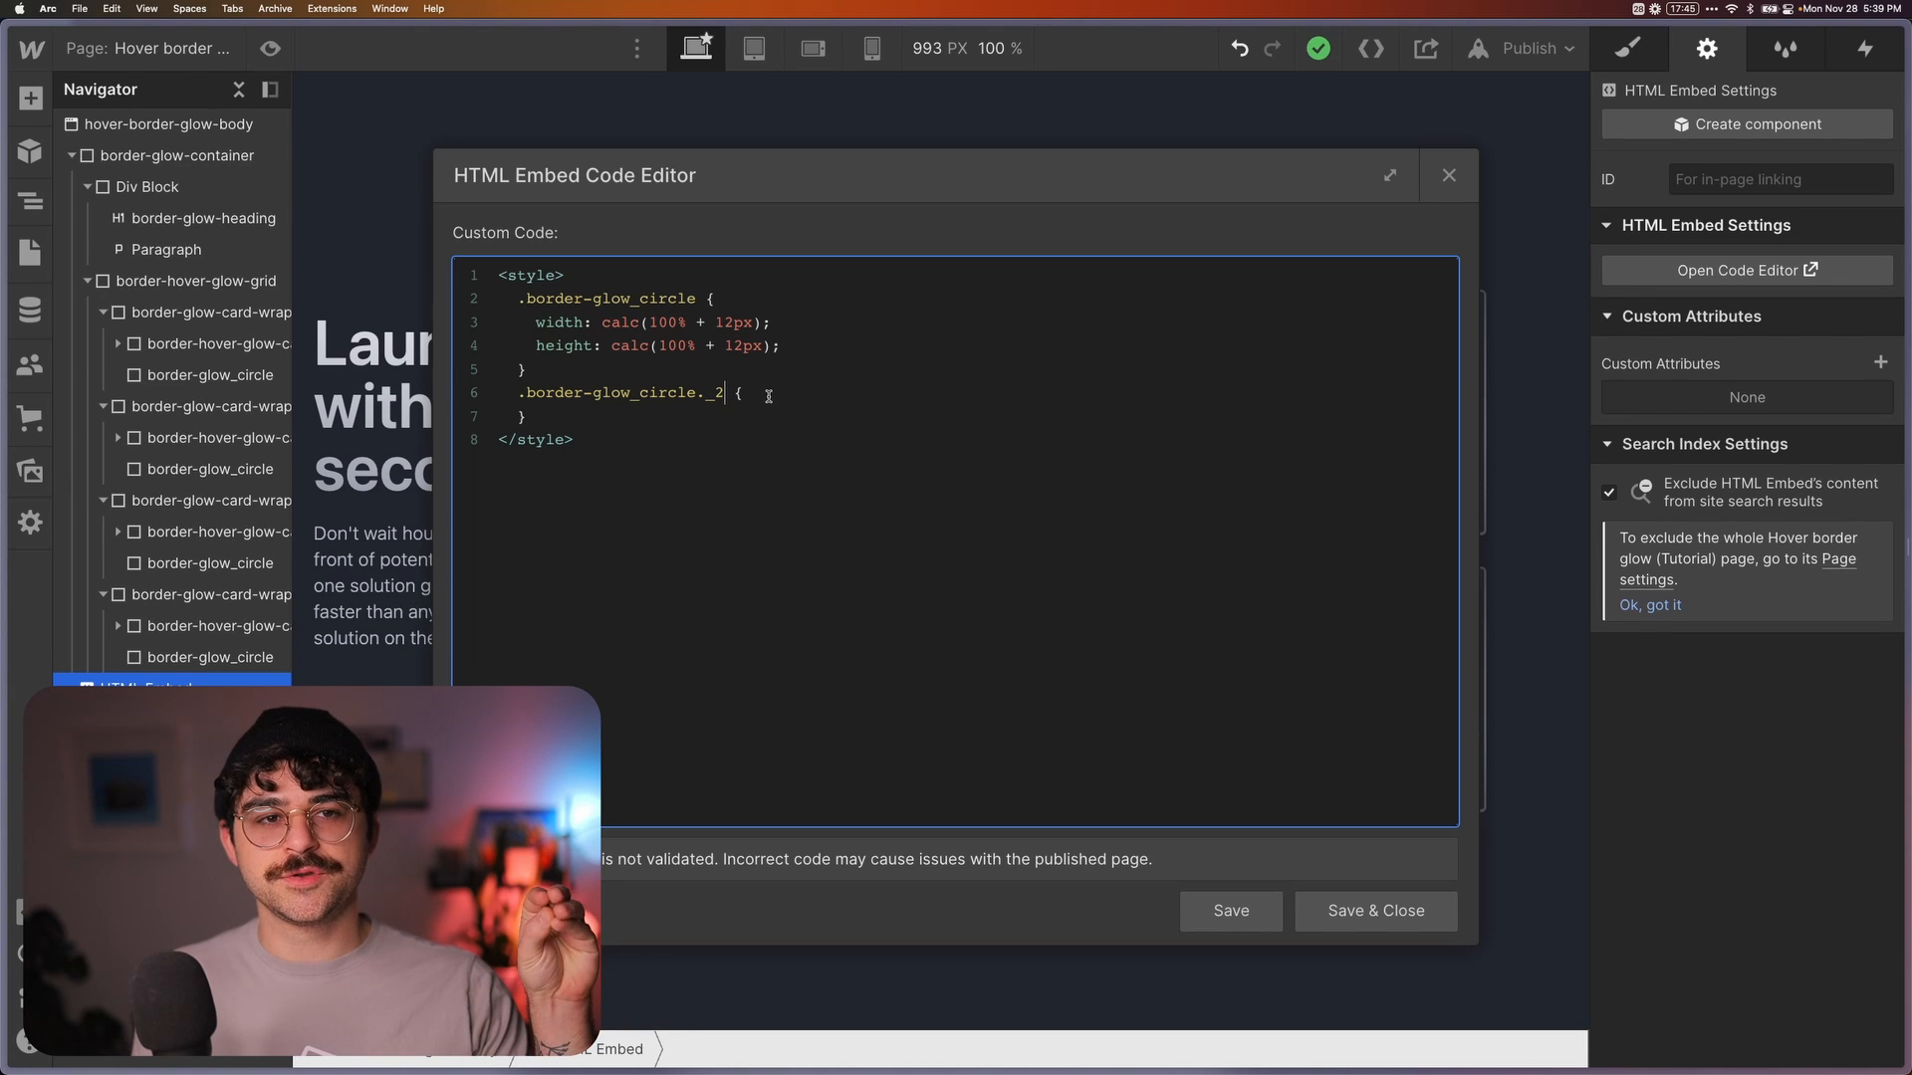
double_click(715, 393)
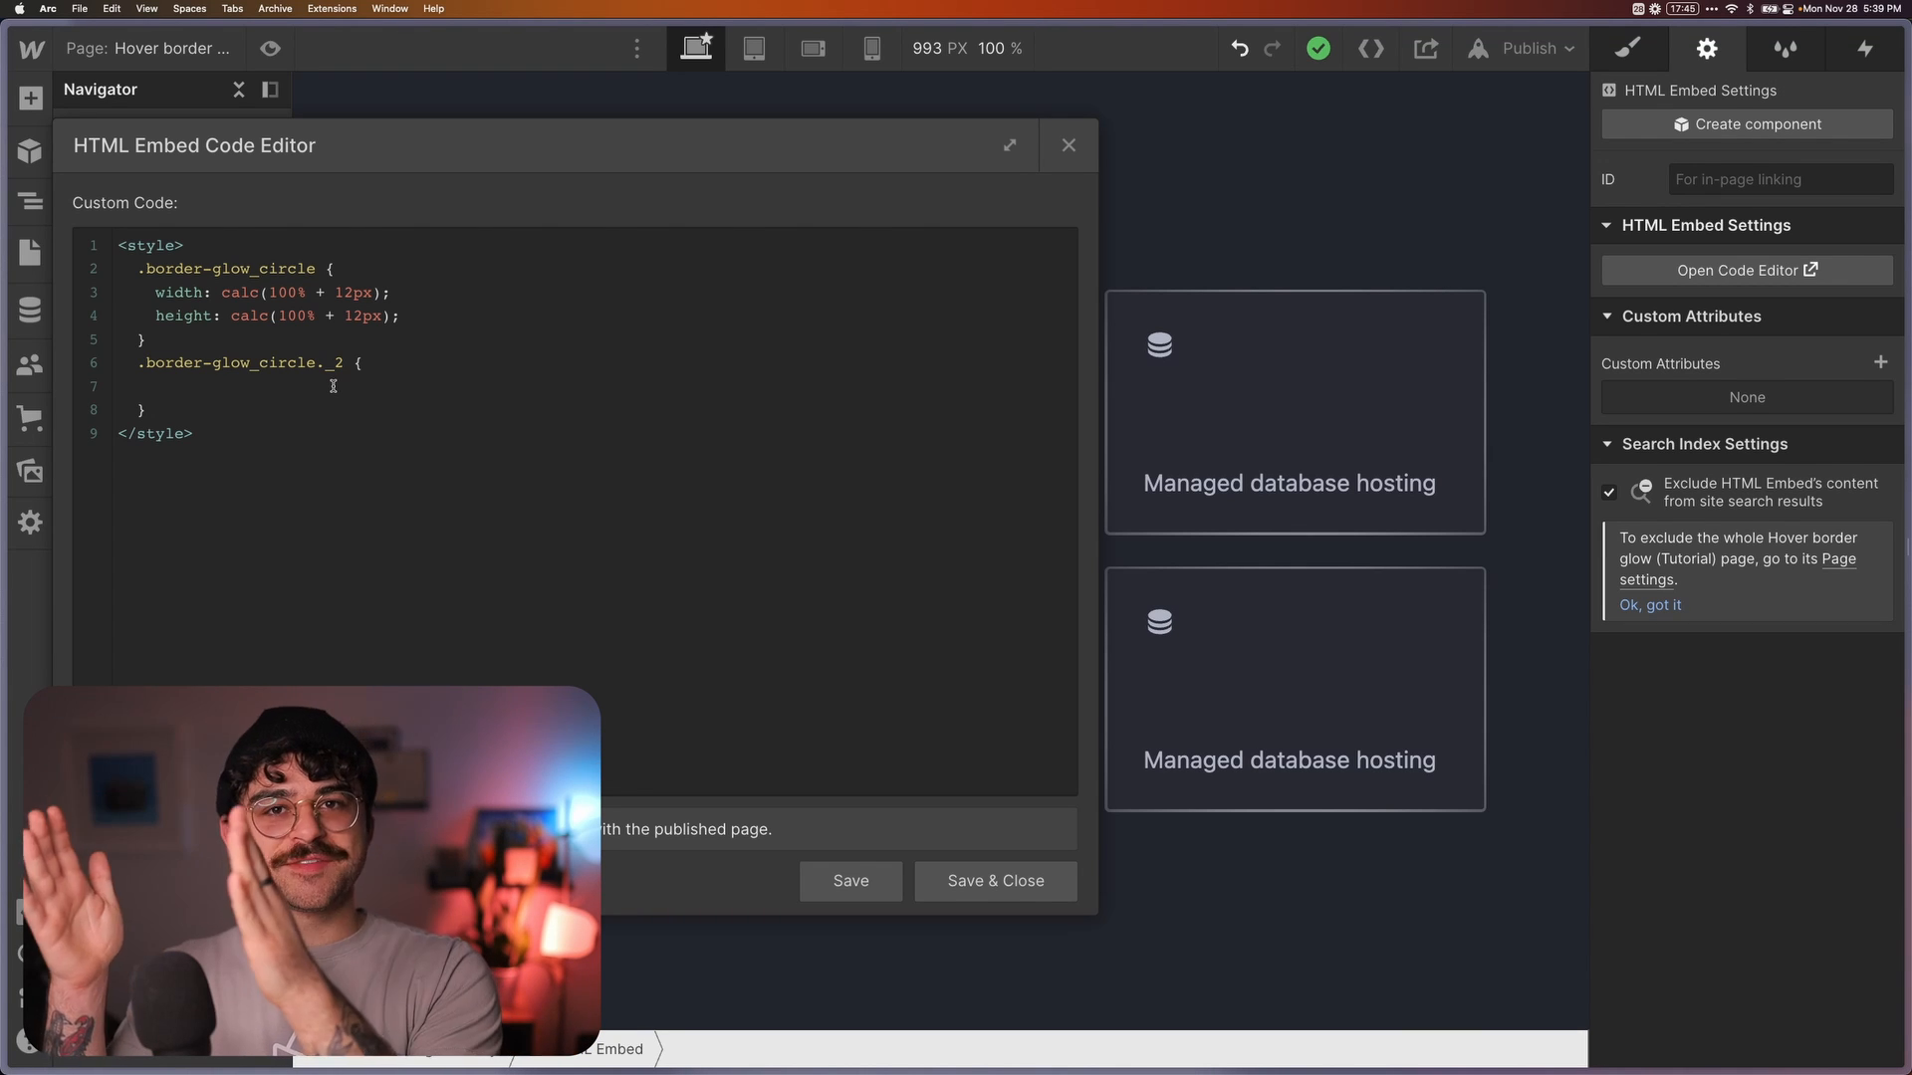
Write left/top calc(-100% - 24px) offsets for circles _2, _3, _4 and Save & Close
type("t")
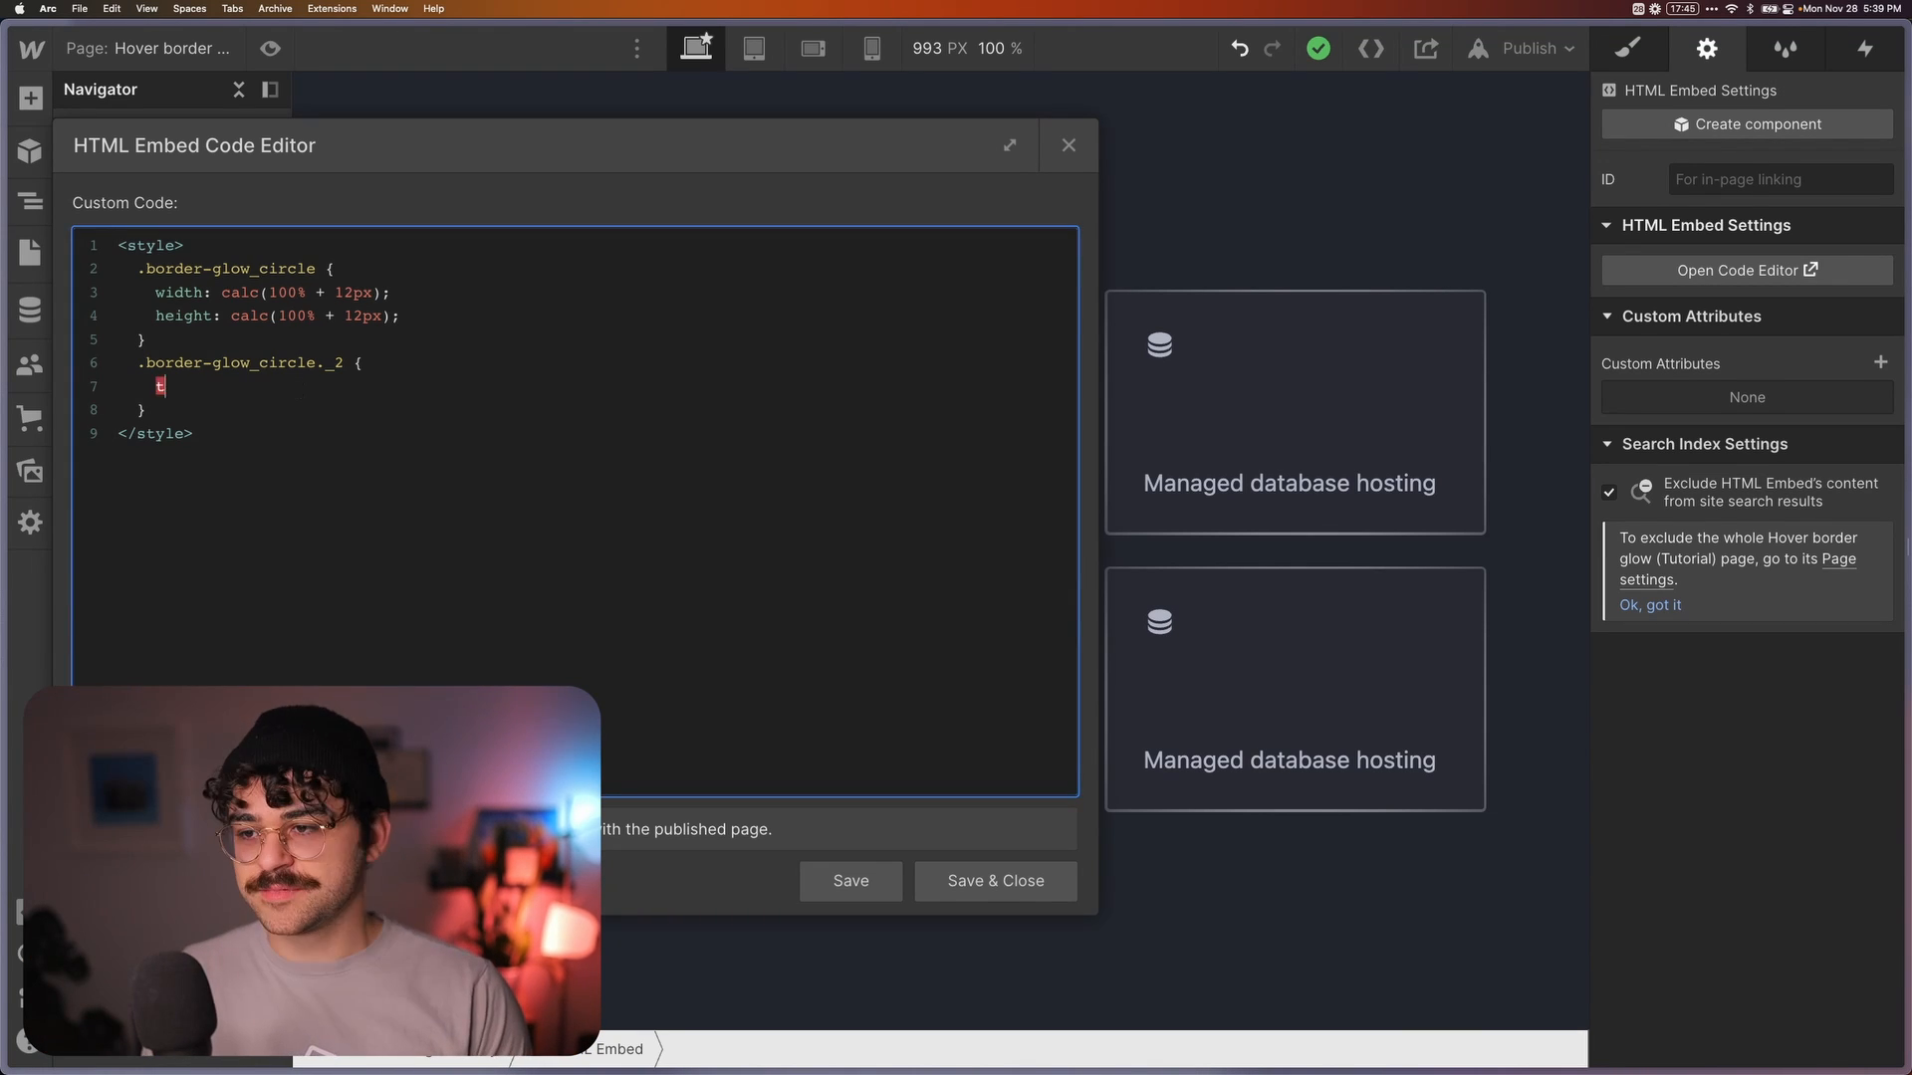
type("left: c")
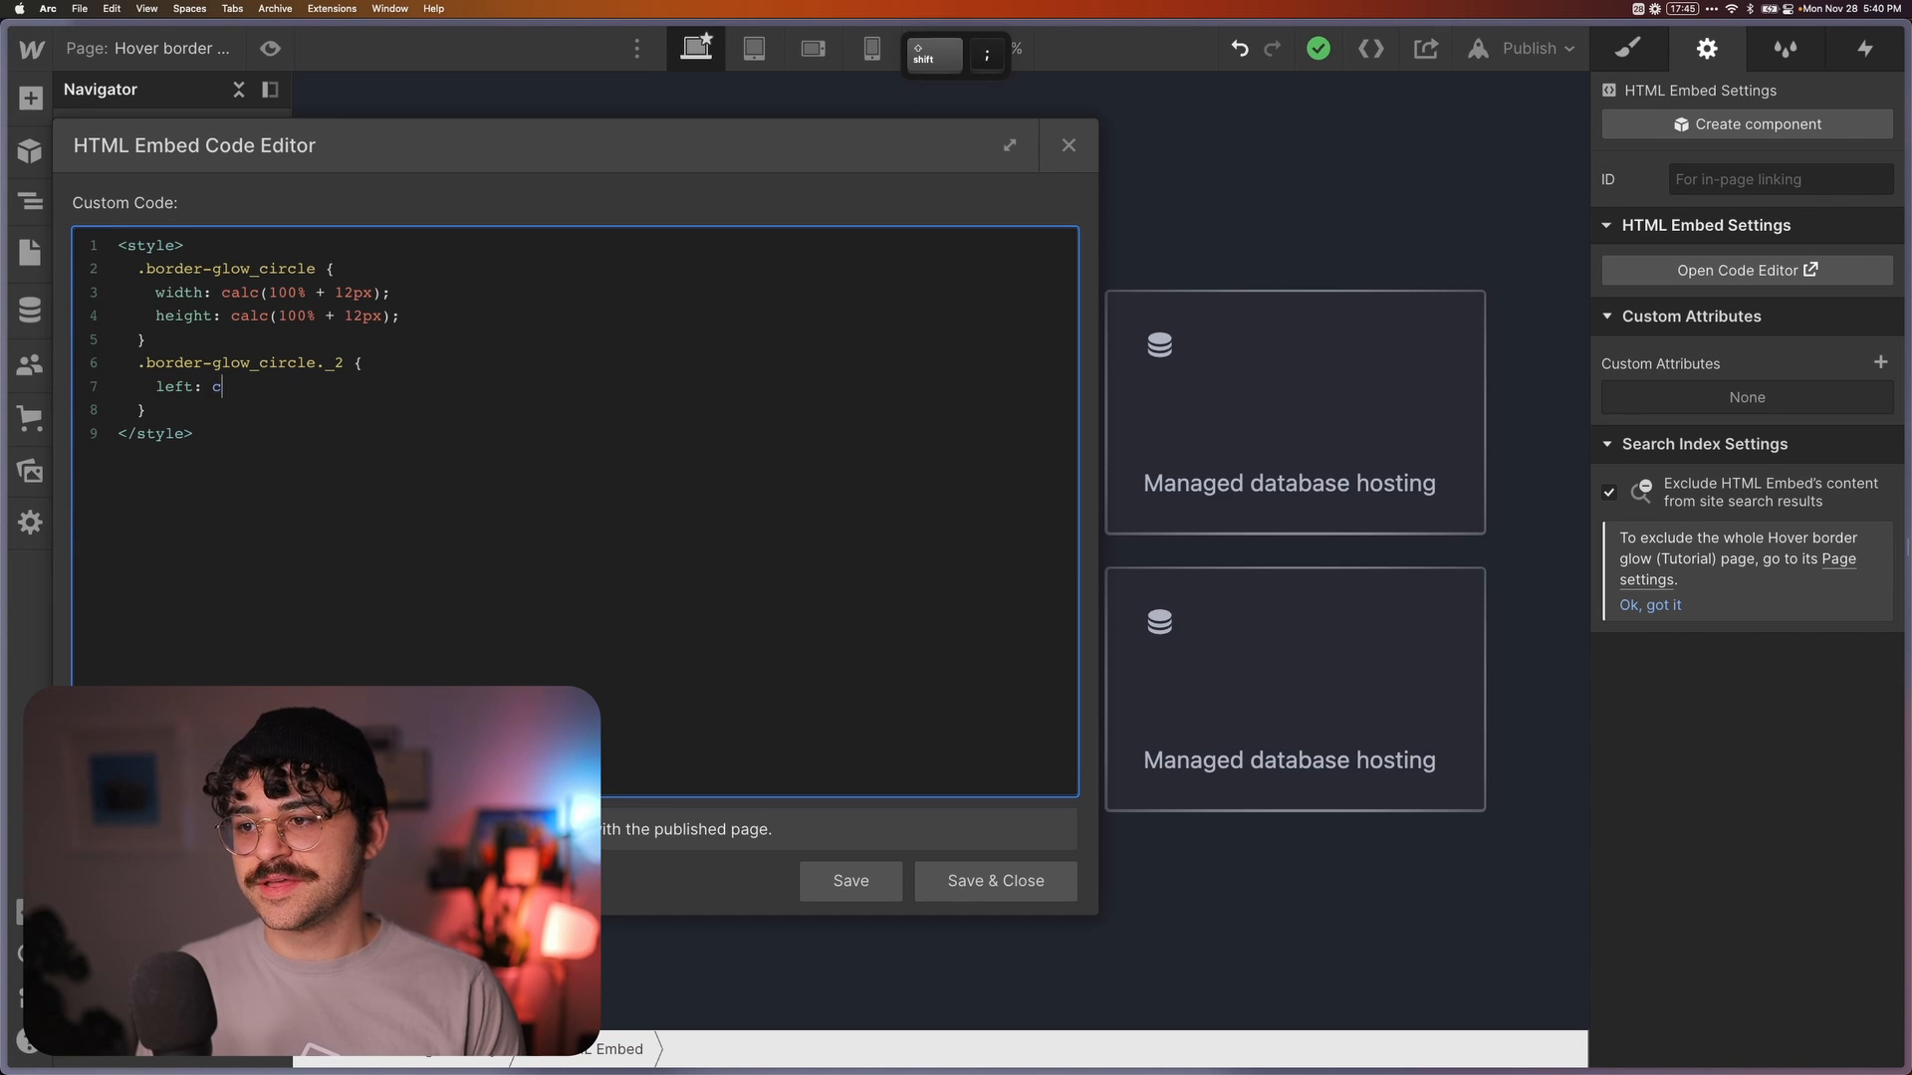
type("alc")
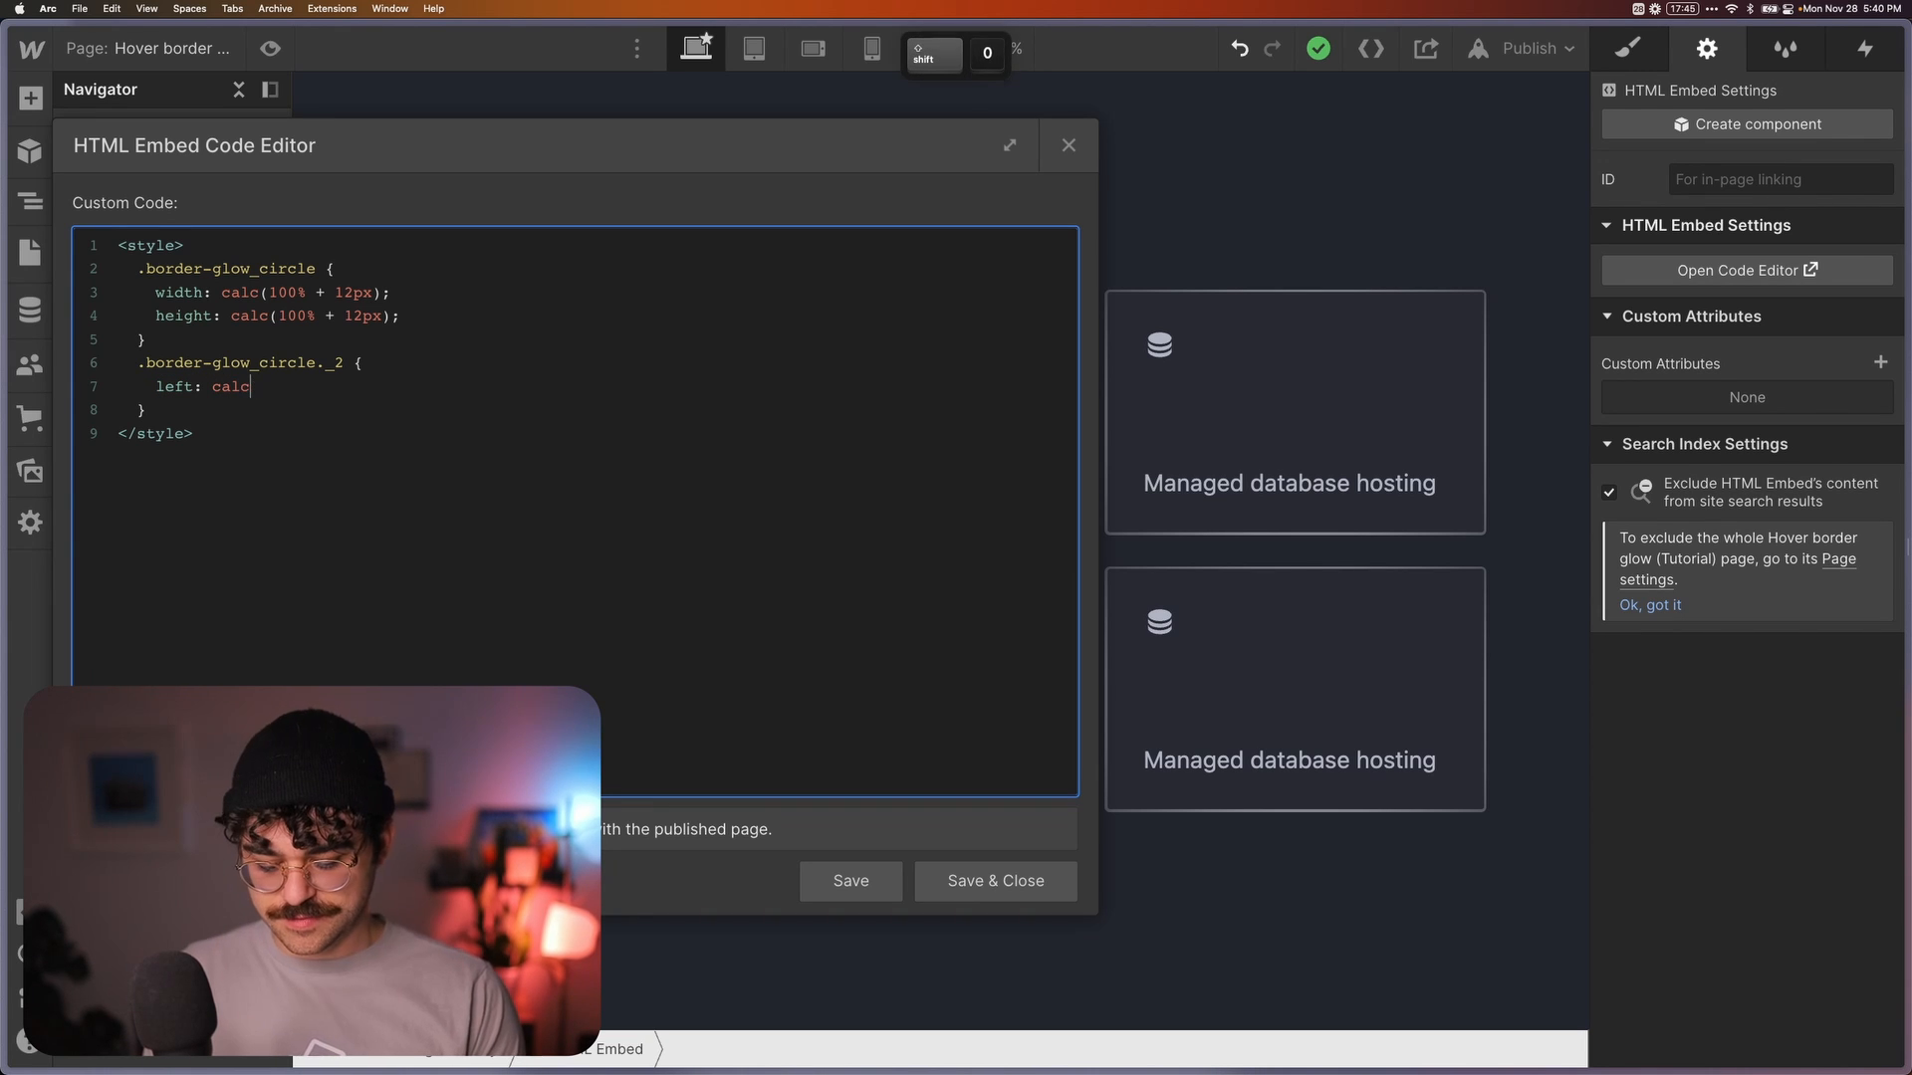
type("-100% -")
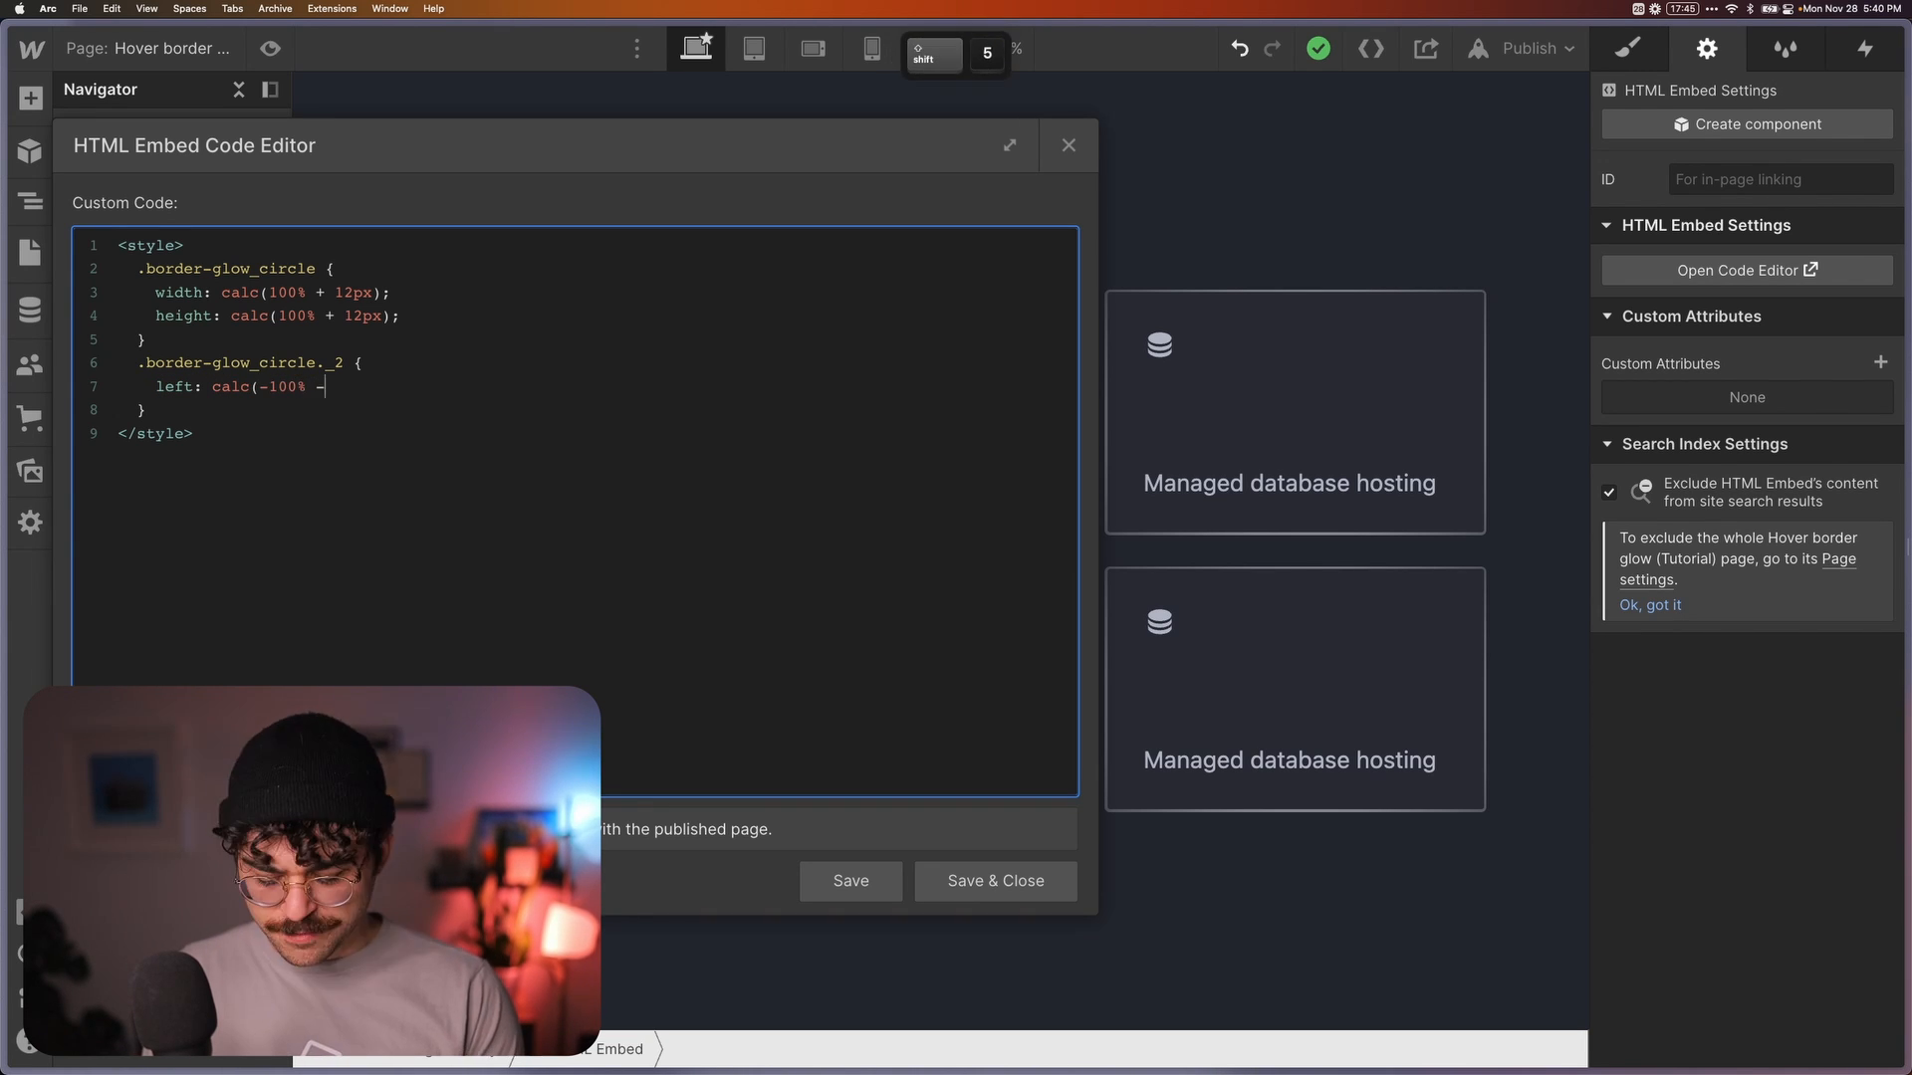
type("24px);")
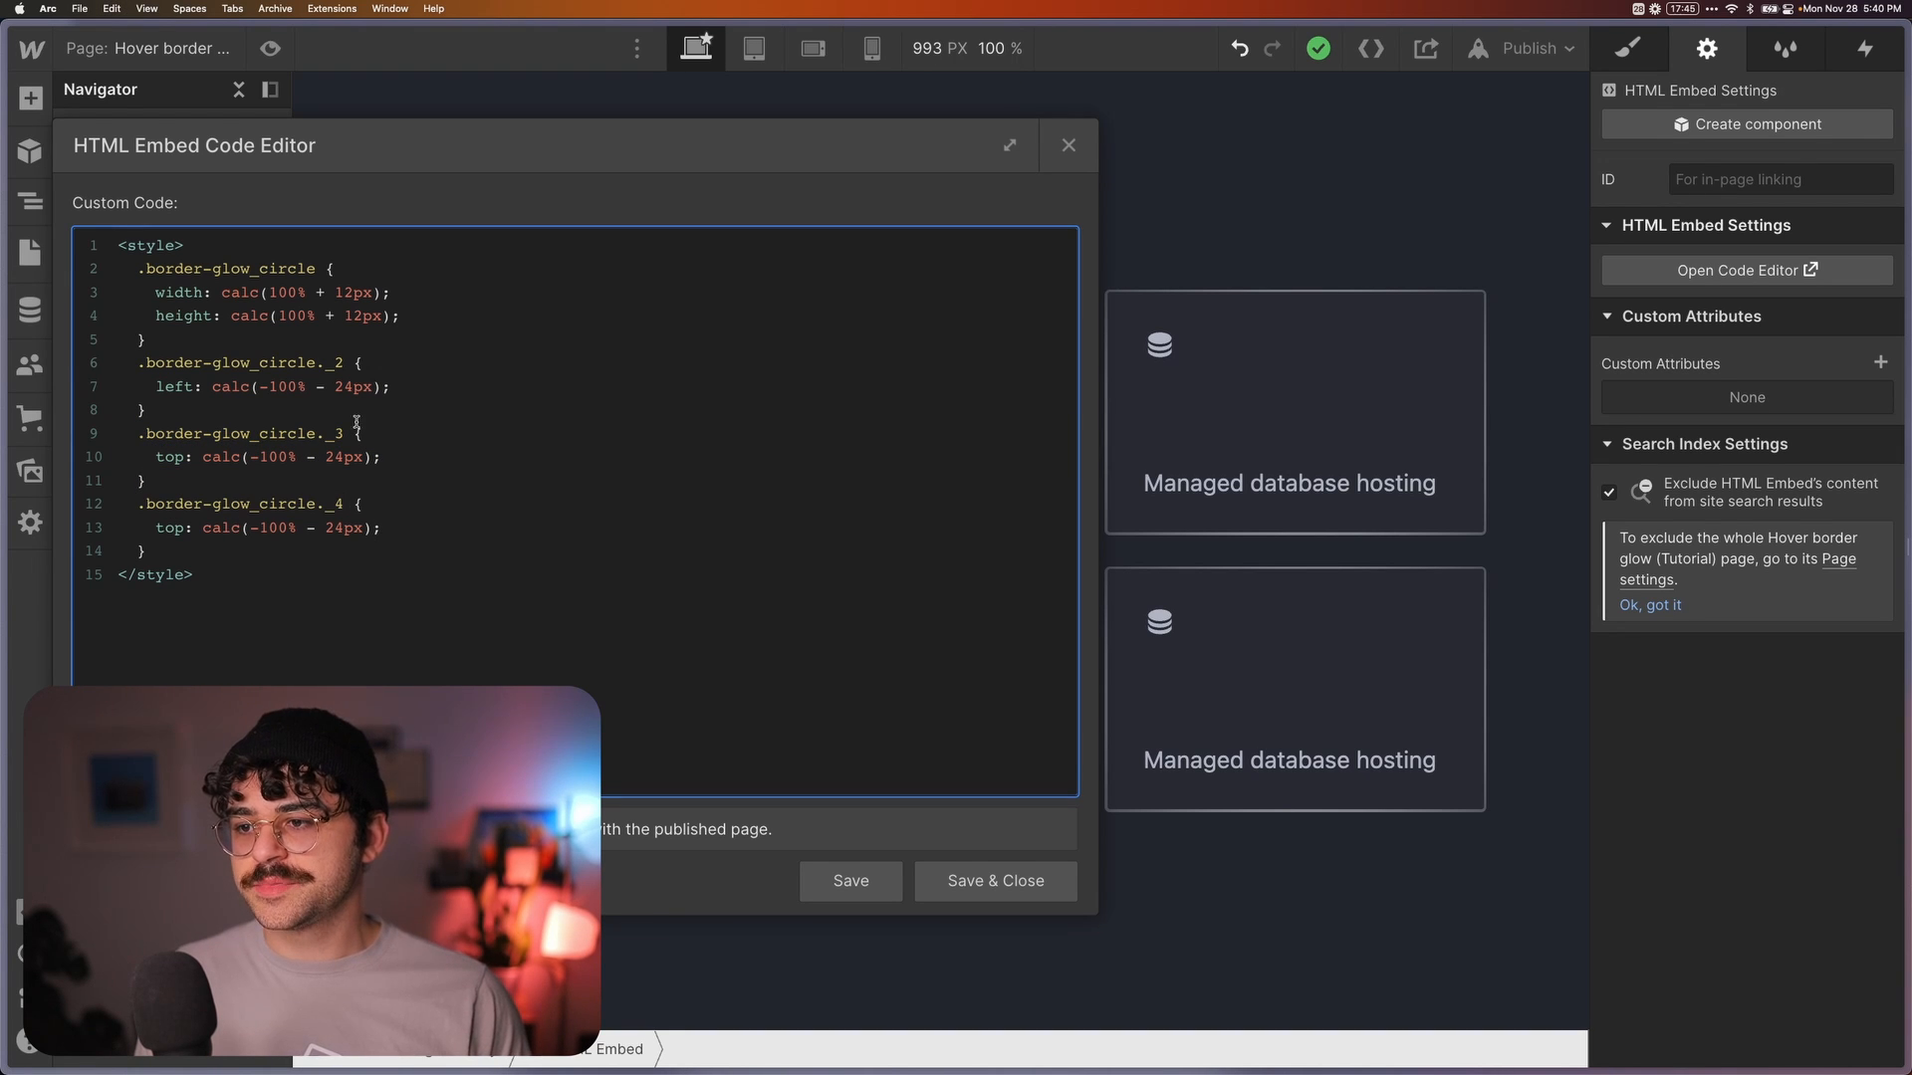
type("left: calc(-100% - 24px);")
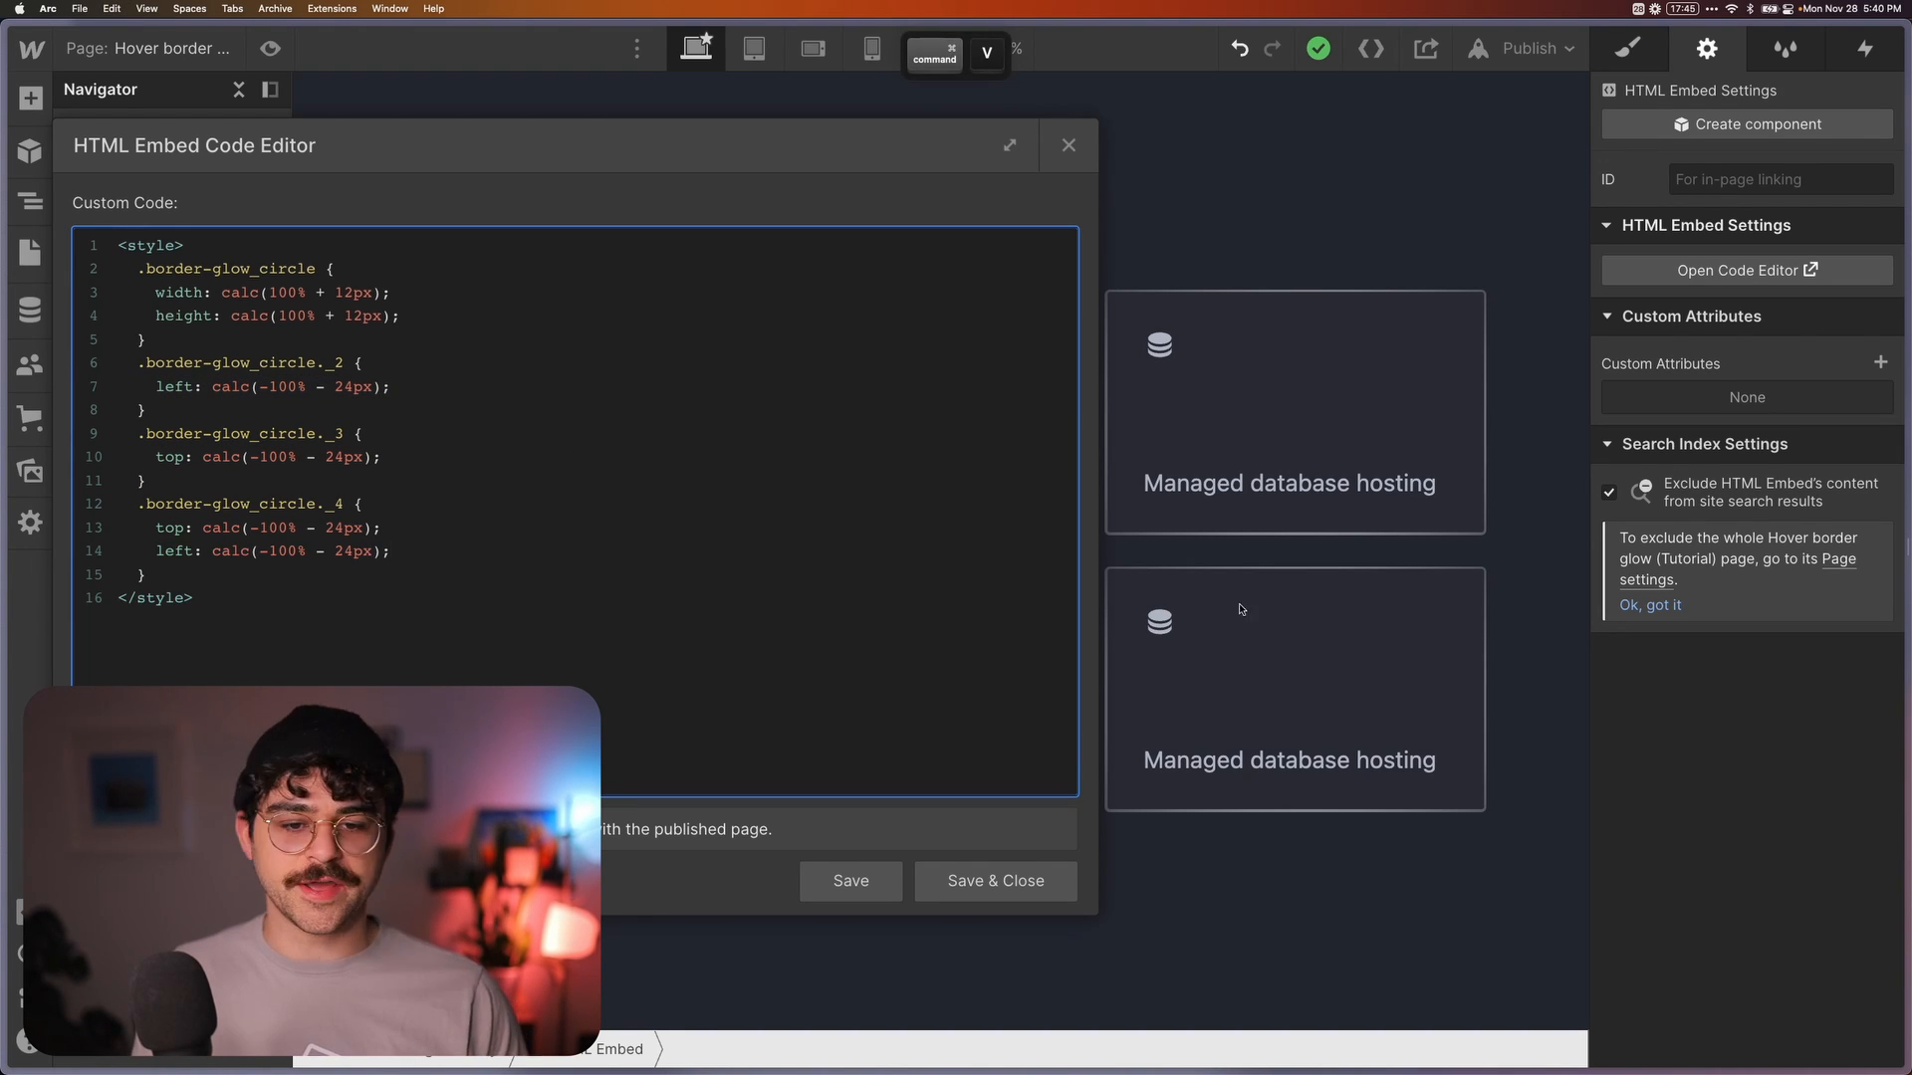
left_click(390, 550)
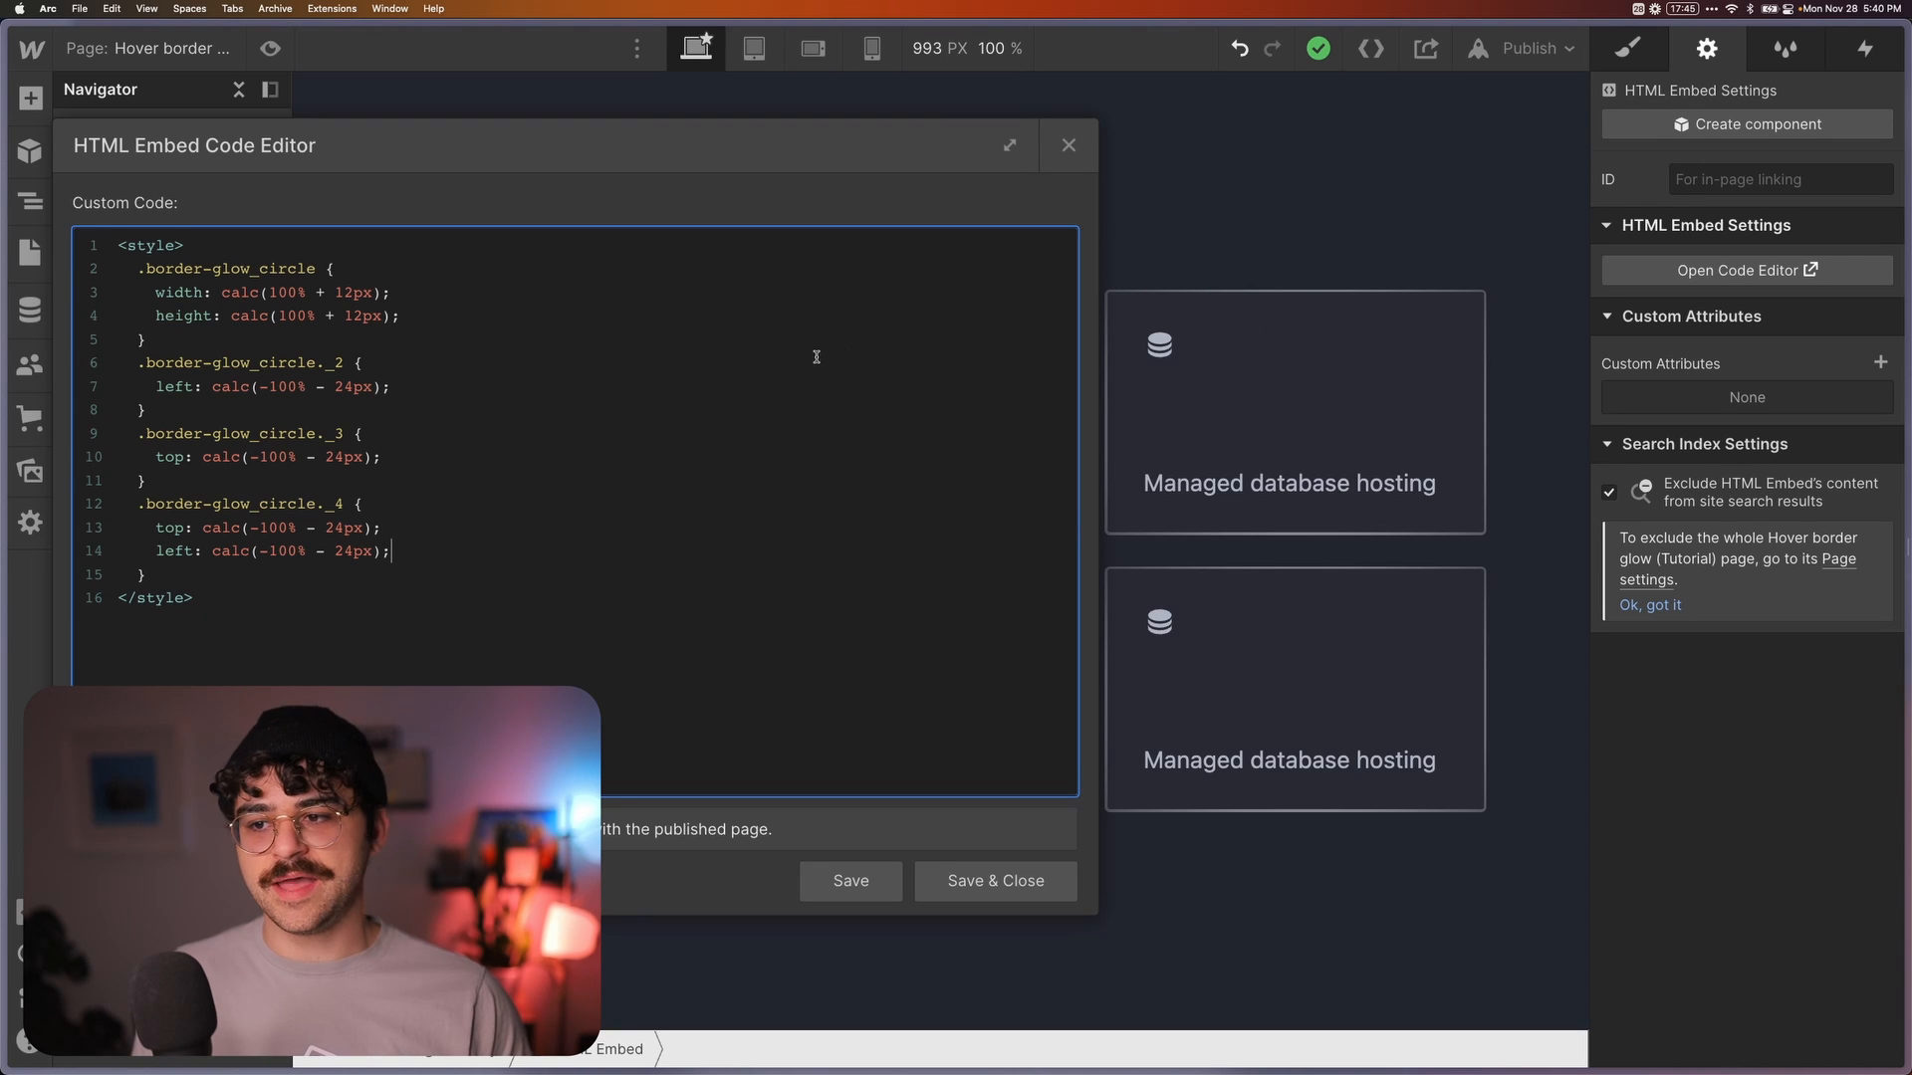
left_click(994, 880)
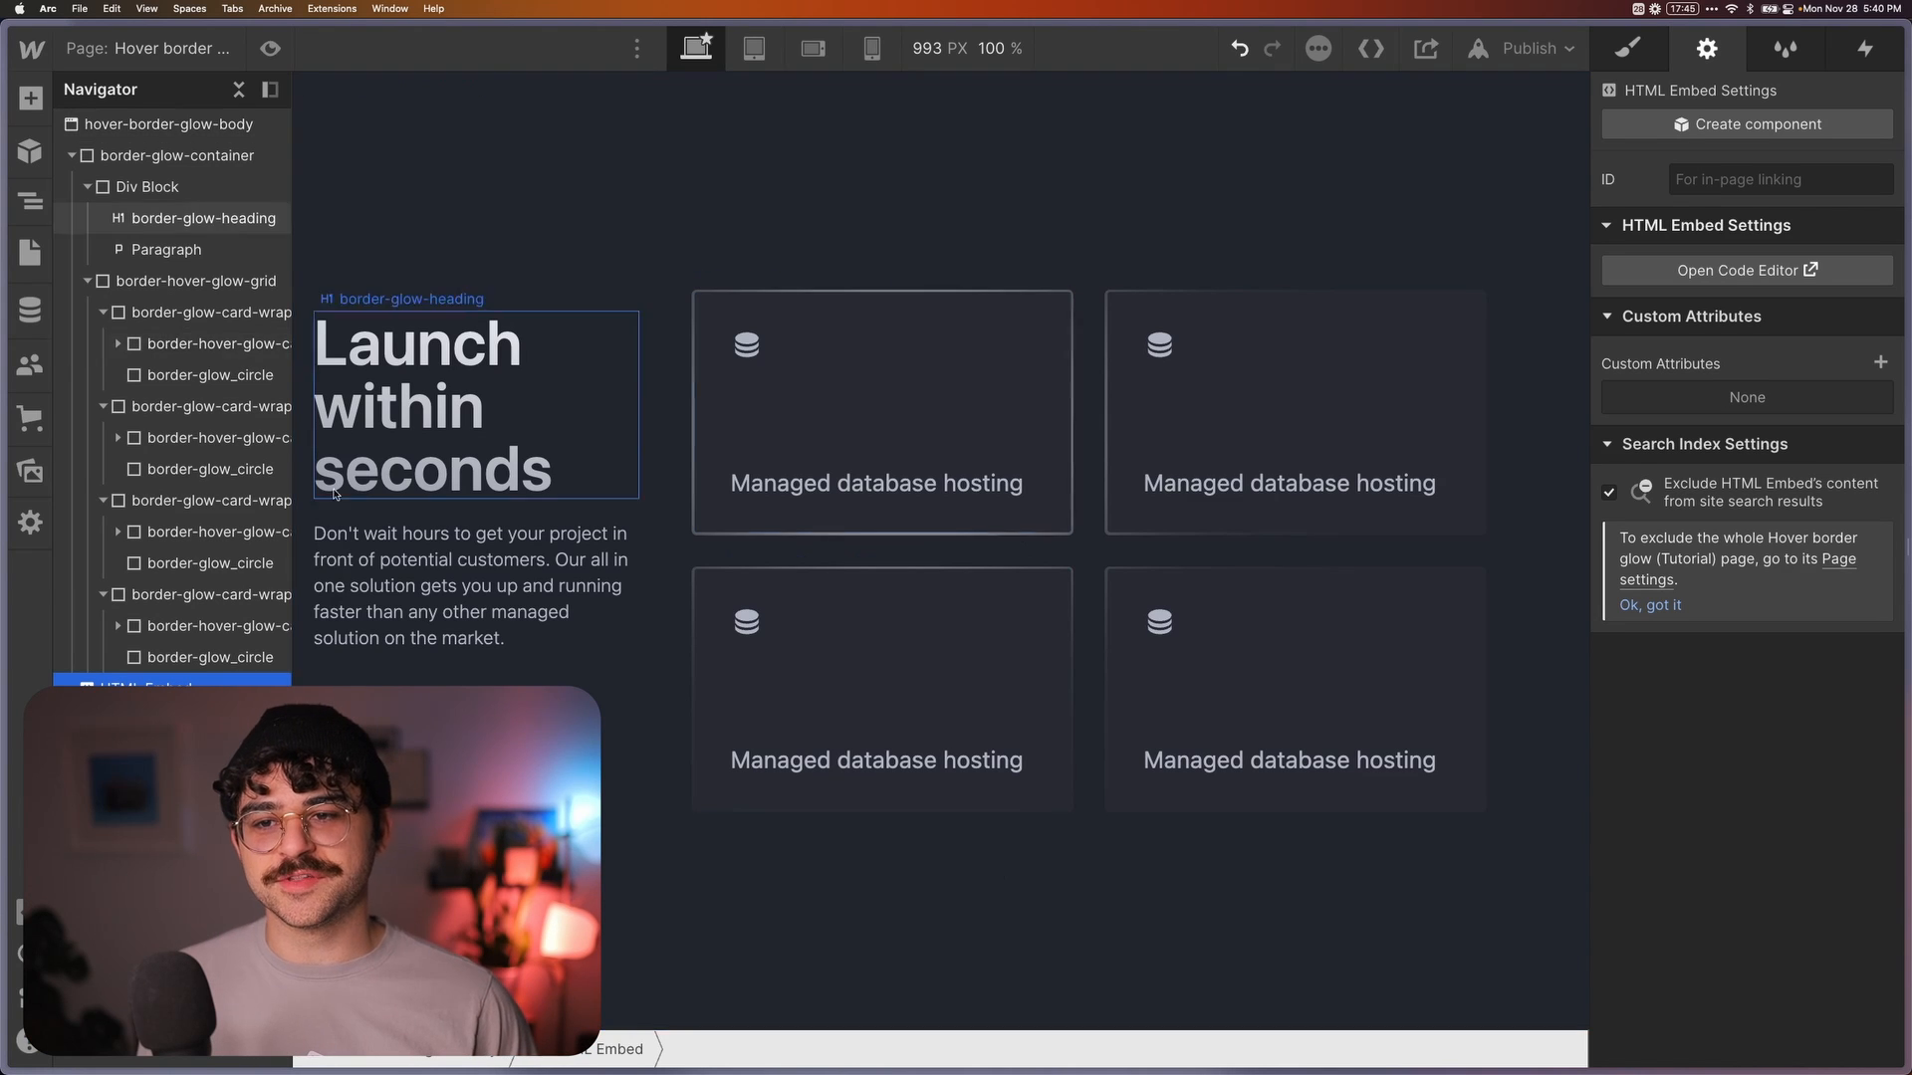
Select the border-hover-glow-grid in the Navigator as the animation target
left_click(212, 657)
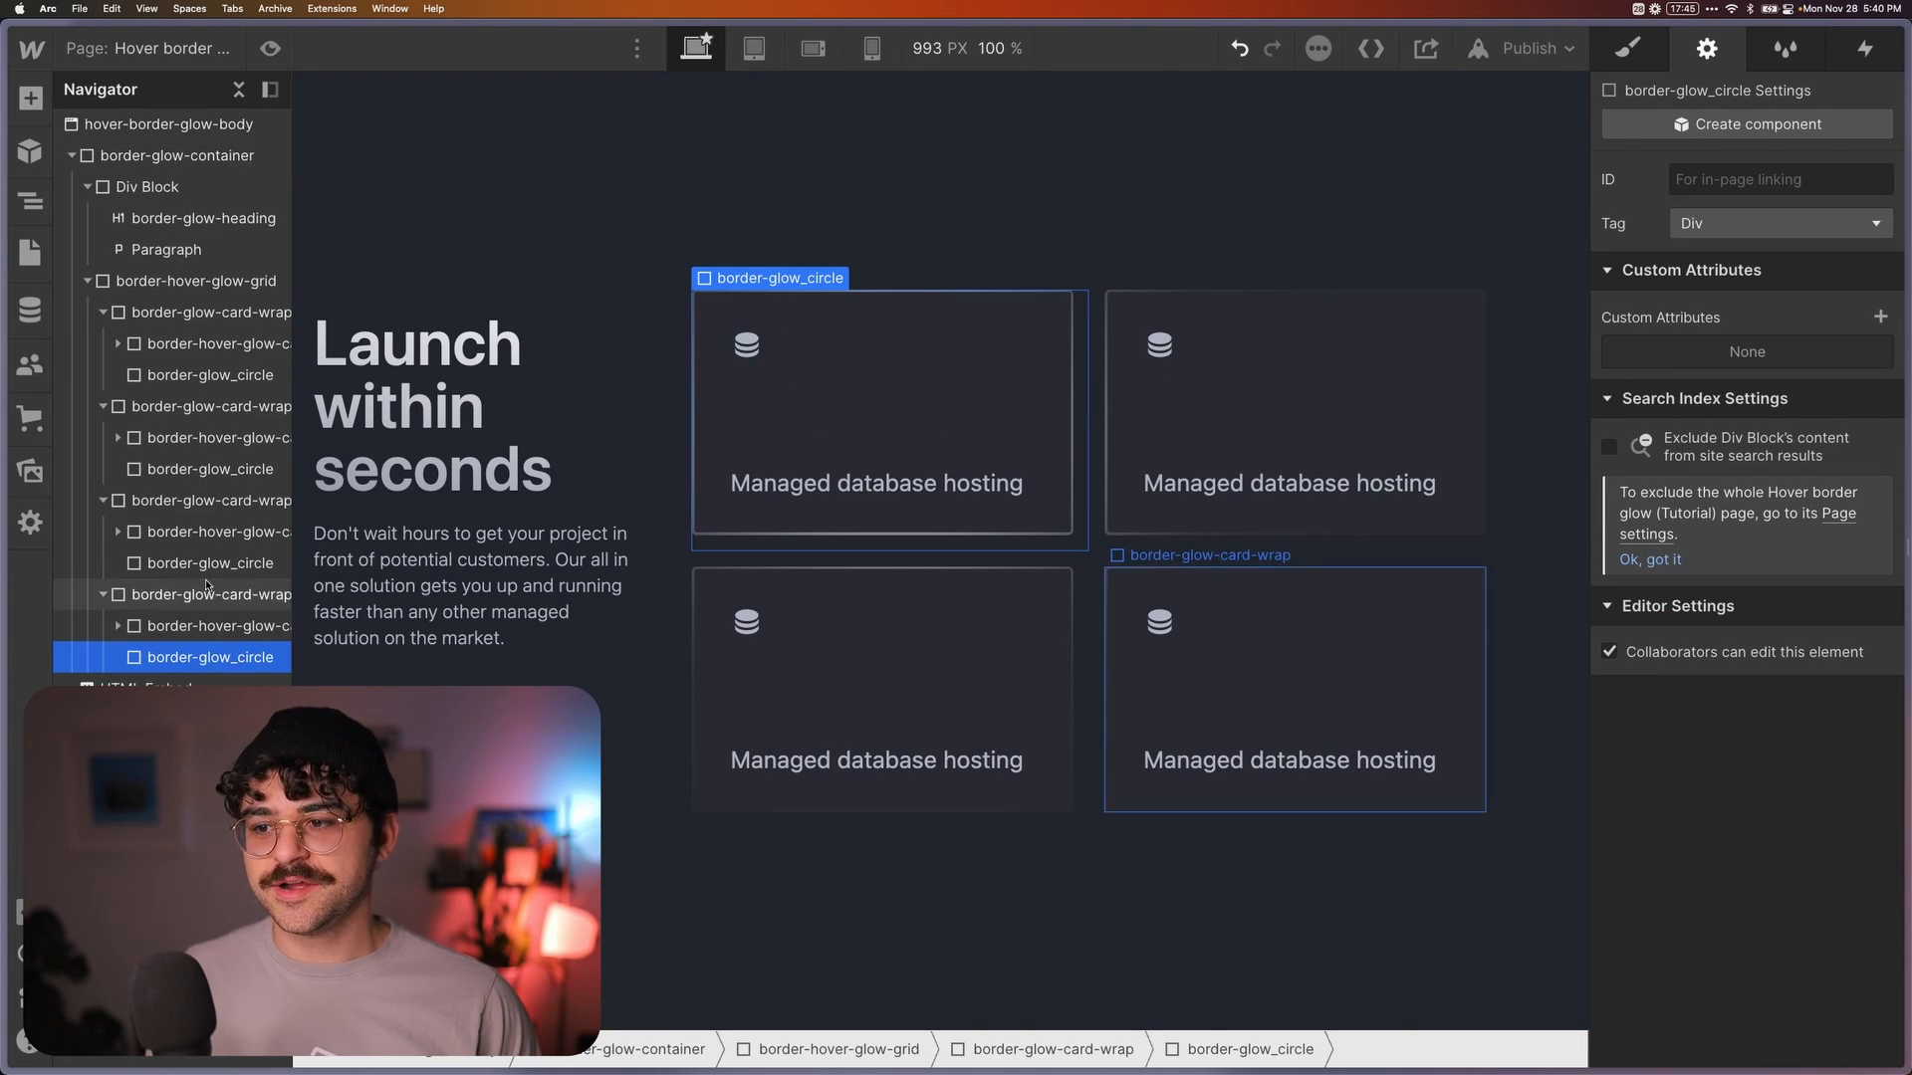
left_click(208, 469)
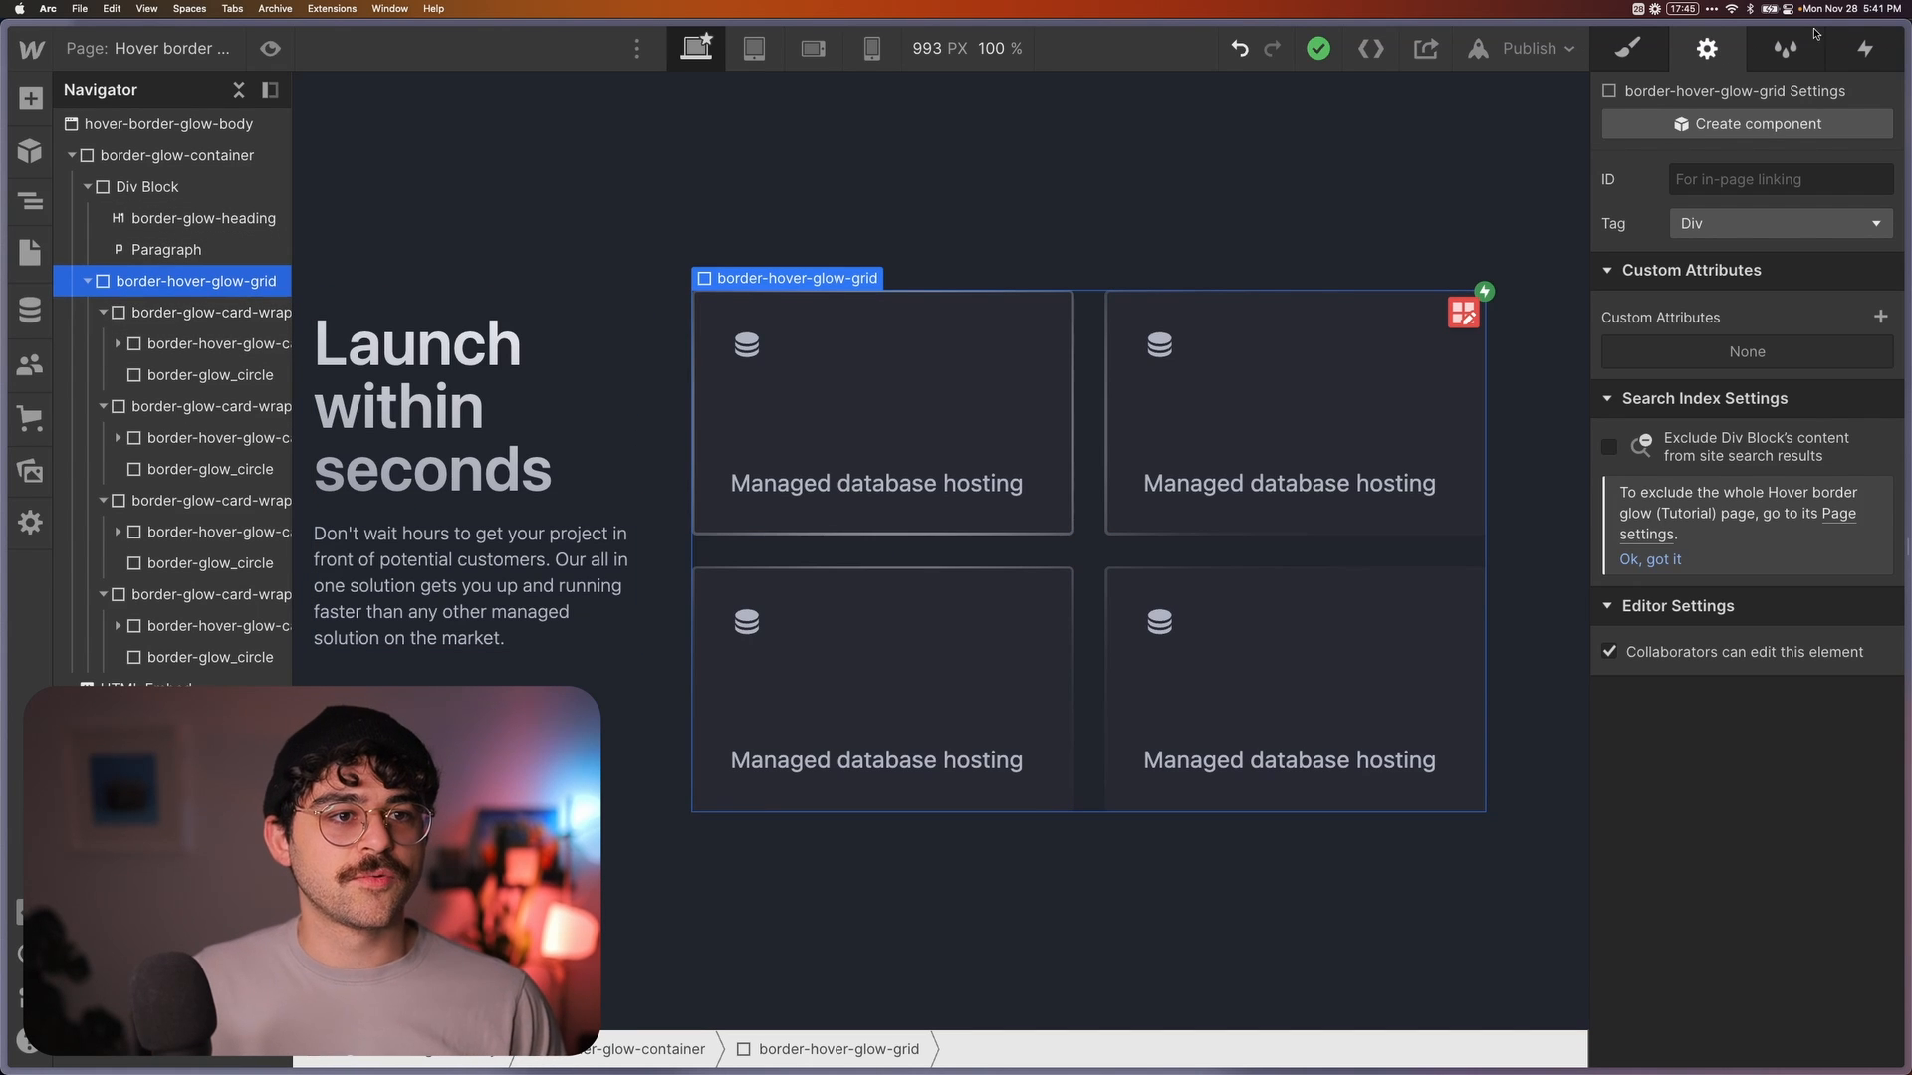
Add a 'Mouse move over element' trigger on the grid with a new animation named hover-glow-interaction
left_click(1864, 49)
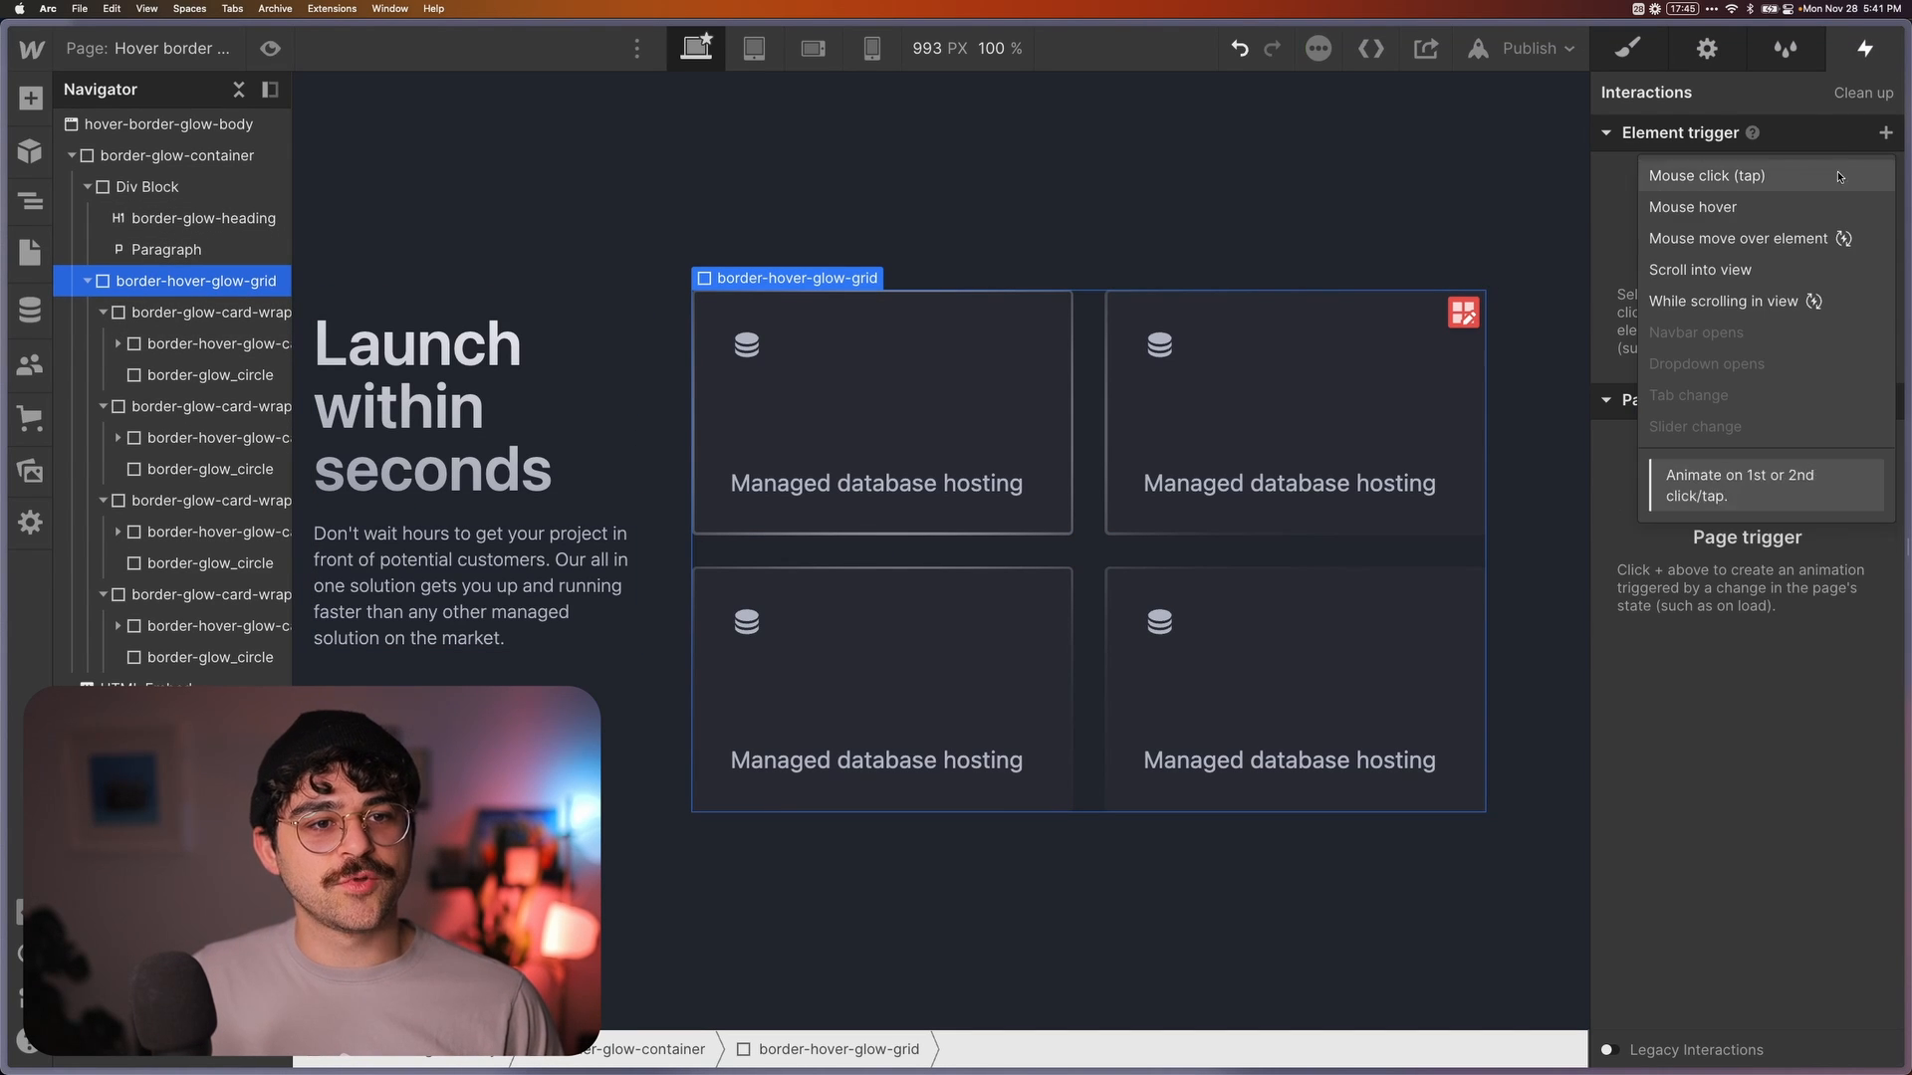
left_click(1737, 239)
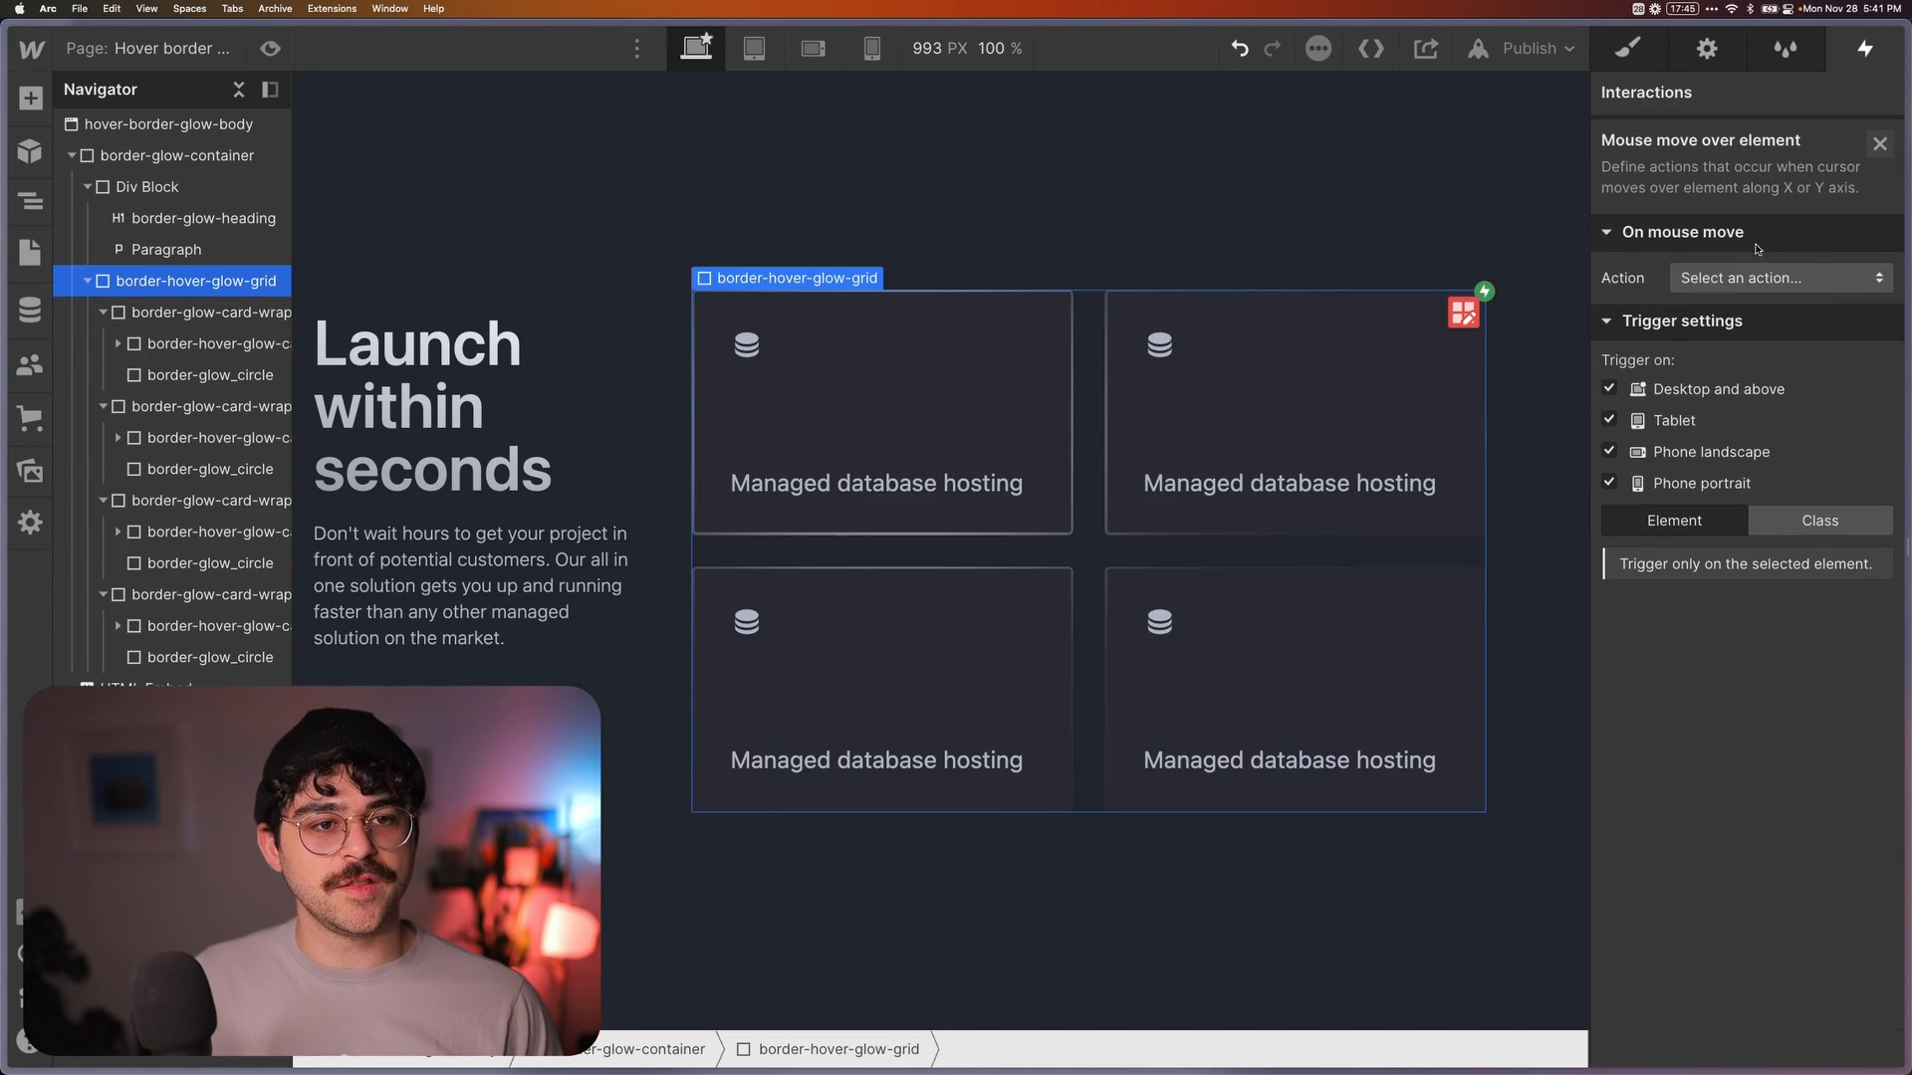
left_click(1776, 277)
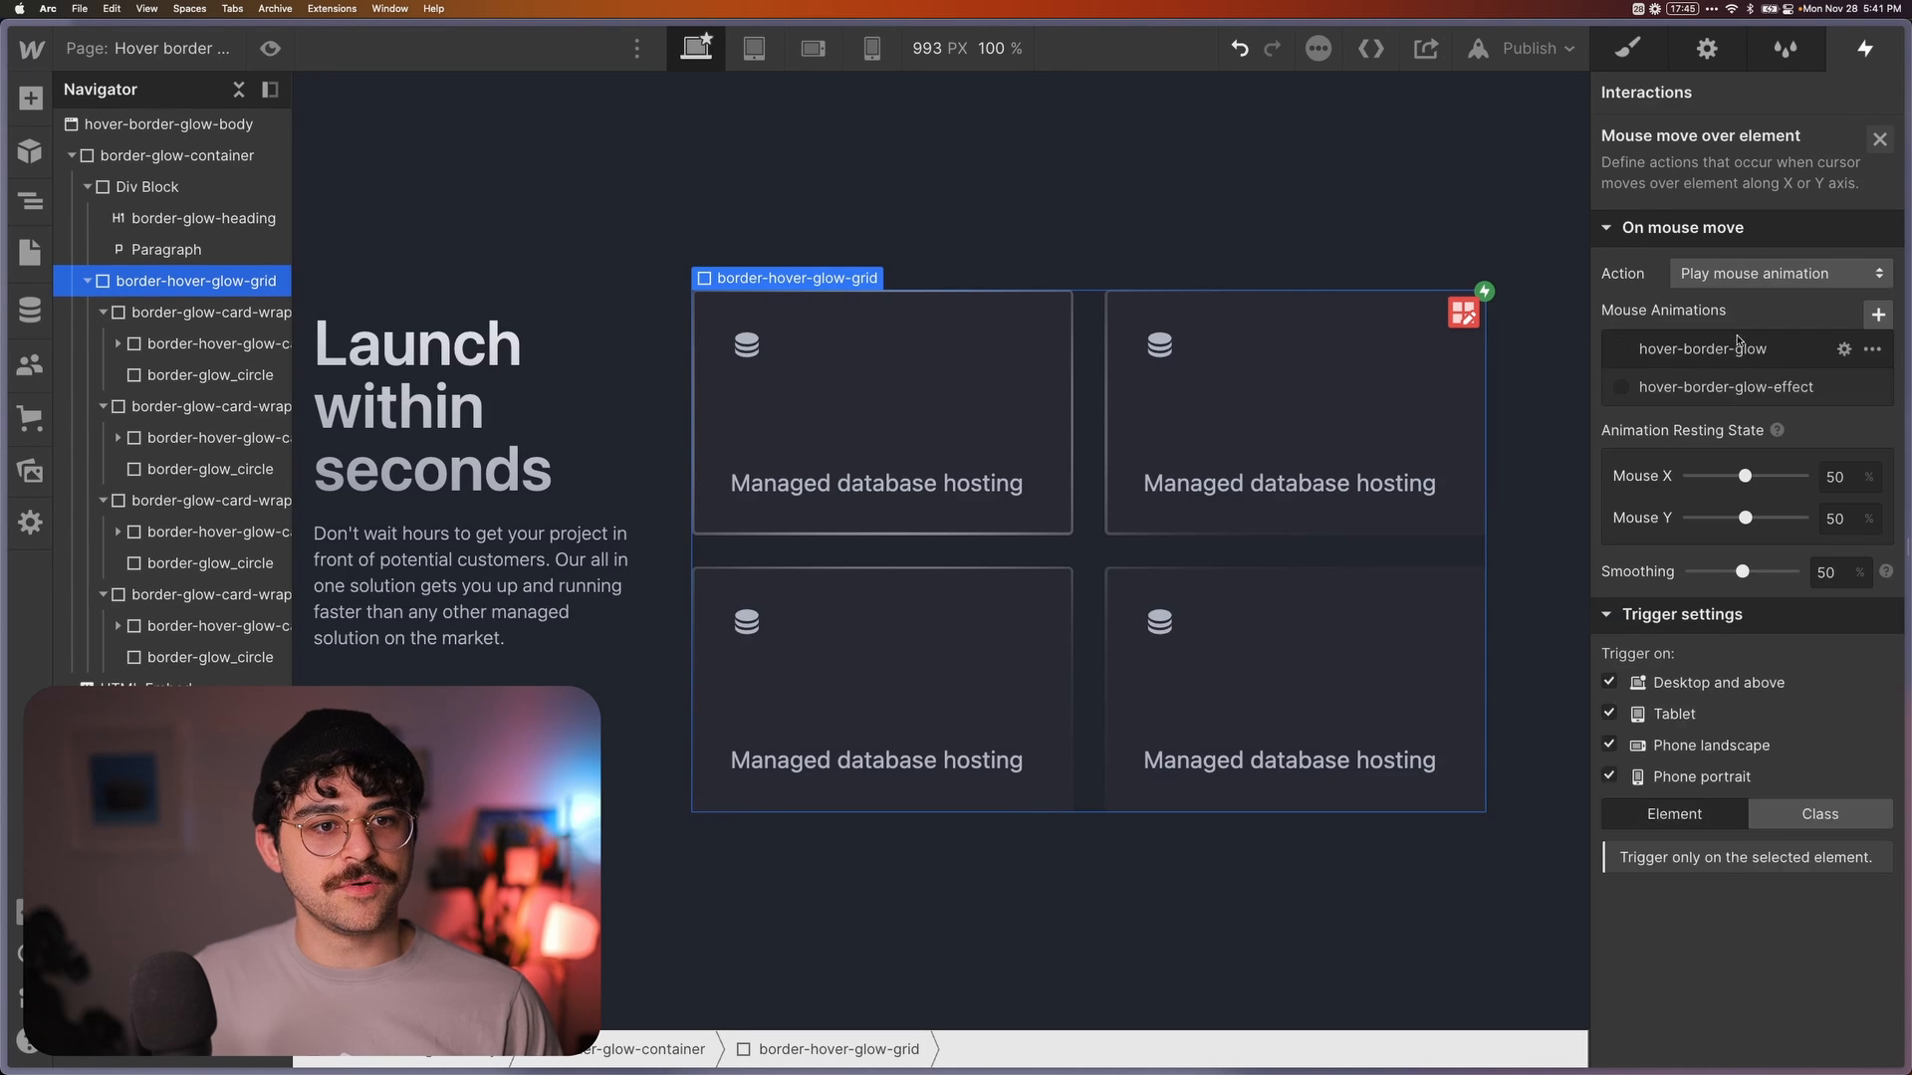
left_click(1703, 348)
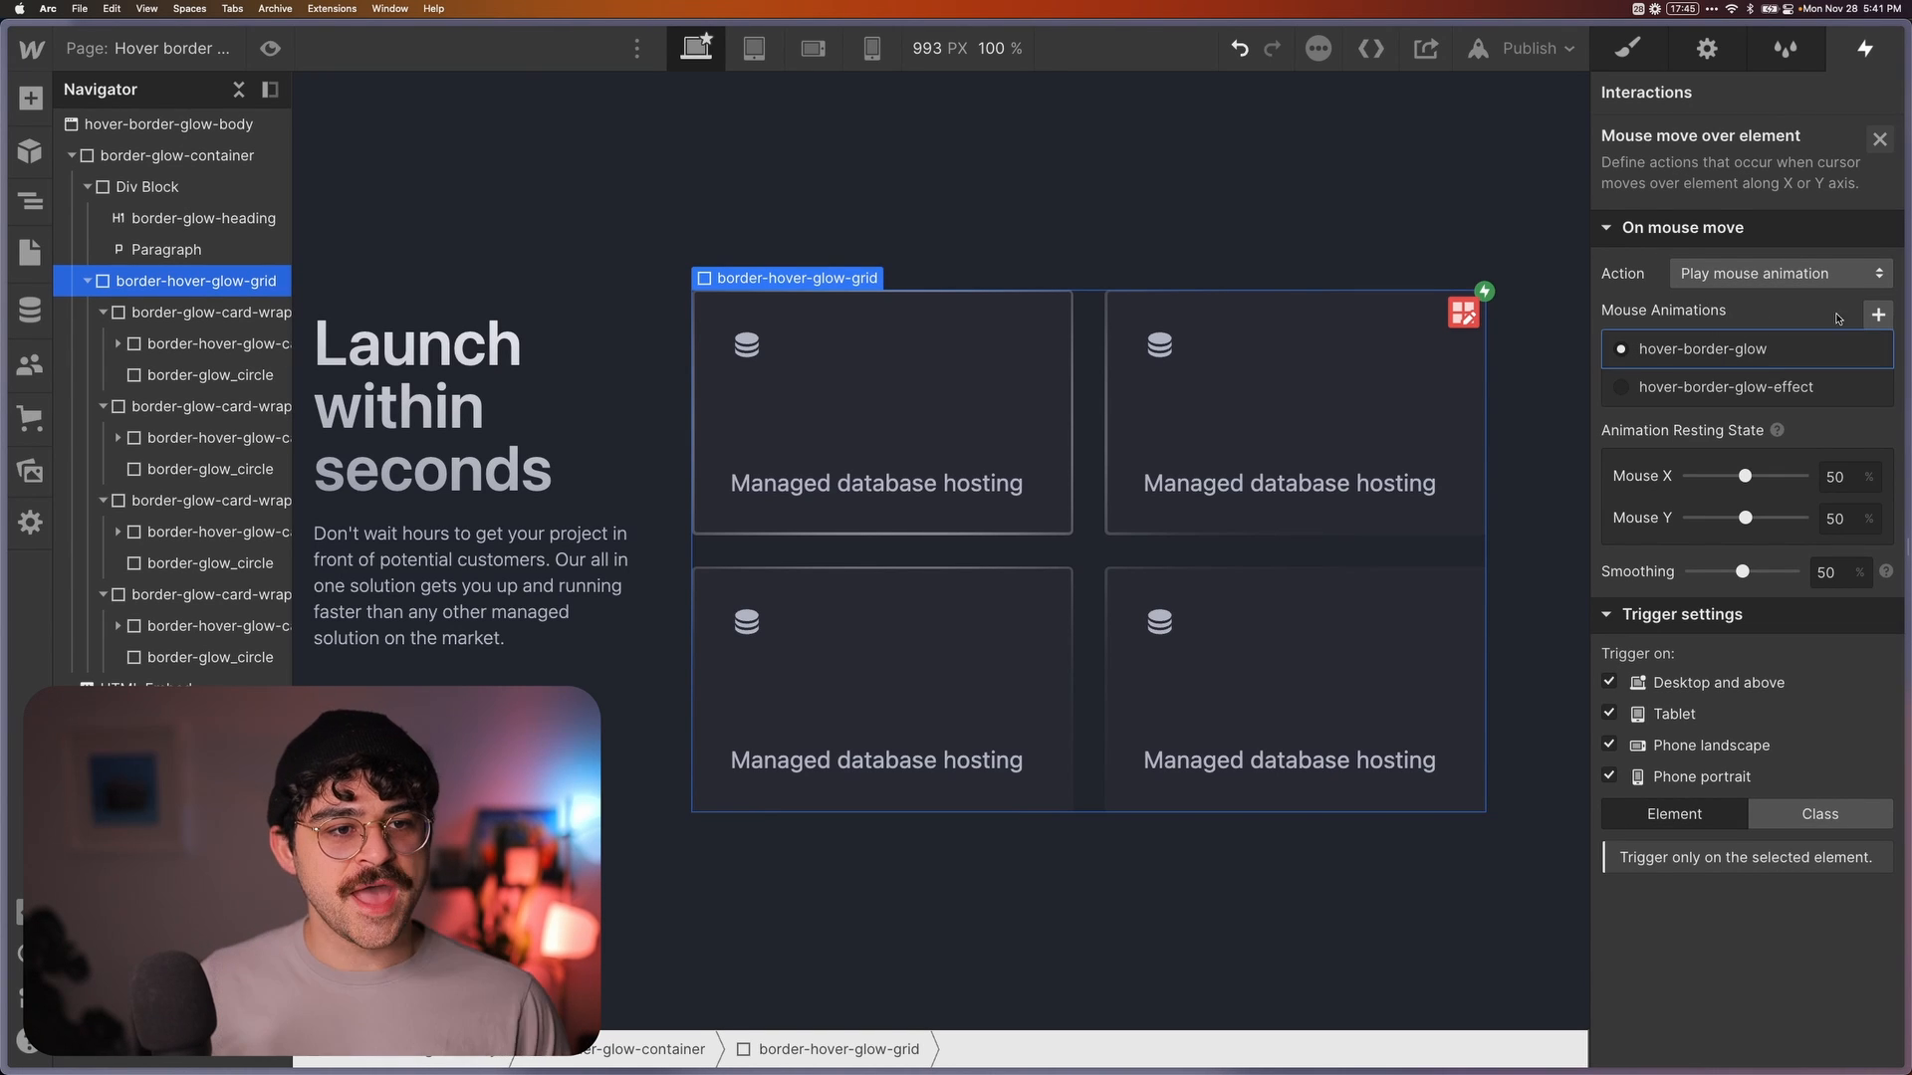
double_click(1701, 349)
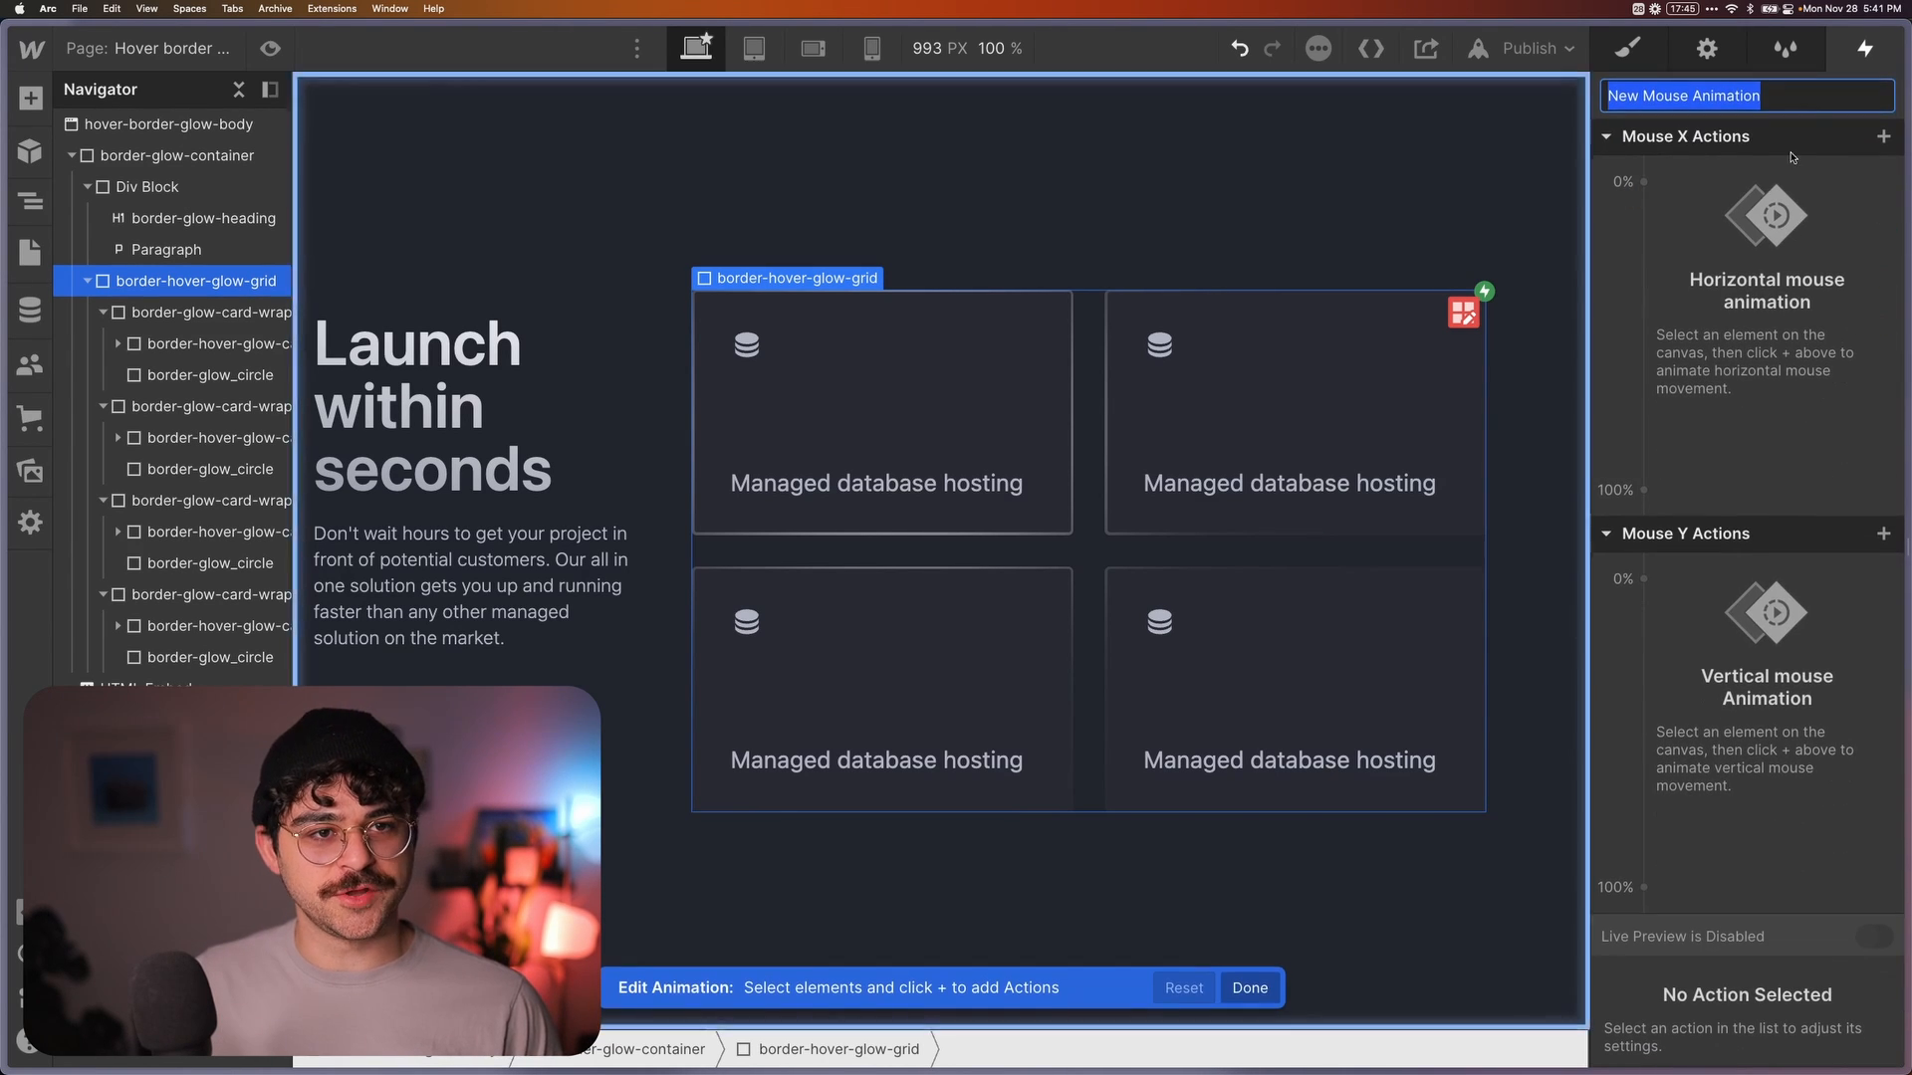
mouse_move(1768, 118)
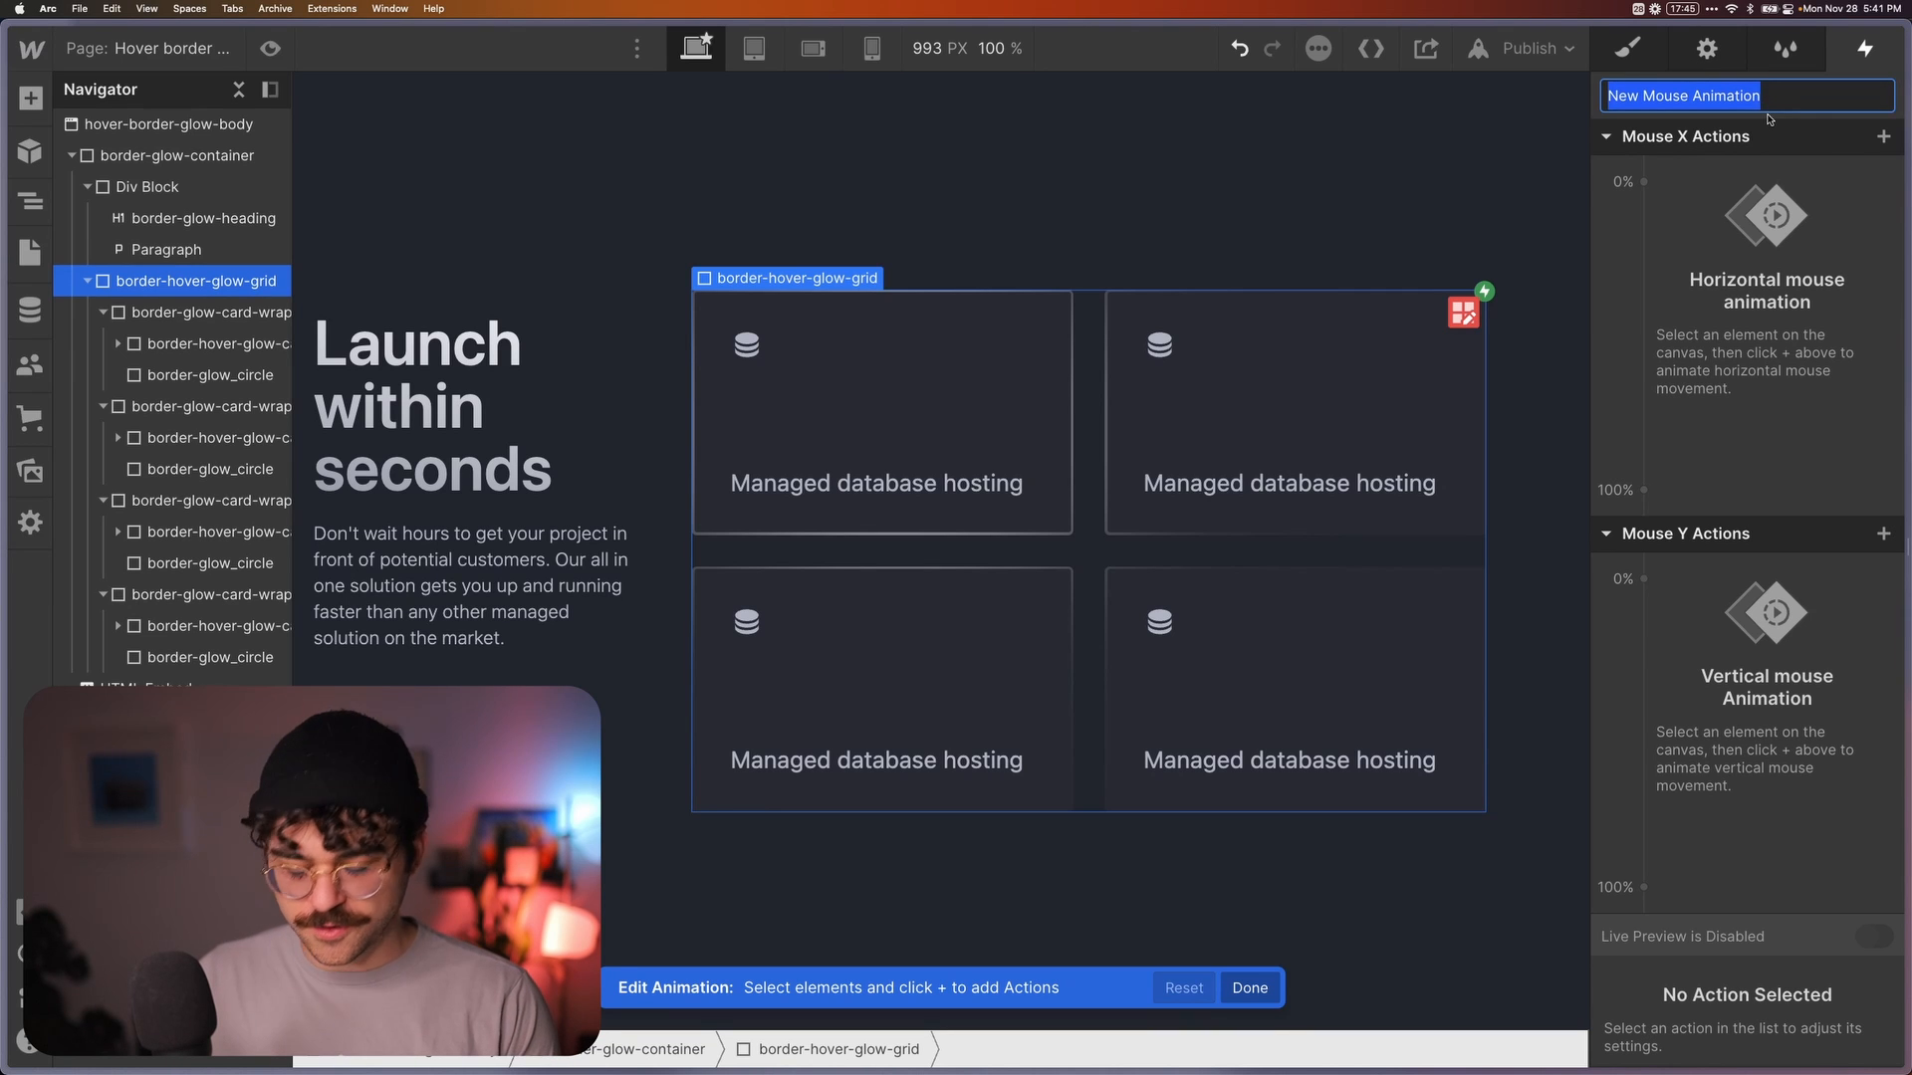
type("hover-glow-inter...")
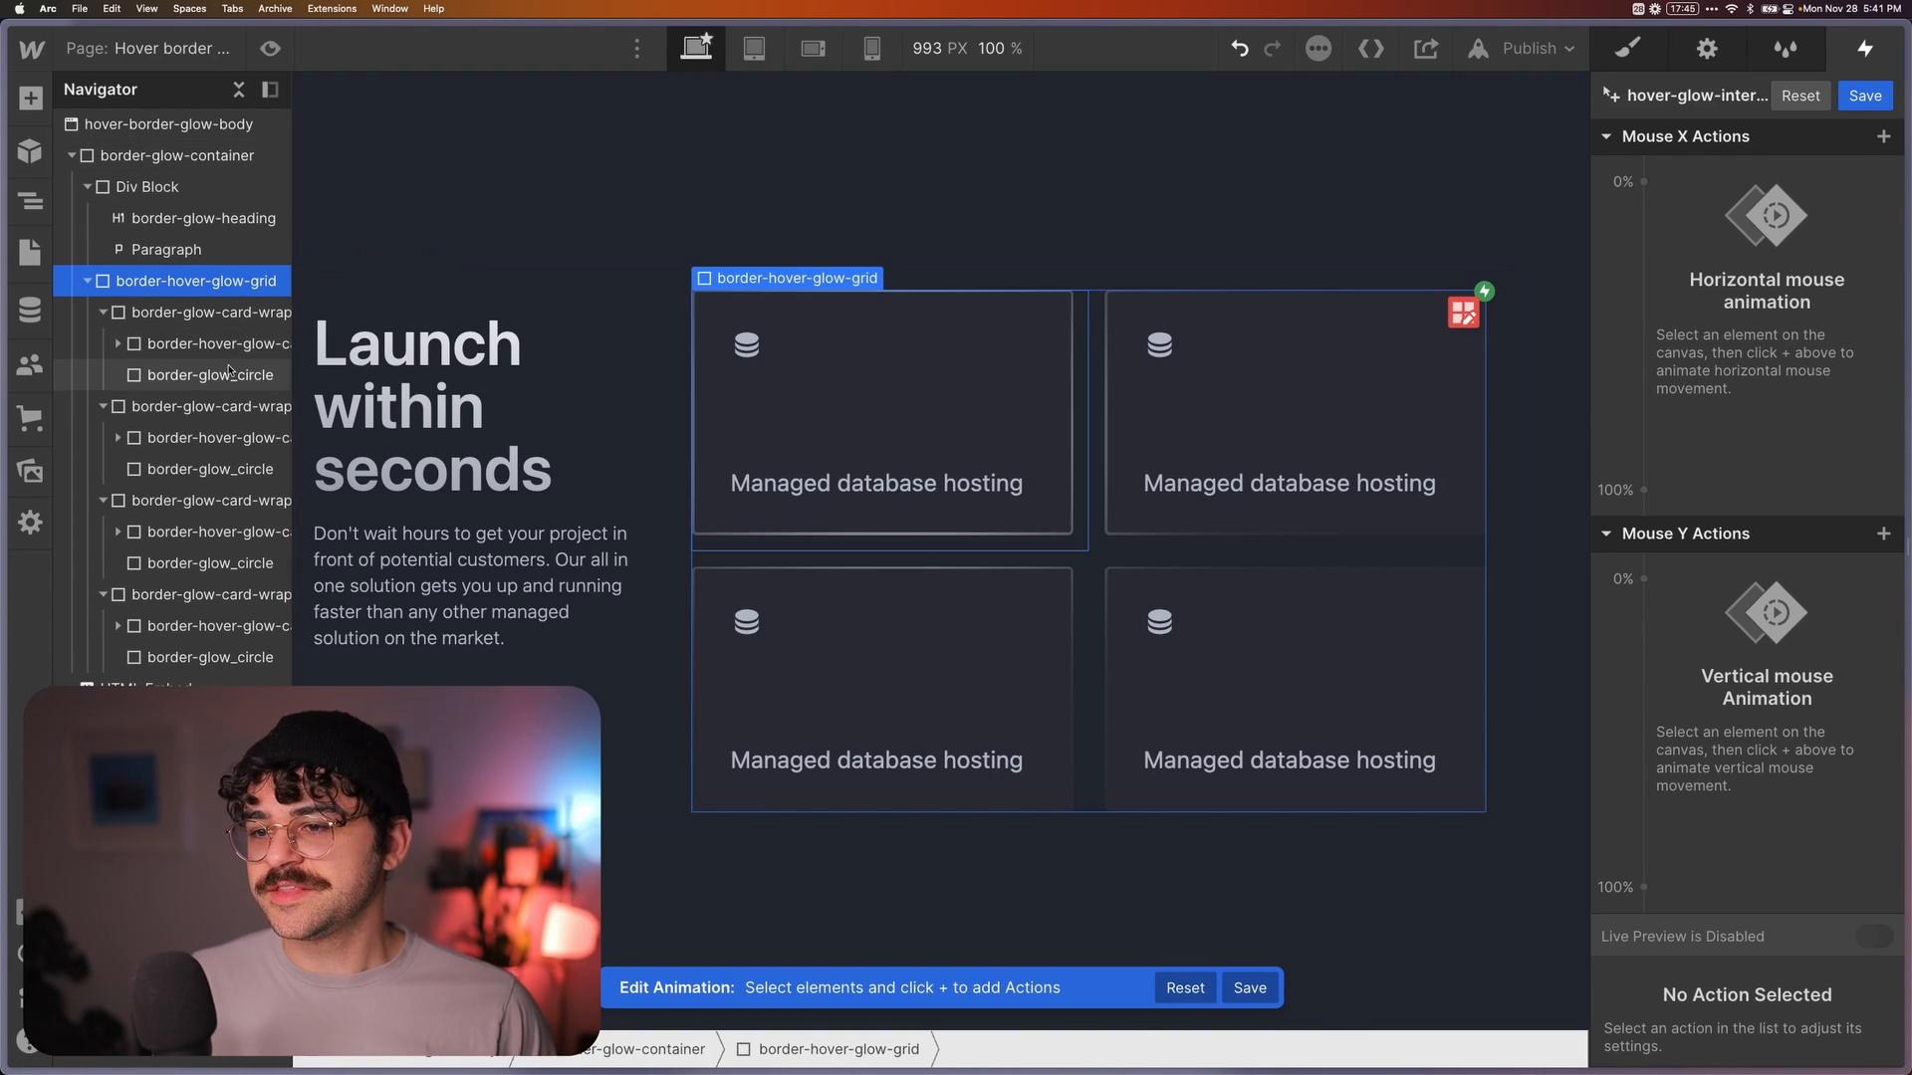
Move border_glow_circle with Mouse X from -50% at 0% to 150% at 100%
left_click(1645, 182)
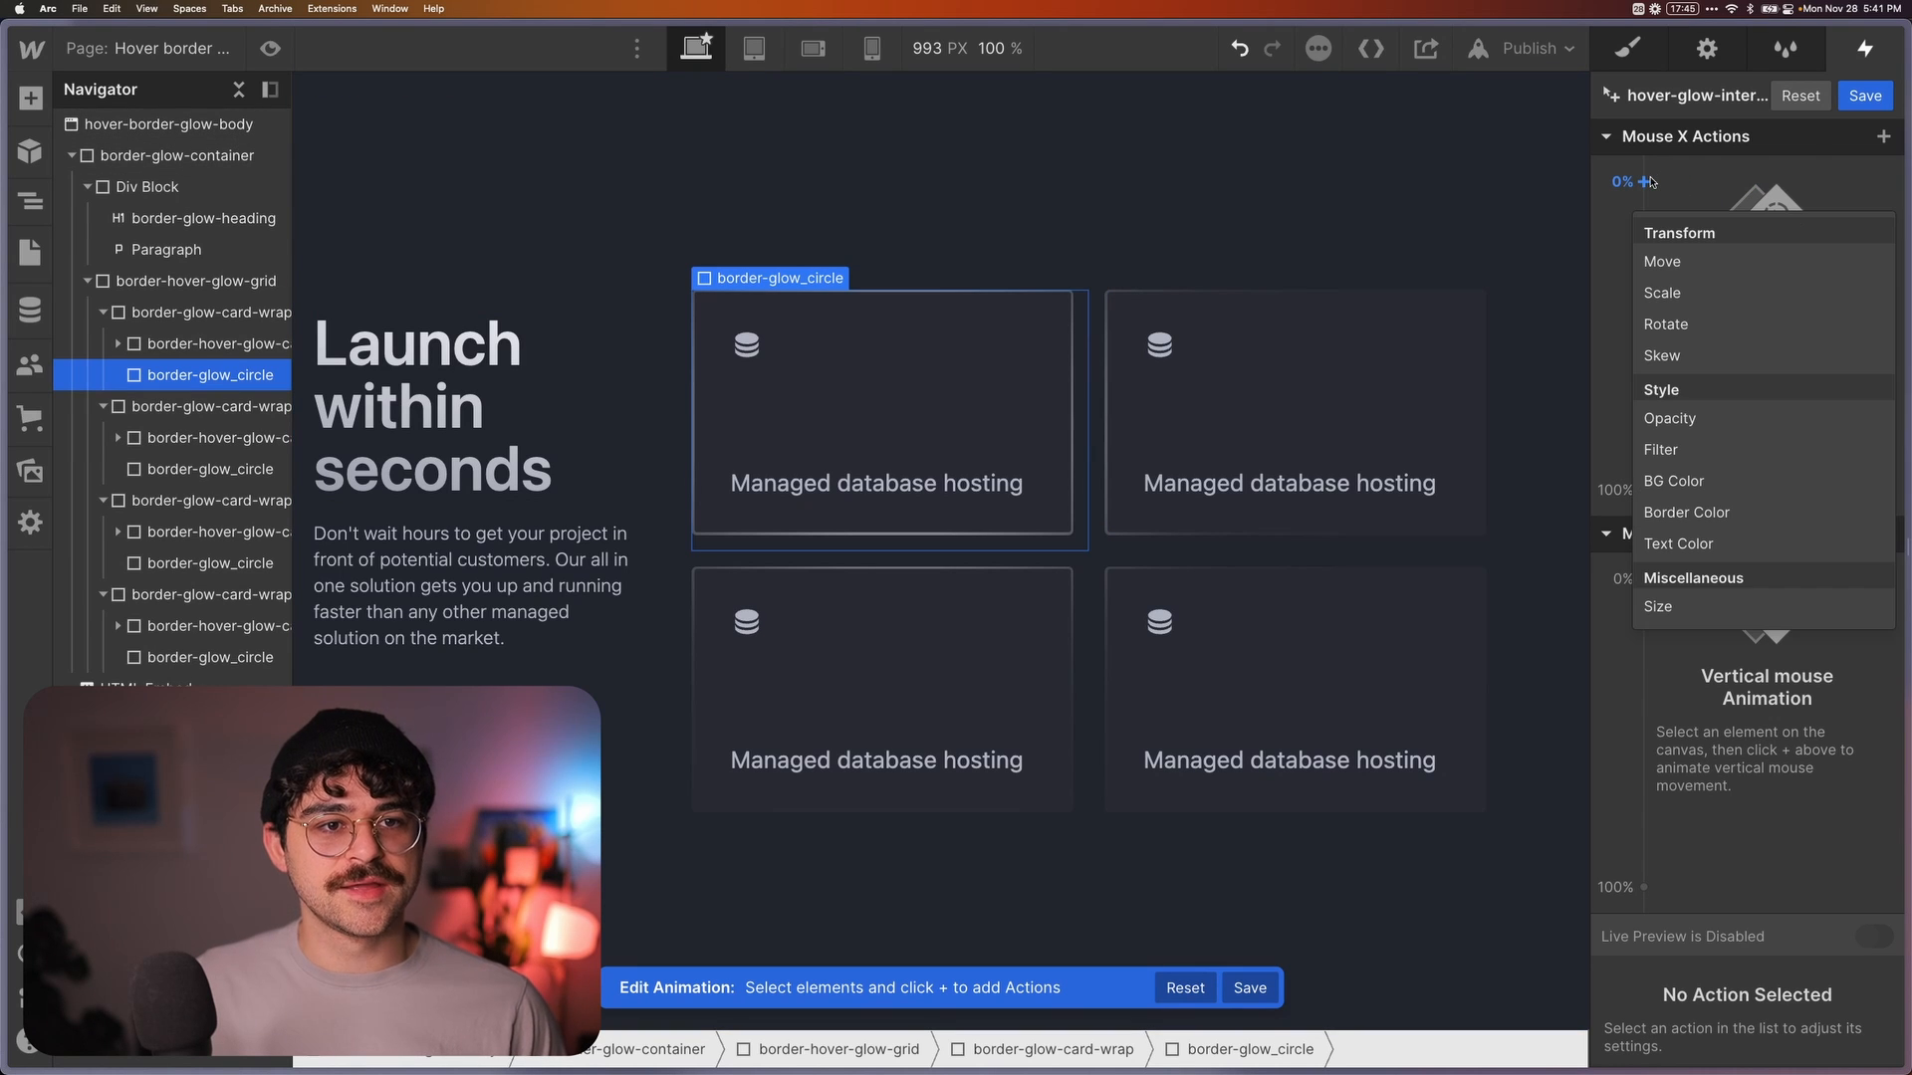
left_click(1662, 260)
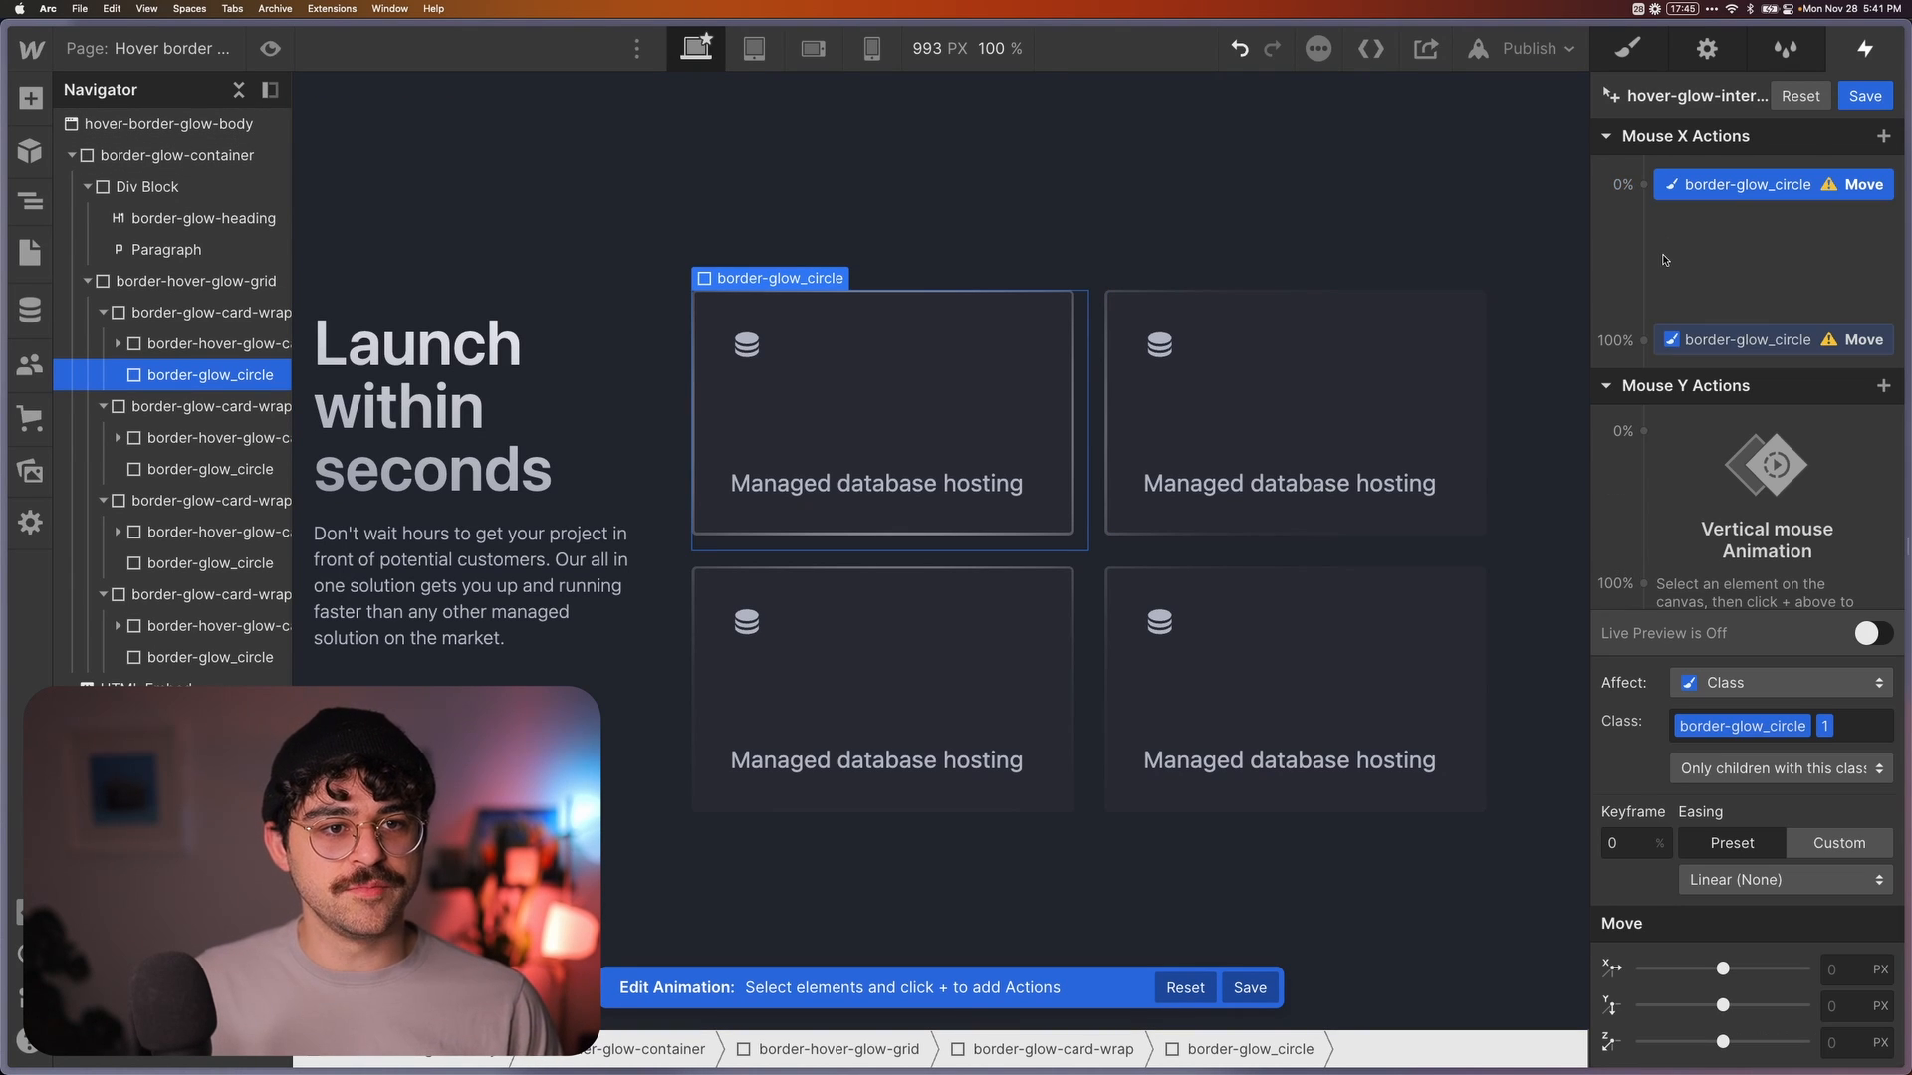
left_click(1854, 969)
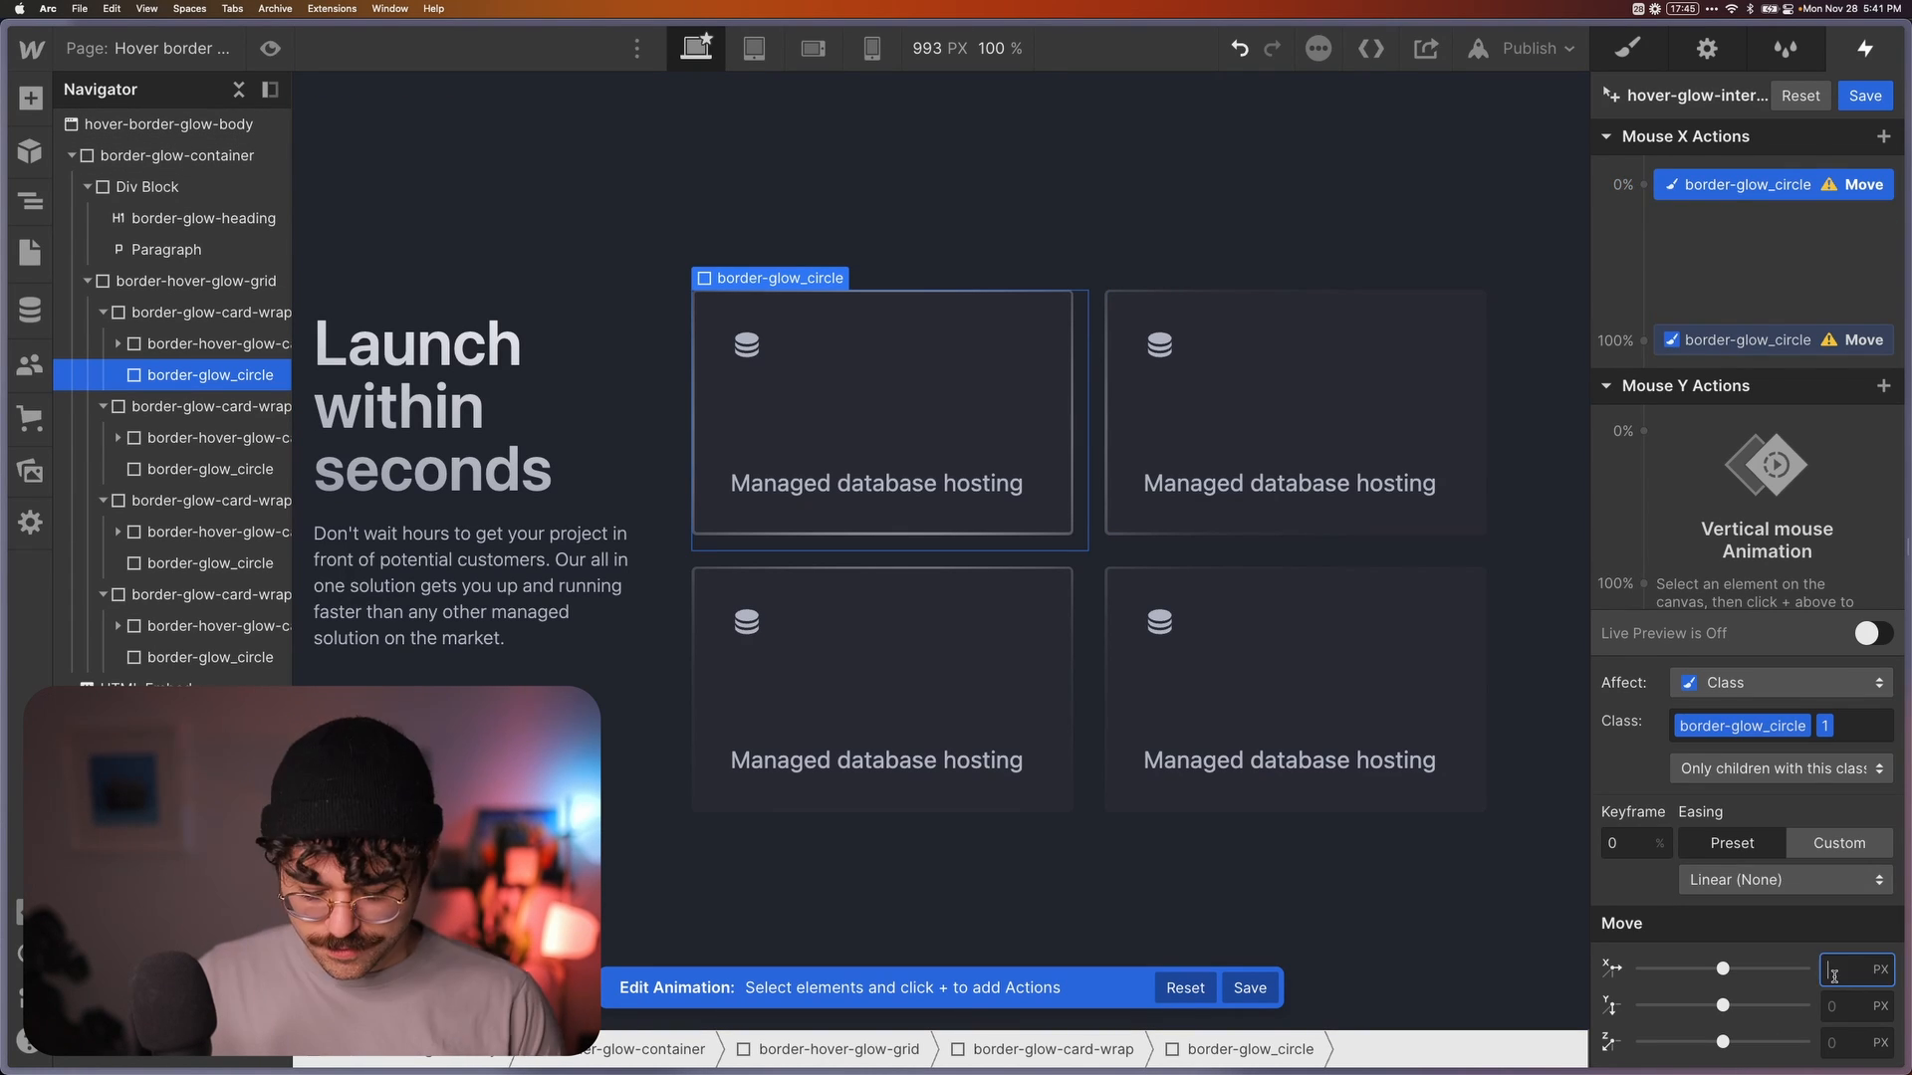
type("-50")
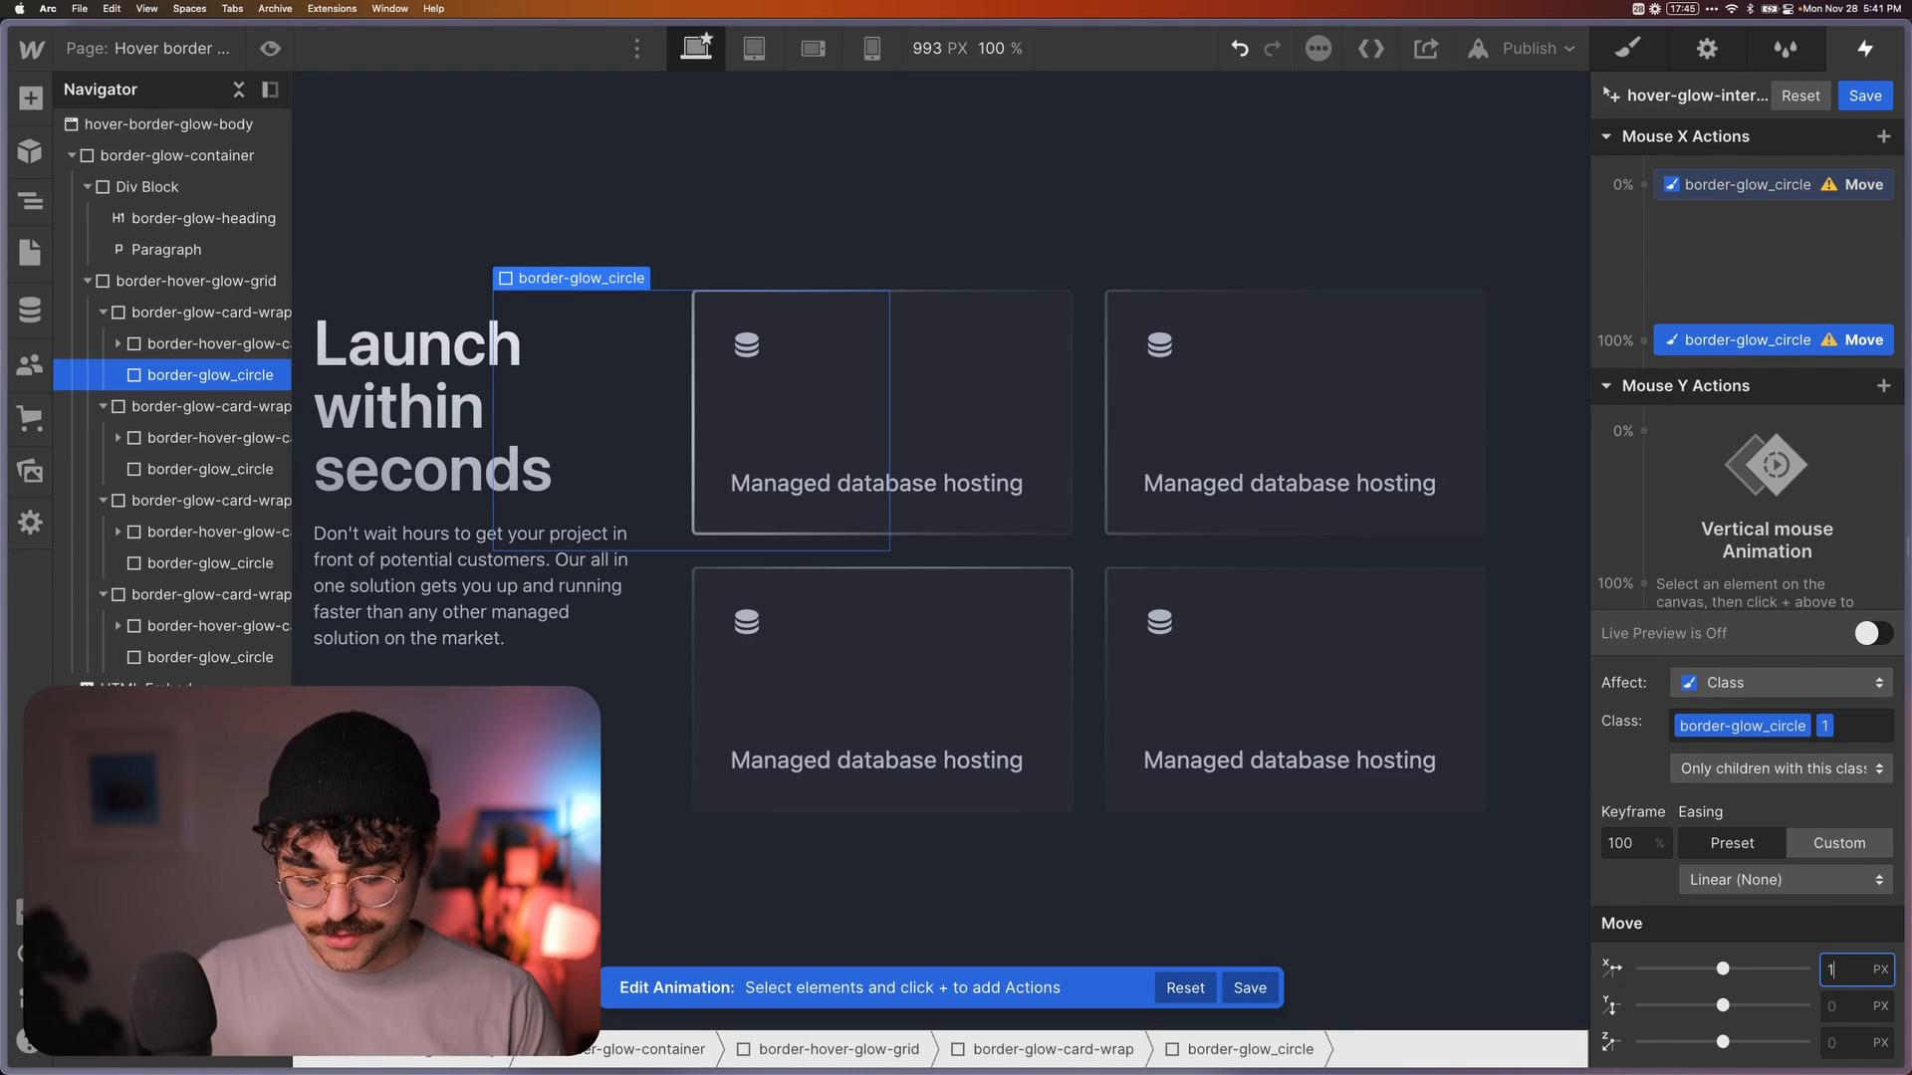
type("150")
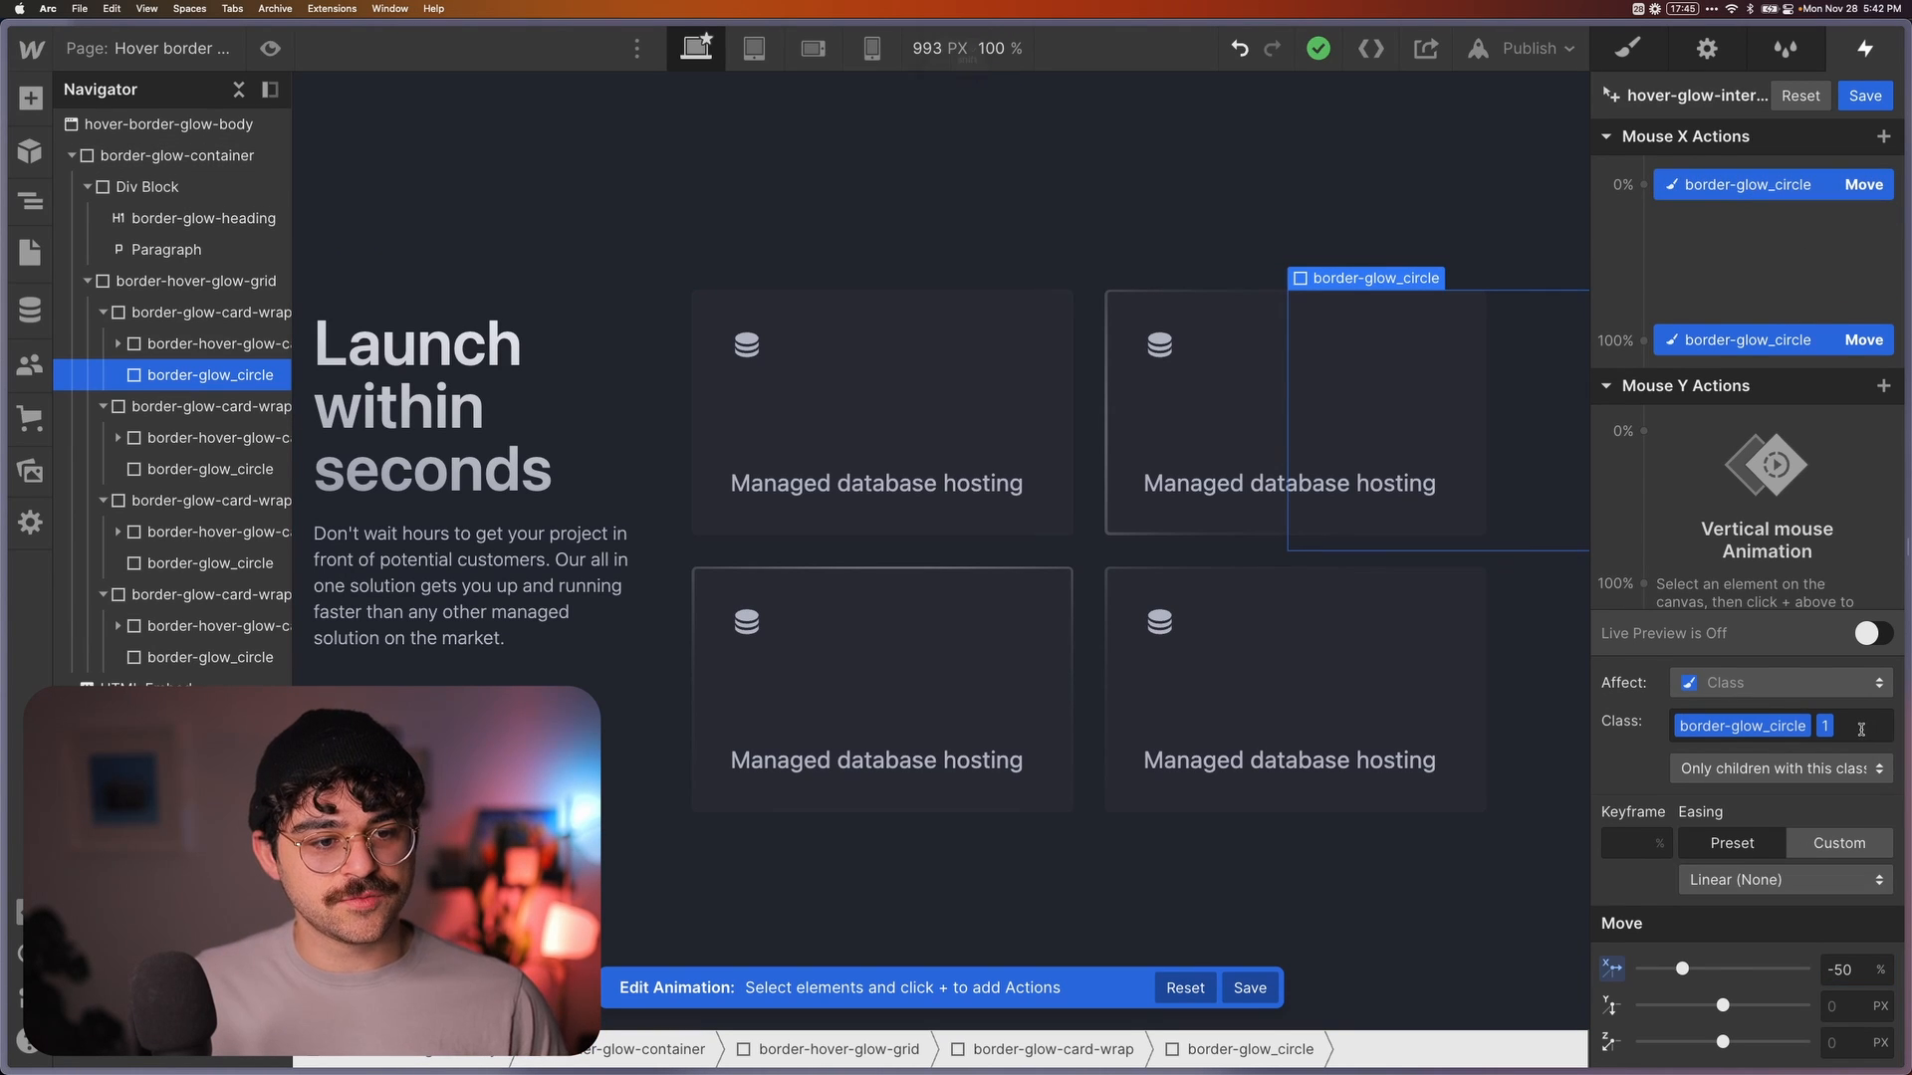
Apply the horizontal movement to the whole border_glow_circle class and preview it live
left_click(1779, 726)
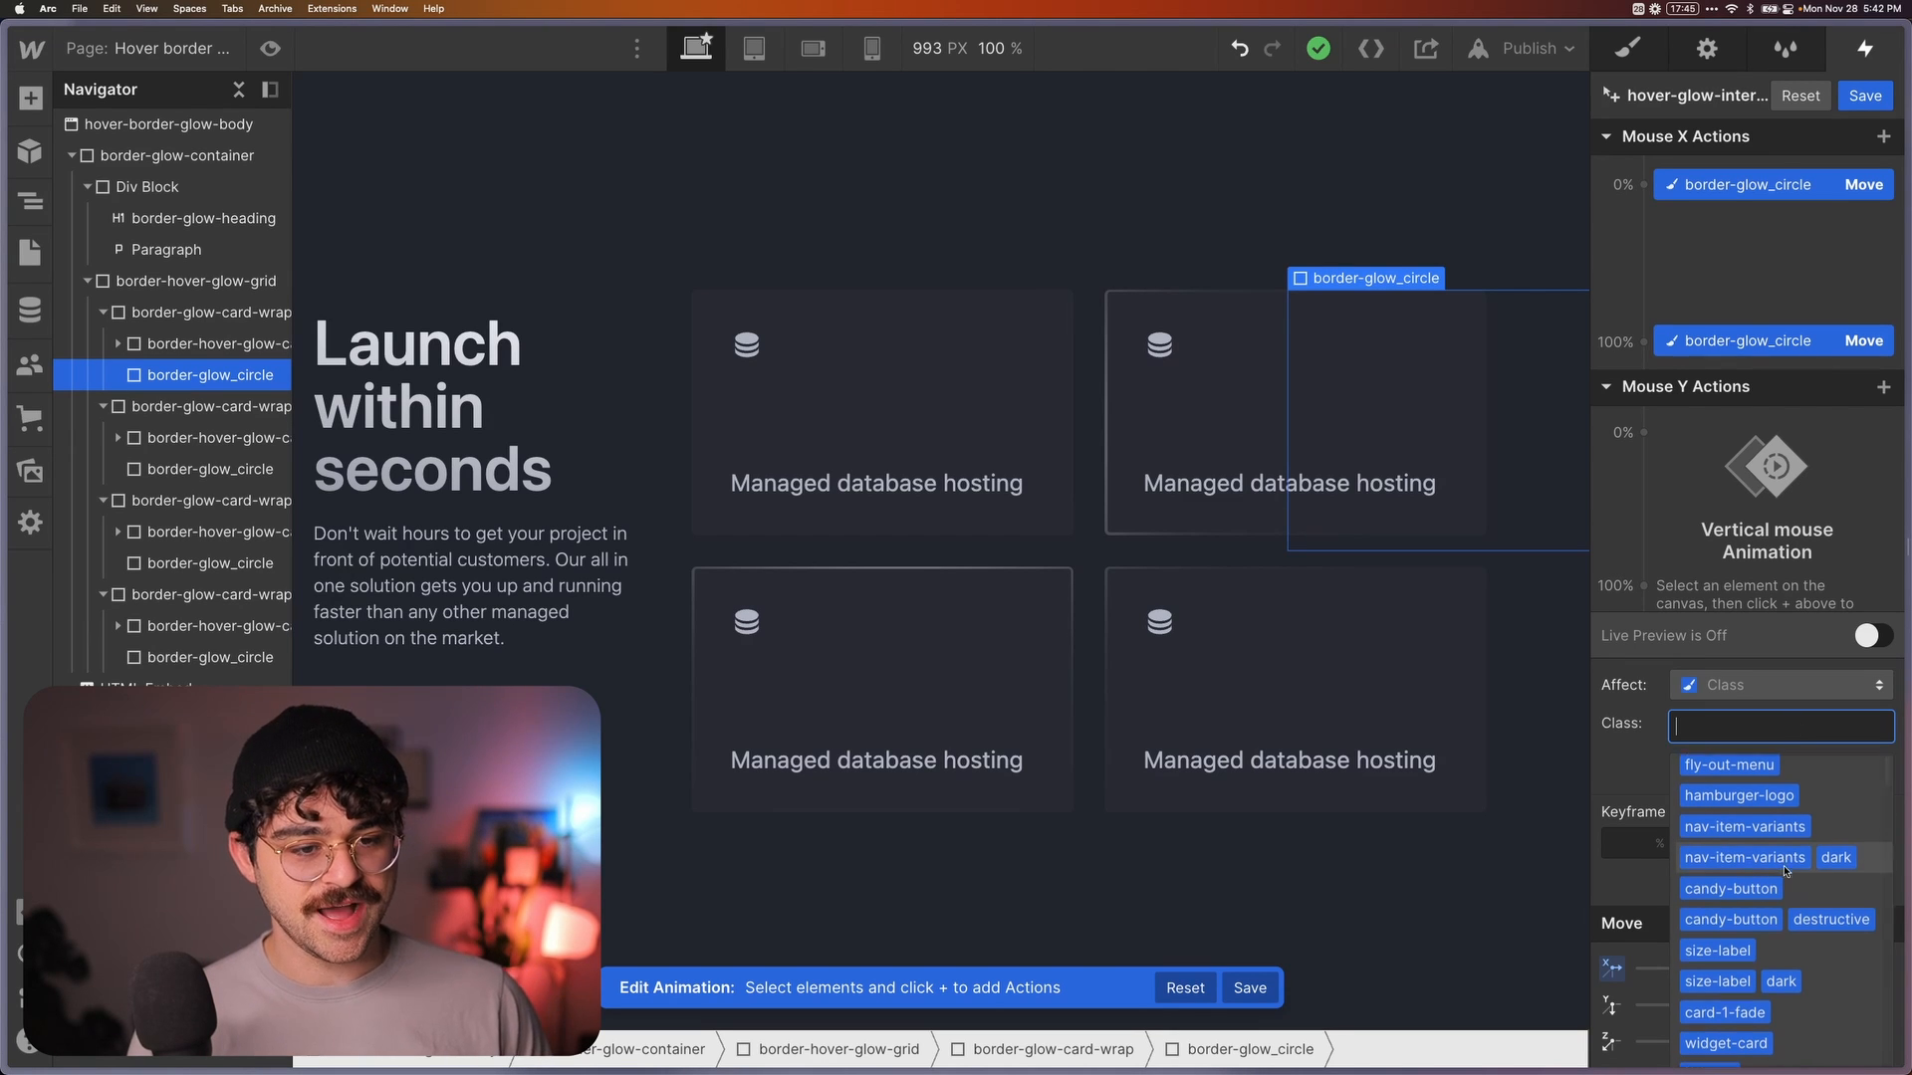
type("border")
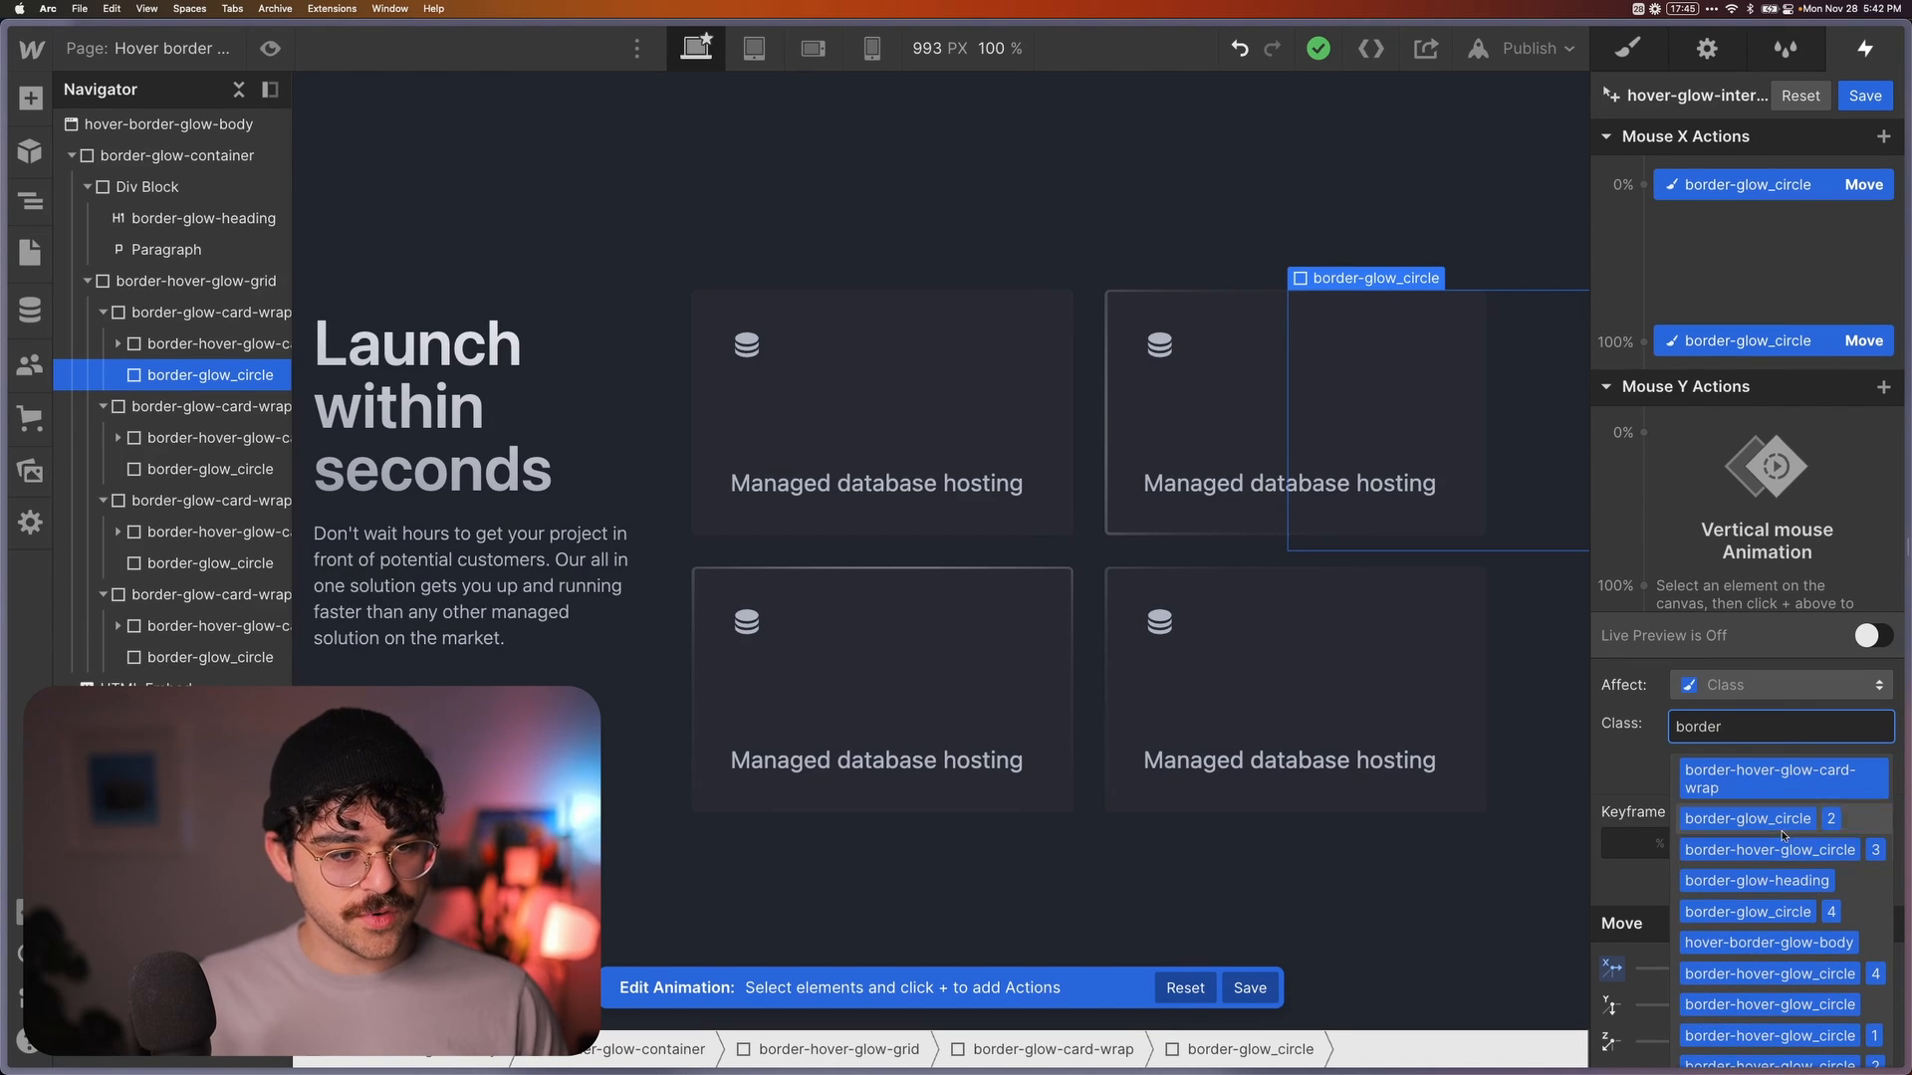
left_click(1747, 818)
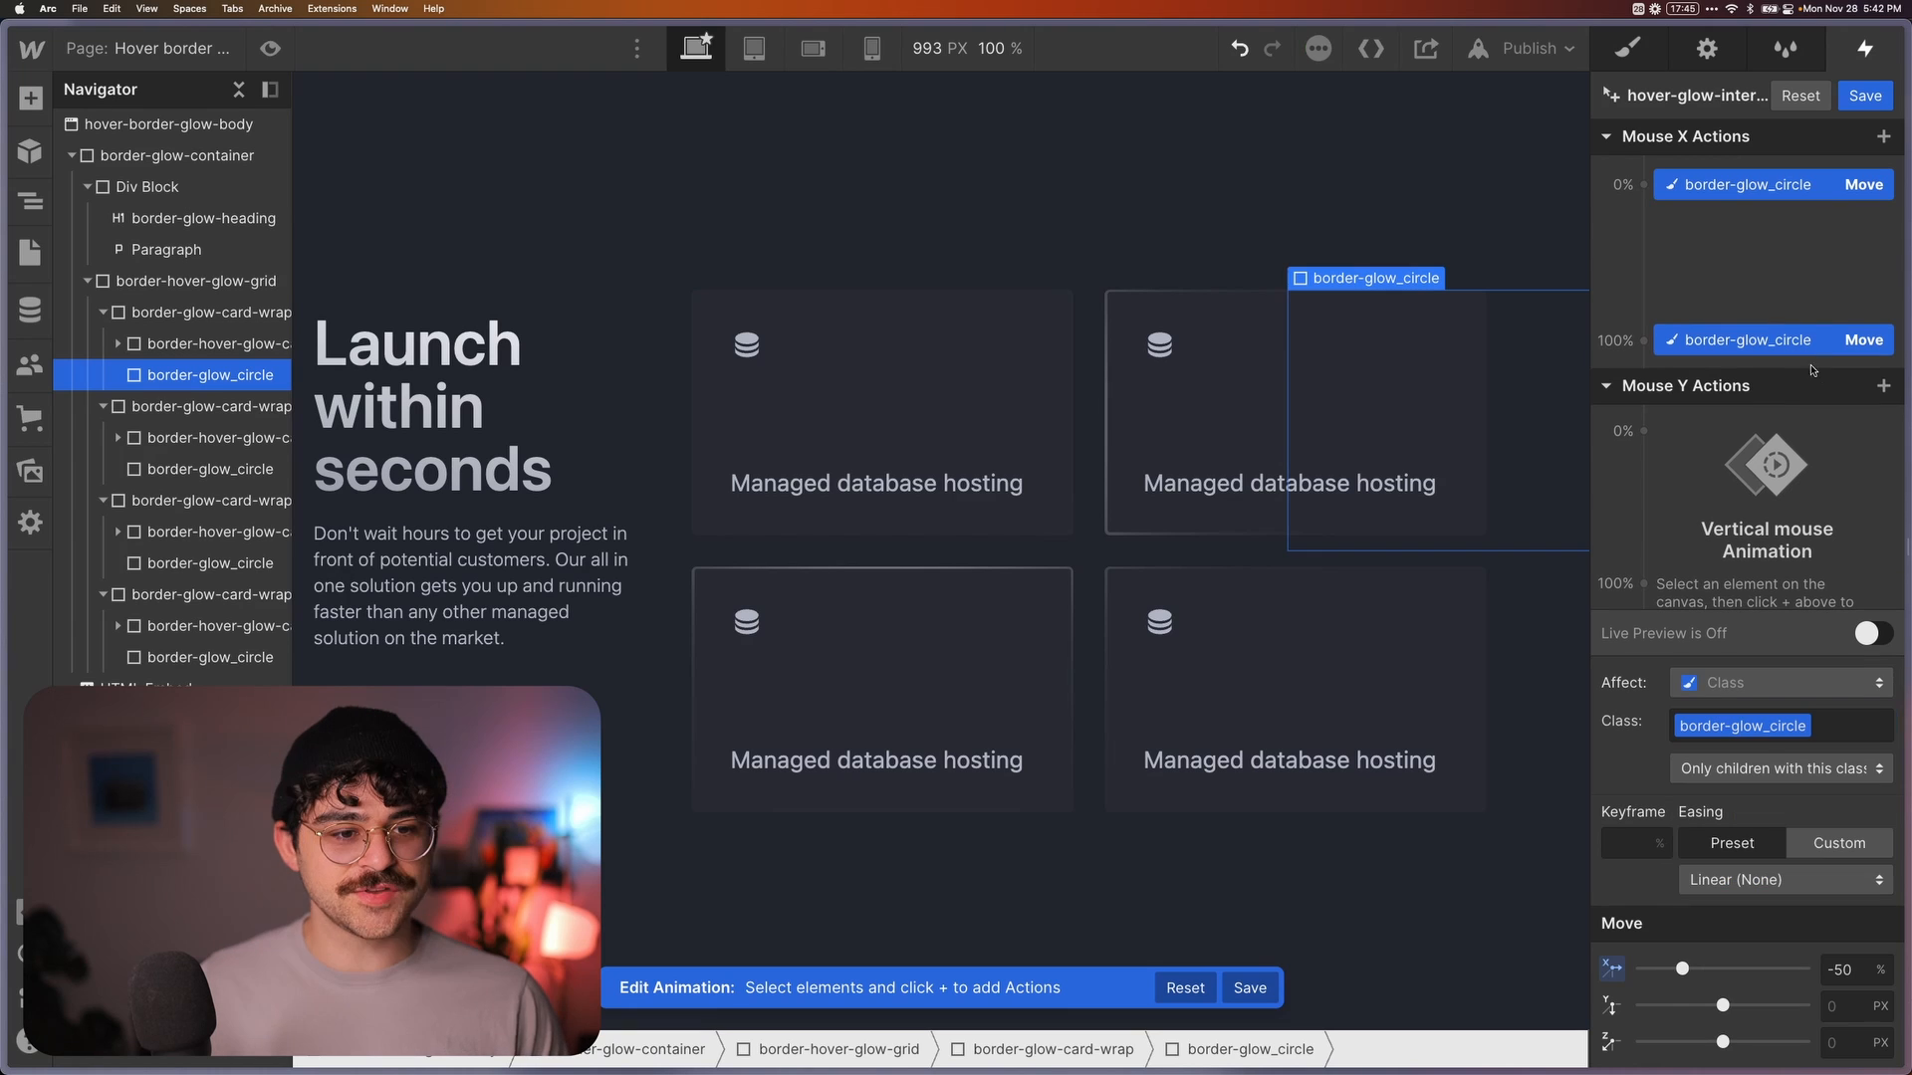
left_click(1873, 633)
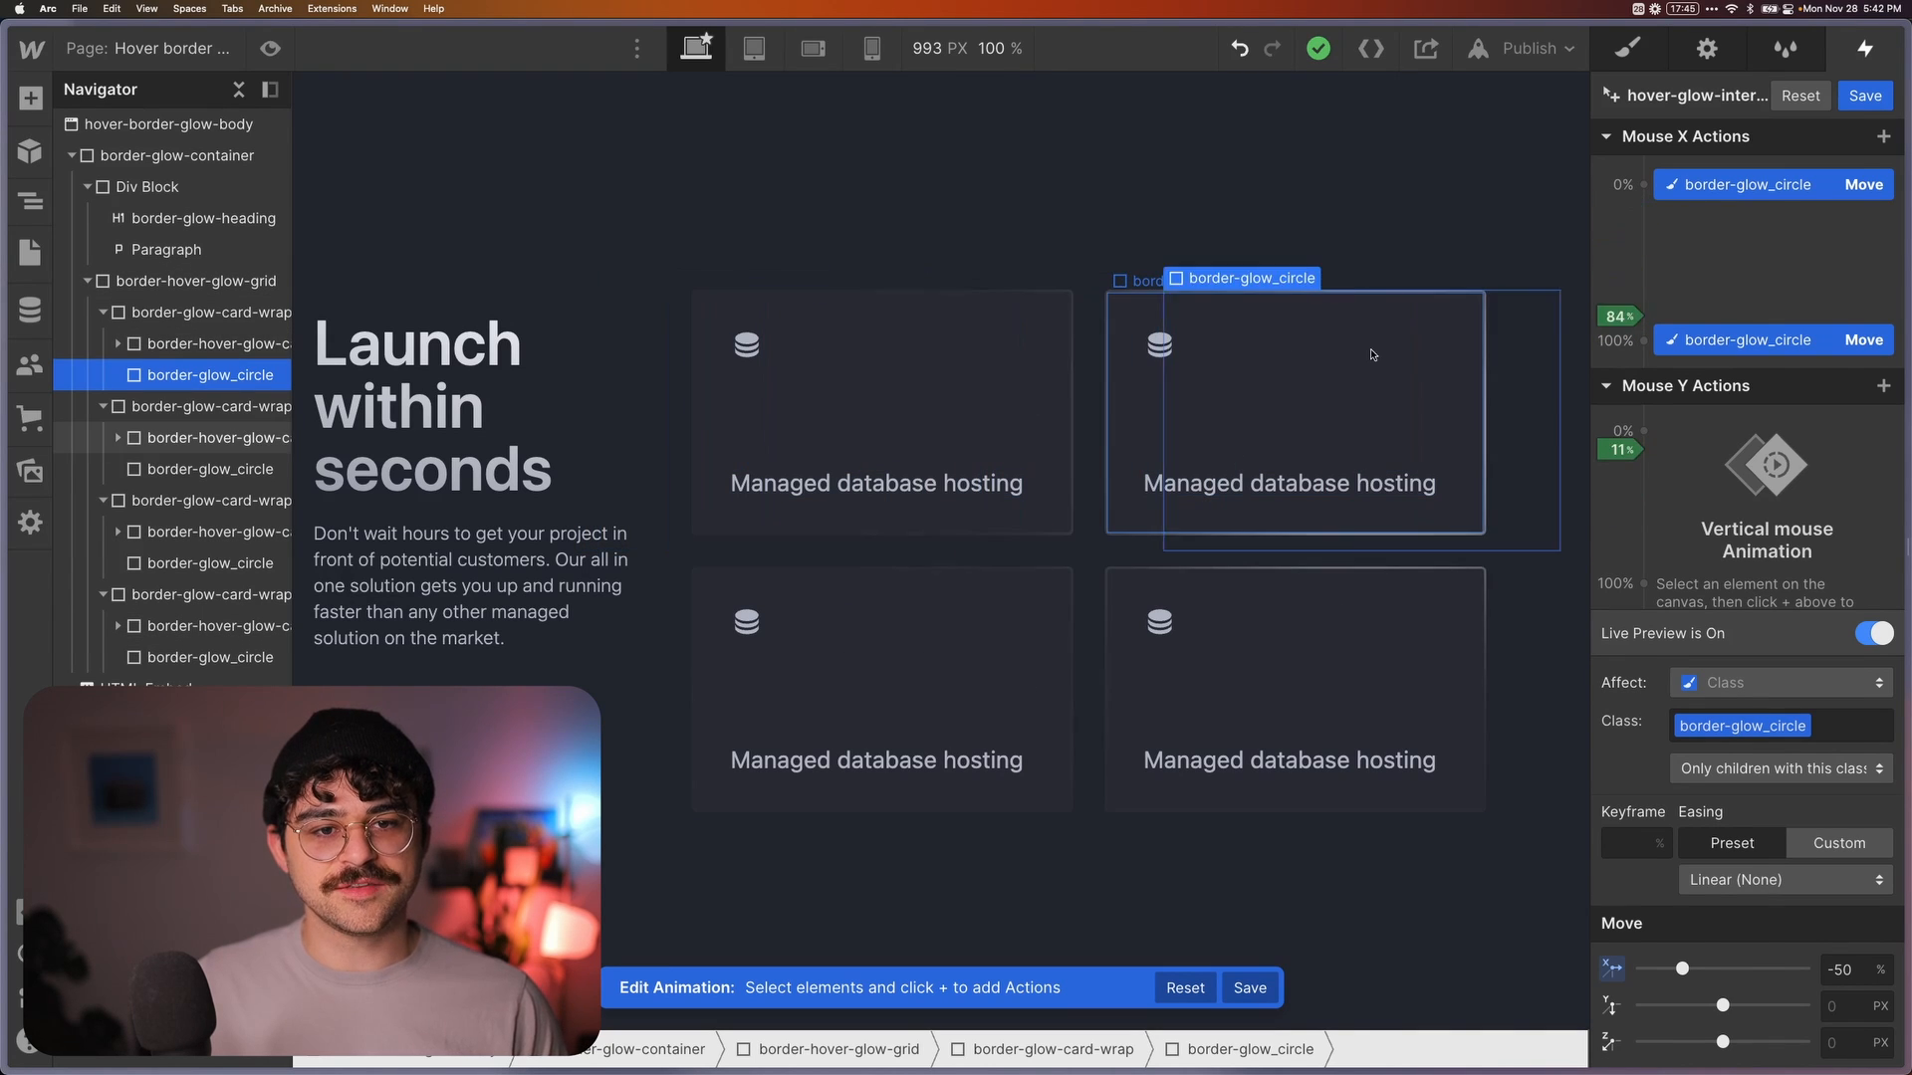
left_click(1872, 634)
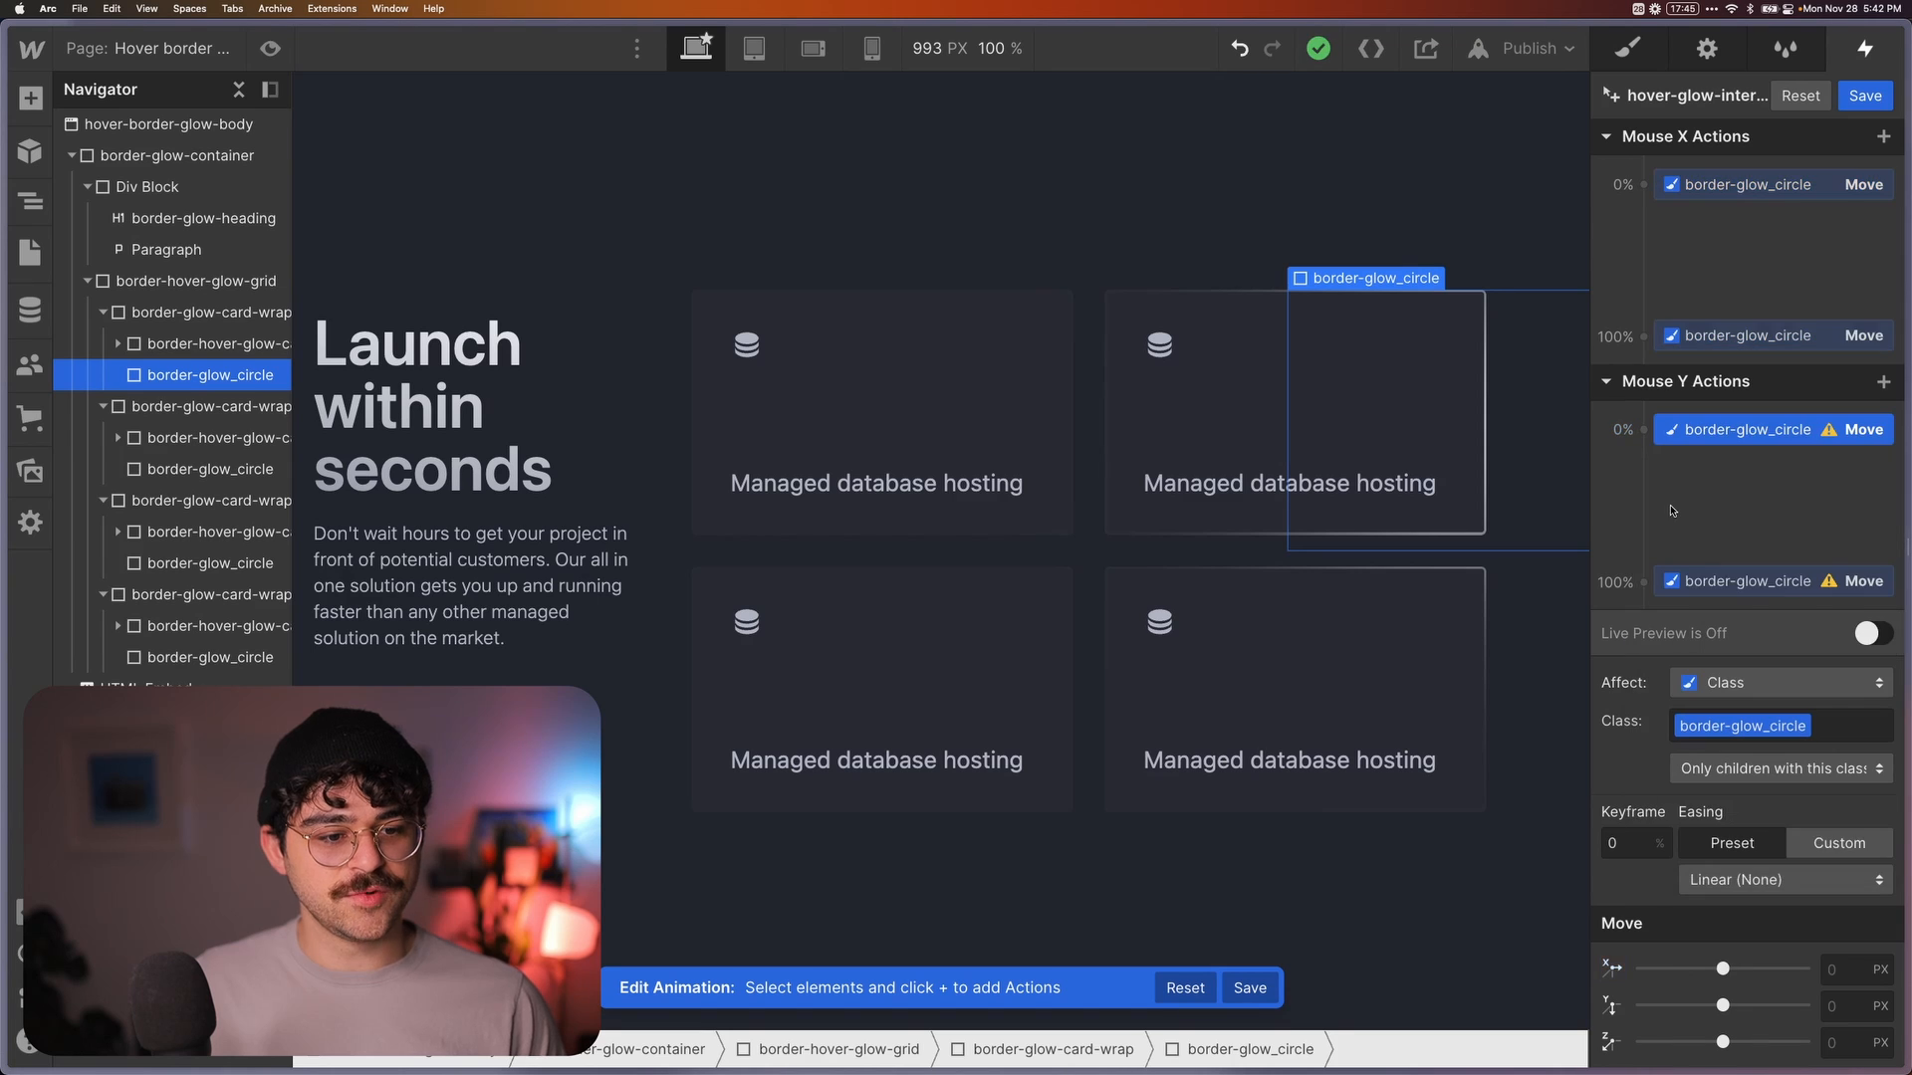
Move every border_glow_circle with Mouse Y from -50% to 150%, affecting the class
left_click(1845, 1005)
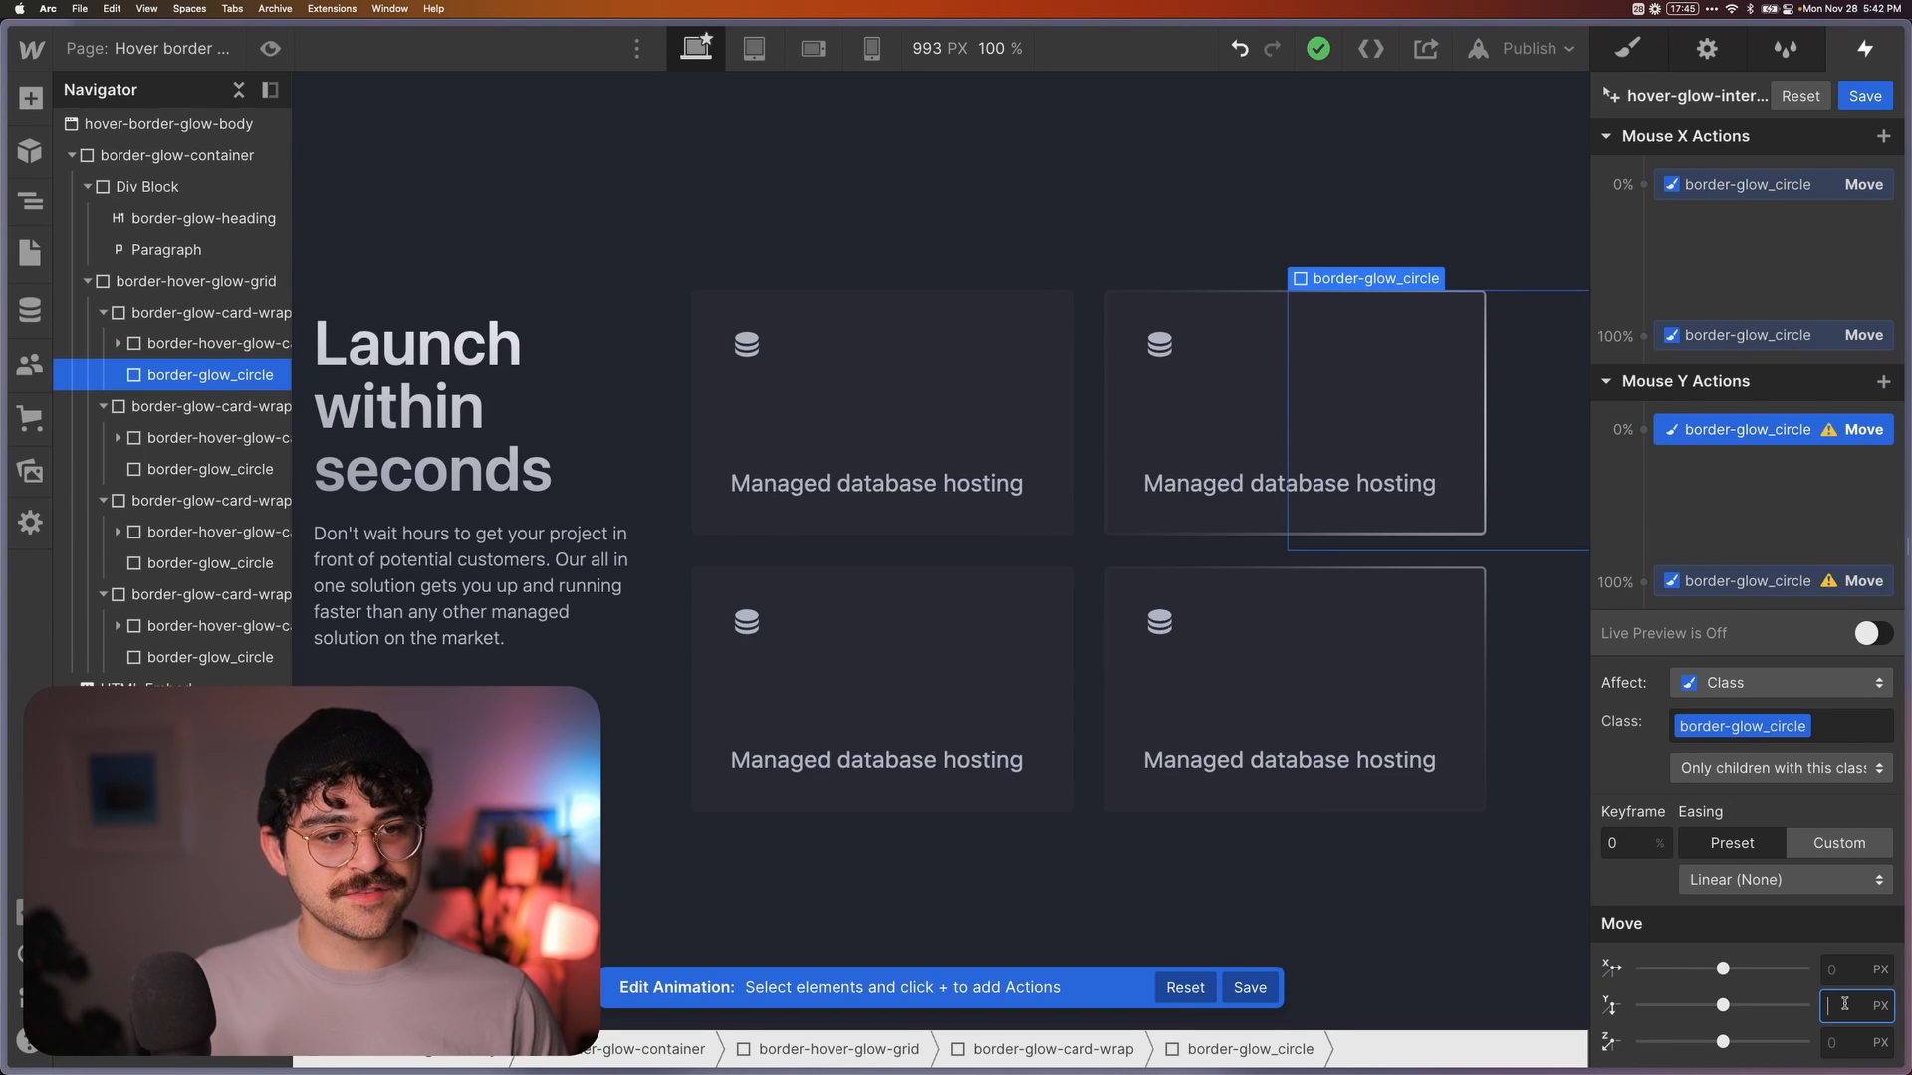
type("-50%")
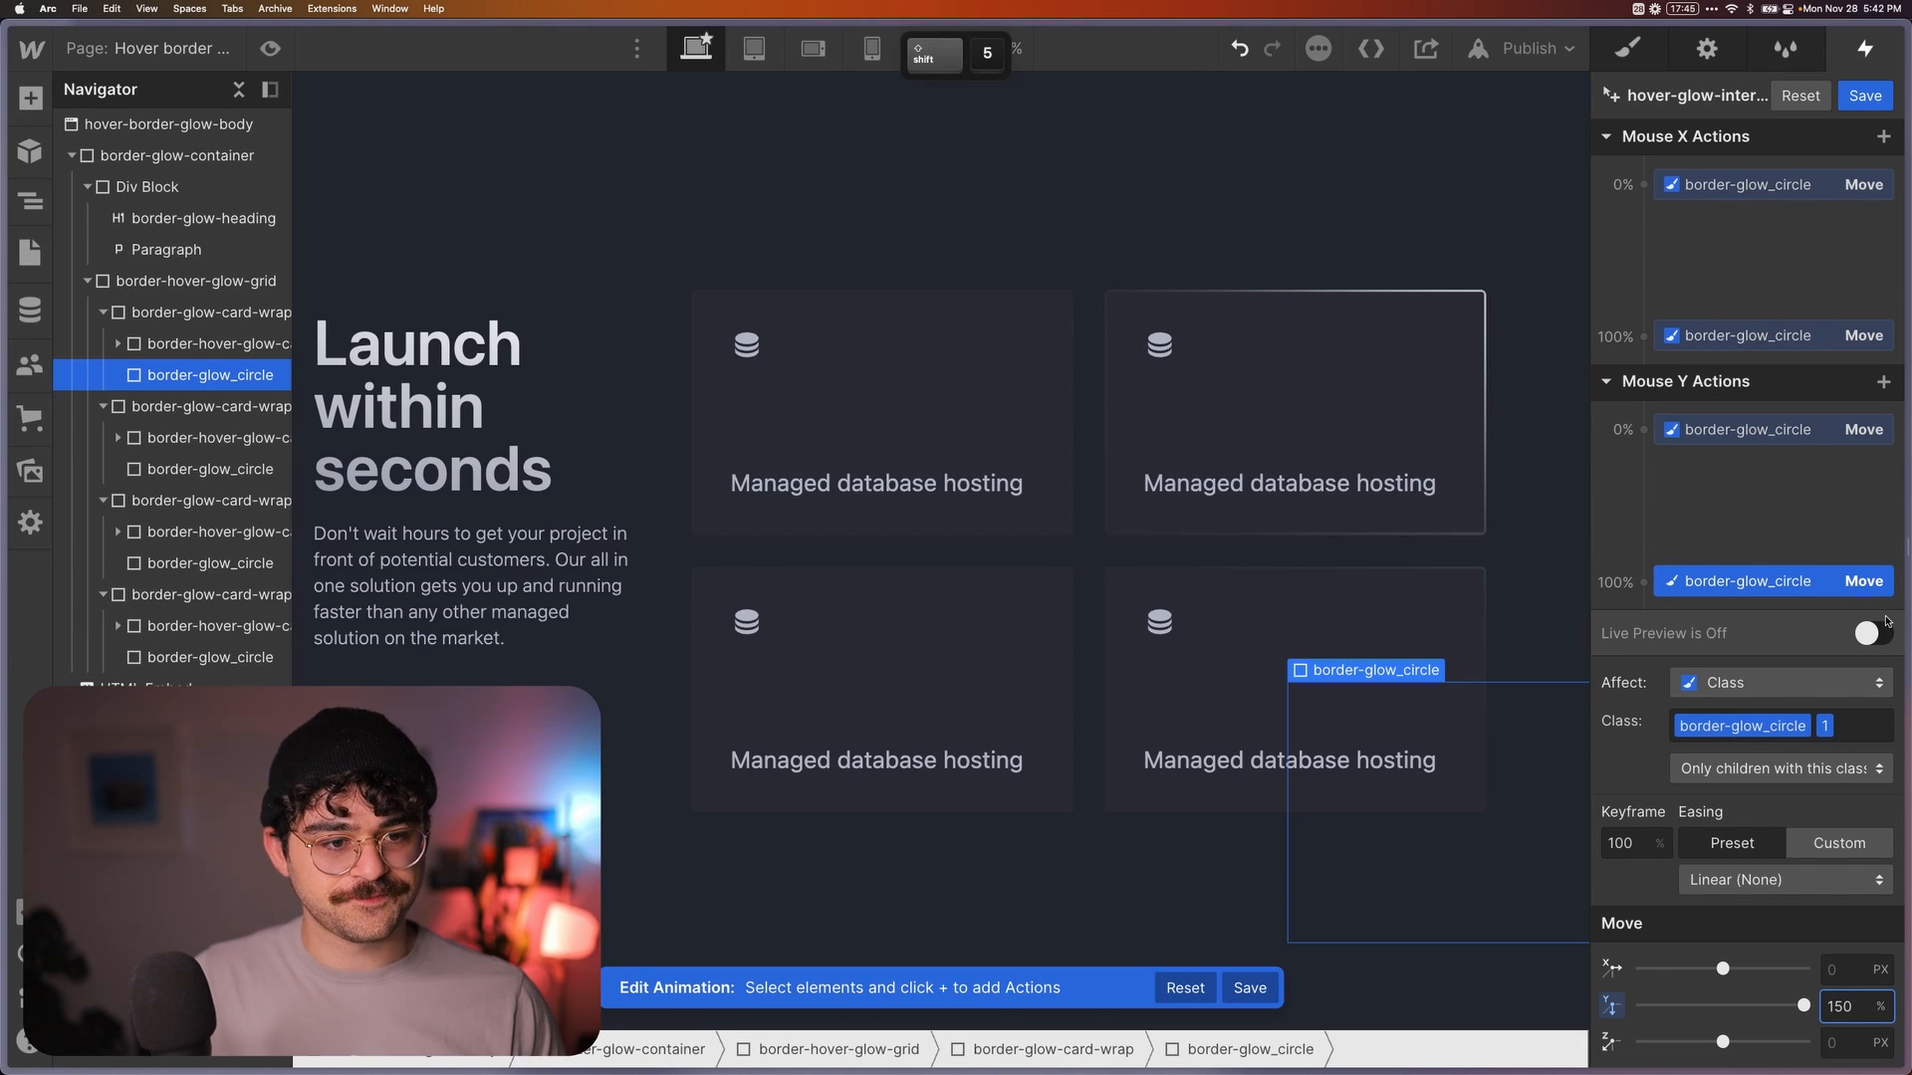
left_click(1867, 634)
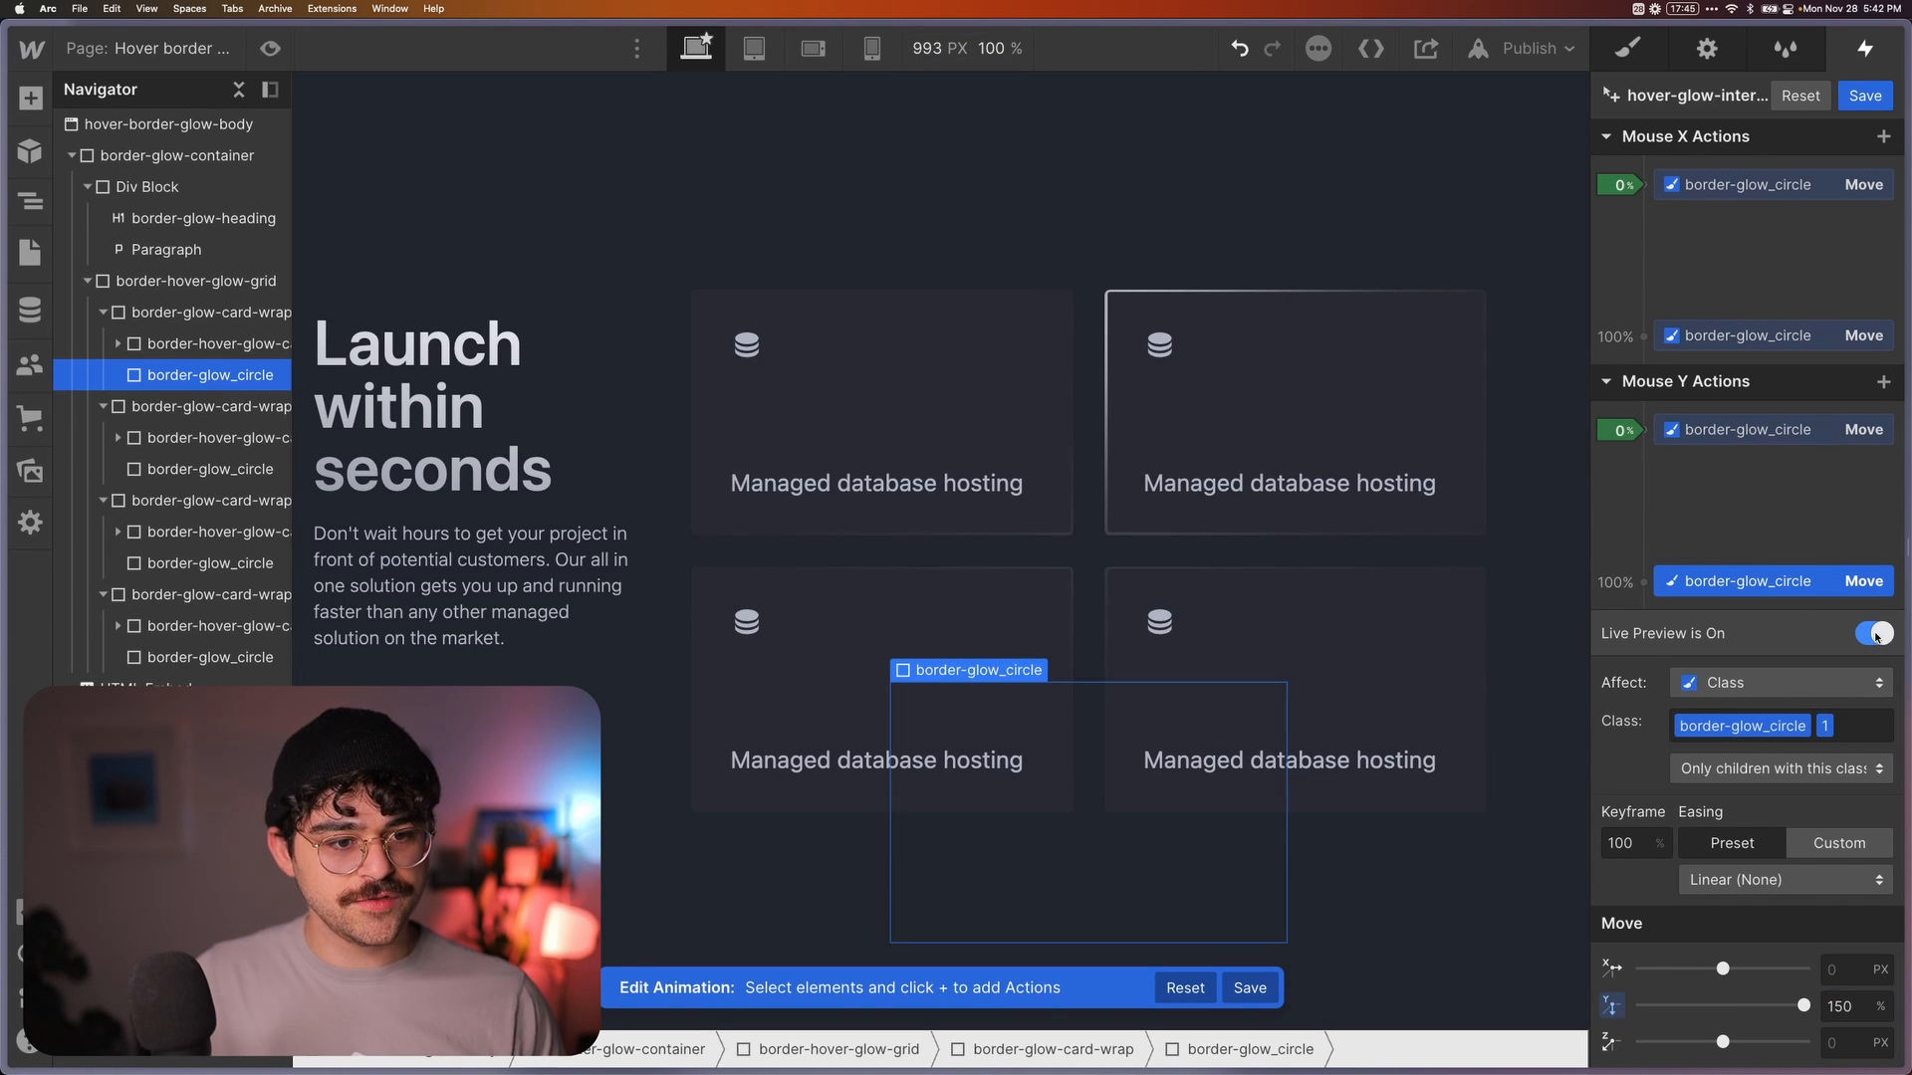
left_click(1780, 726)
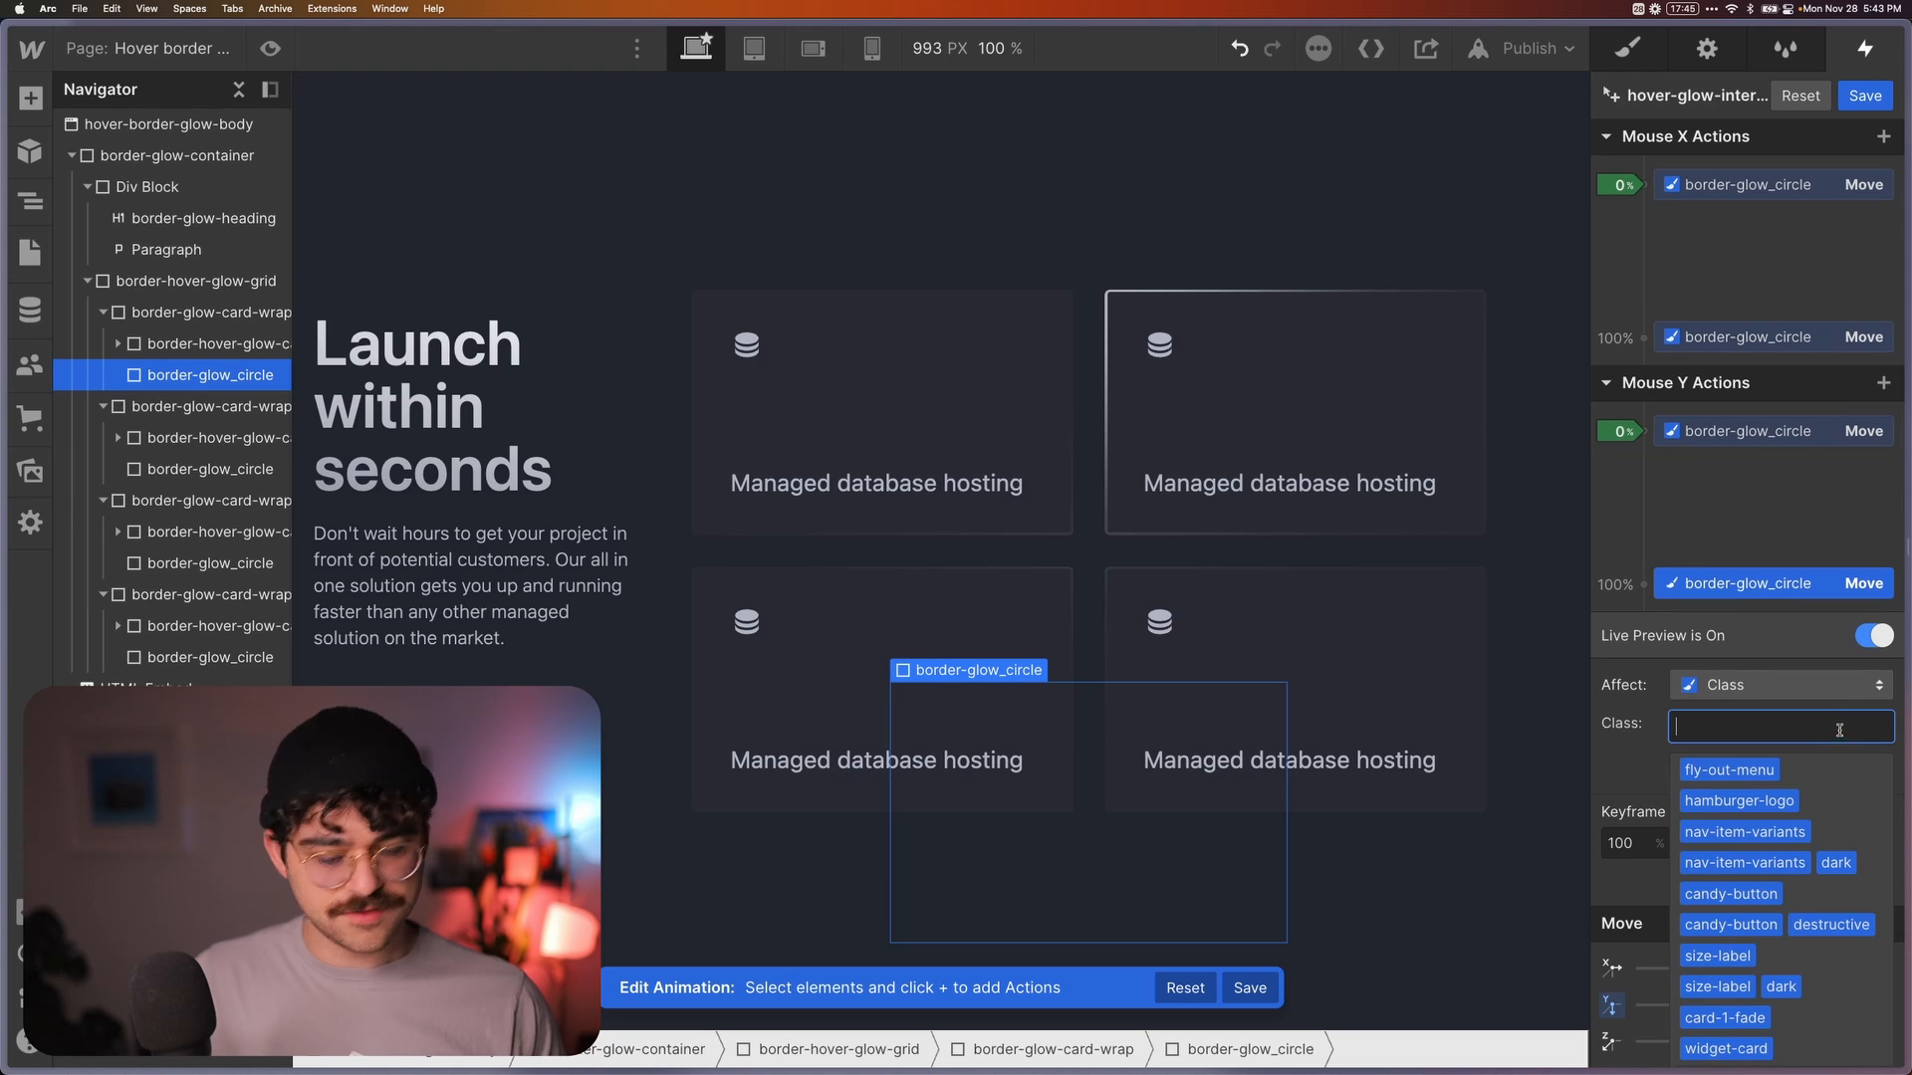
type("border-glow-_cir")
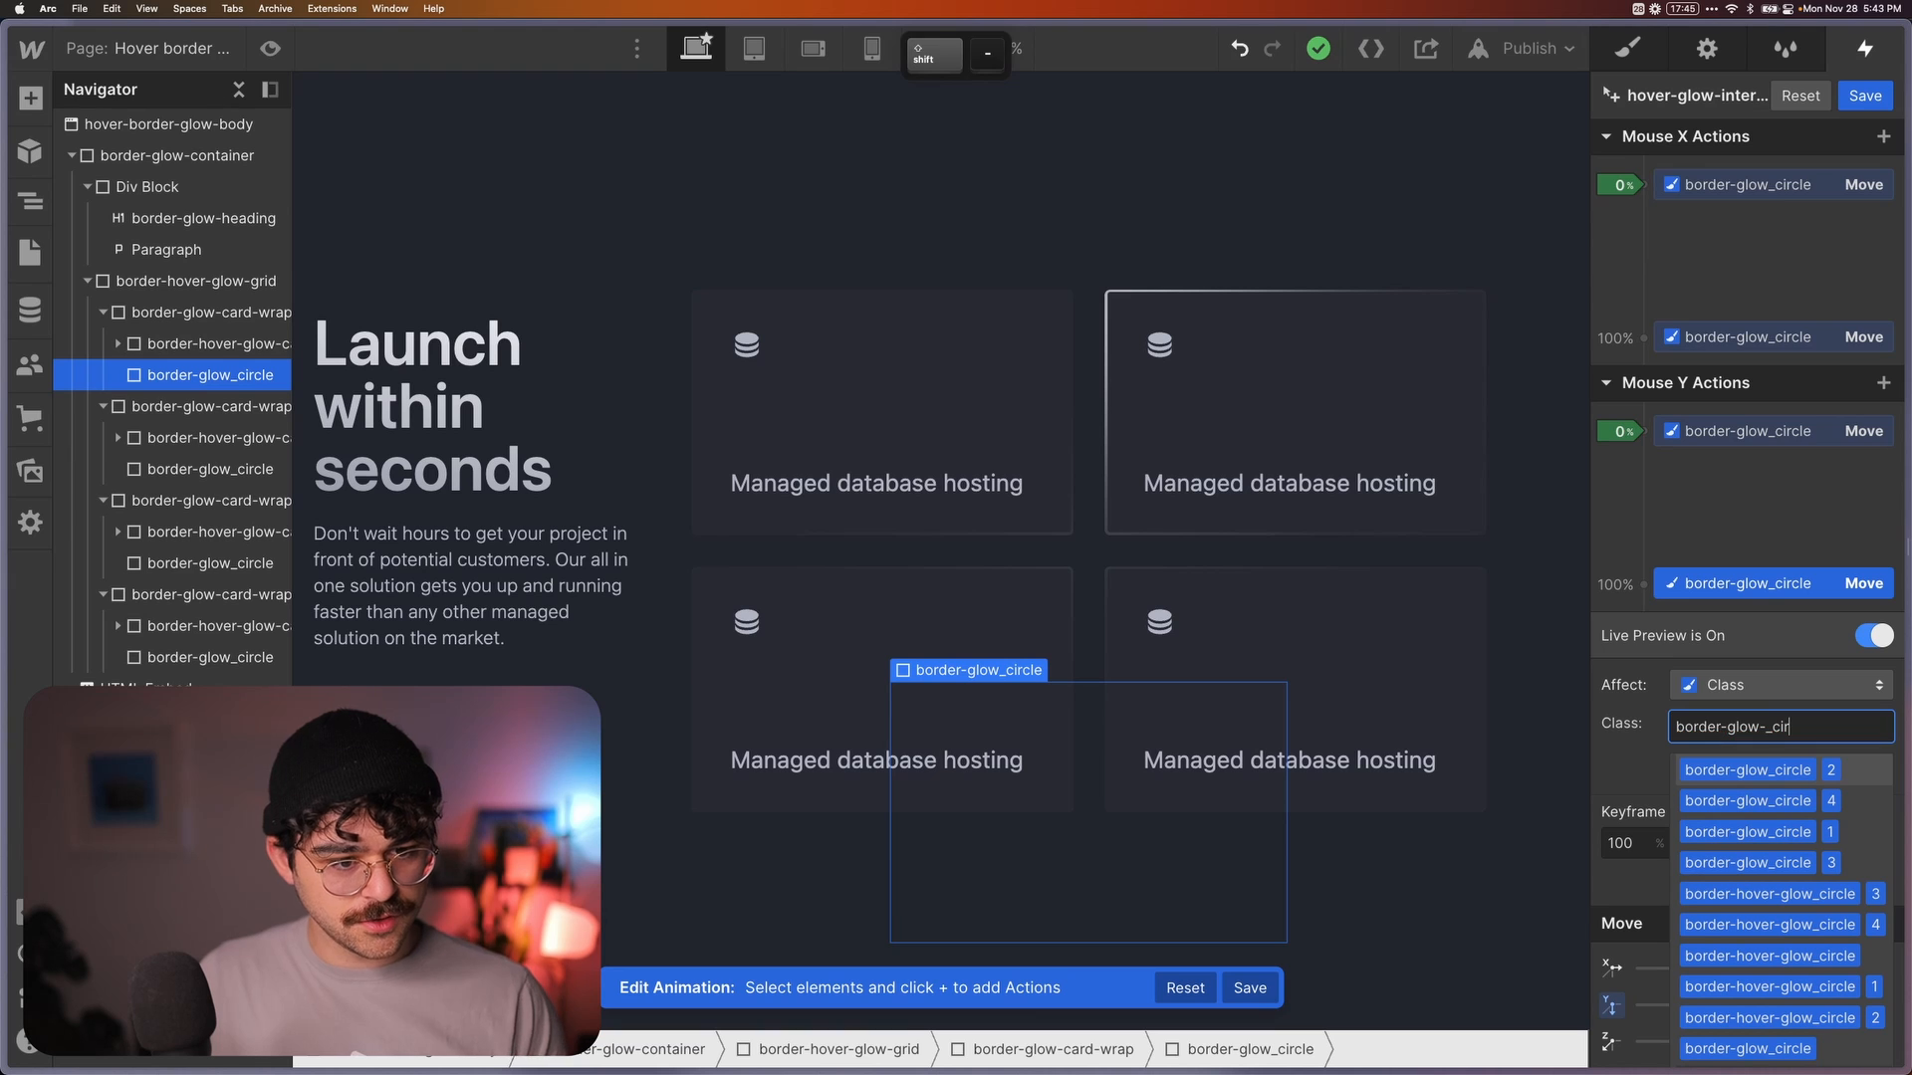
left_click(1748, 770)
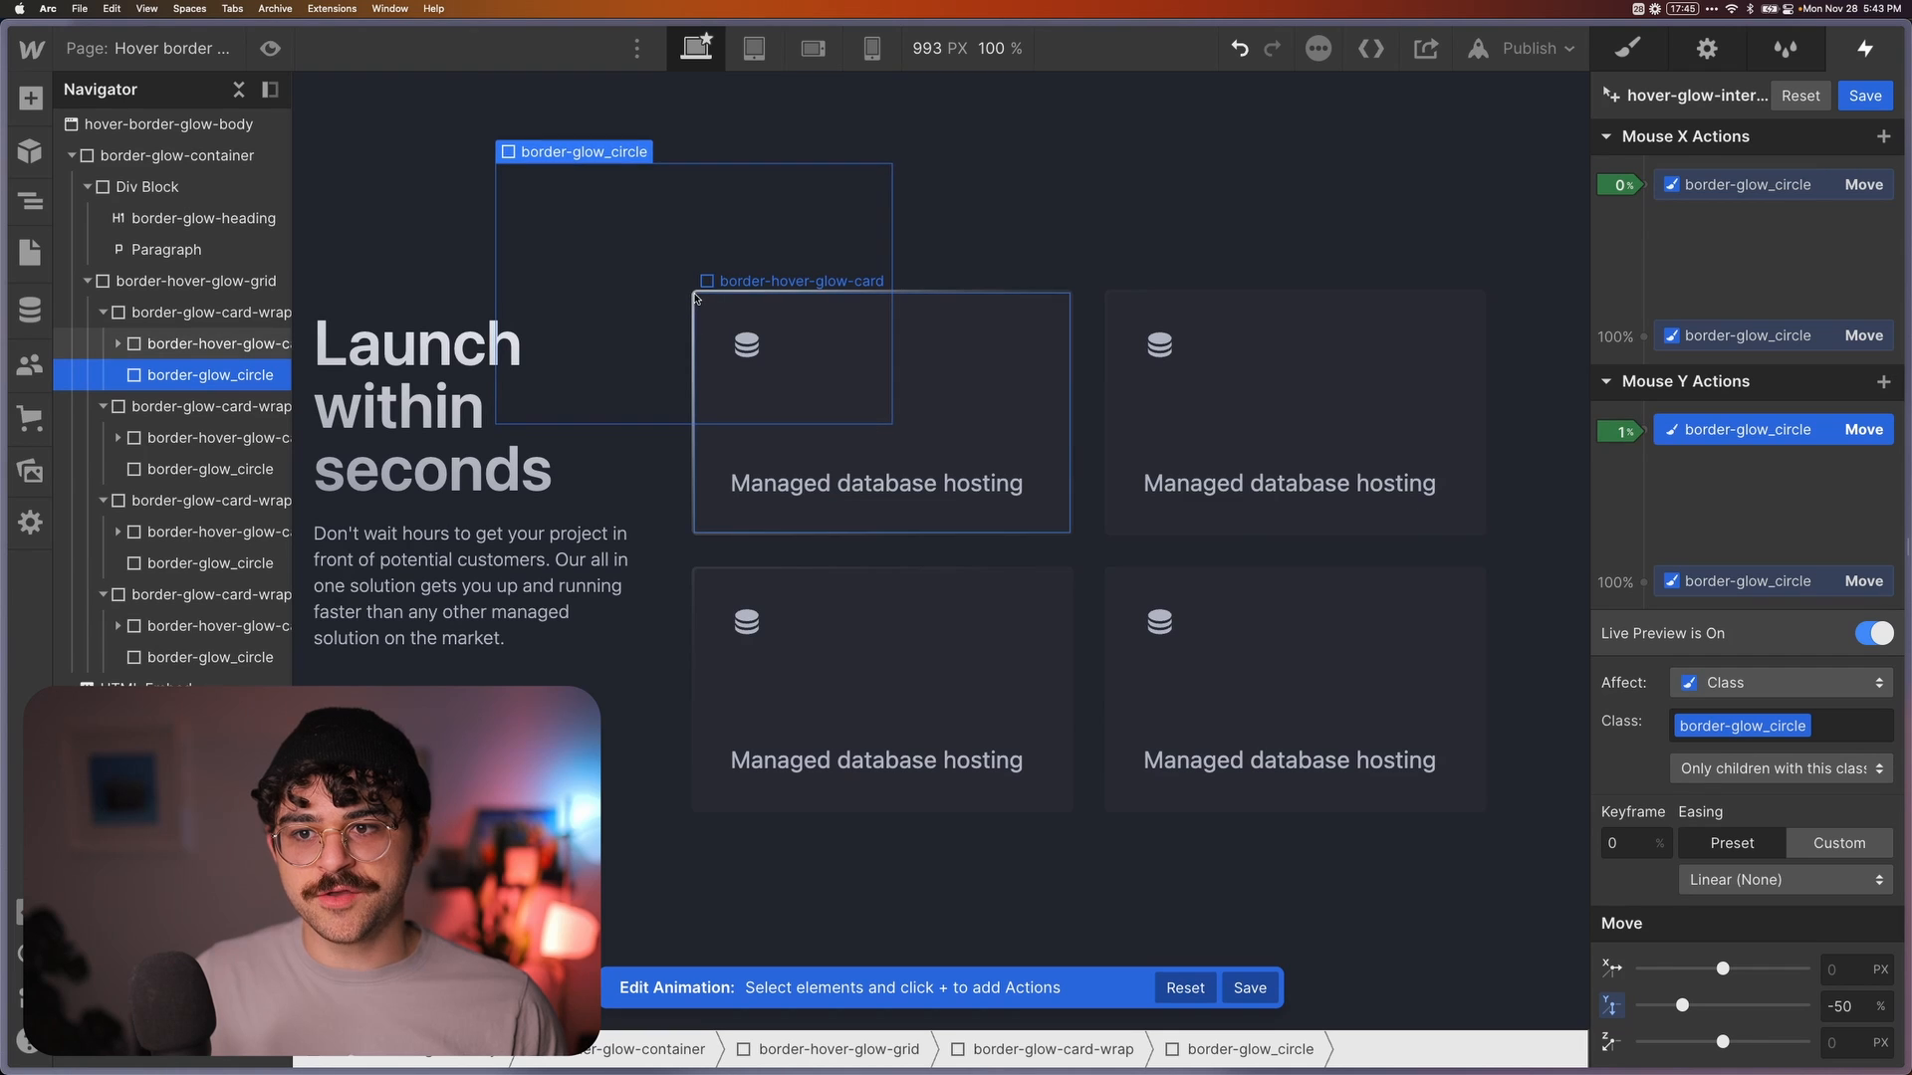
mouse_move(1396, 336)
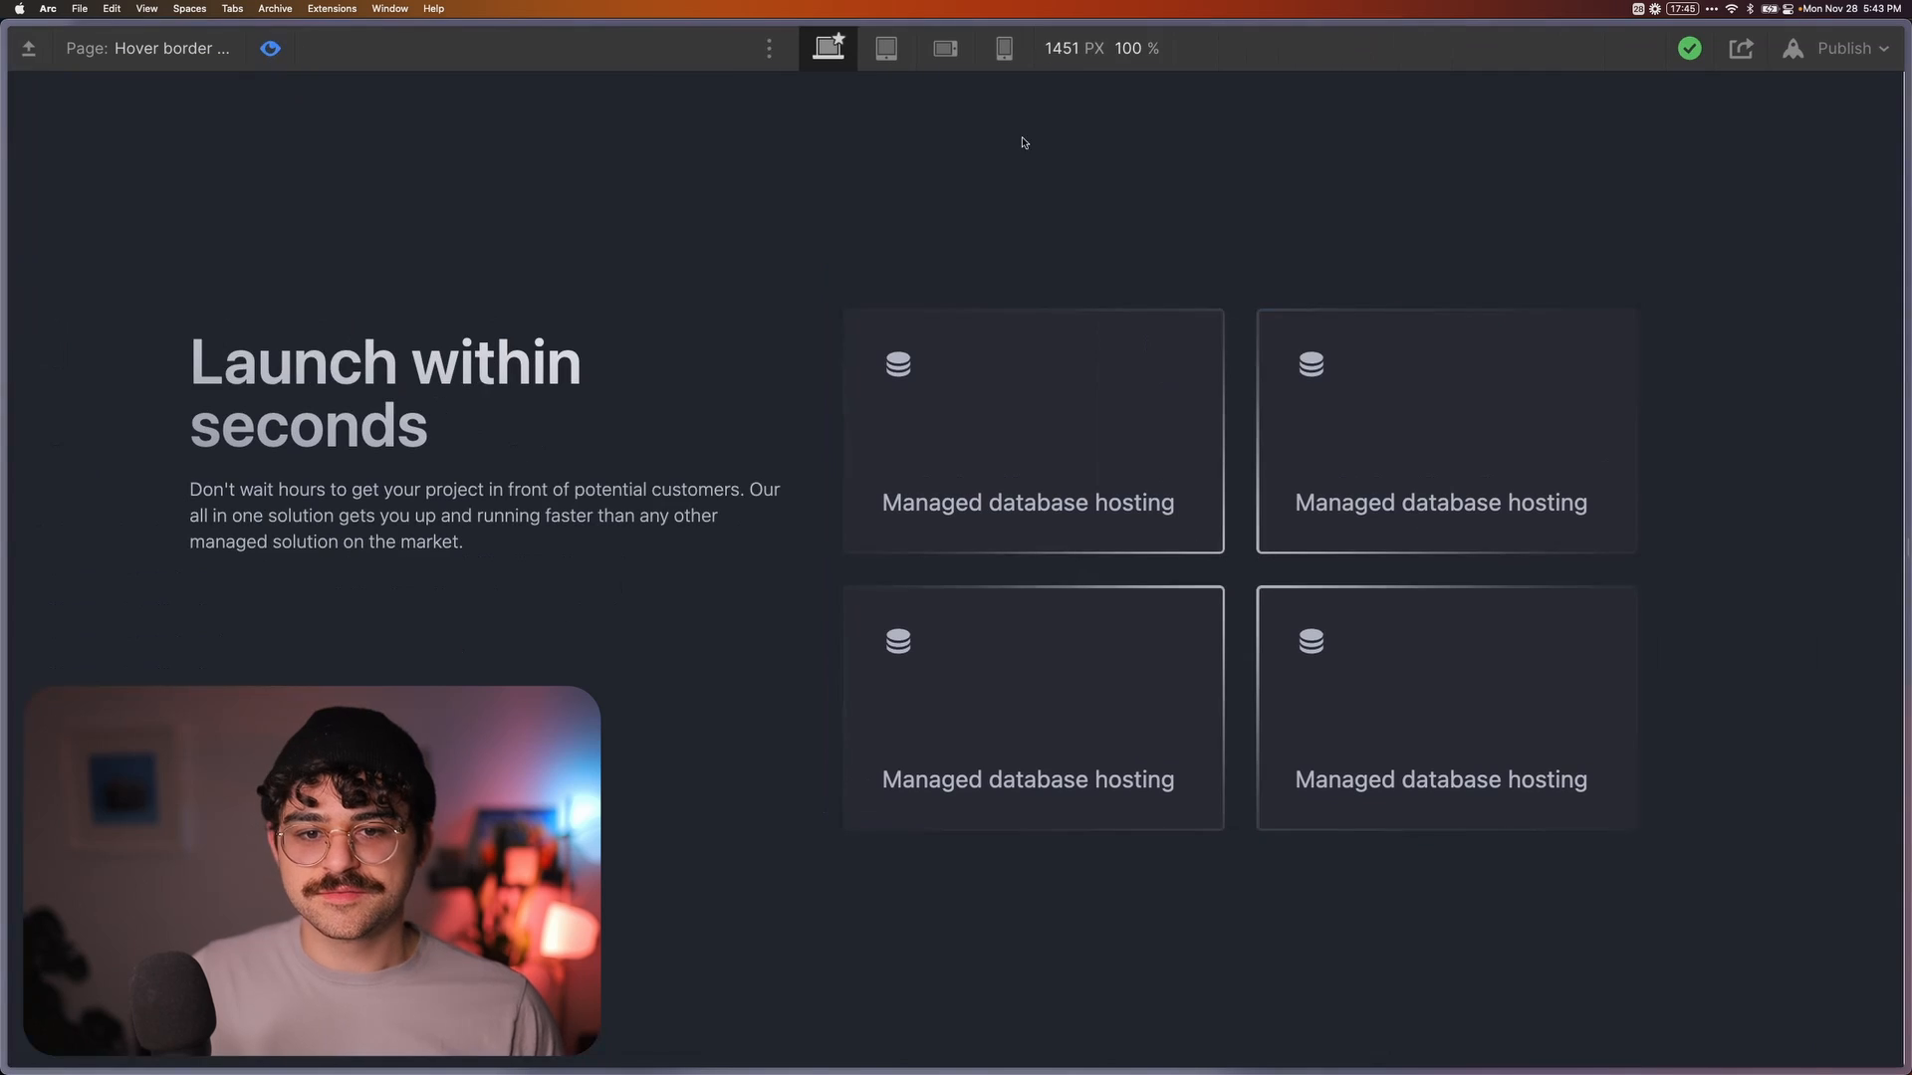
mouse_move(1027, 779)
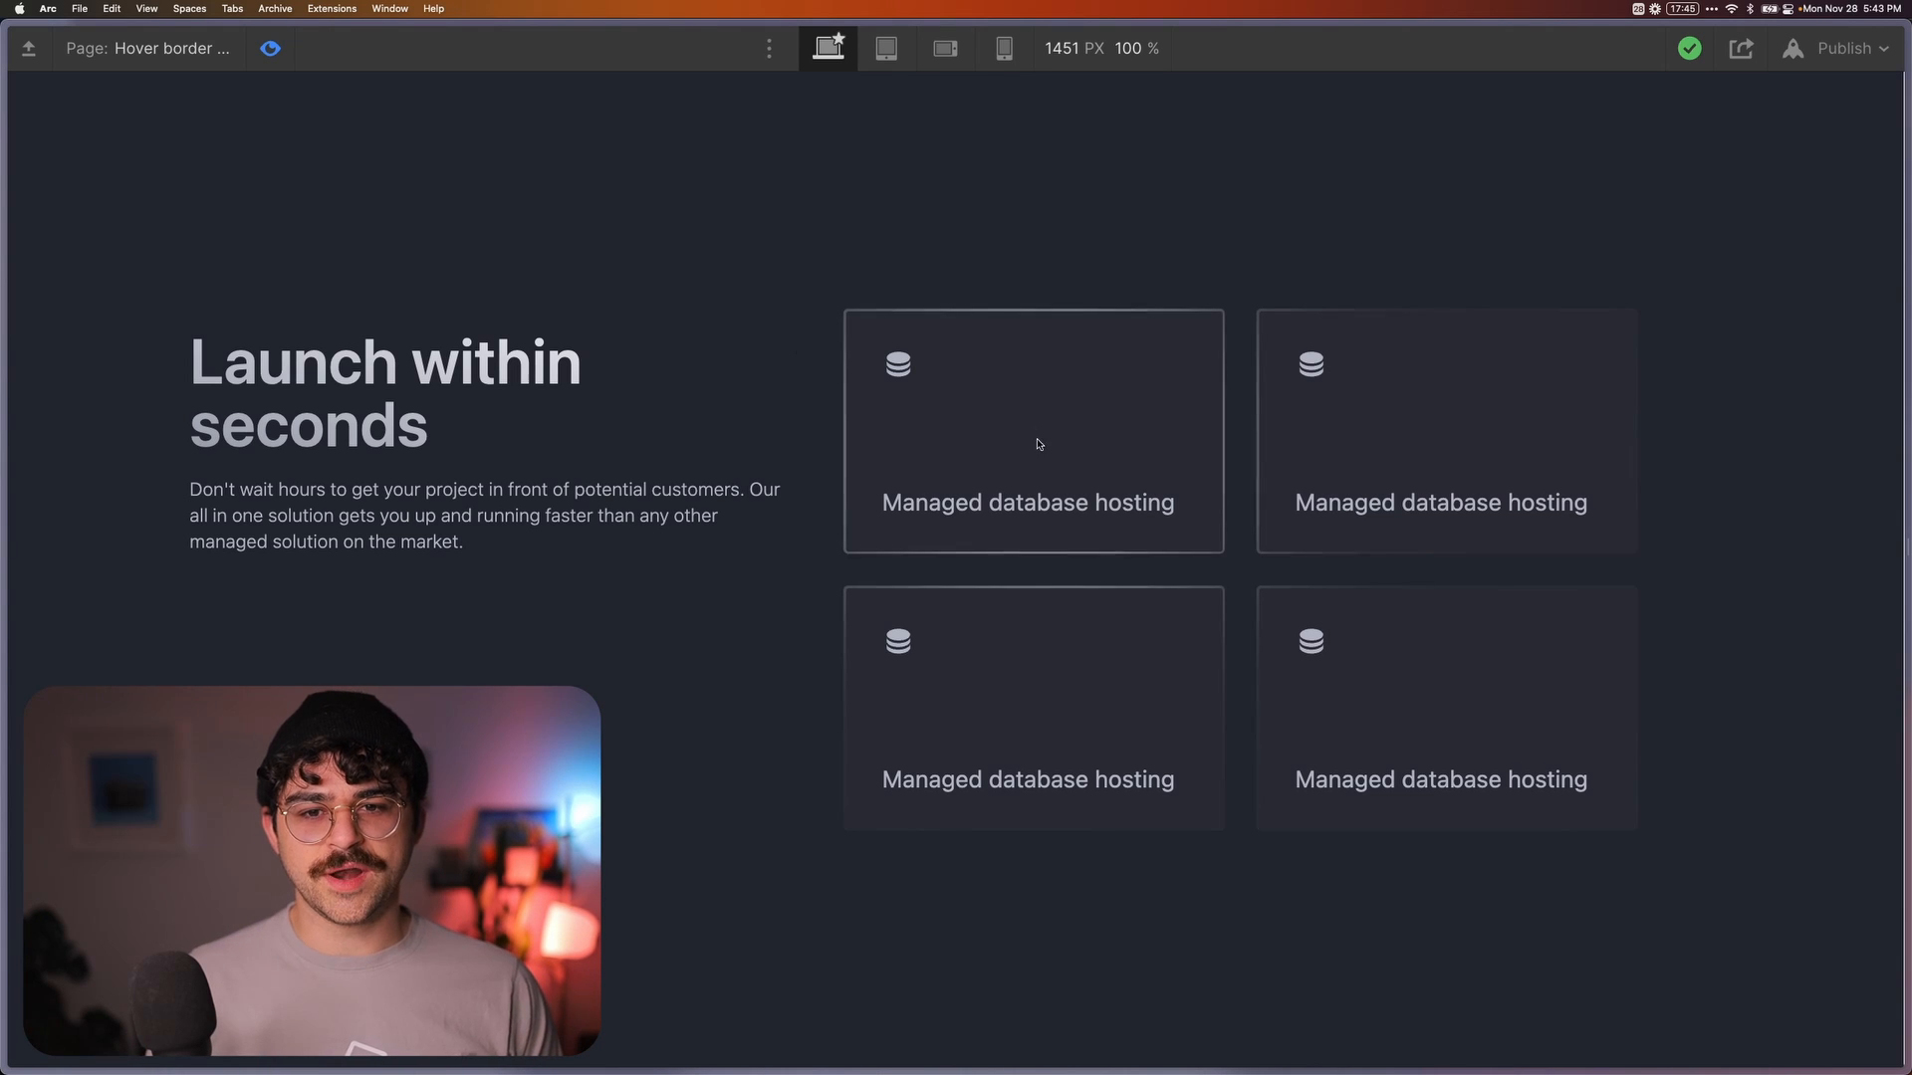
mouse_move(1062, 299)
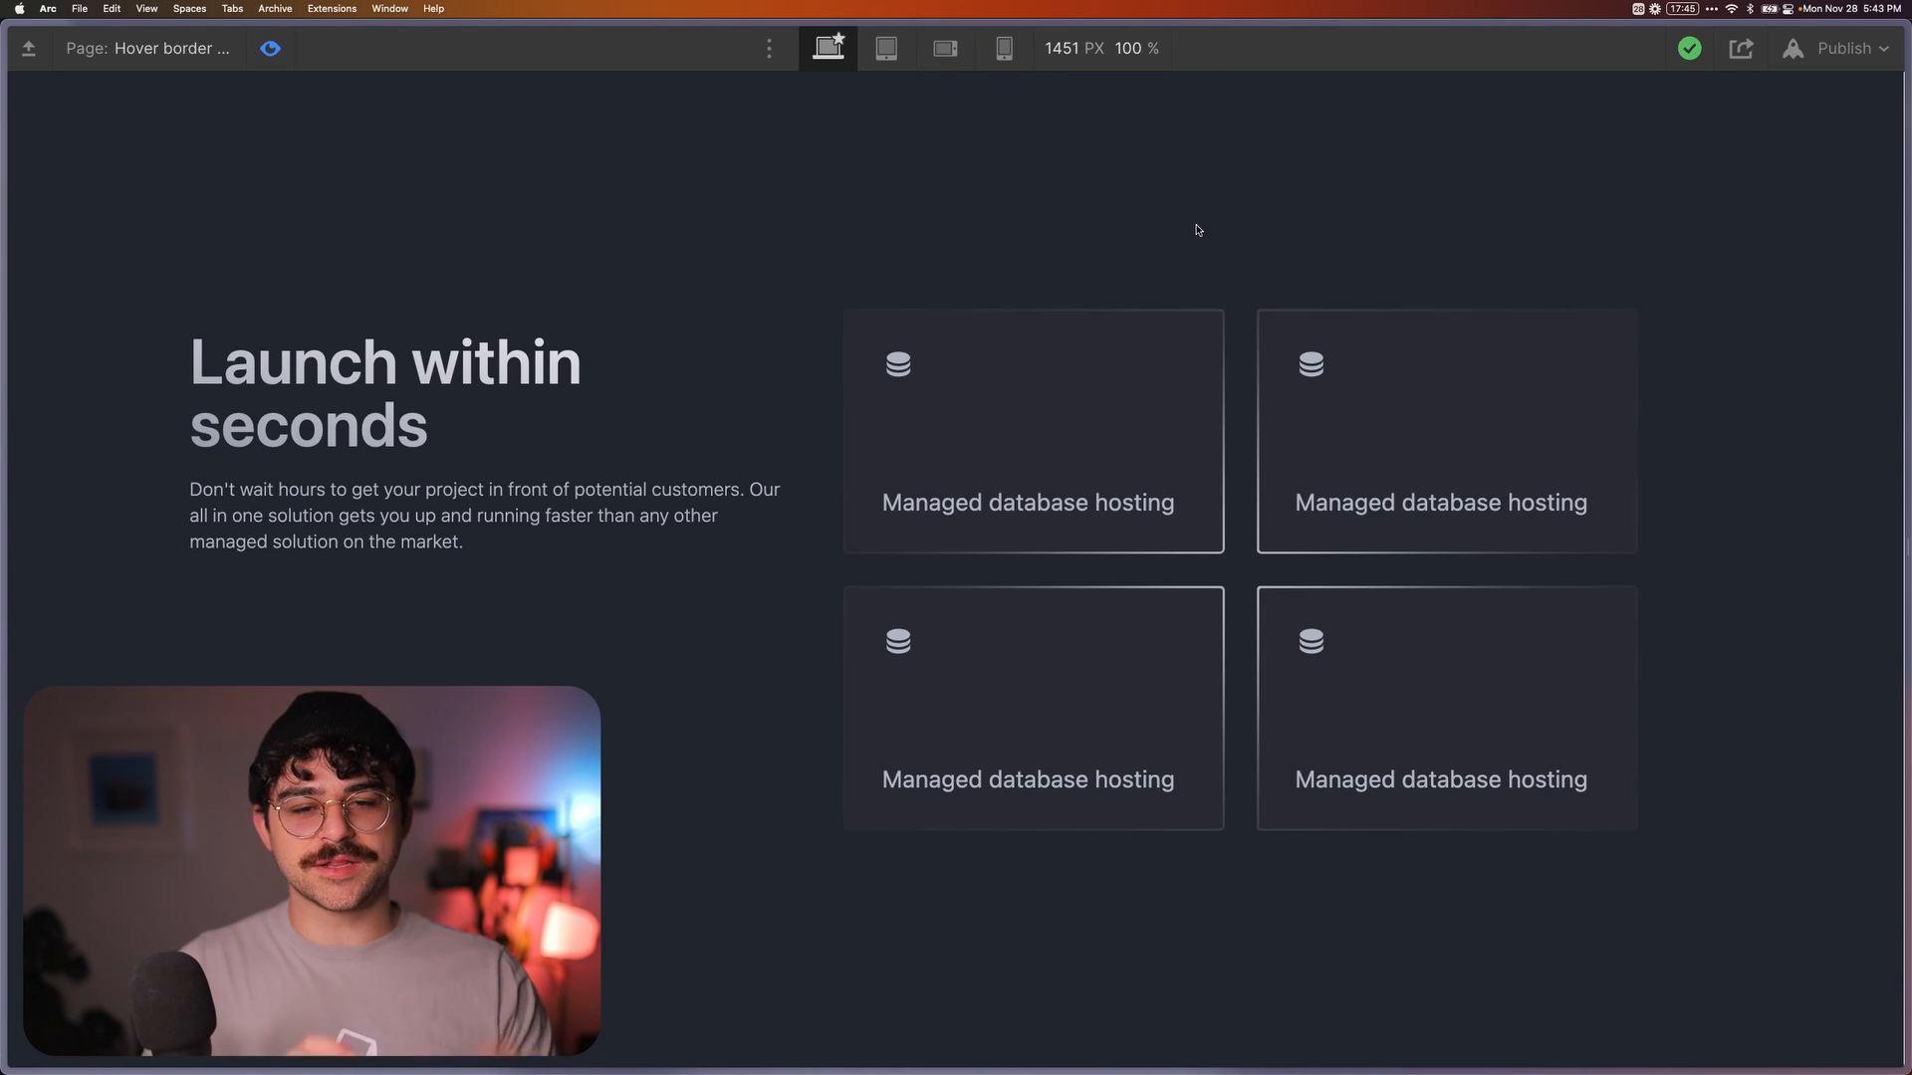
mouse_move(1020, 442)
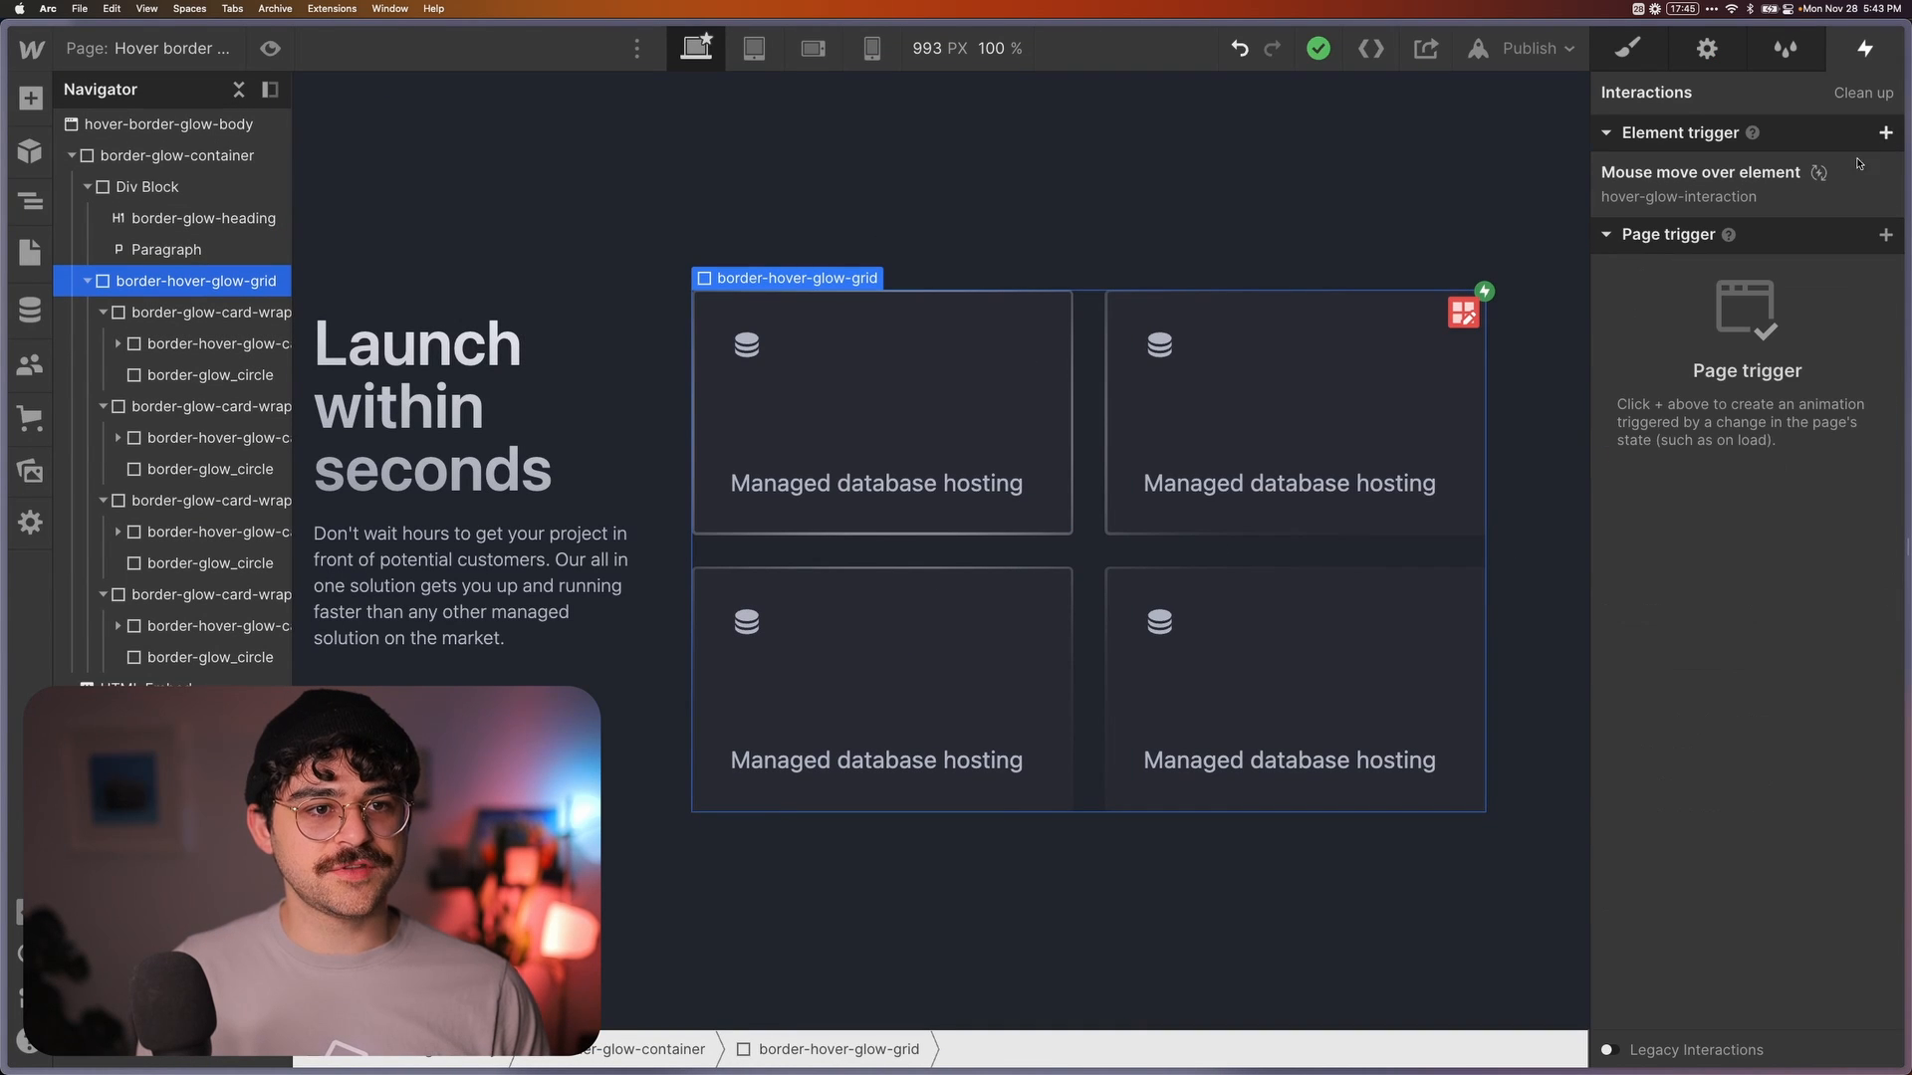
Add a Mouse hover trigger on the grid with a new animation setting border_glow_circle class opacity to 0% initially
left_click(1701, 172)
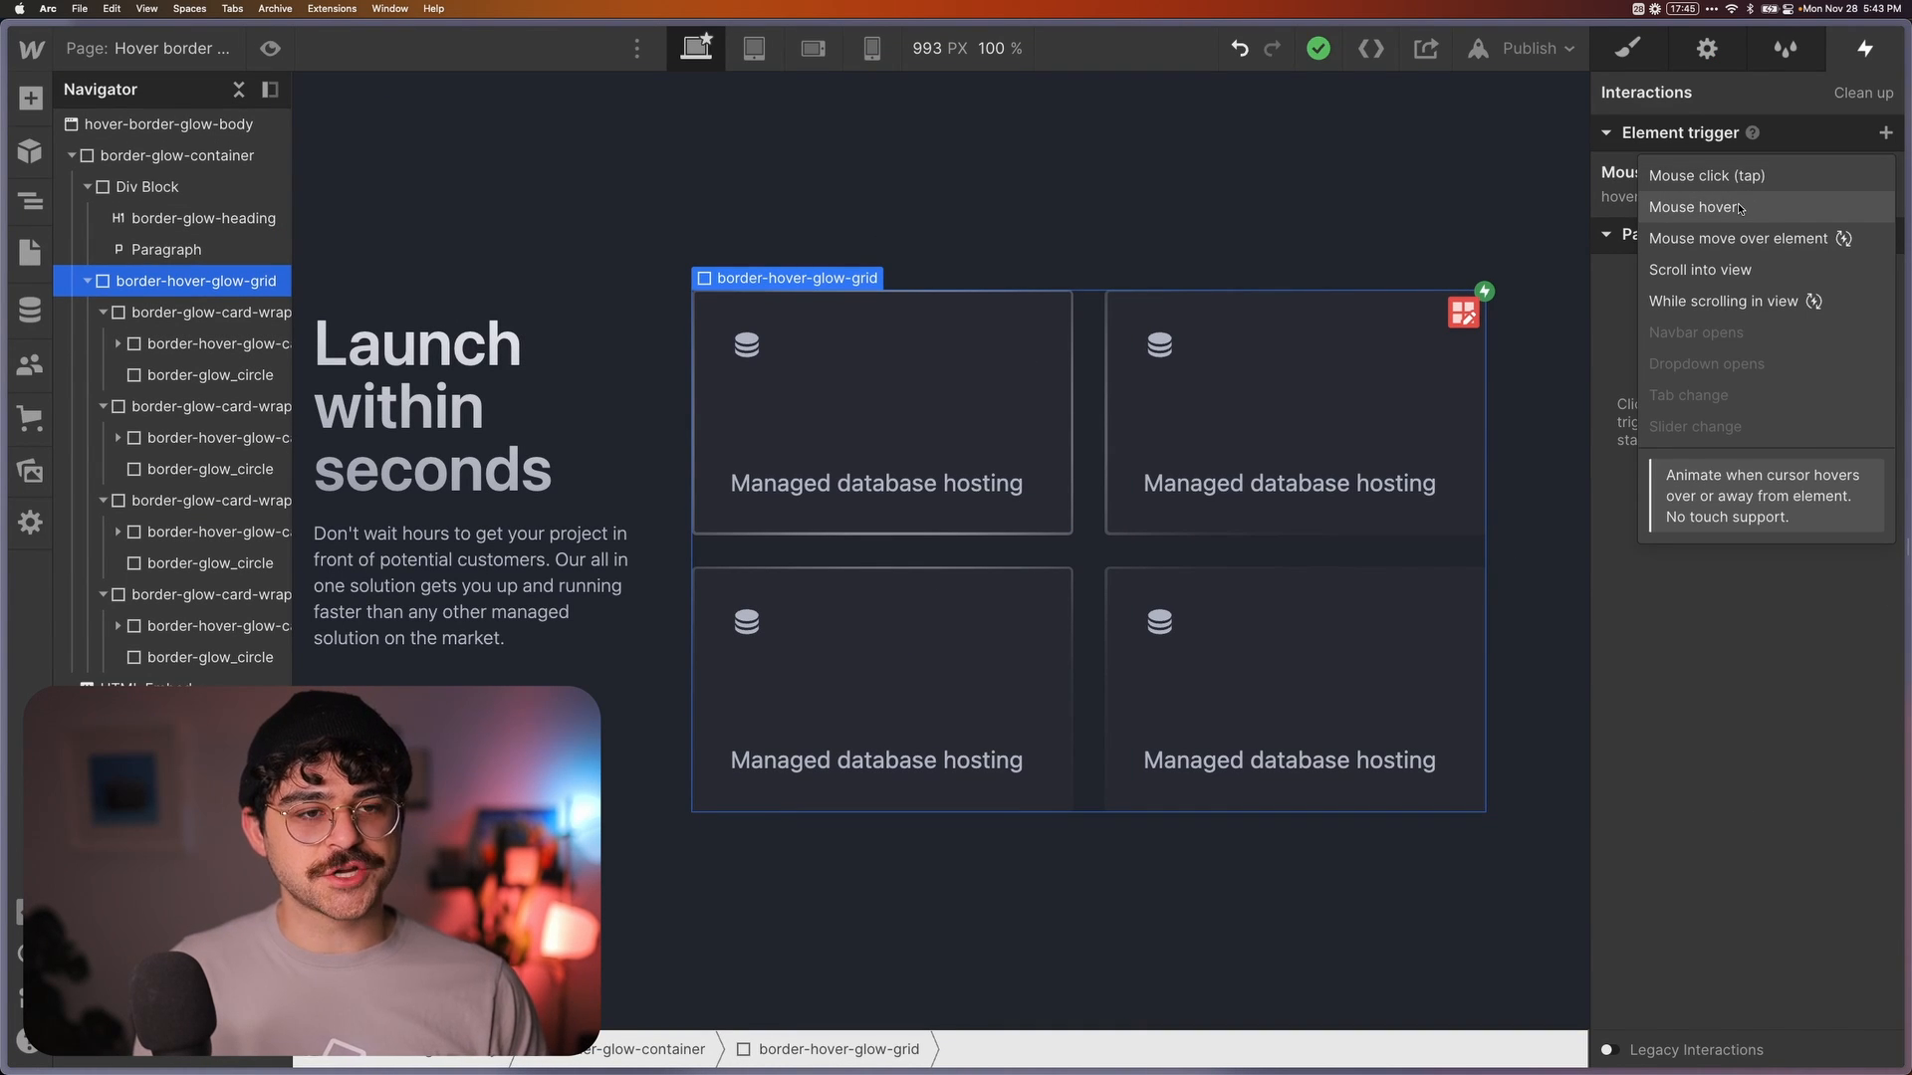
left_click(1694, 206)
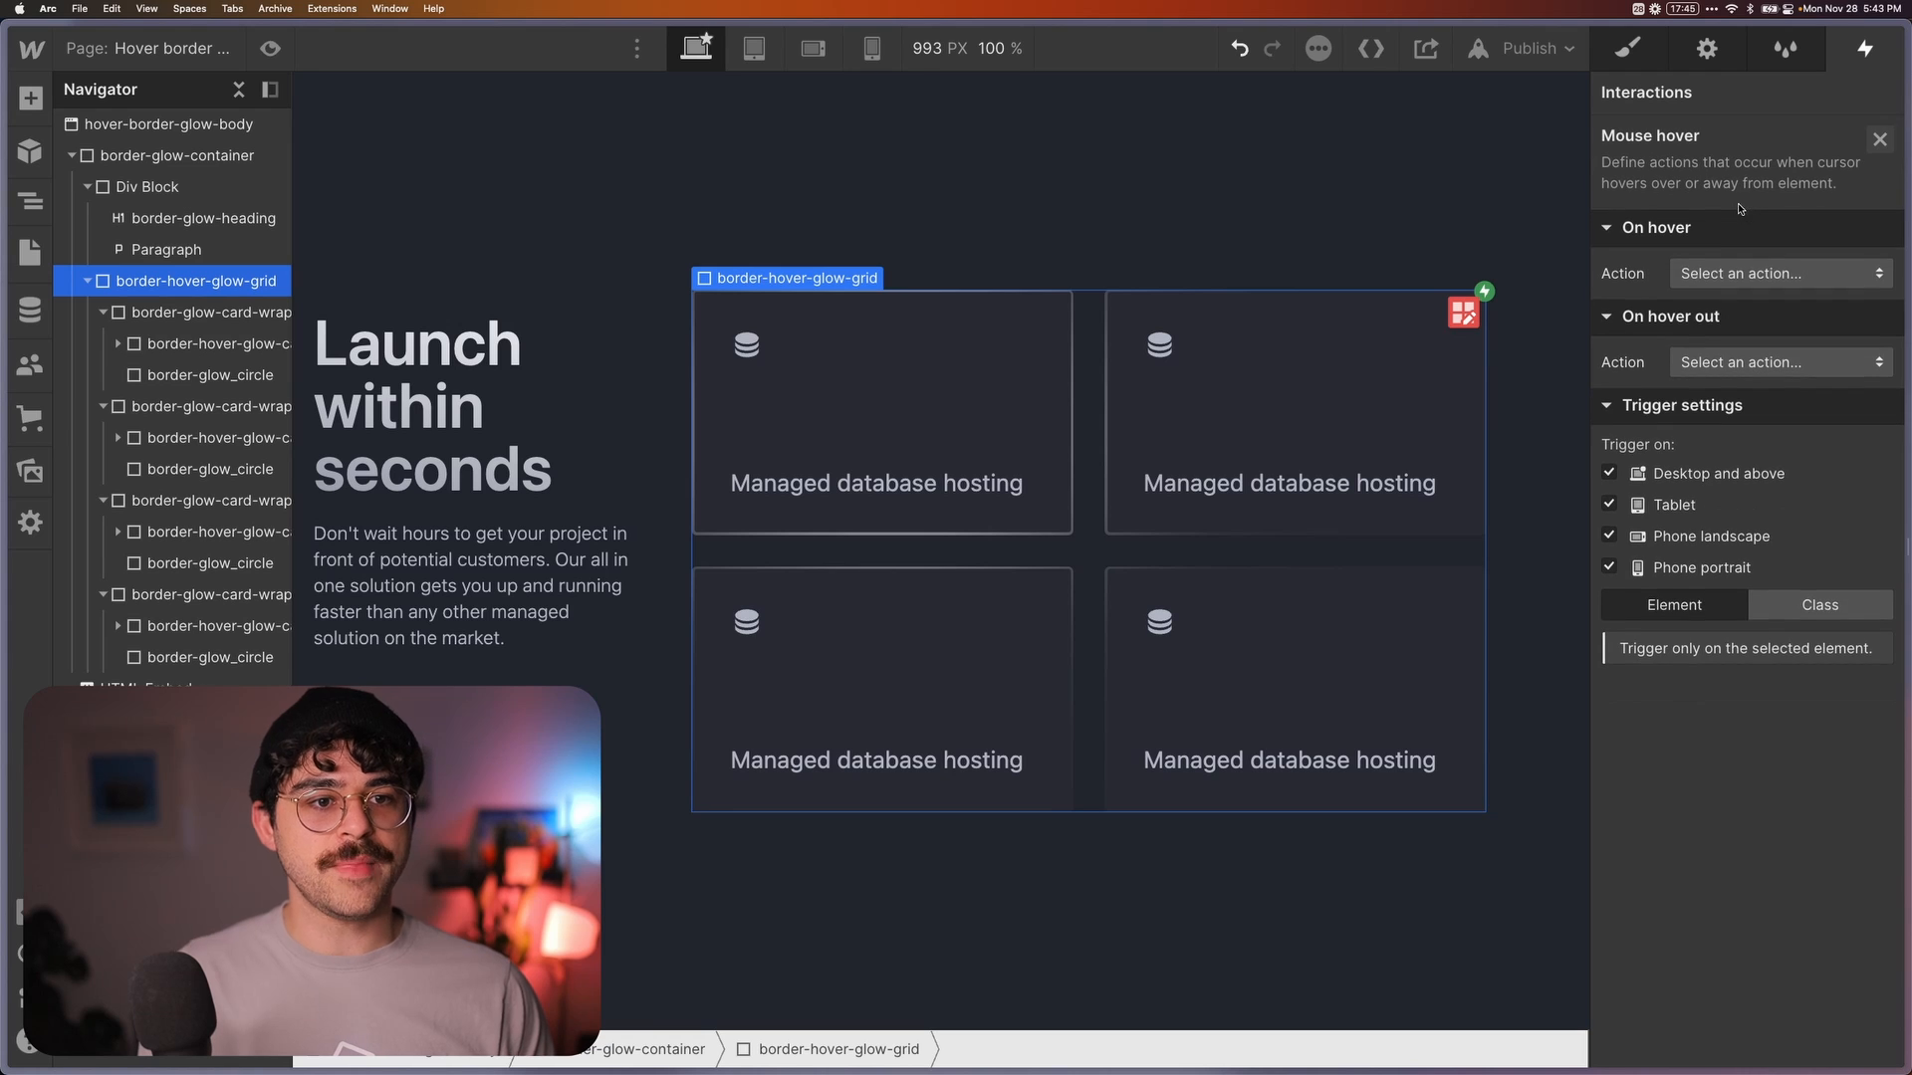
left_click(1774, 273)
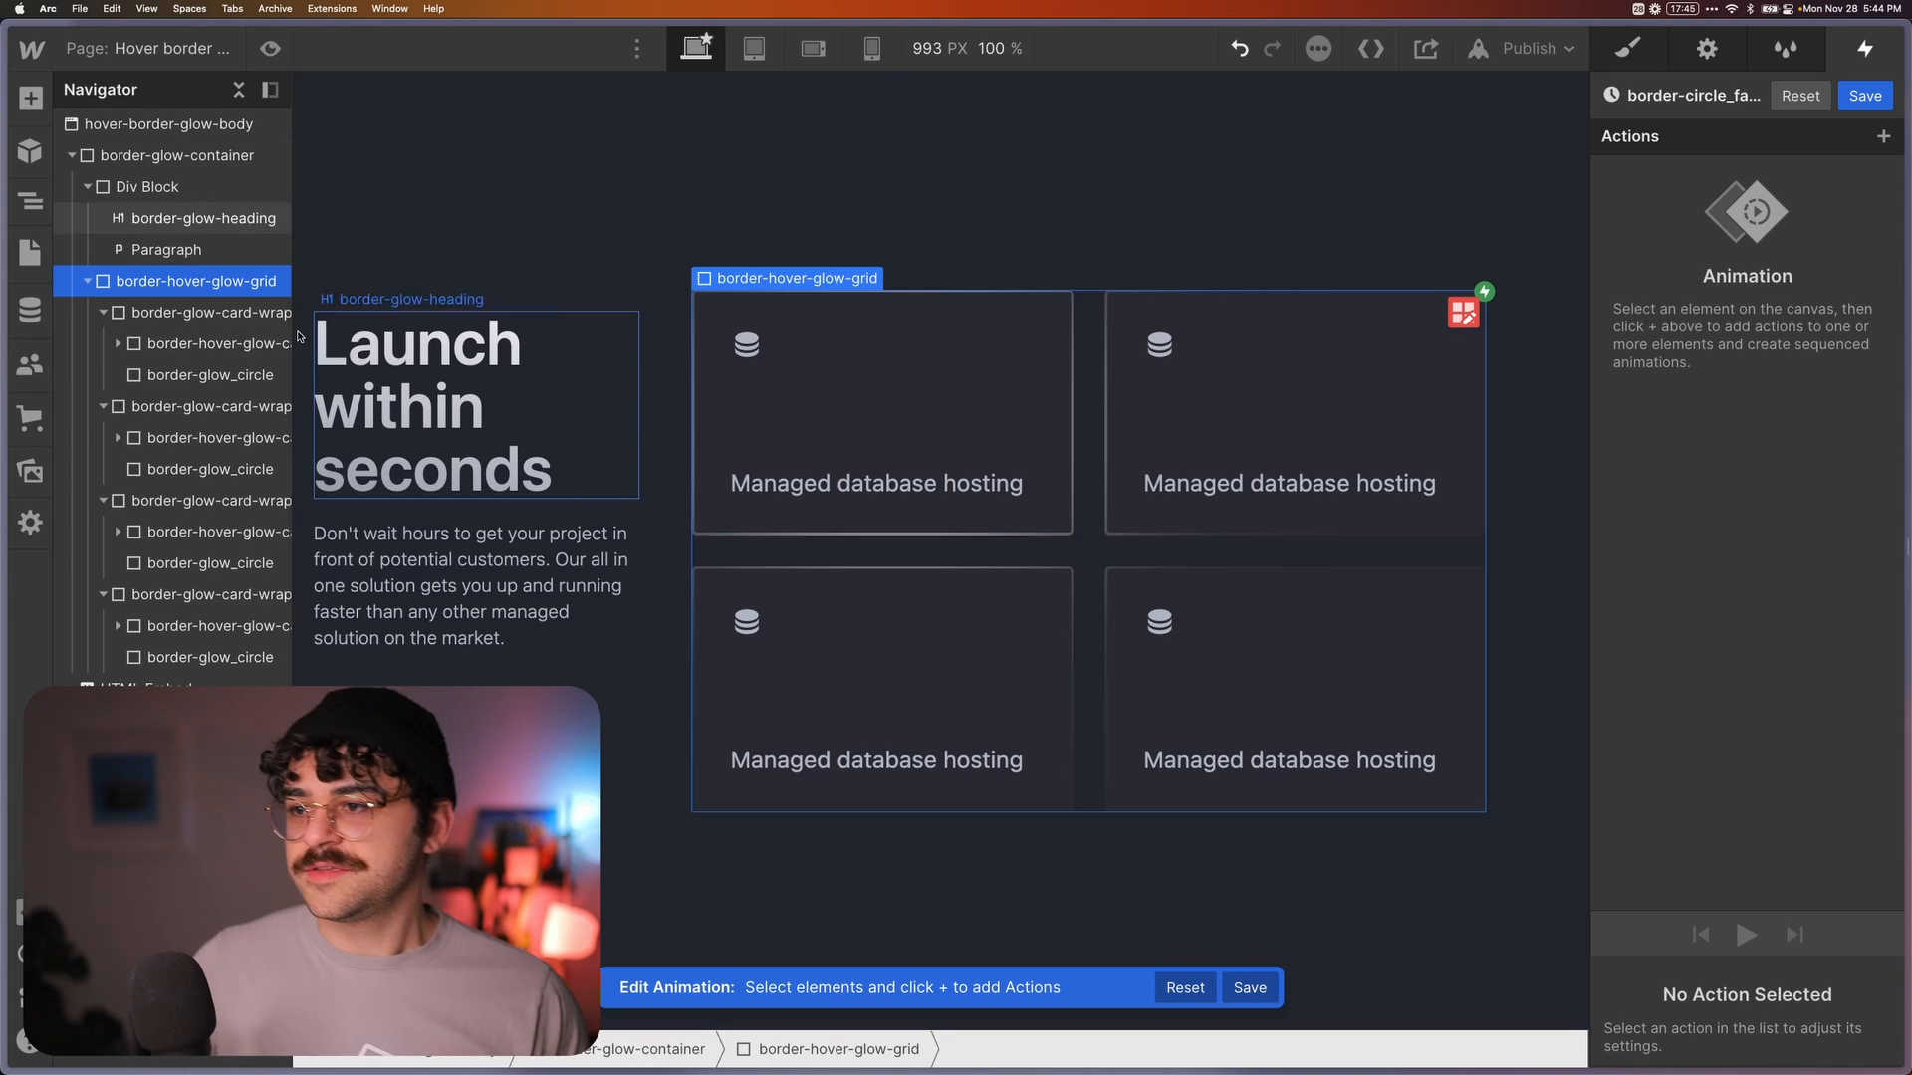
left_click(210, 375)
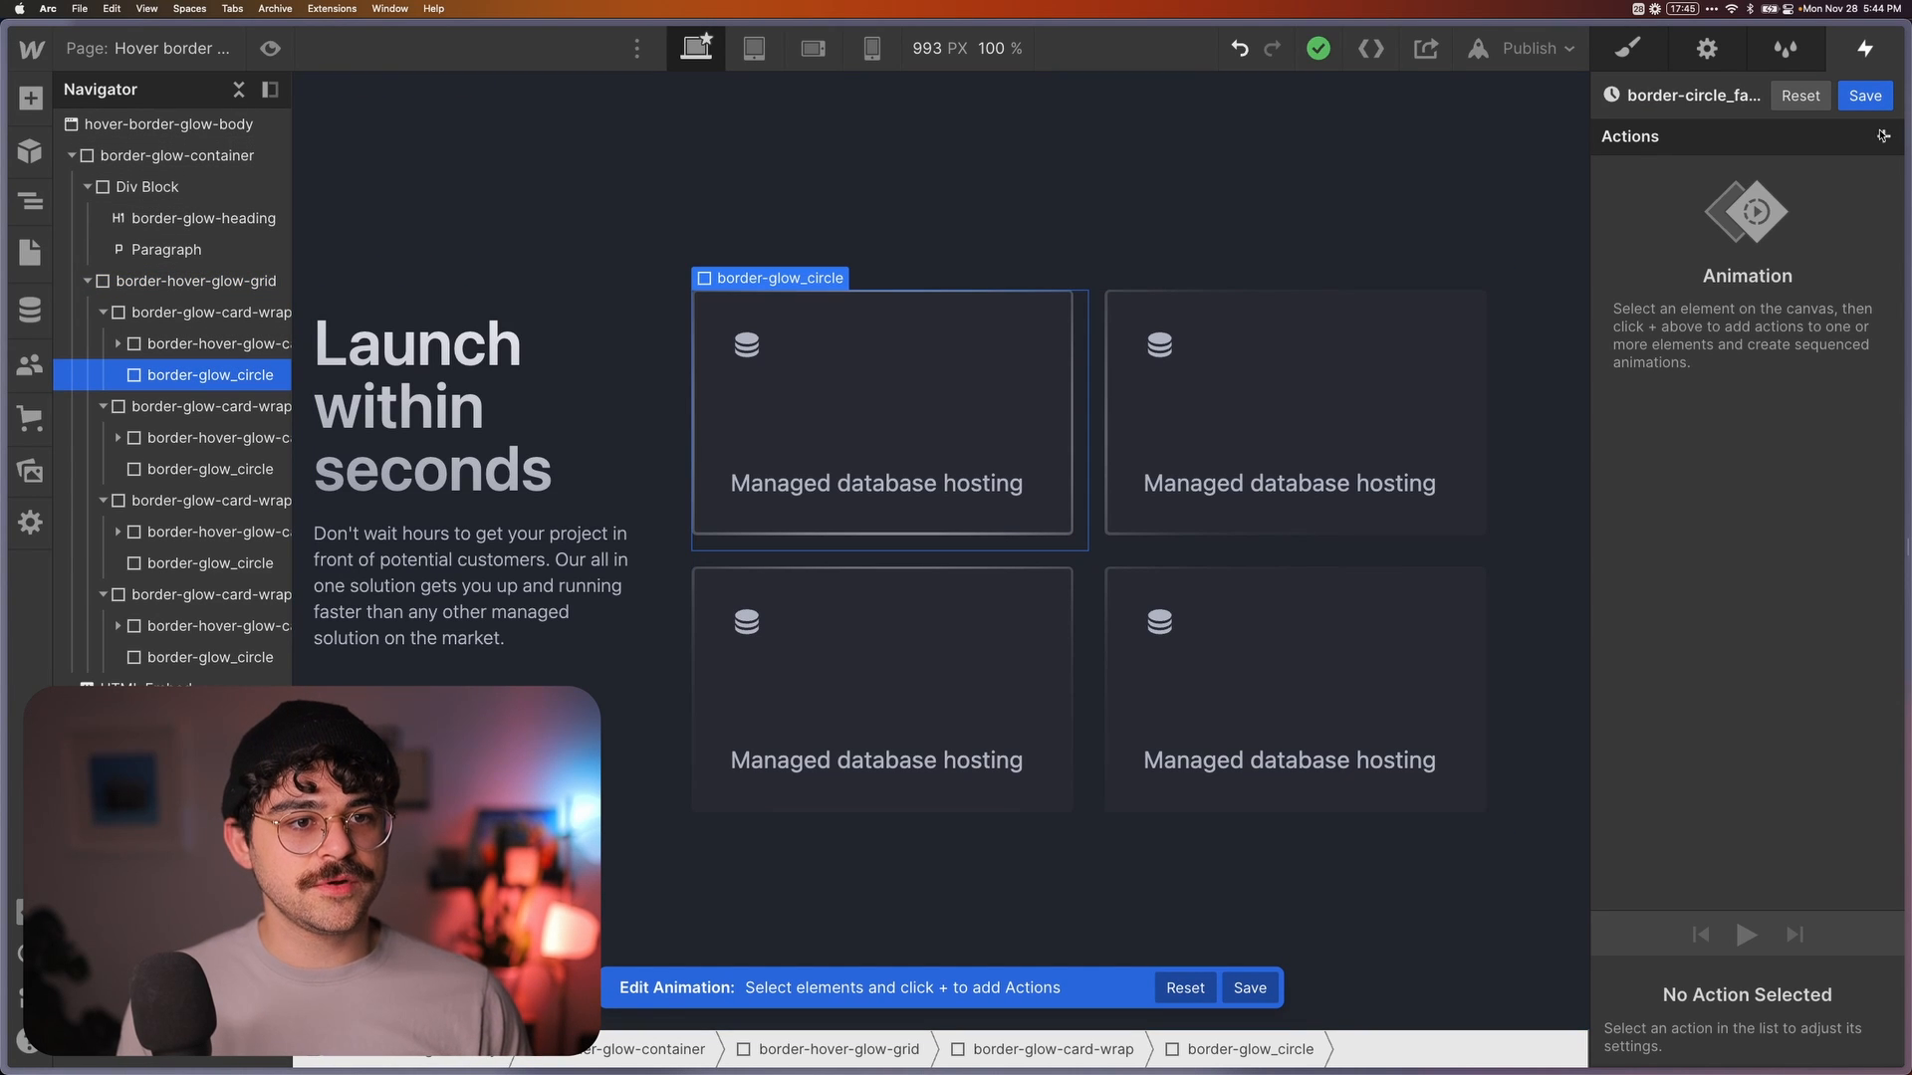
left_click(1882, 137)
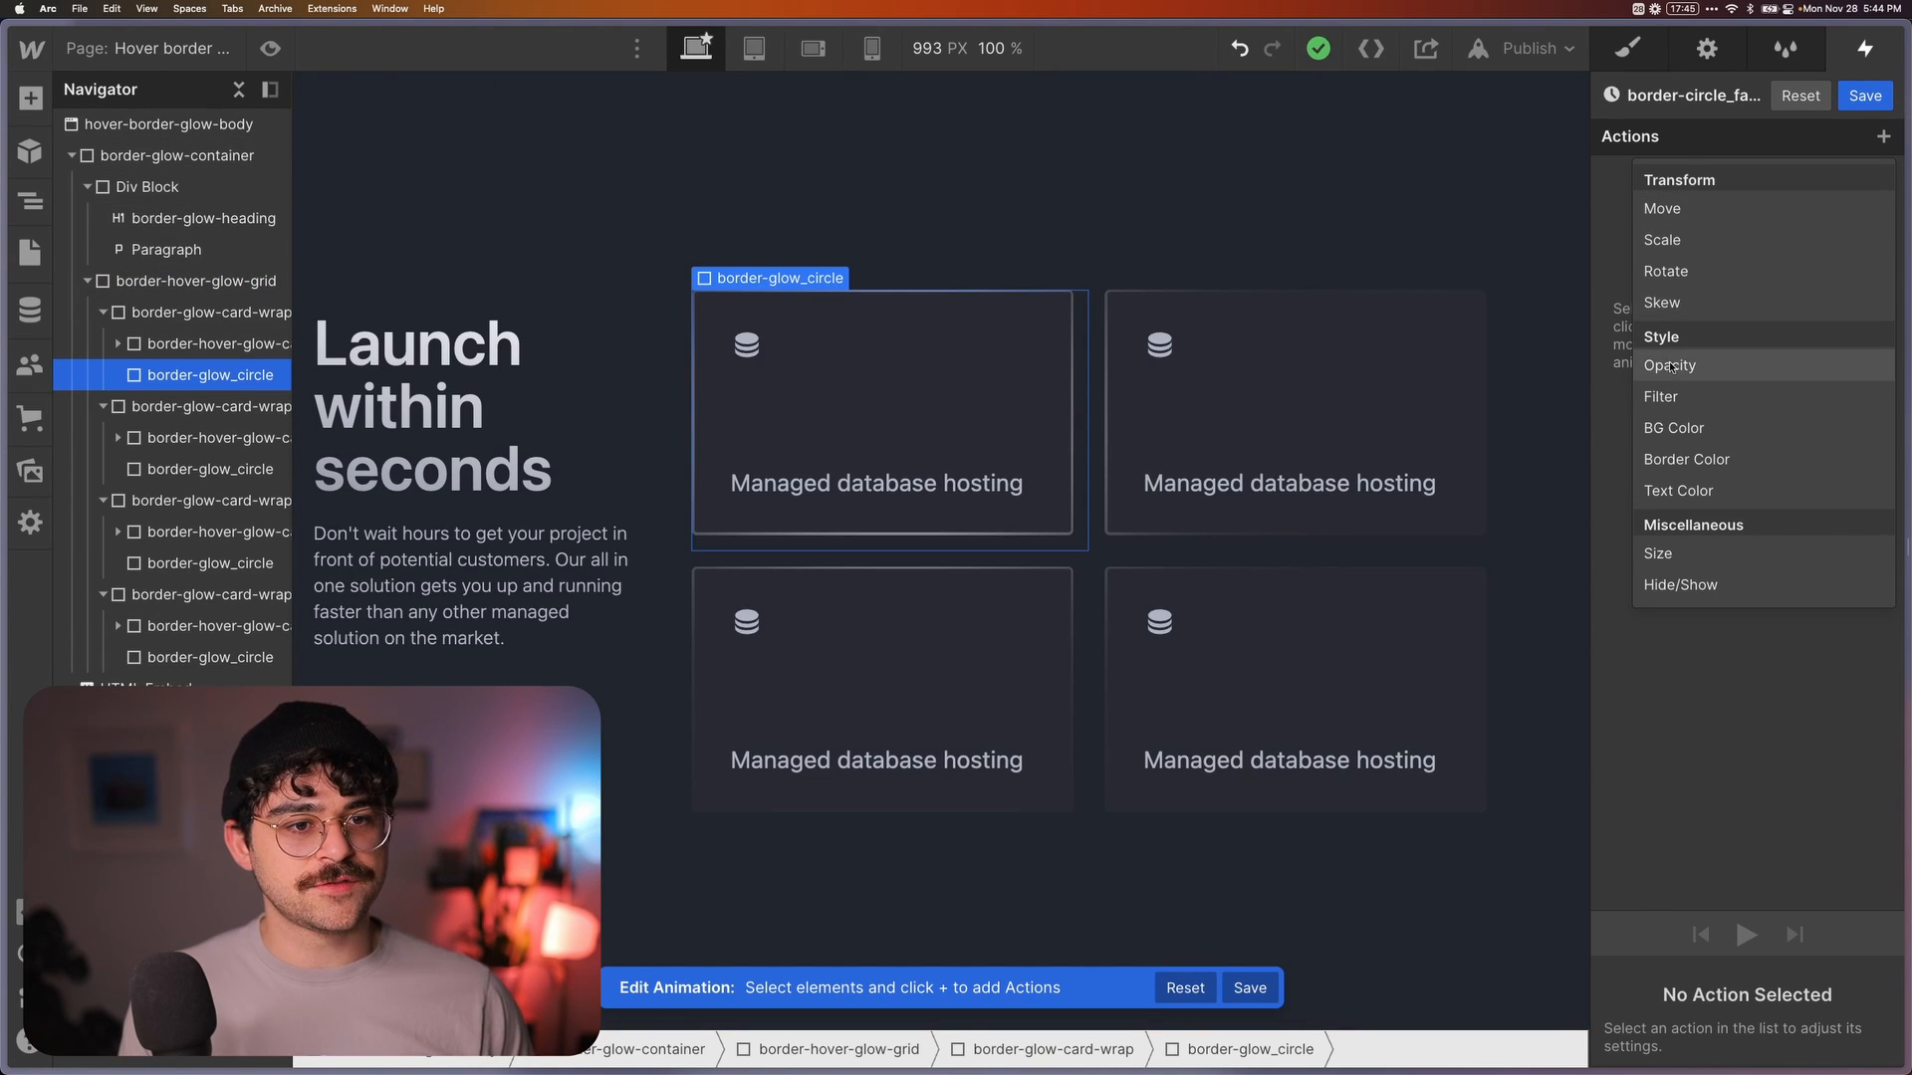
left_click(1671, 364)
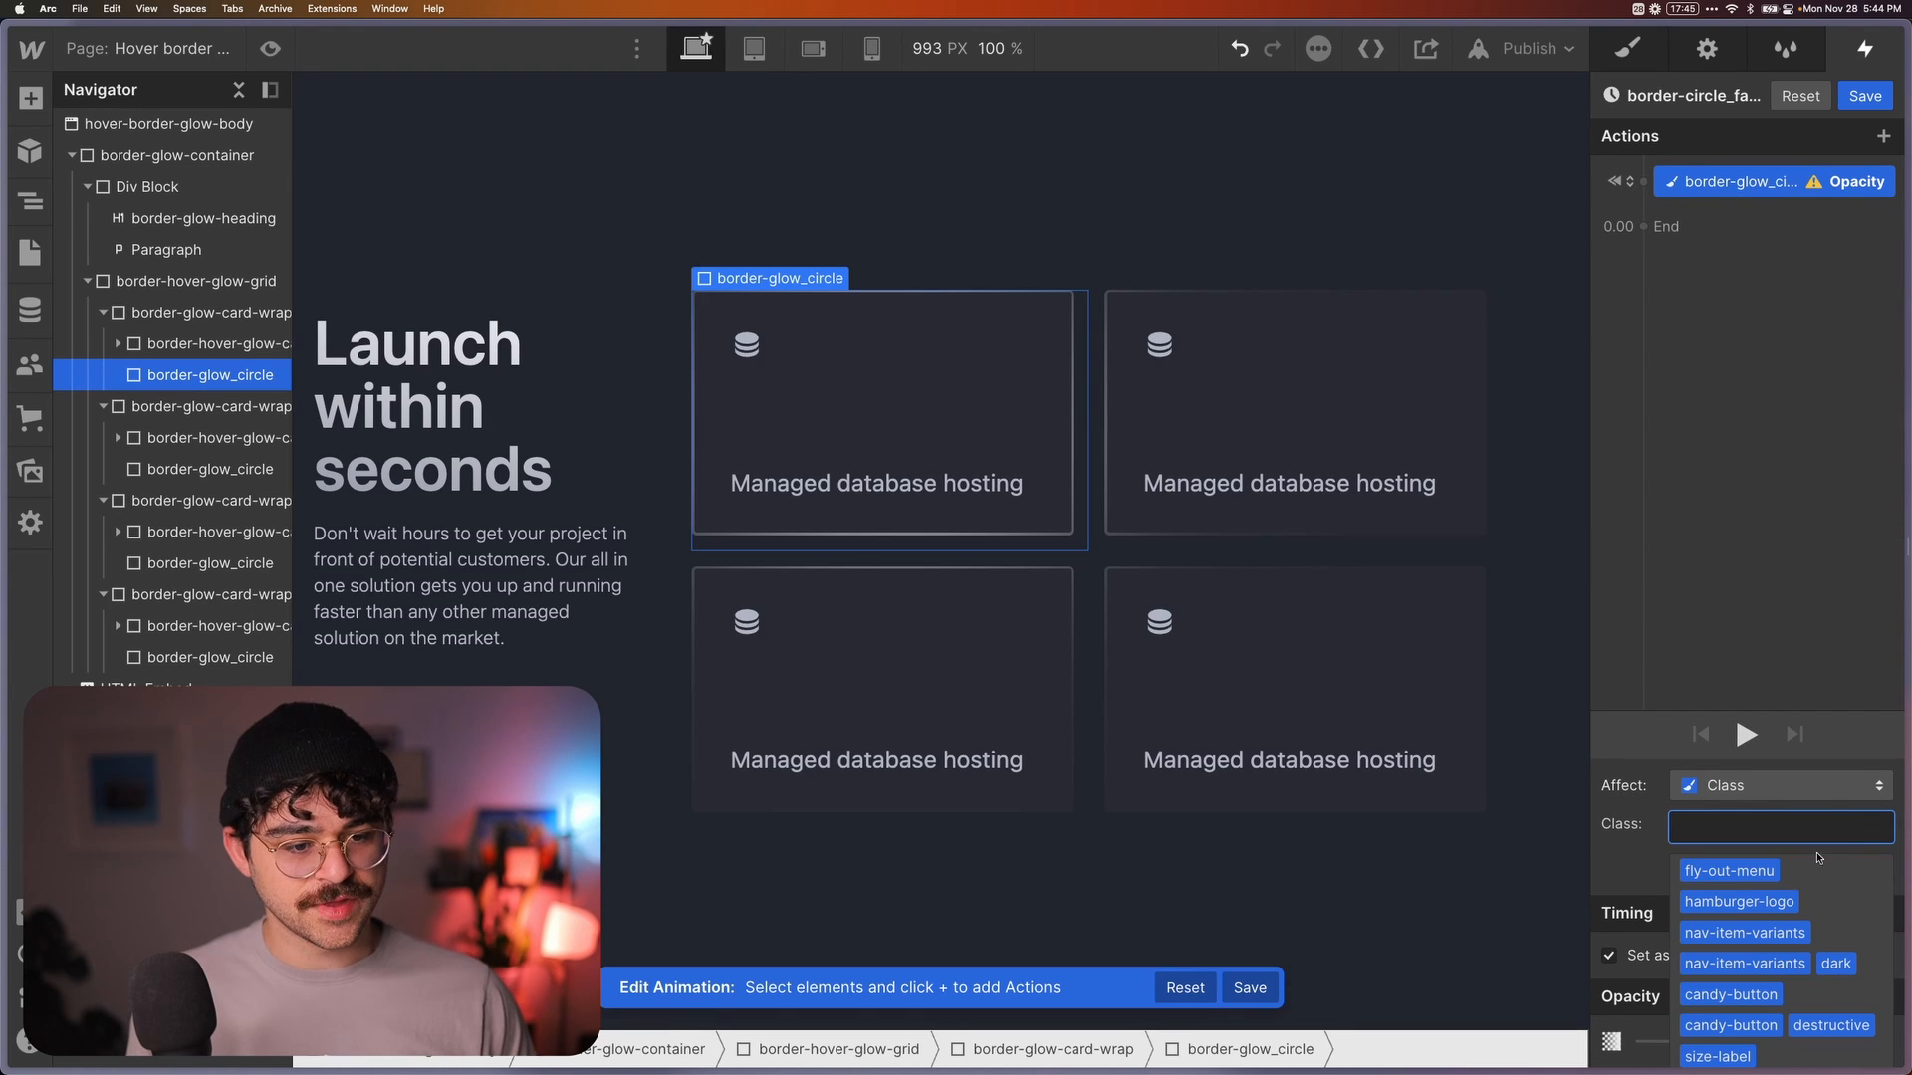
type("border-glow_circle")
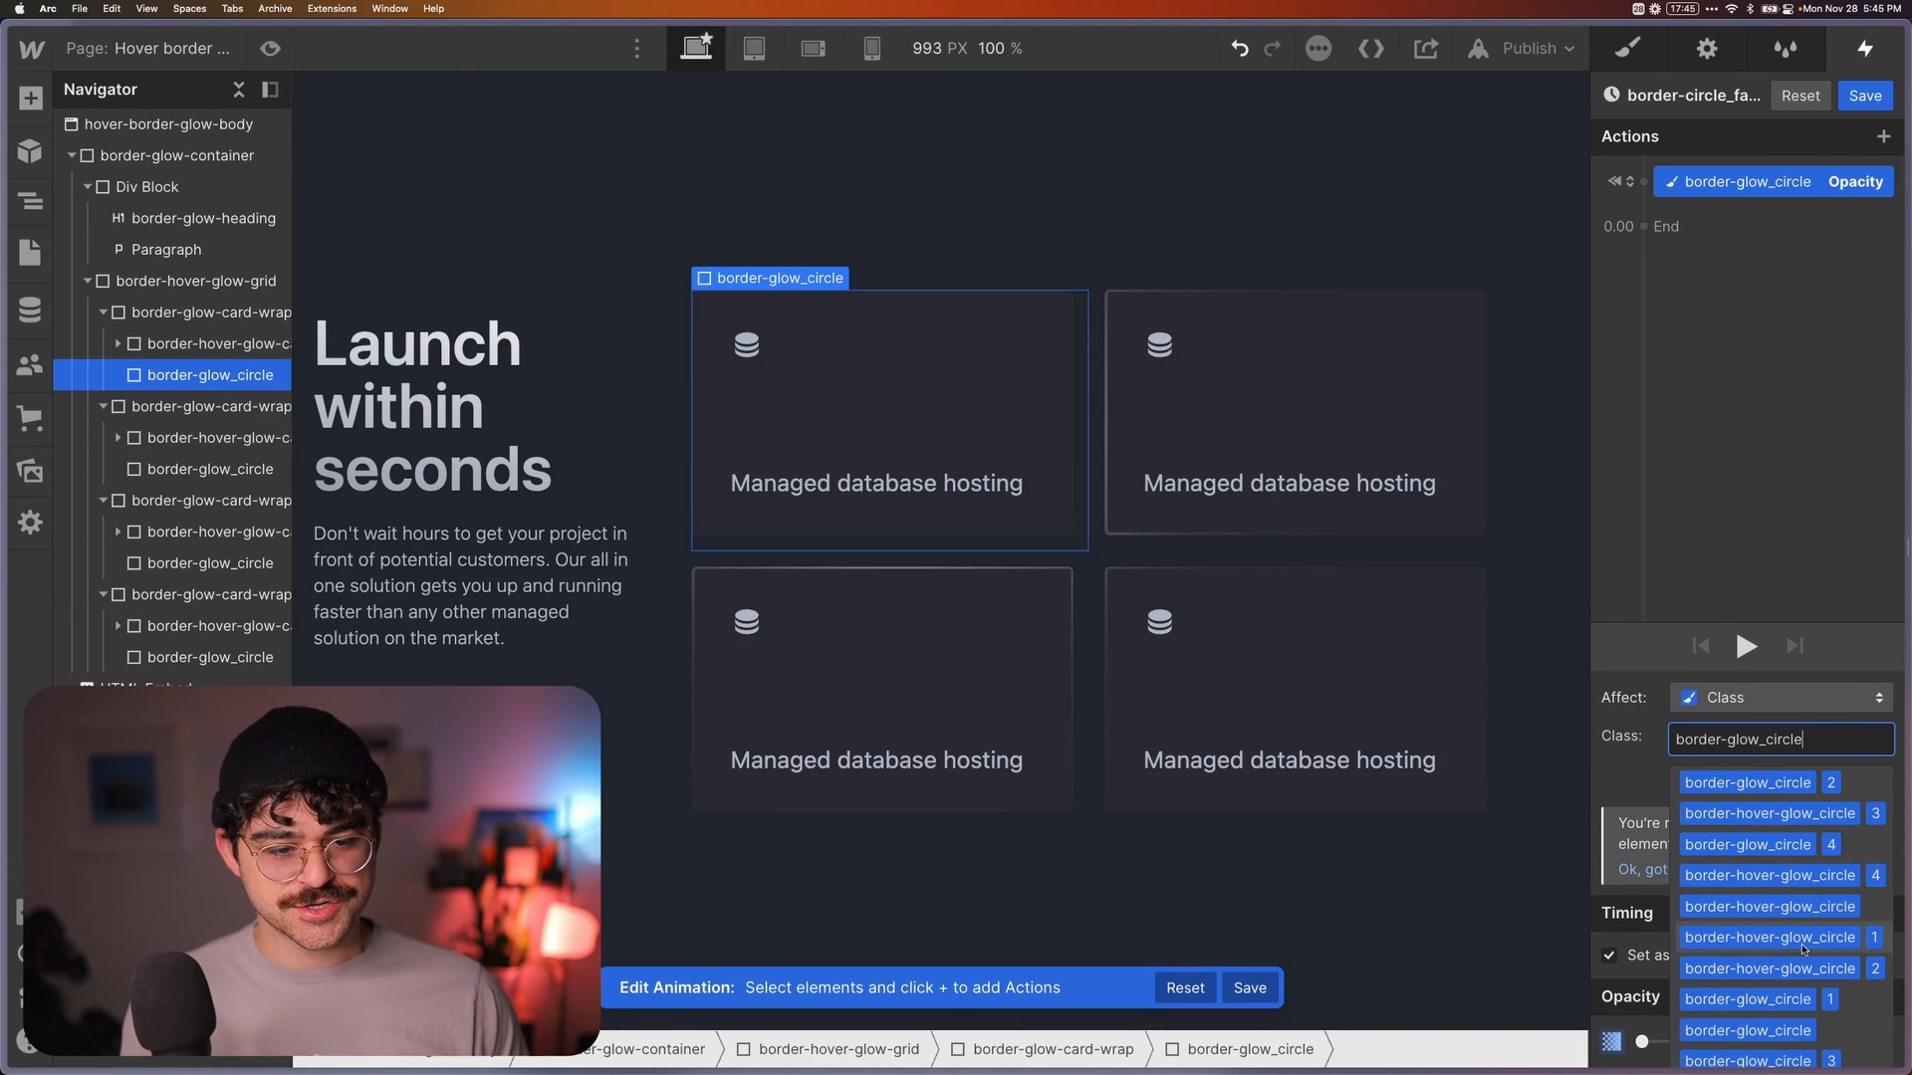
left_click(1747, 782)
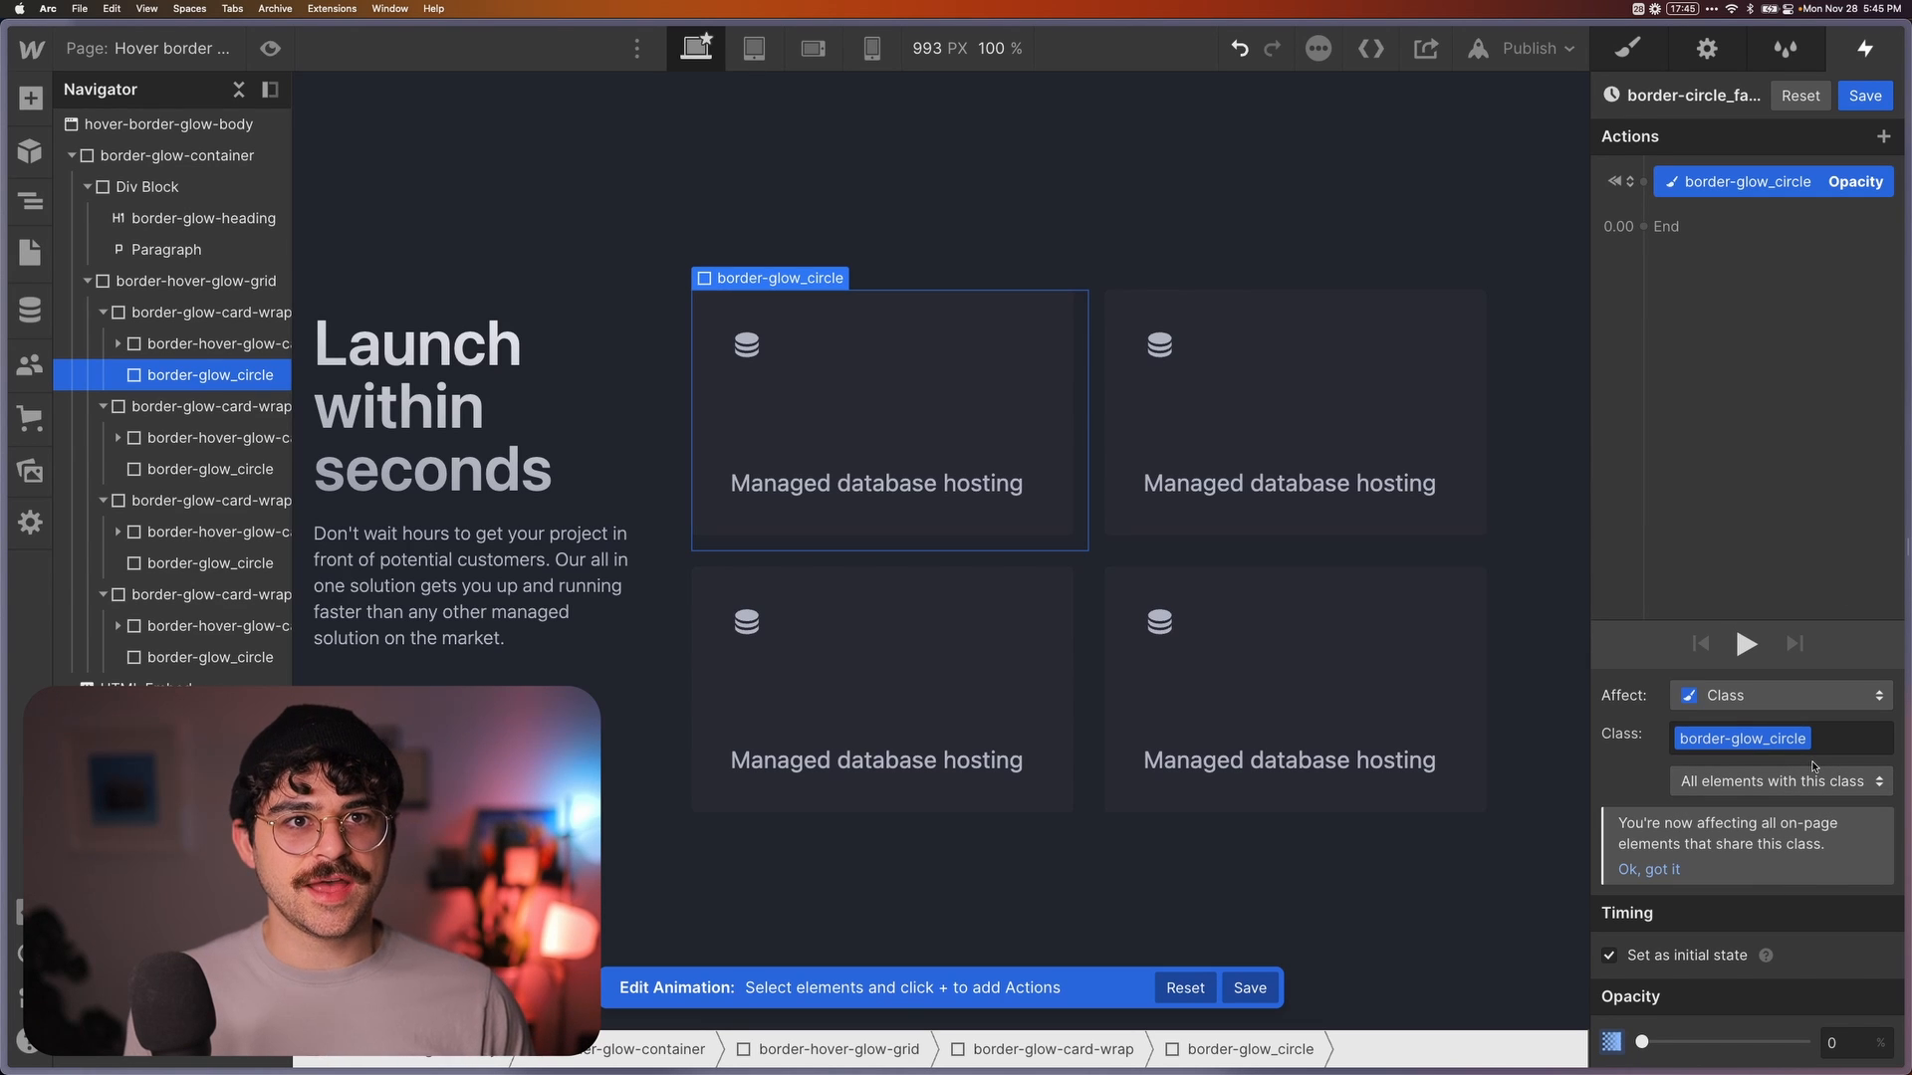
Add an opacity change to 100% over 0.5 s with Ease In Out
left_click(1643, 227)
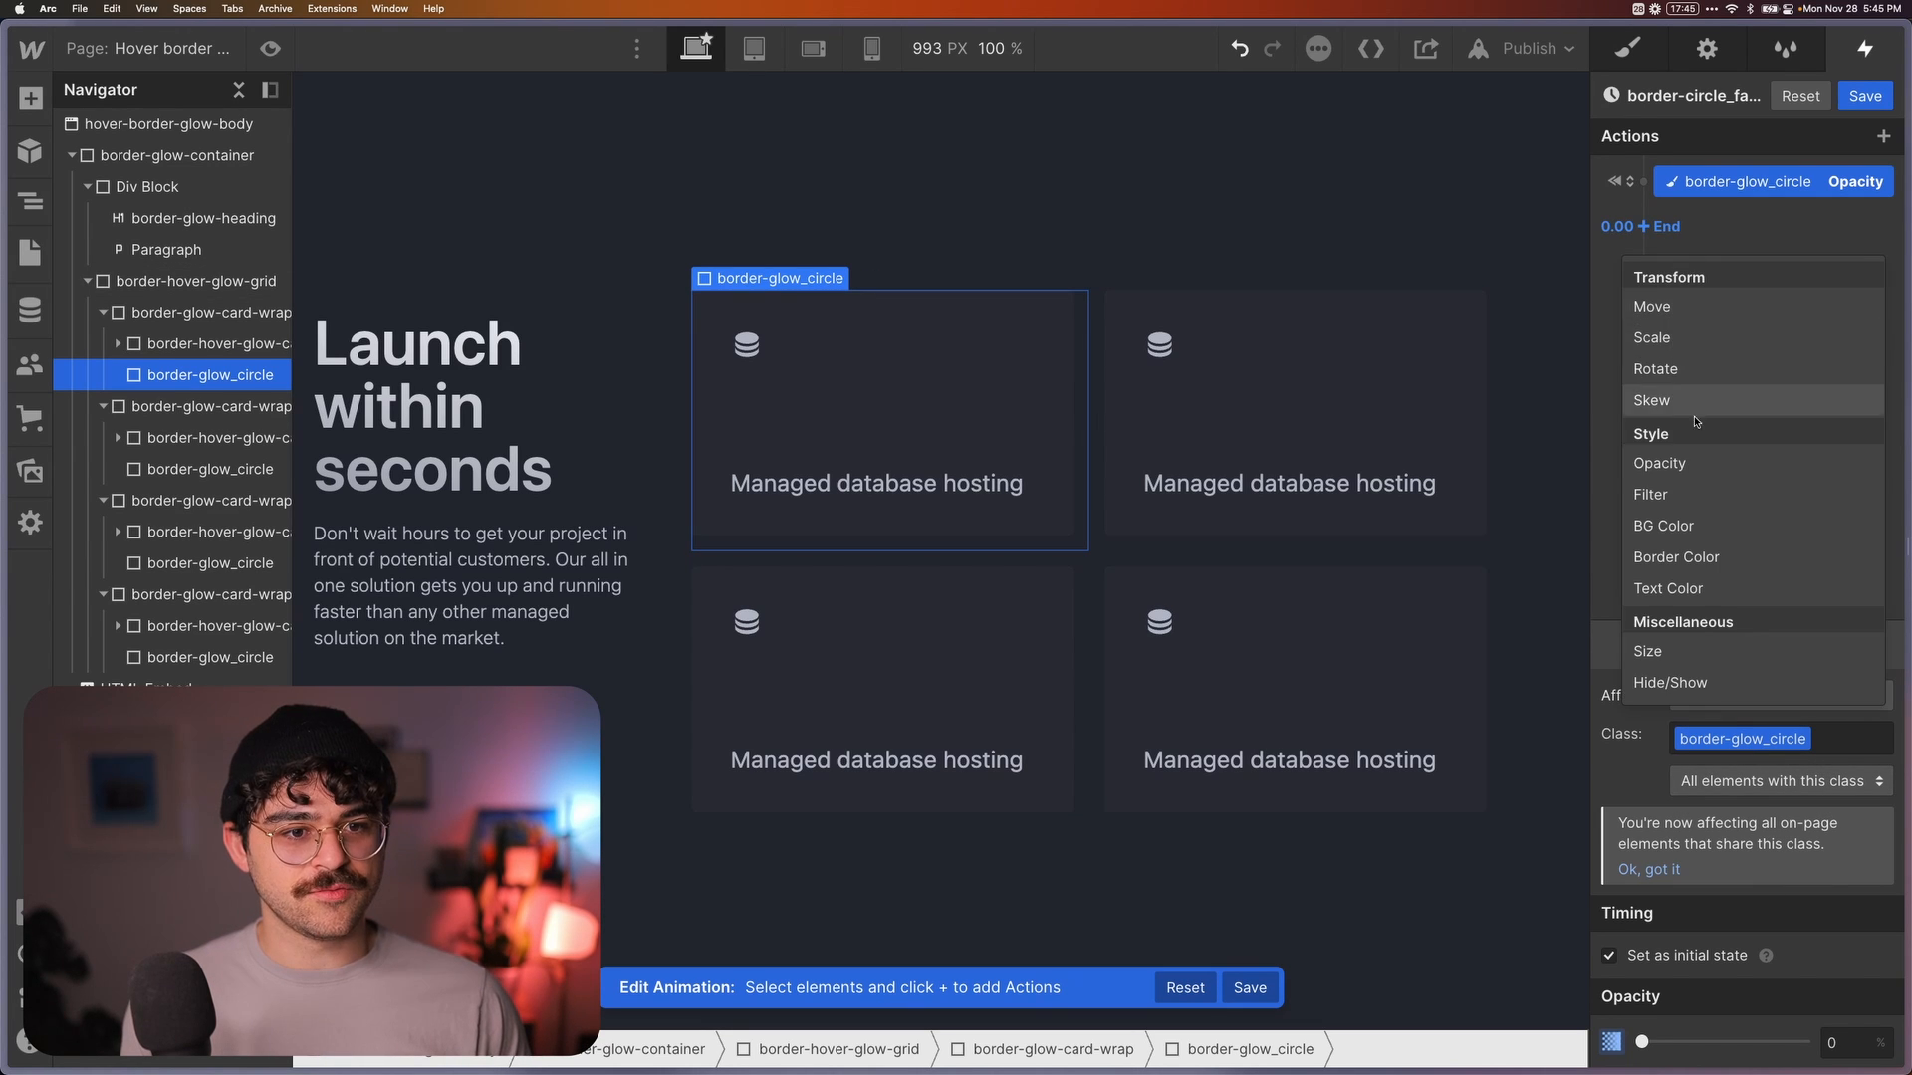
left_click(1658, 463)
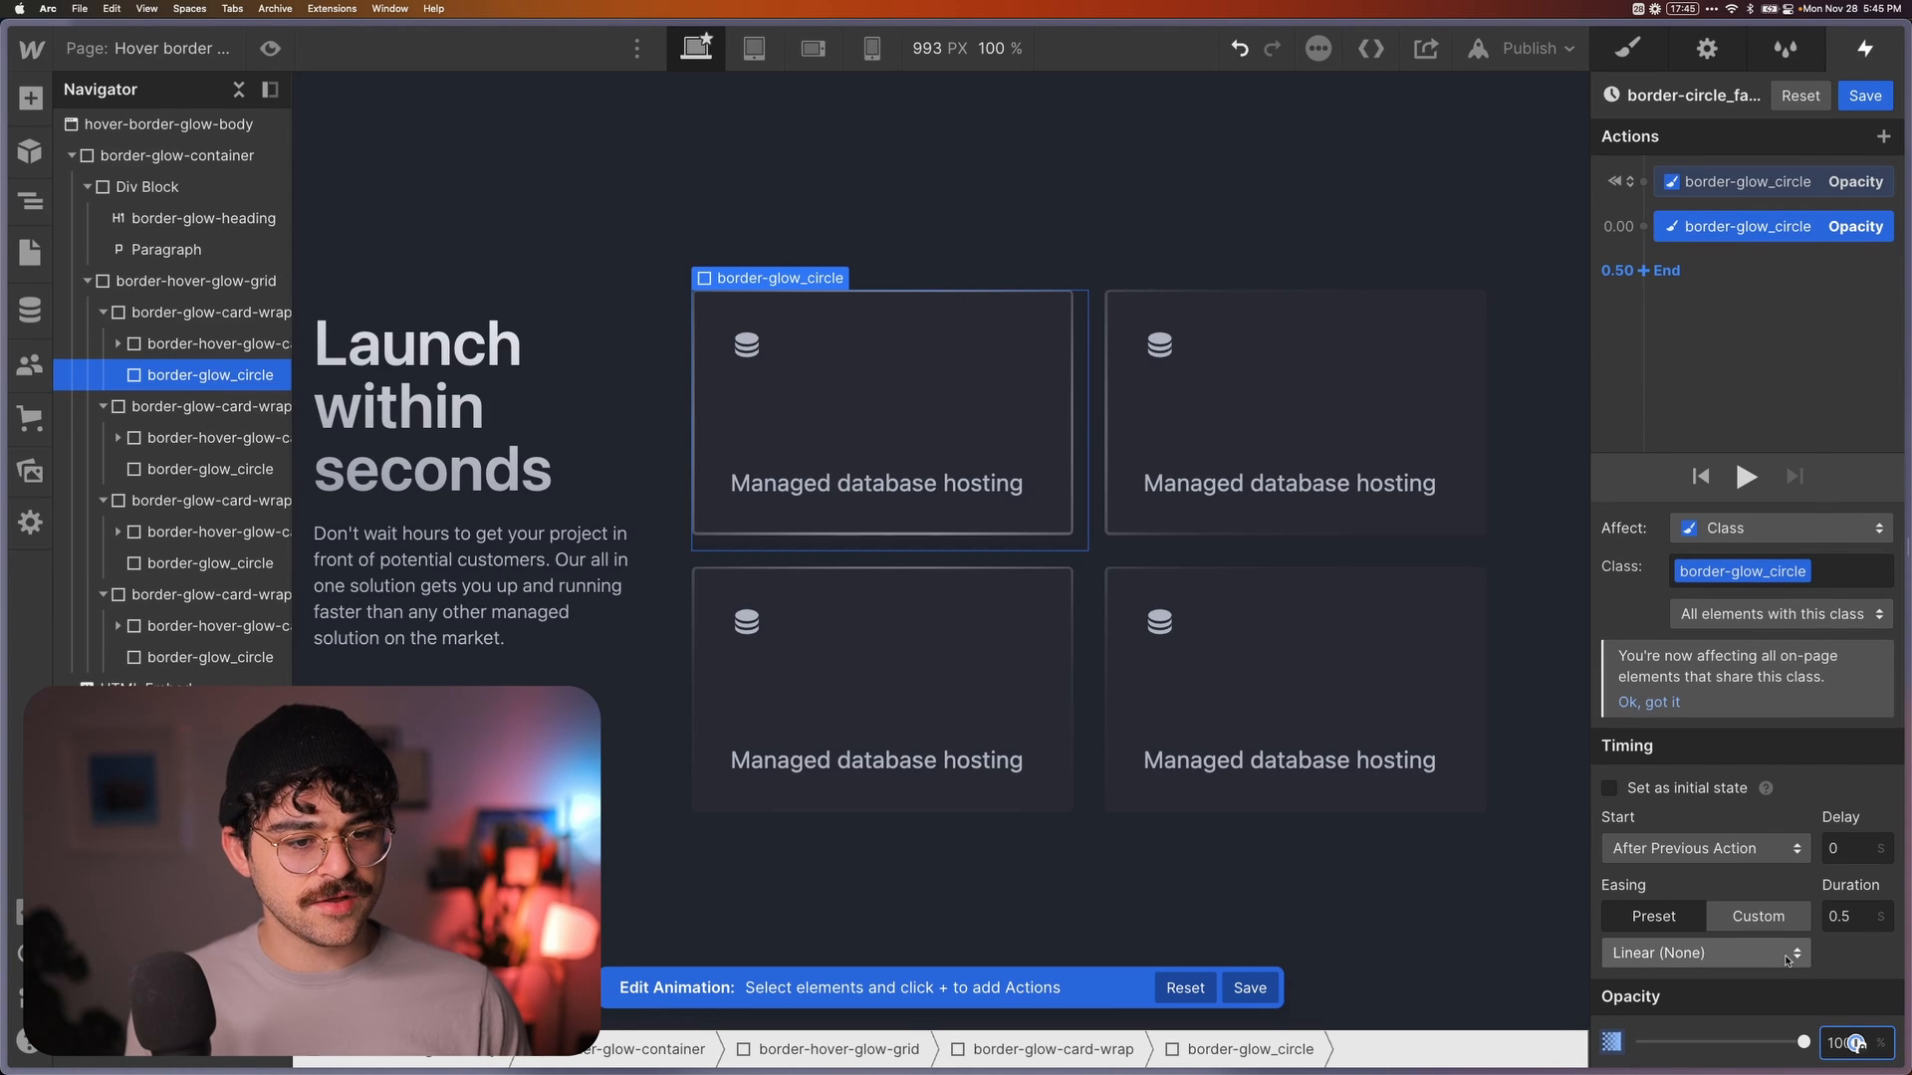
left_click(1701, 952)
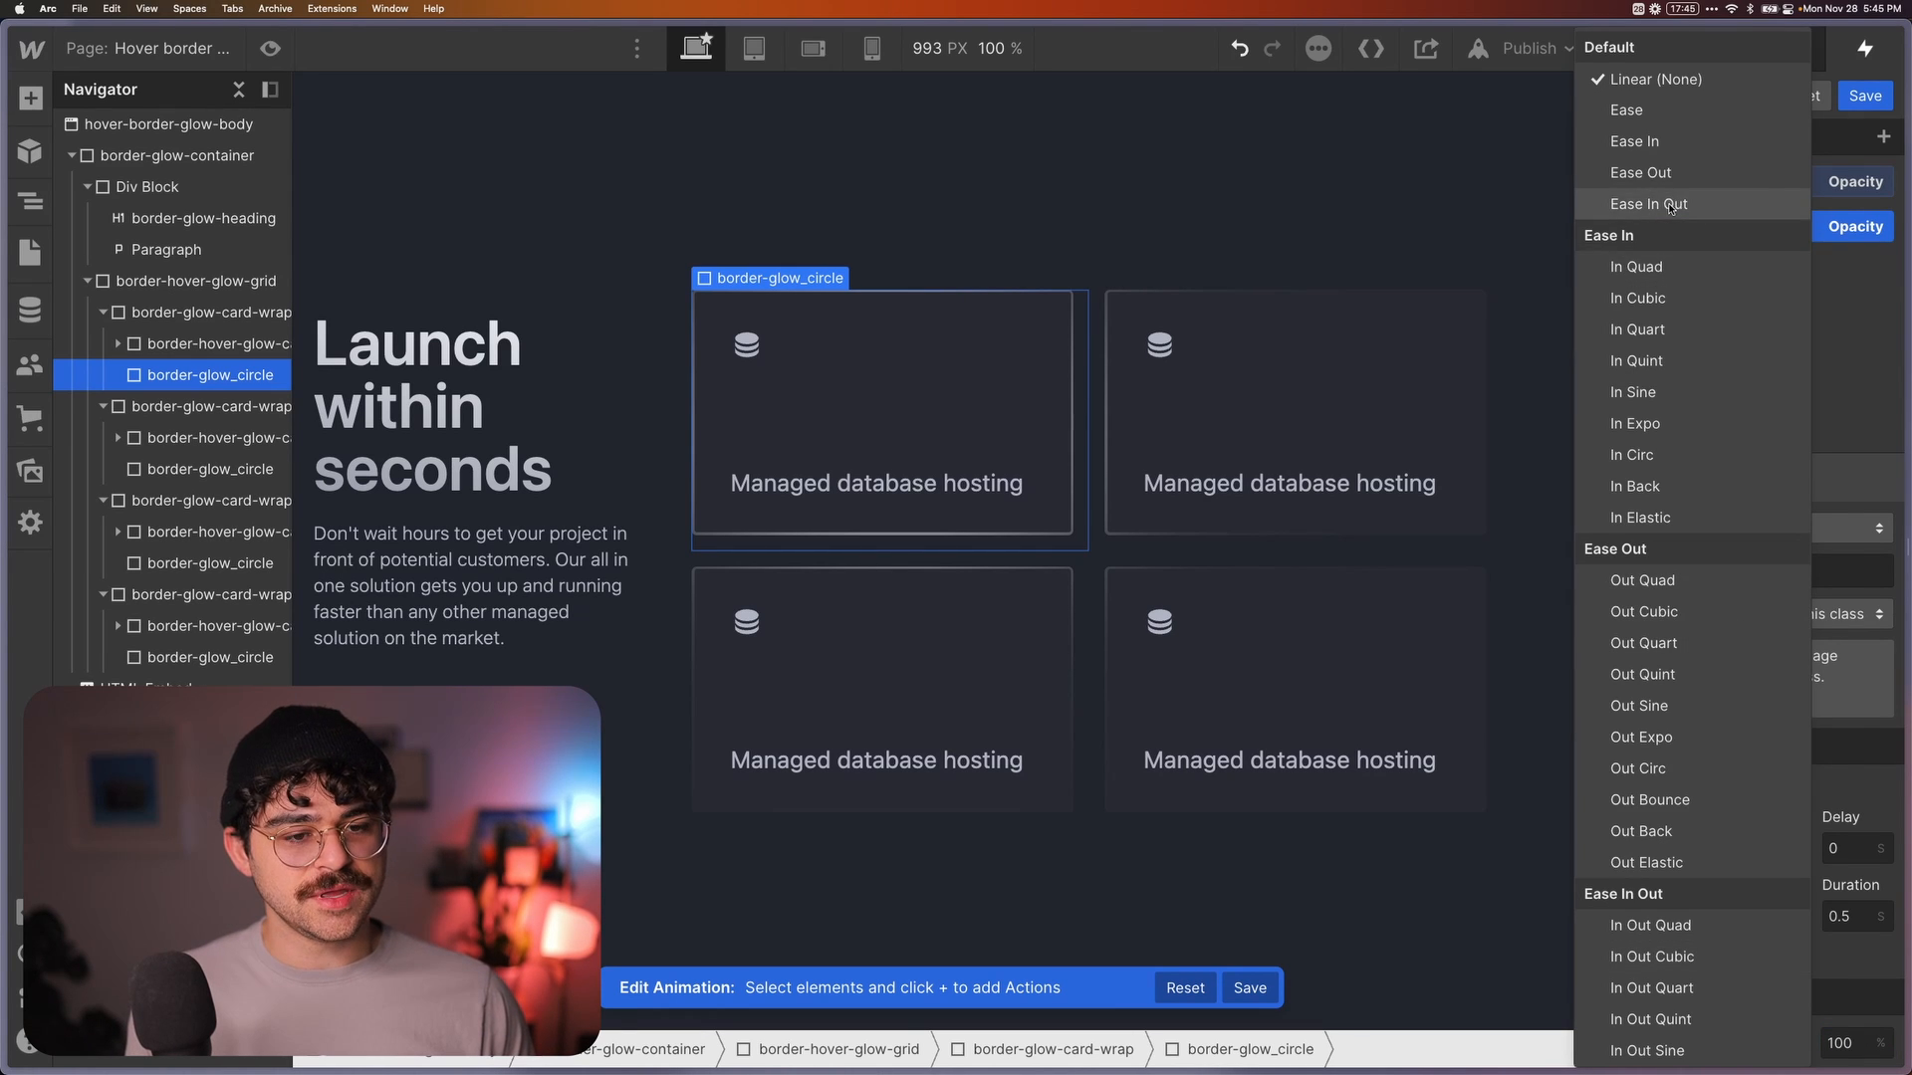
left_click(1649, 203)
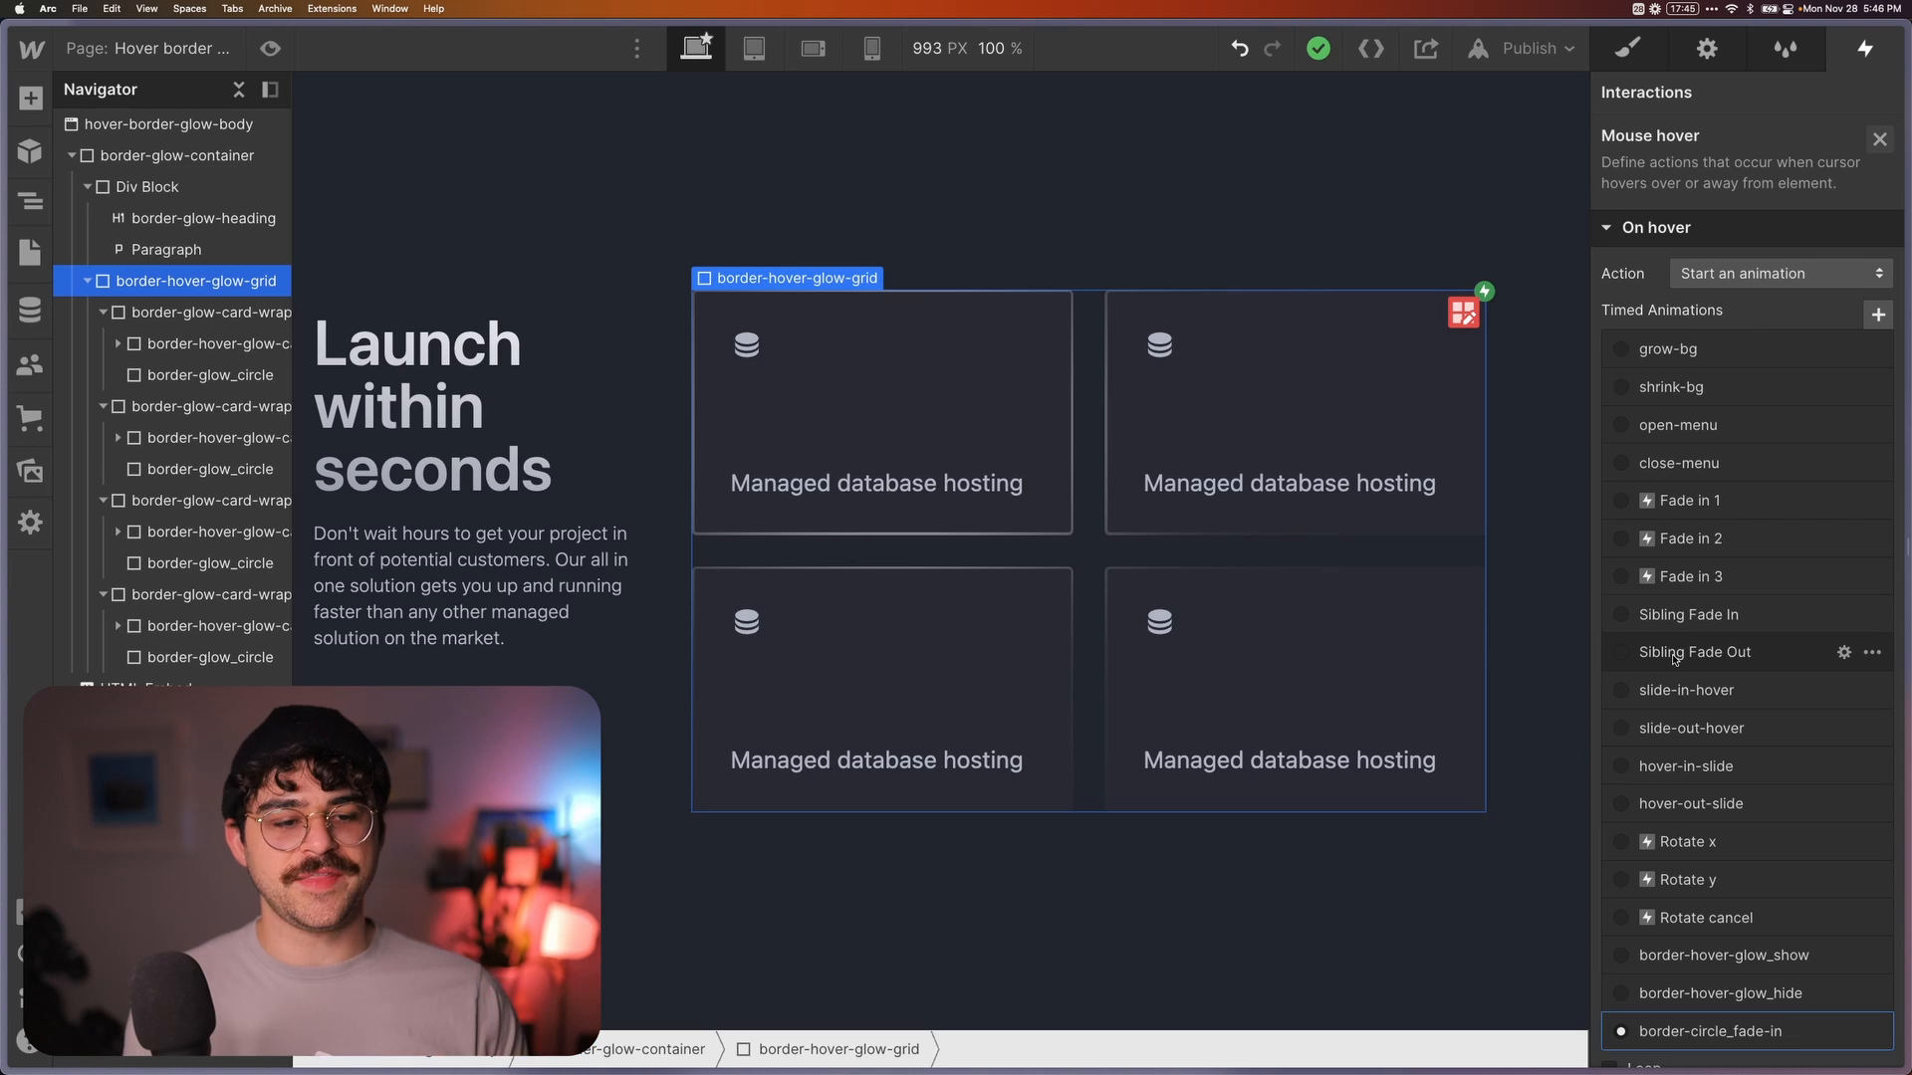
Duplicate the fade-in as border-circle_fade-out taking opacity to 0 over 0.15 s, and save
left_click(1873, 603)
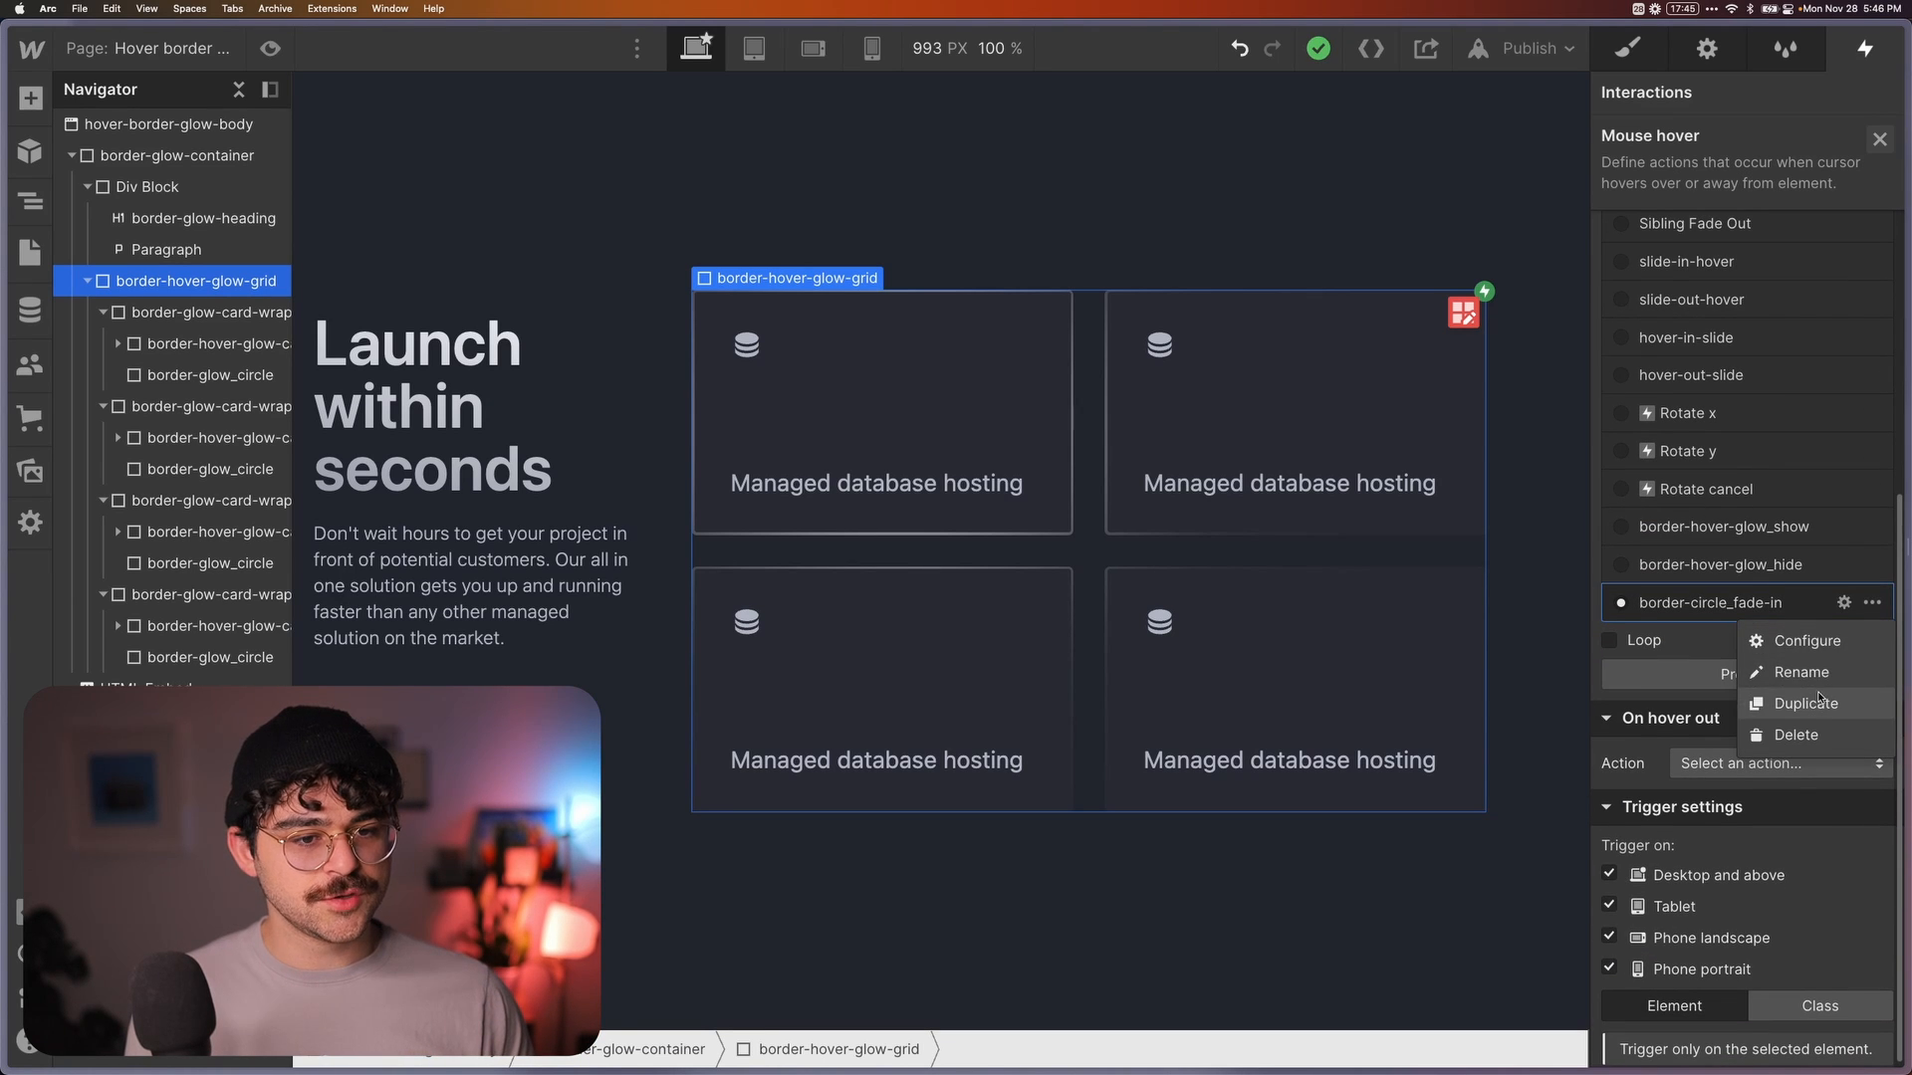
left_click(1745, 764)
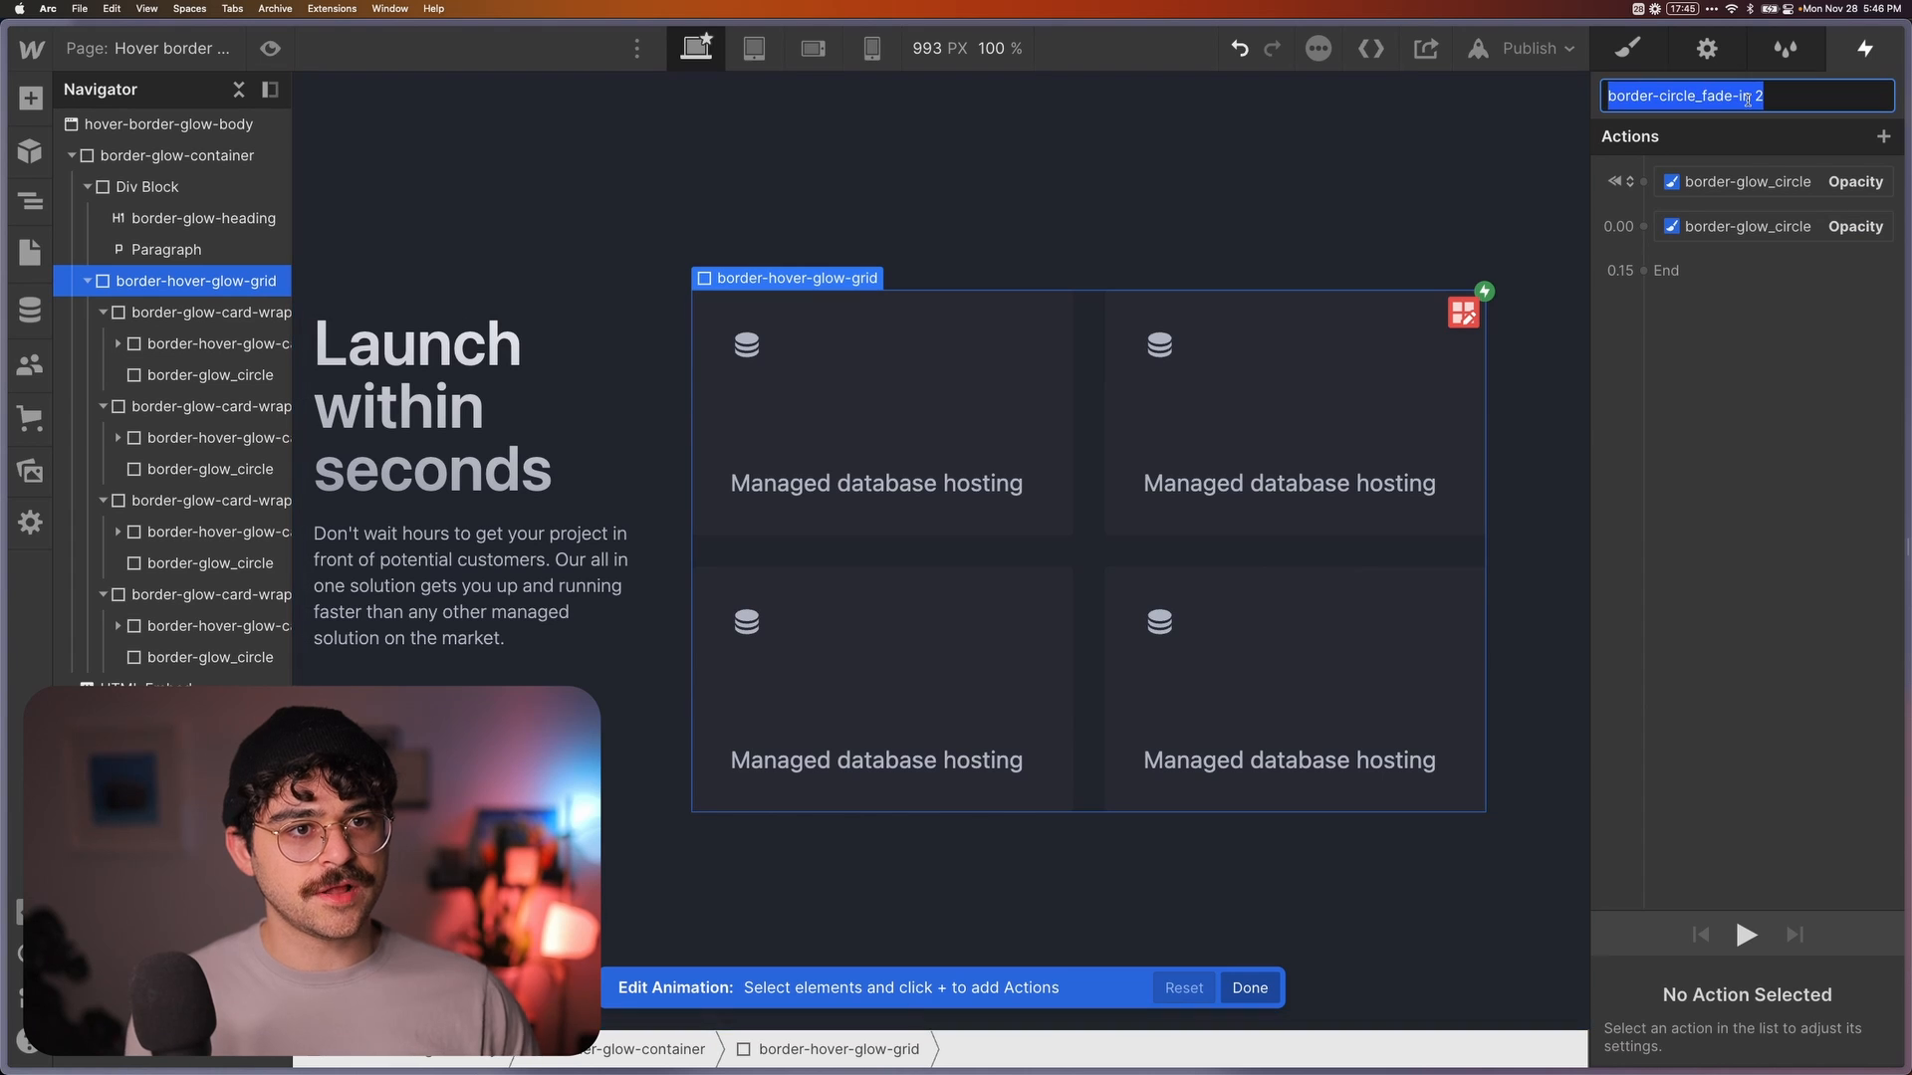
type("border-circle_fade-out")
type("0.15")
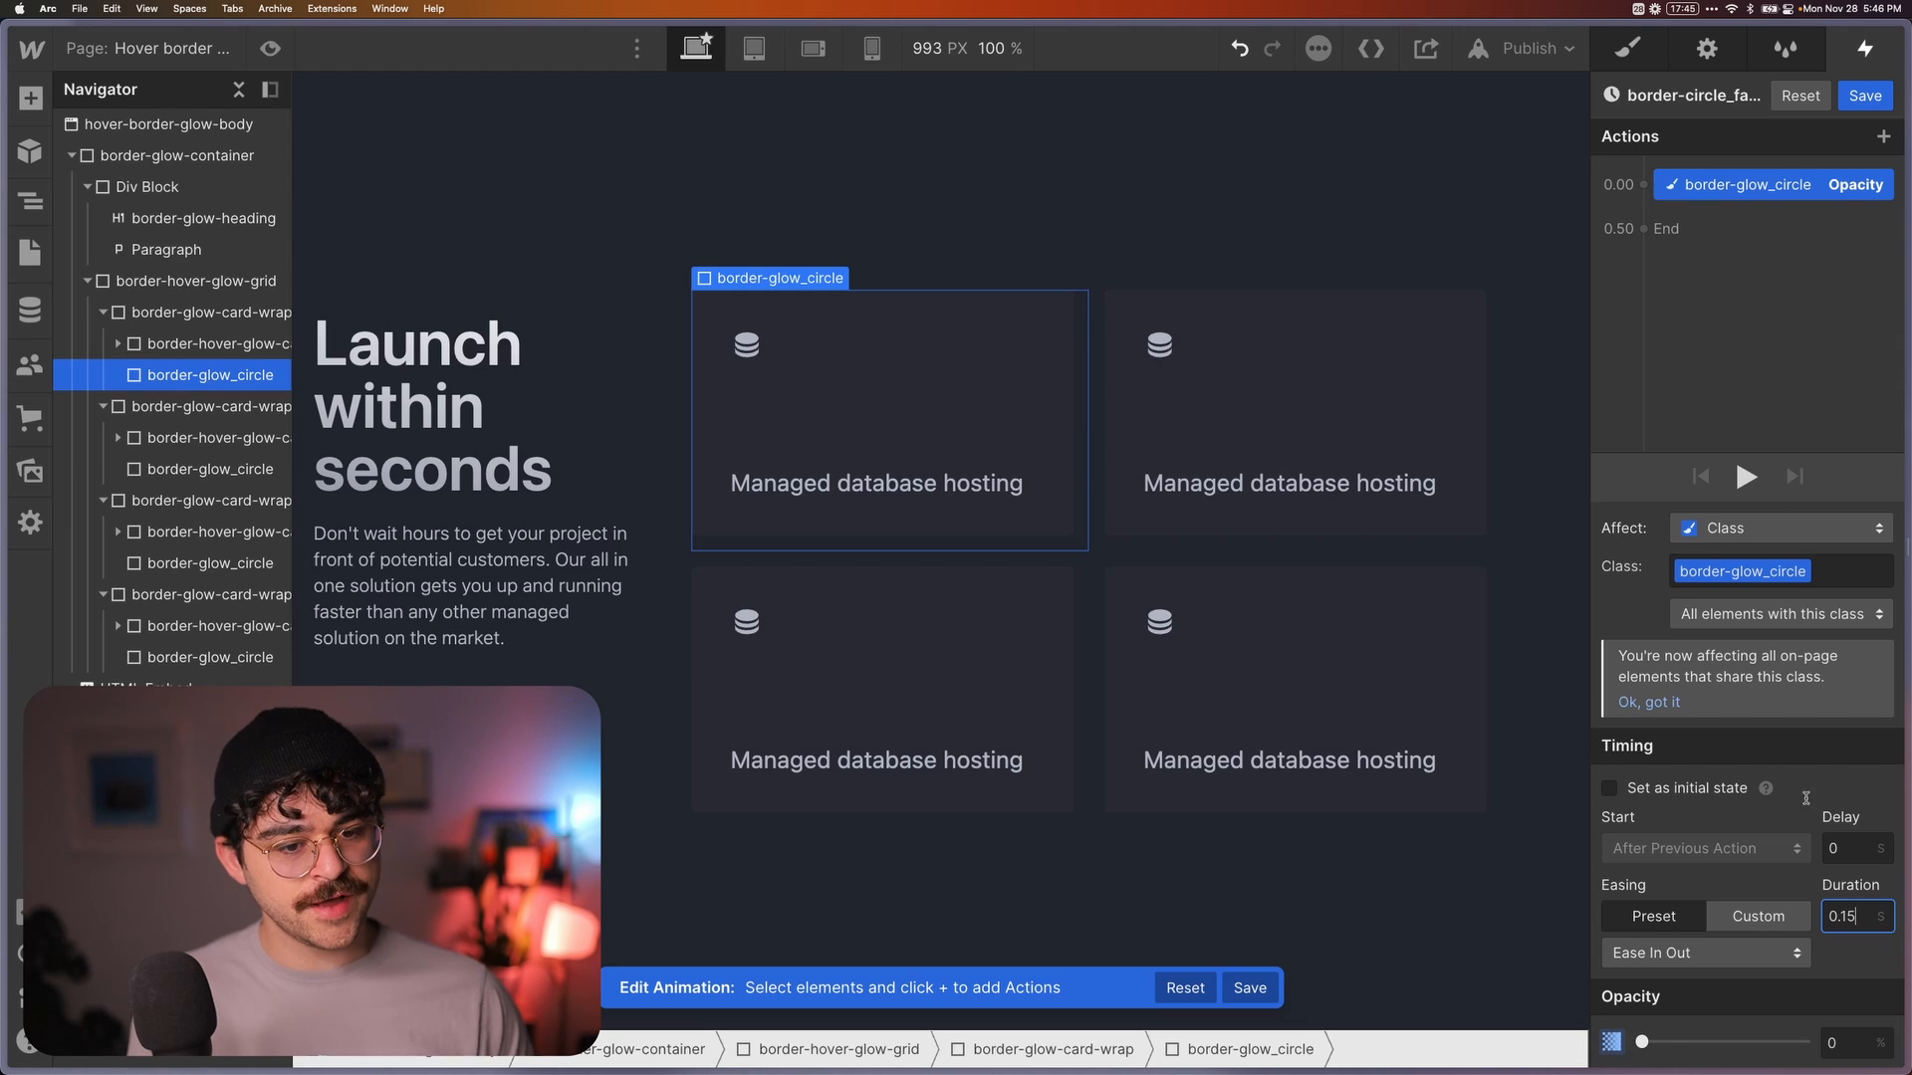
left_click(269, 49)
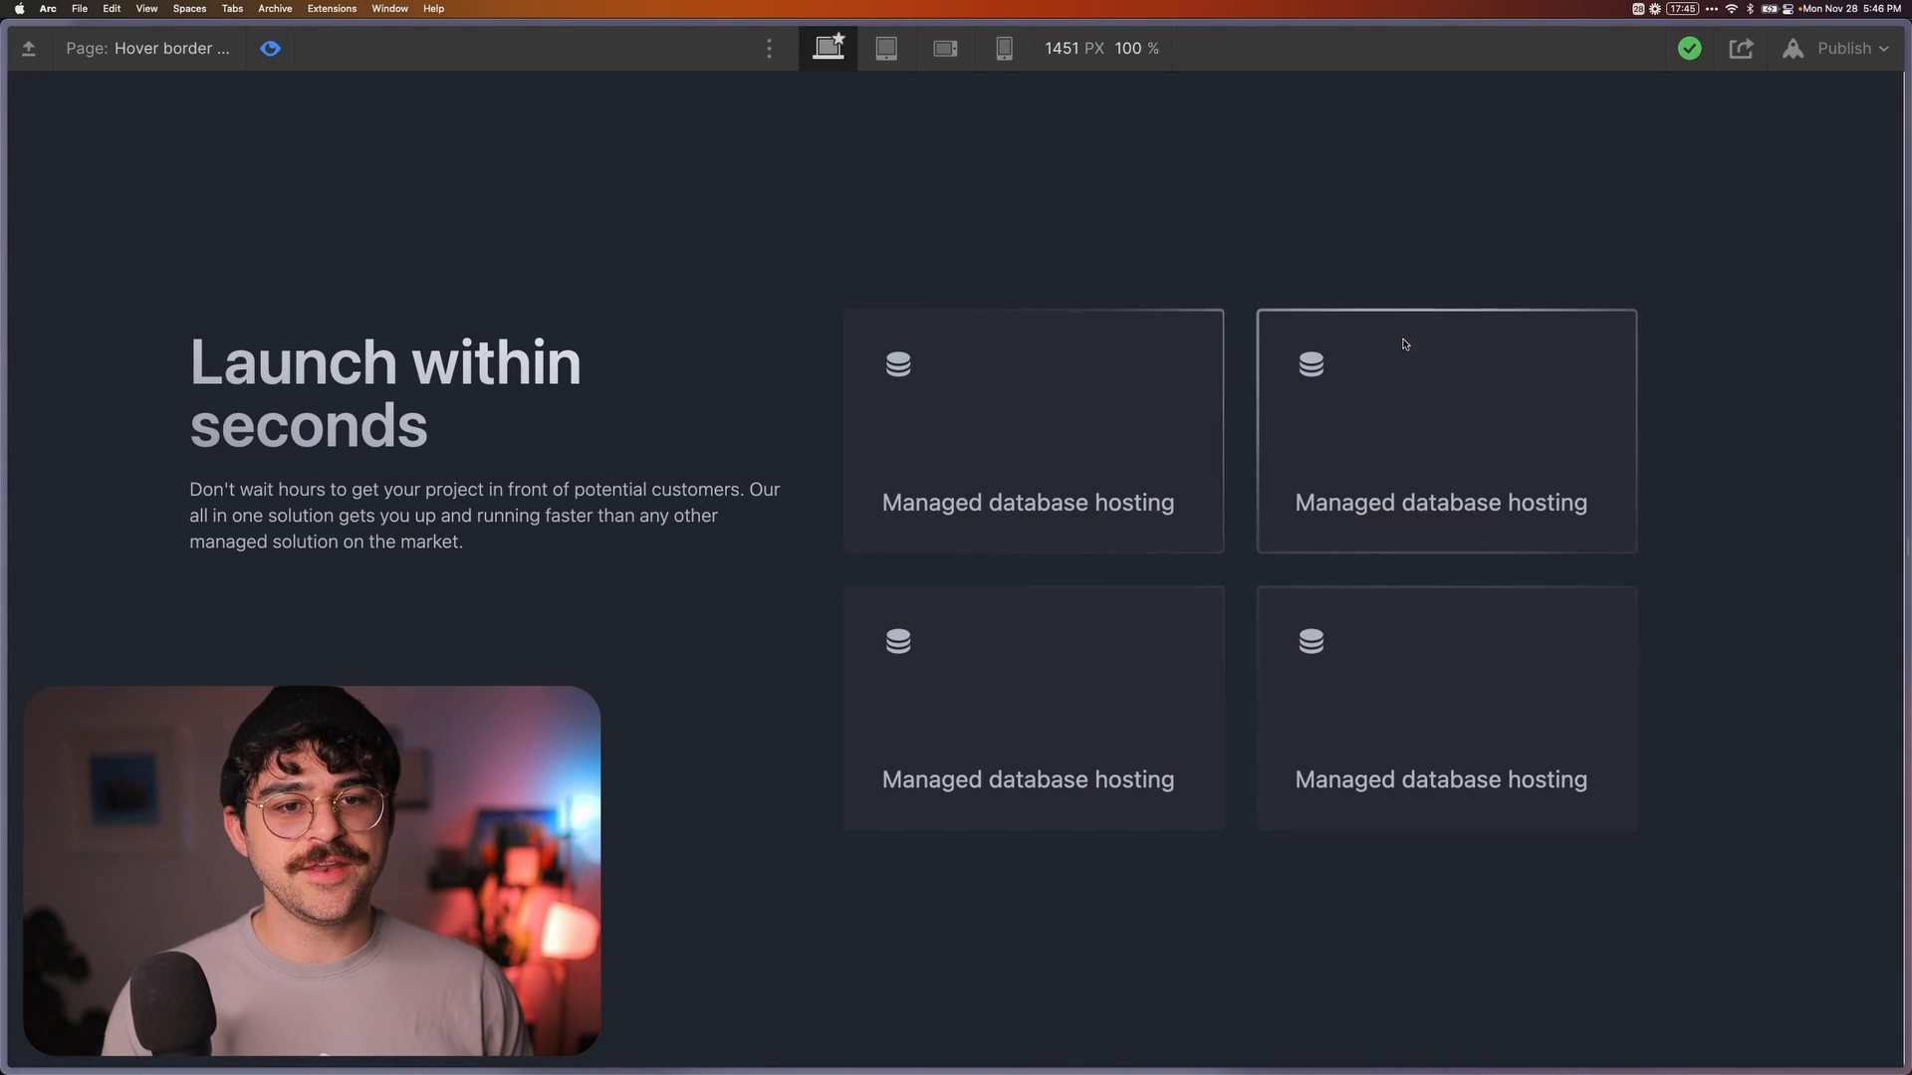
mouse_move(1331, 402)
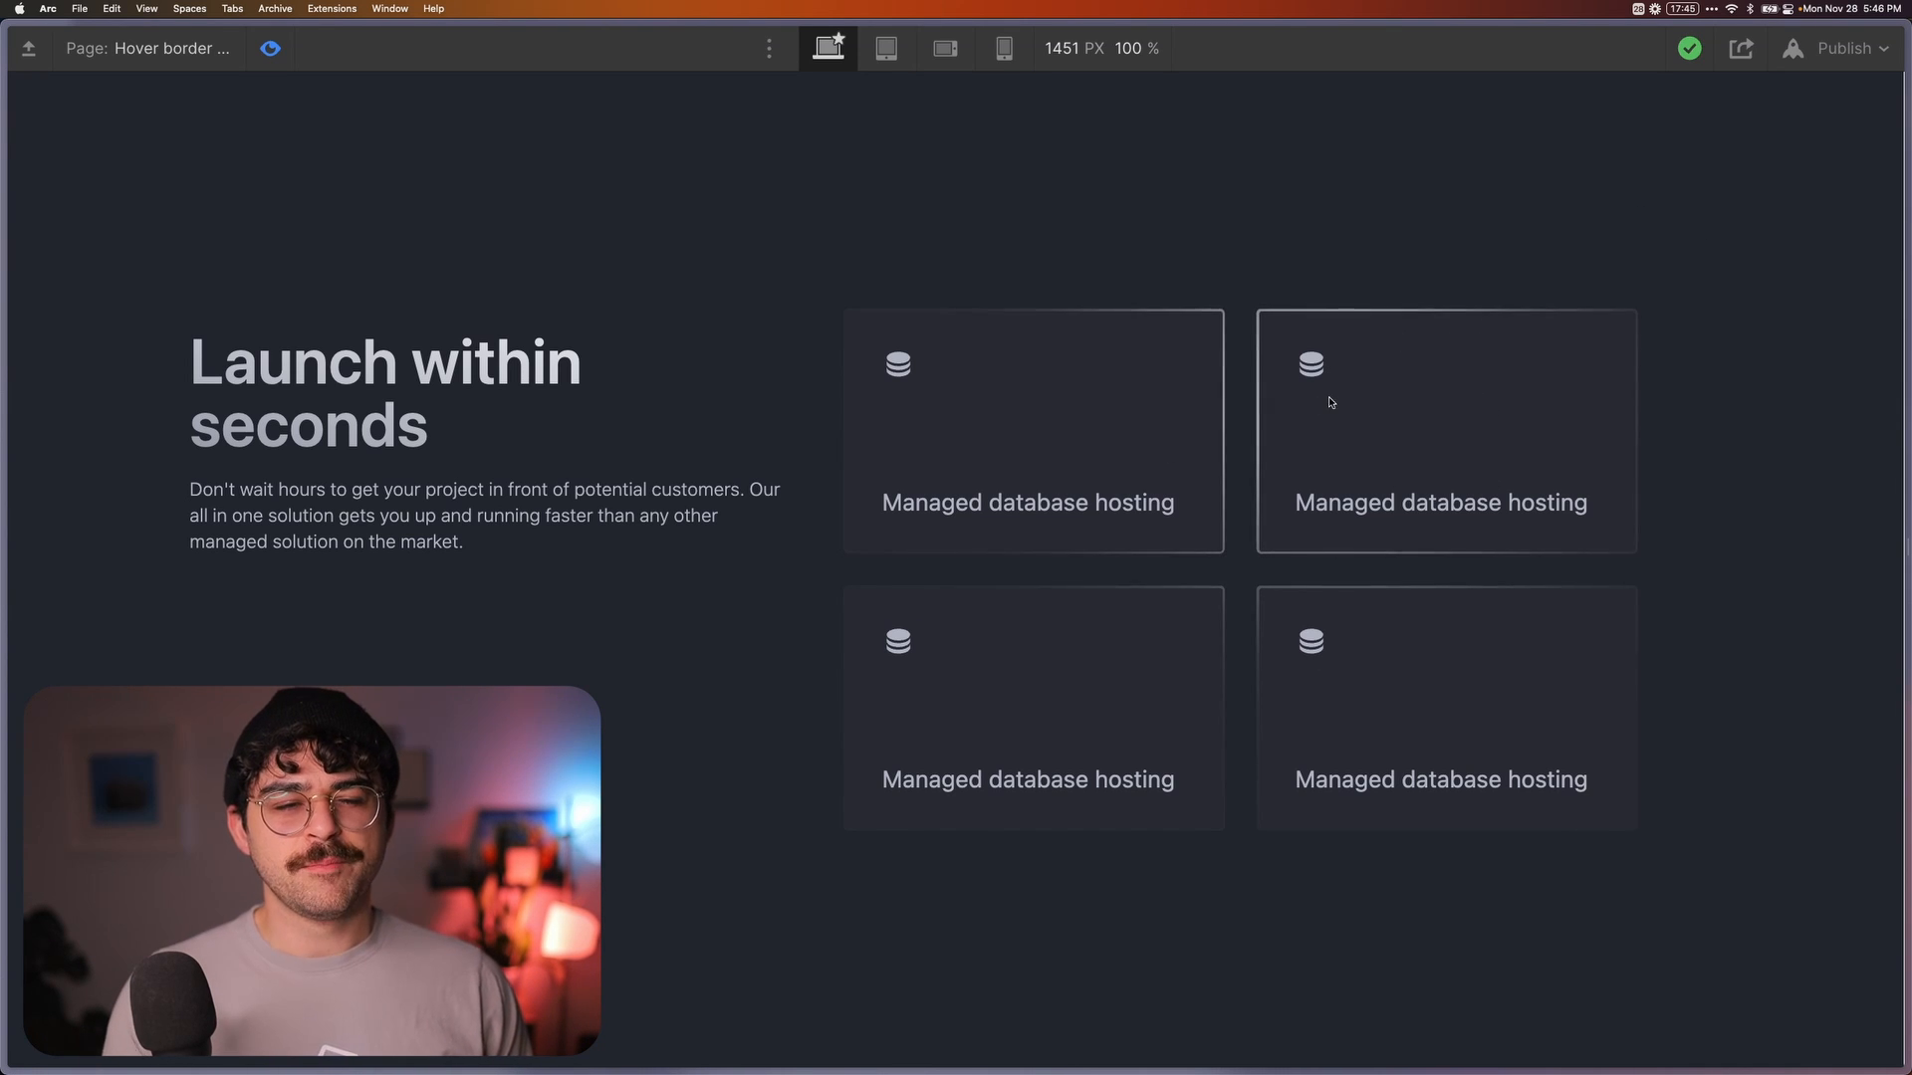
mouse_move(1707, 283)
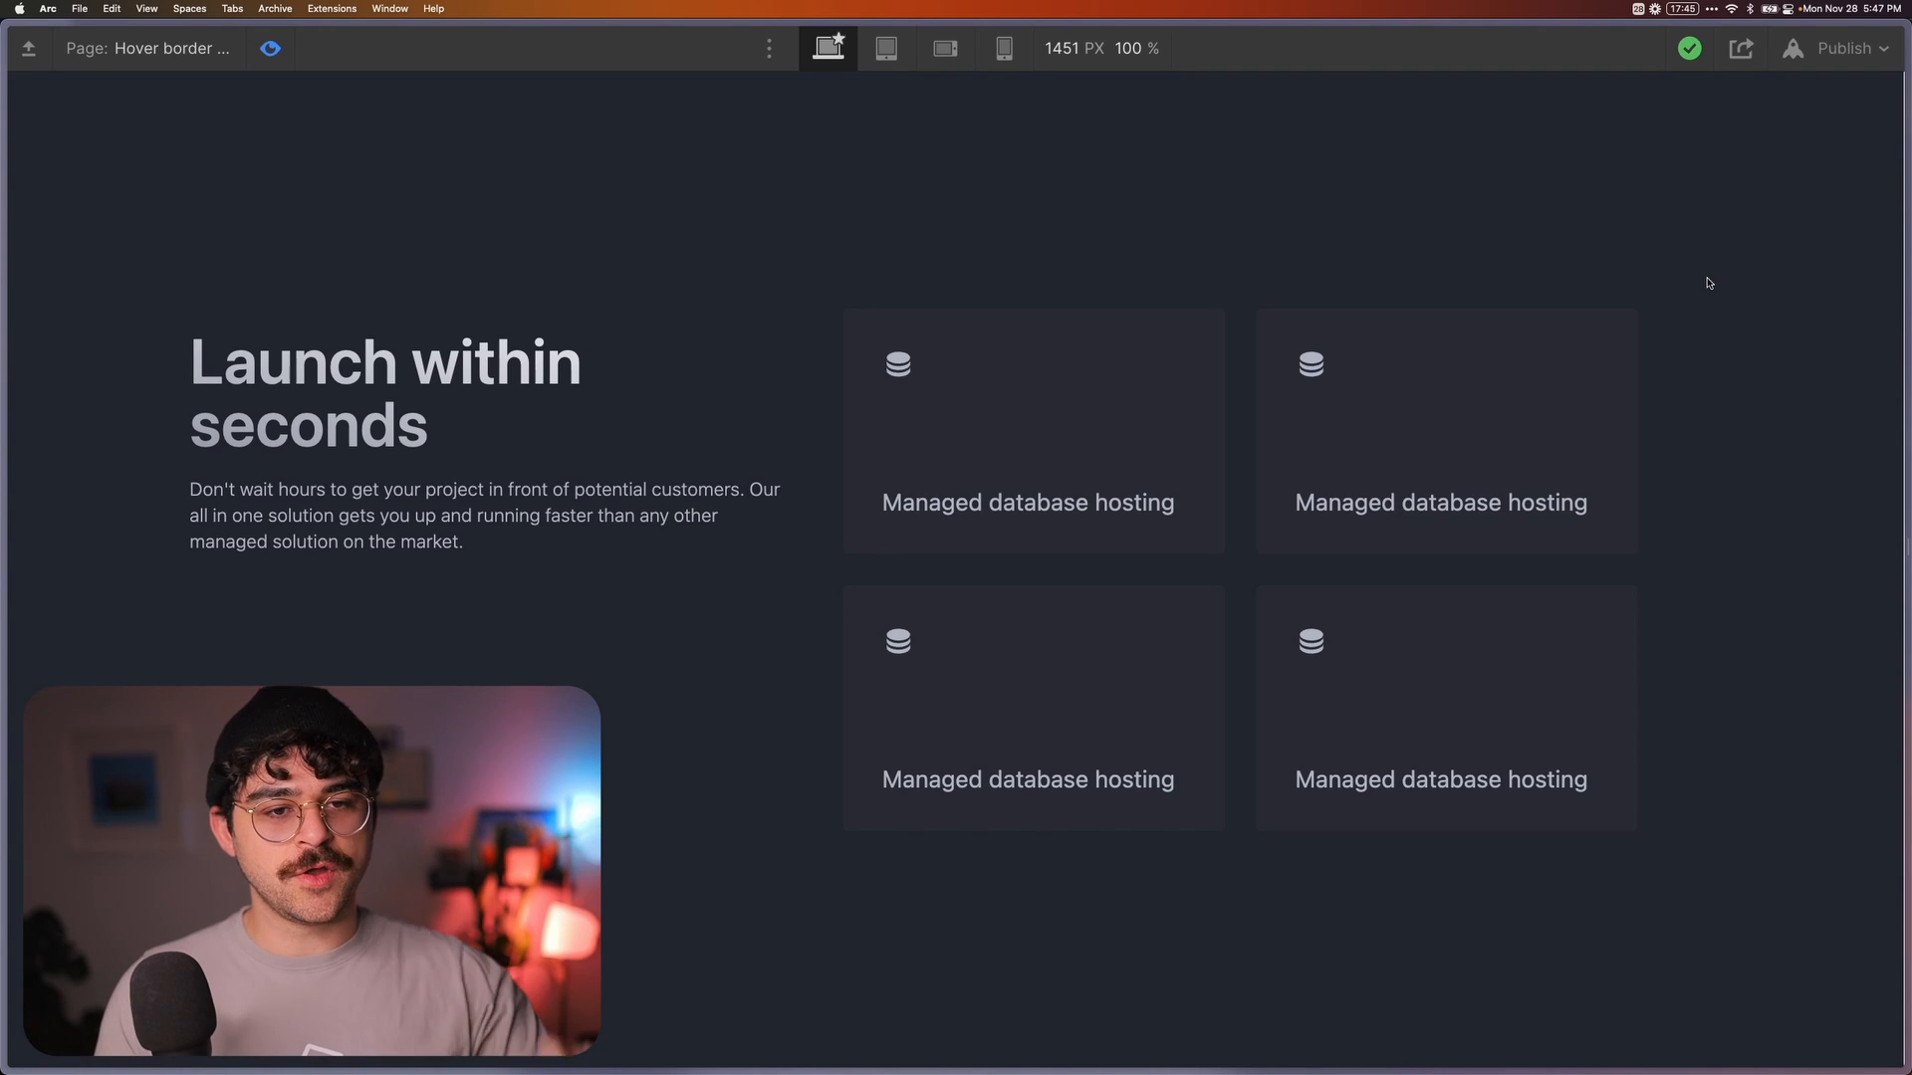
mouse_move(1763, 212)
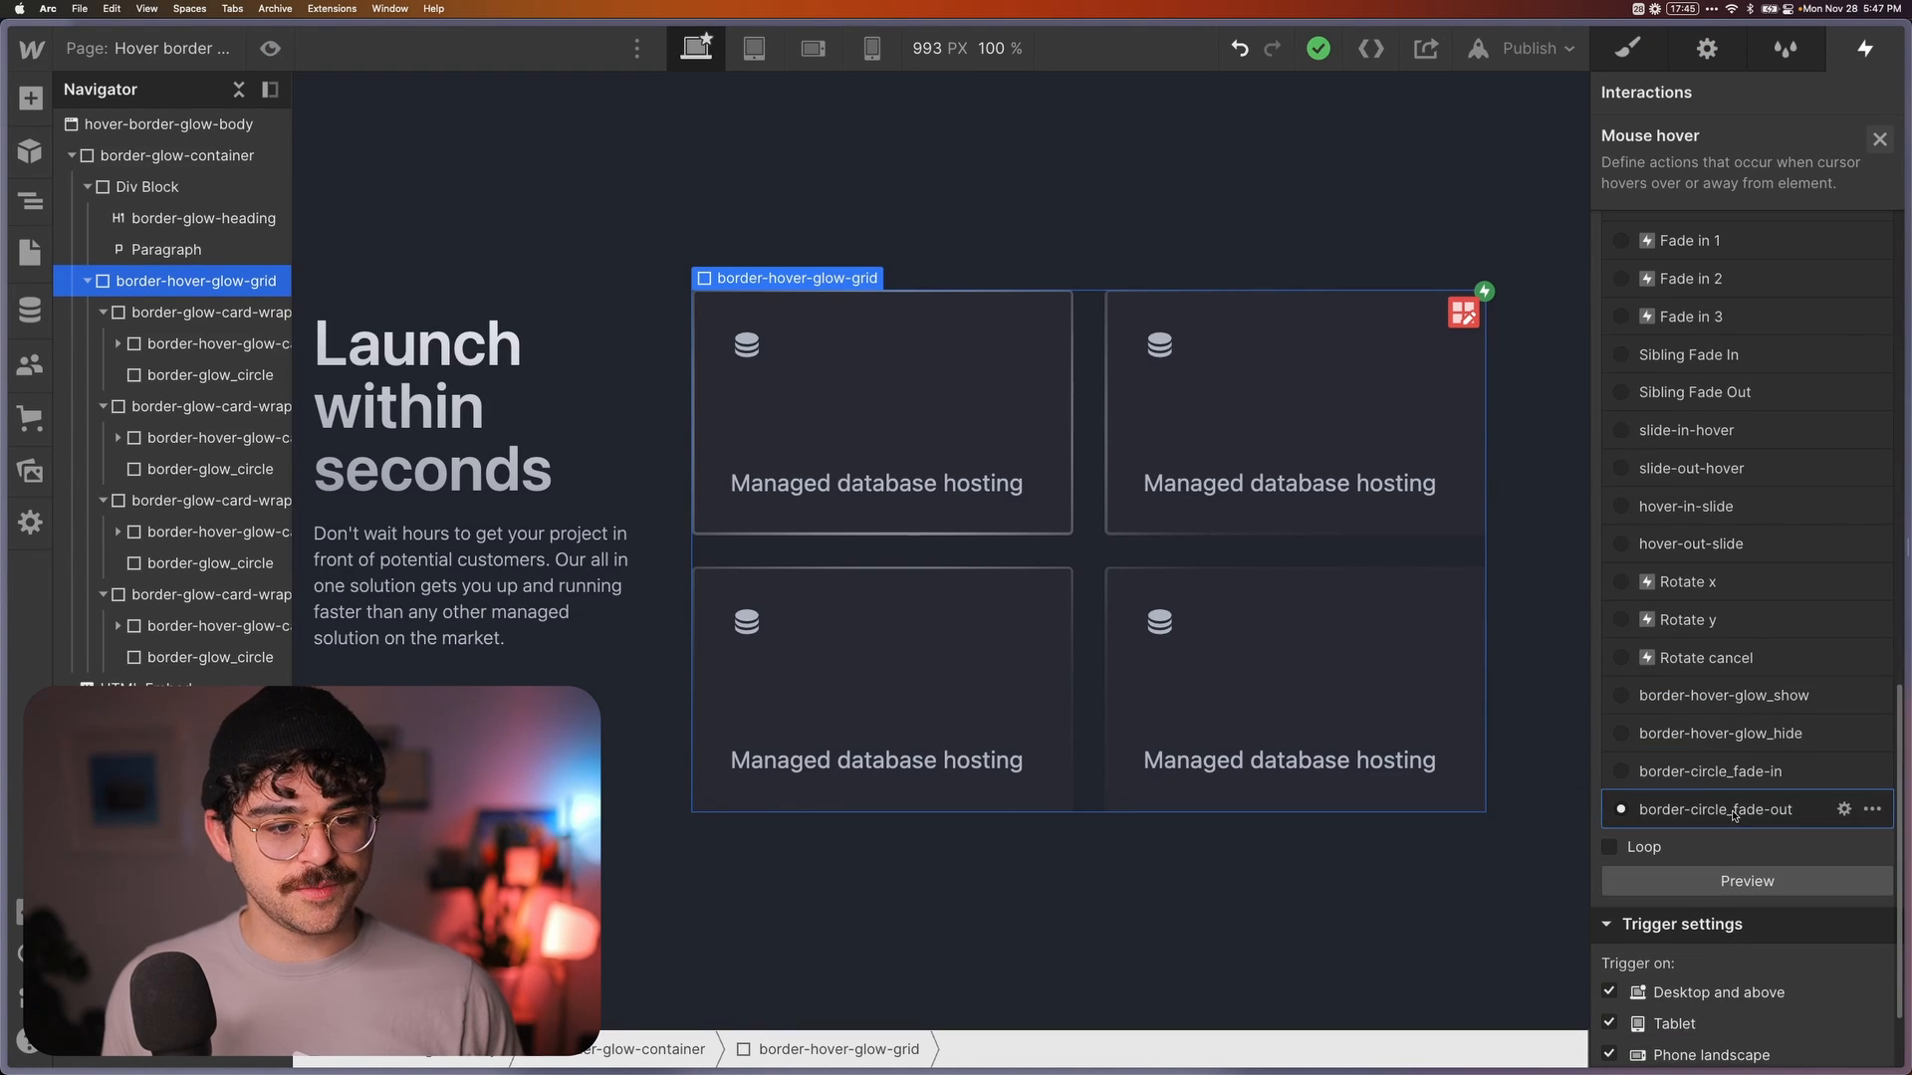
Set border-circle_fade-out duration to 0.5 s and confirm the hover trigger's fade-in/fade-out pairing
left_click(1716, 808)
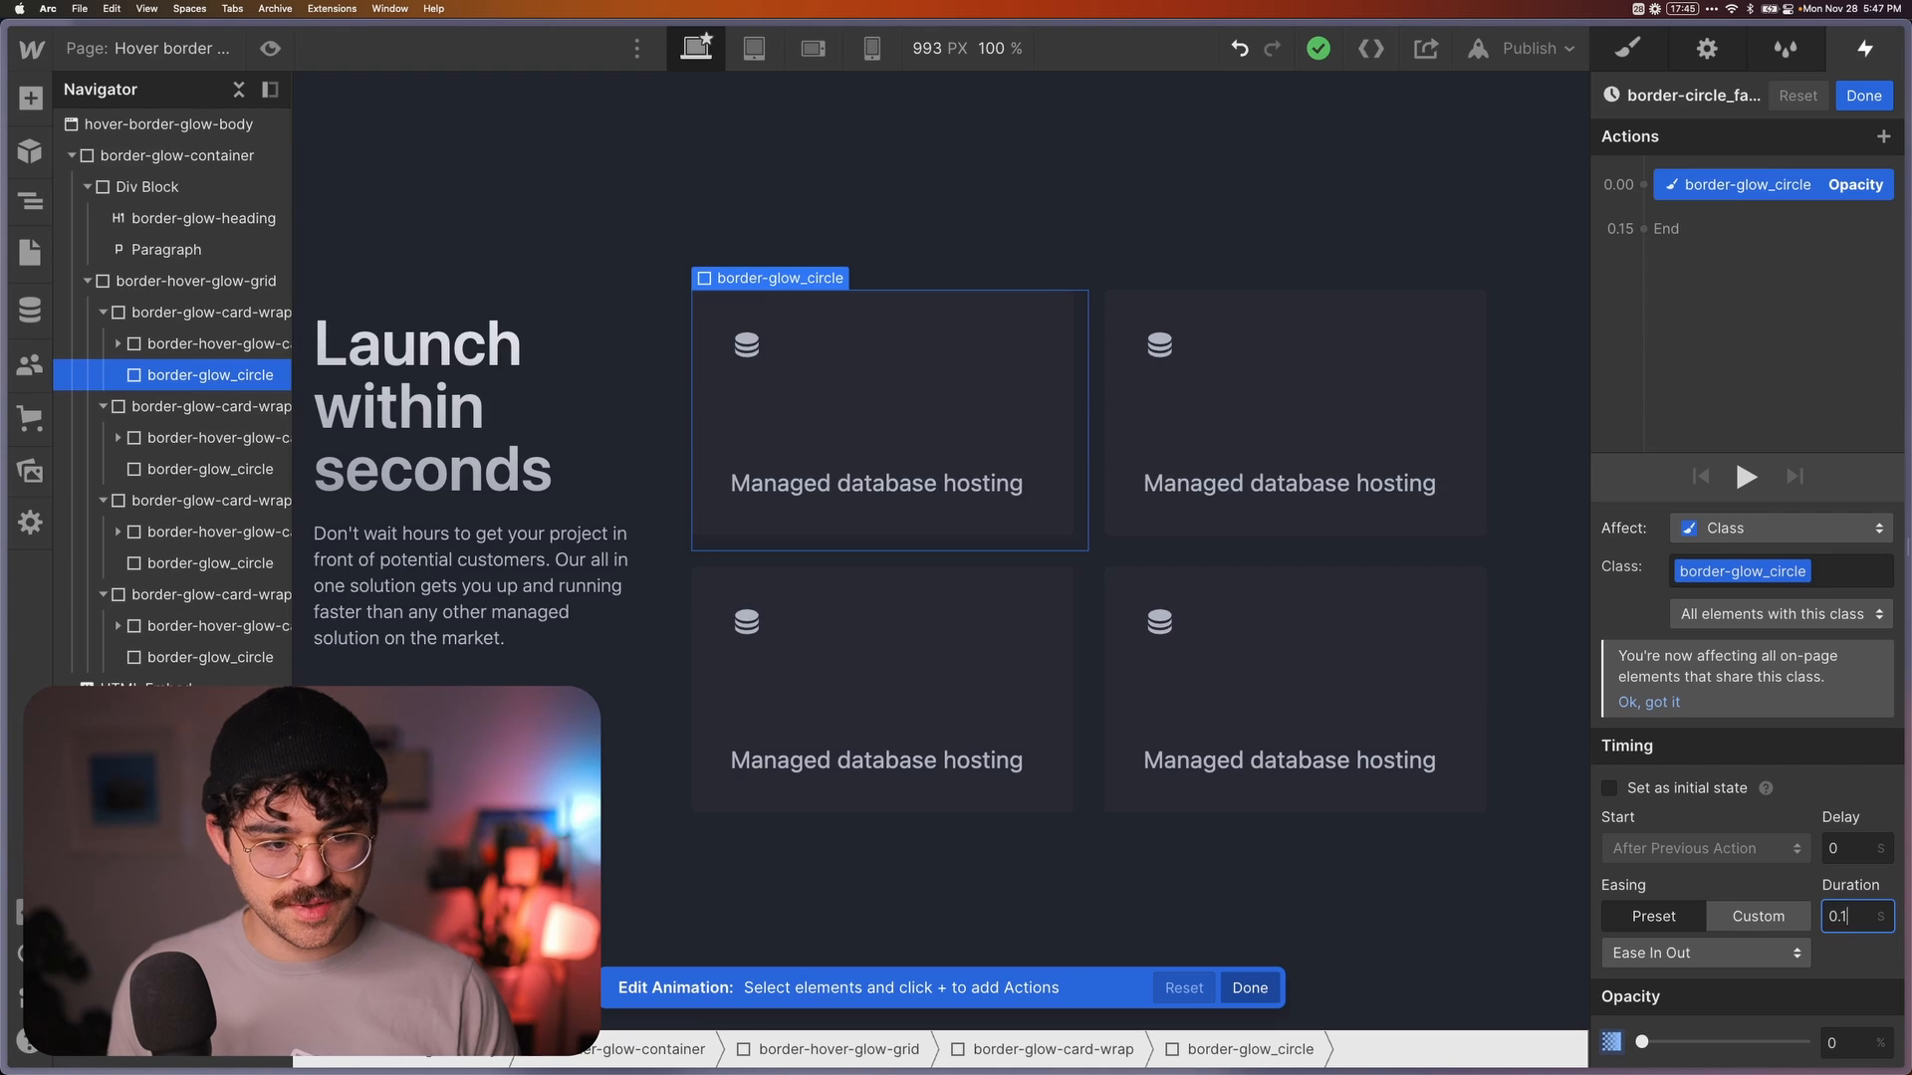
type("0.5")
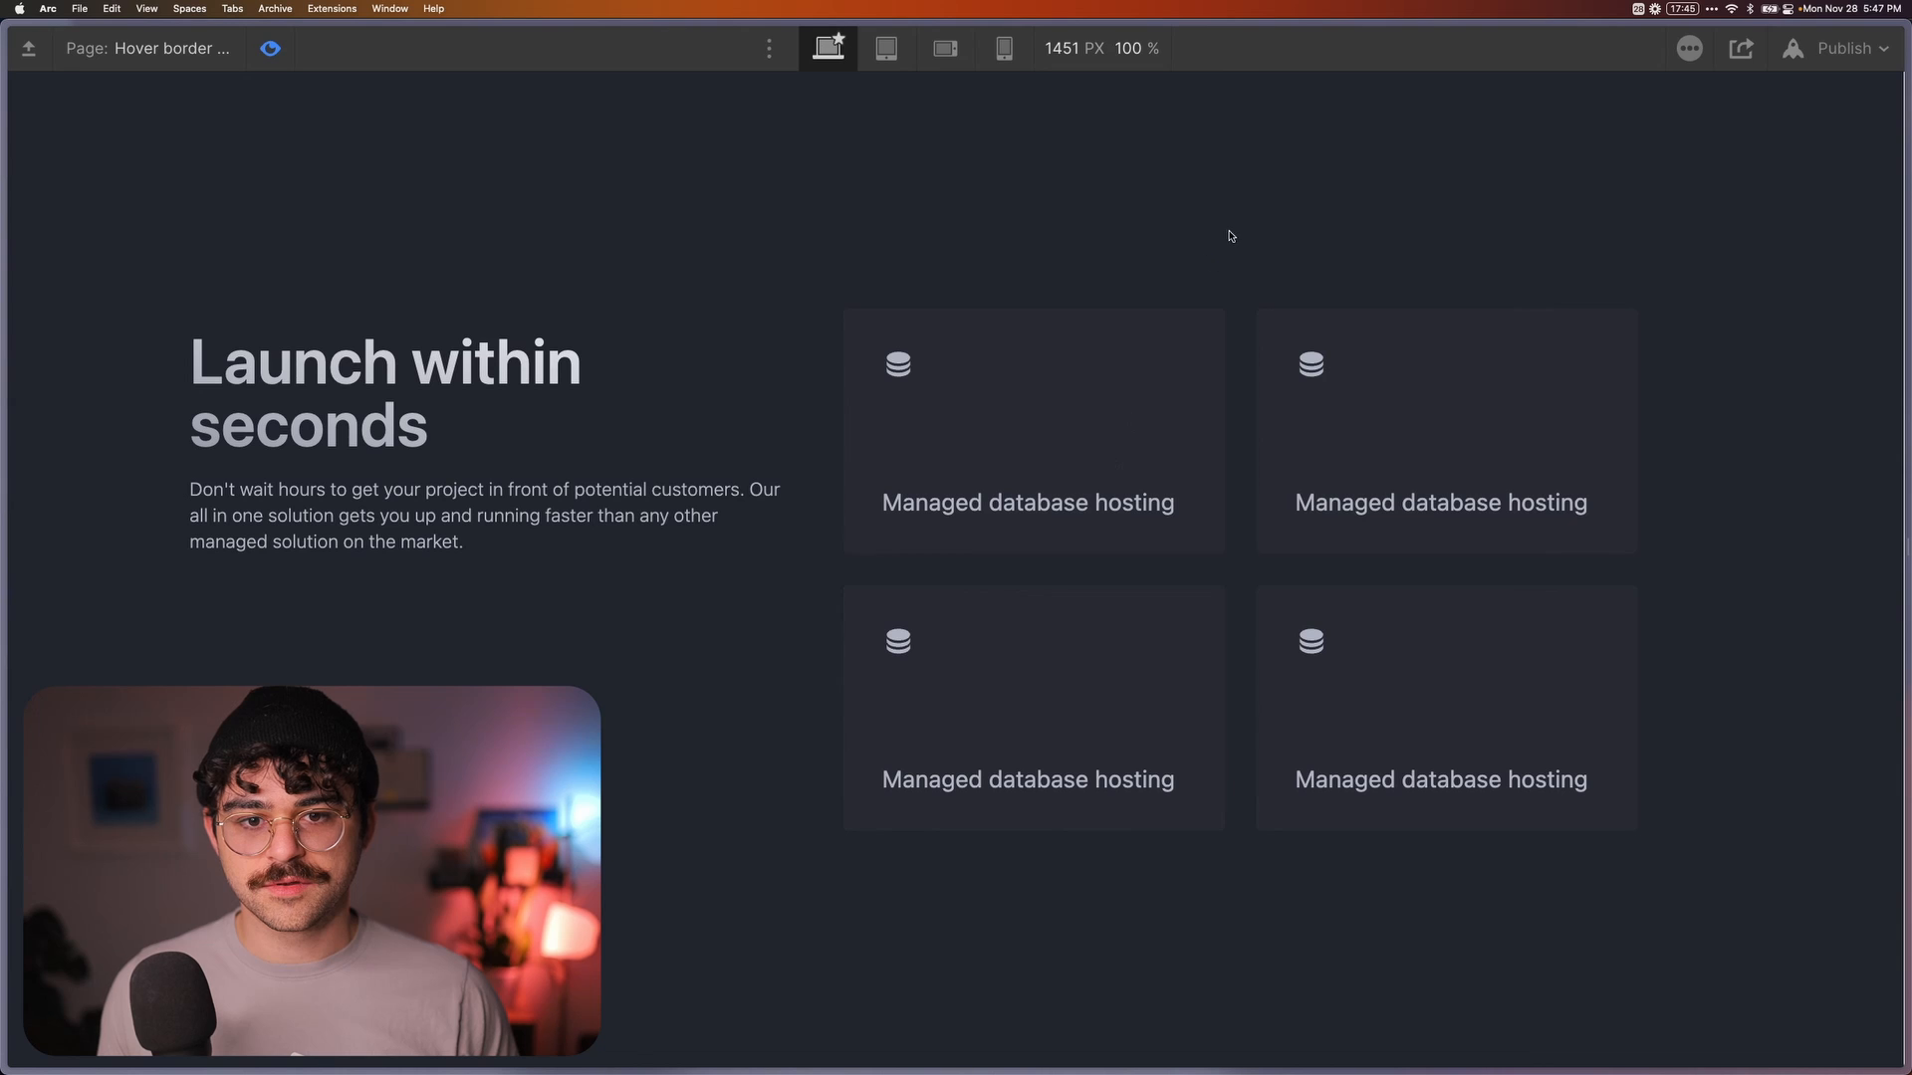
mouse_move(733, 208)
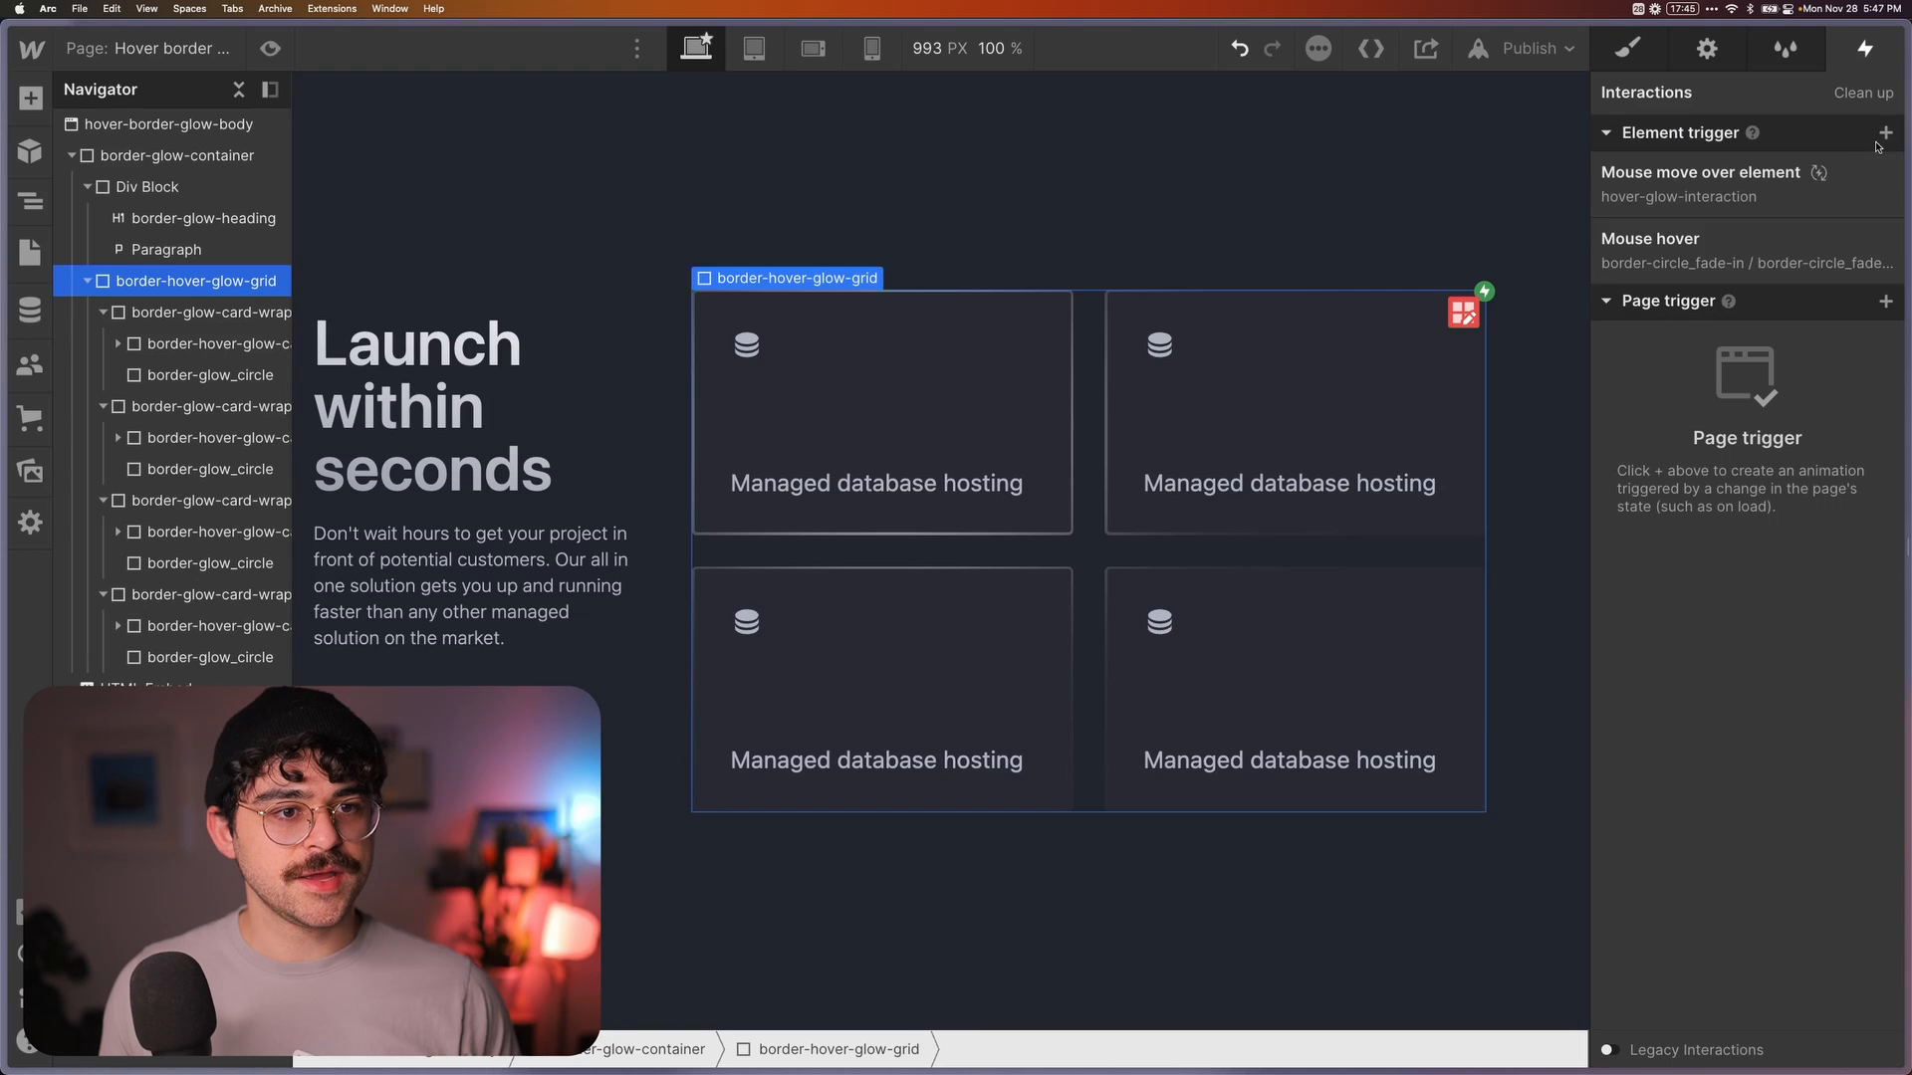
left_click(1701, 172)
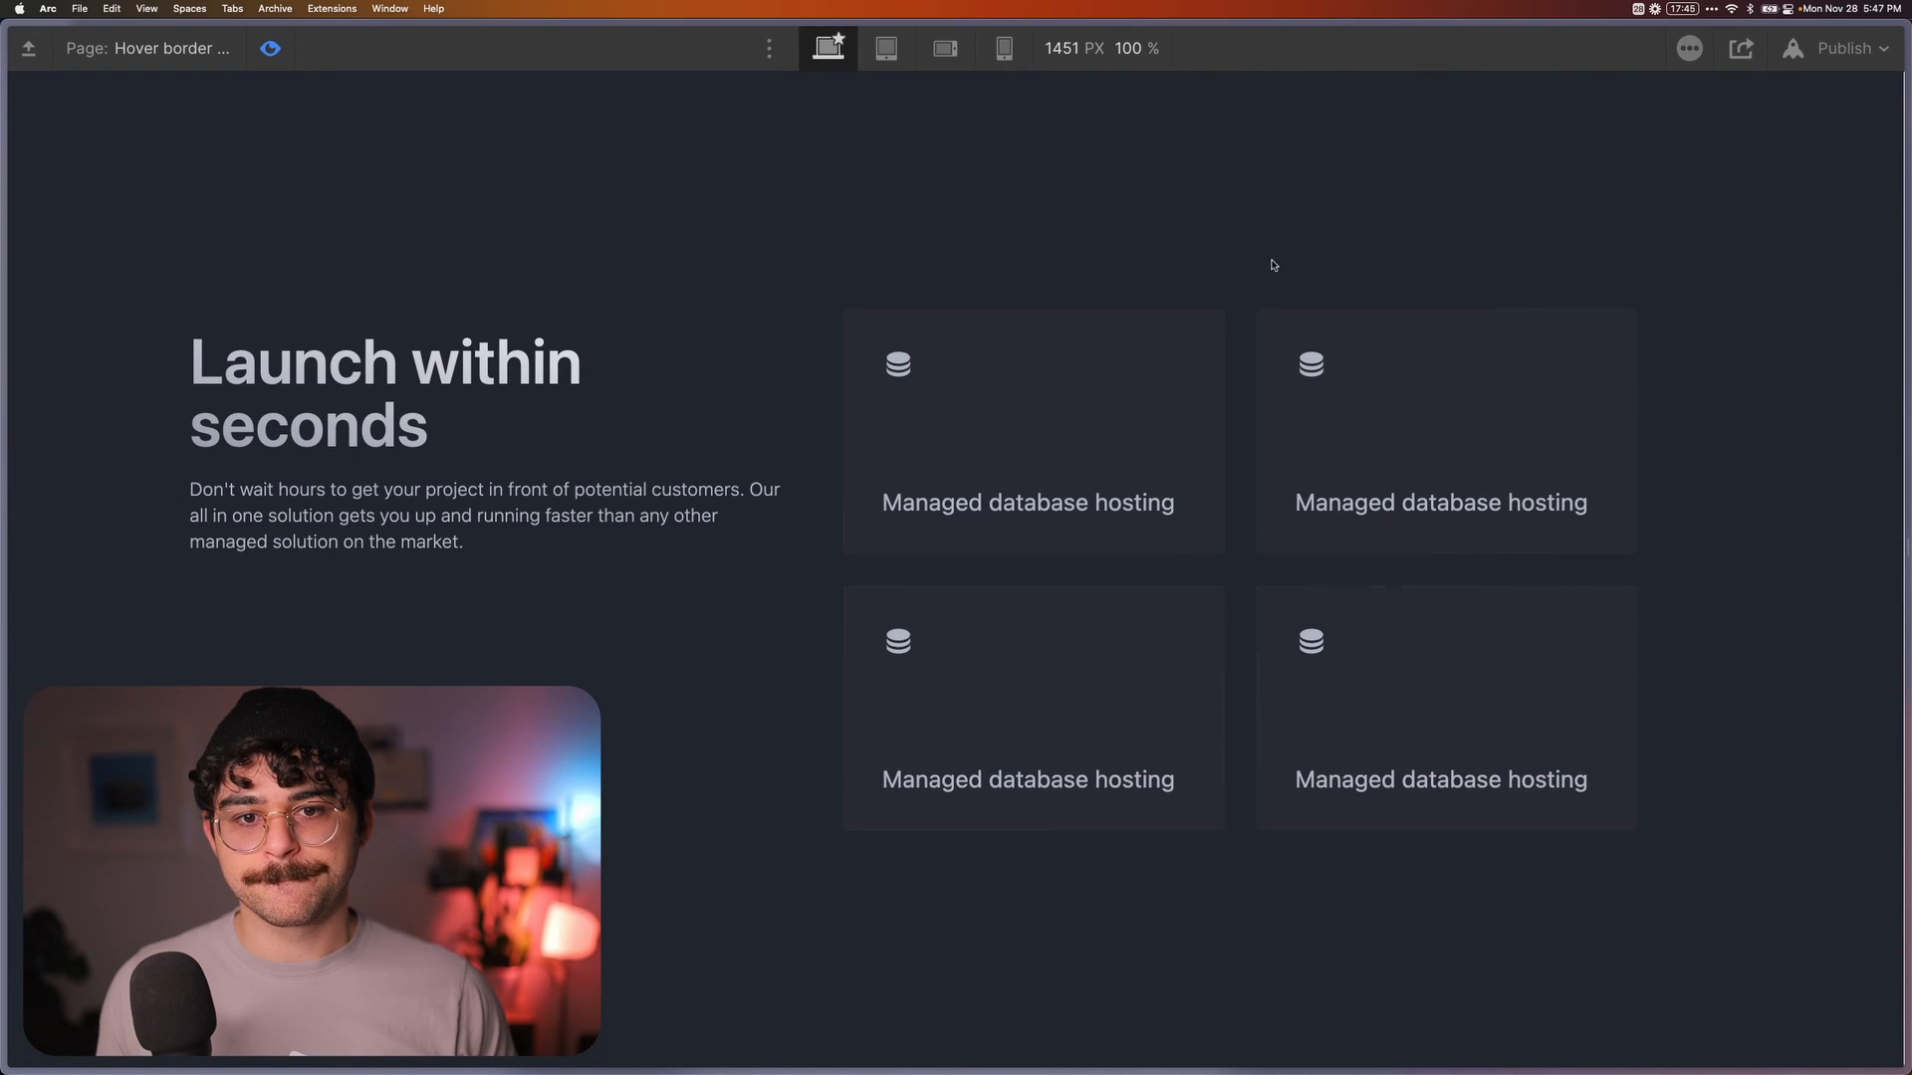
mouse_move(1066, 408)
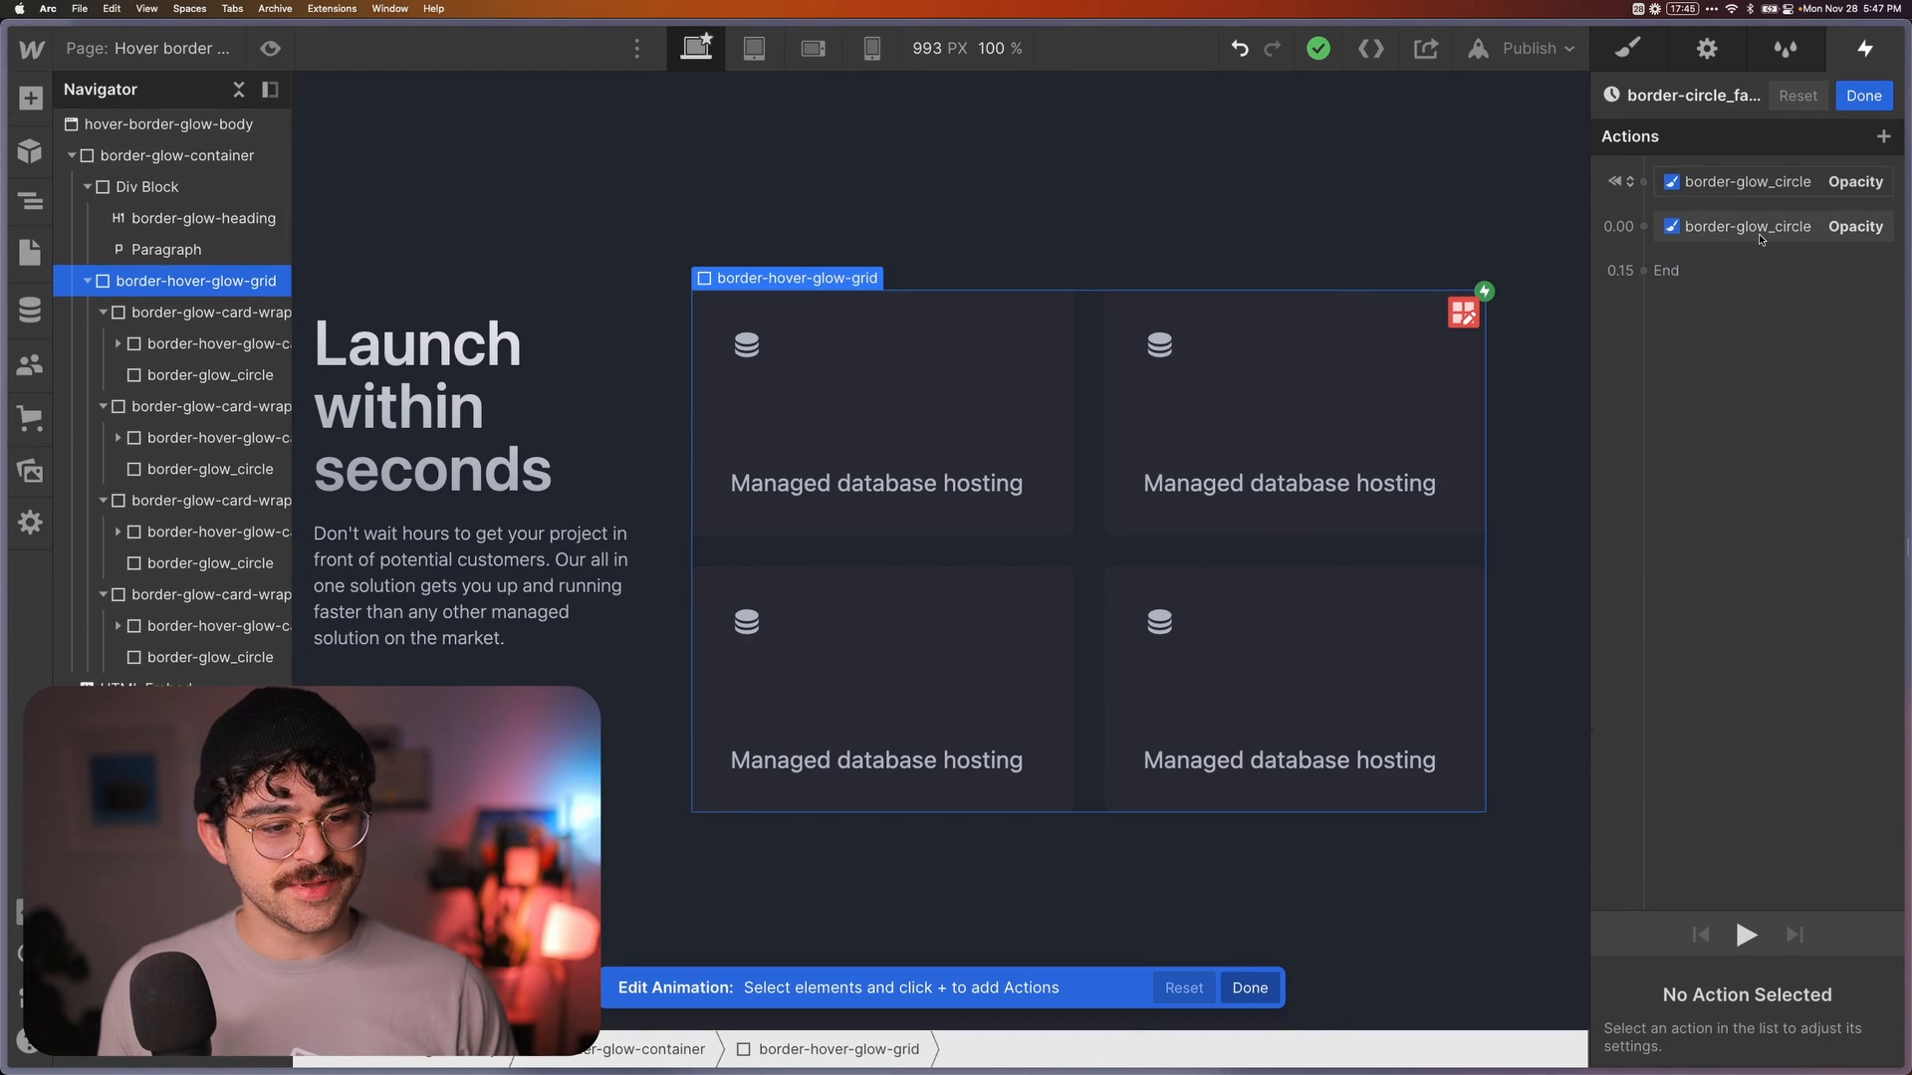
left_click(1745, 226)
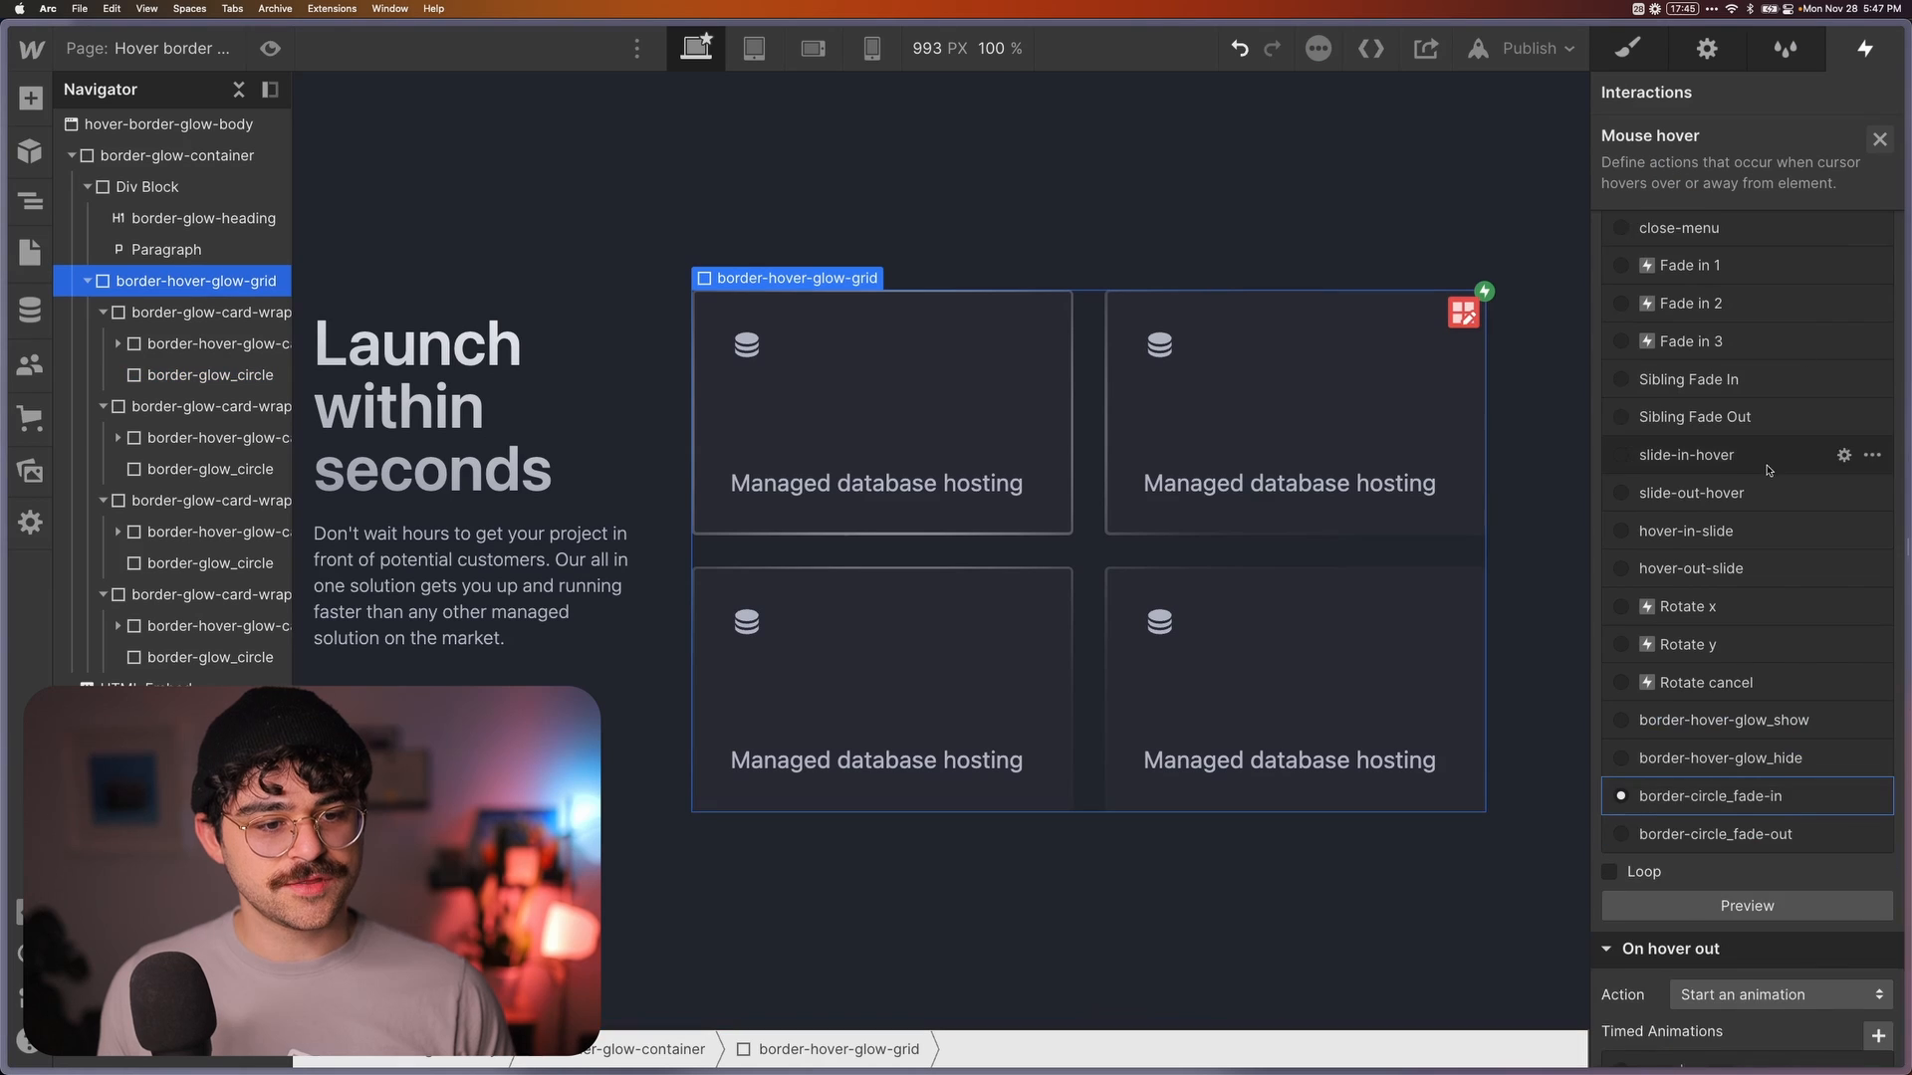
left_click(1712, 795)
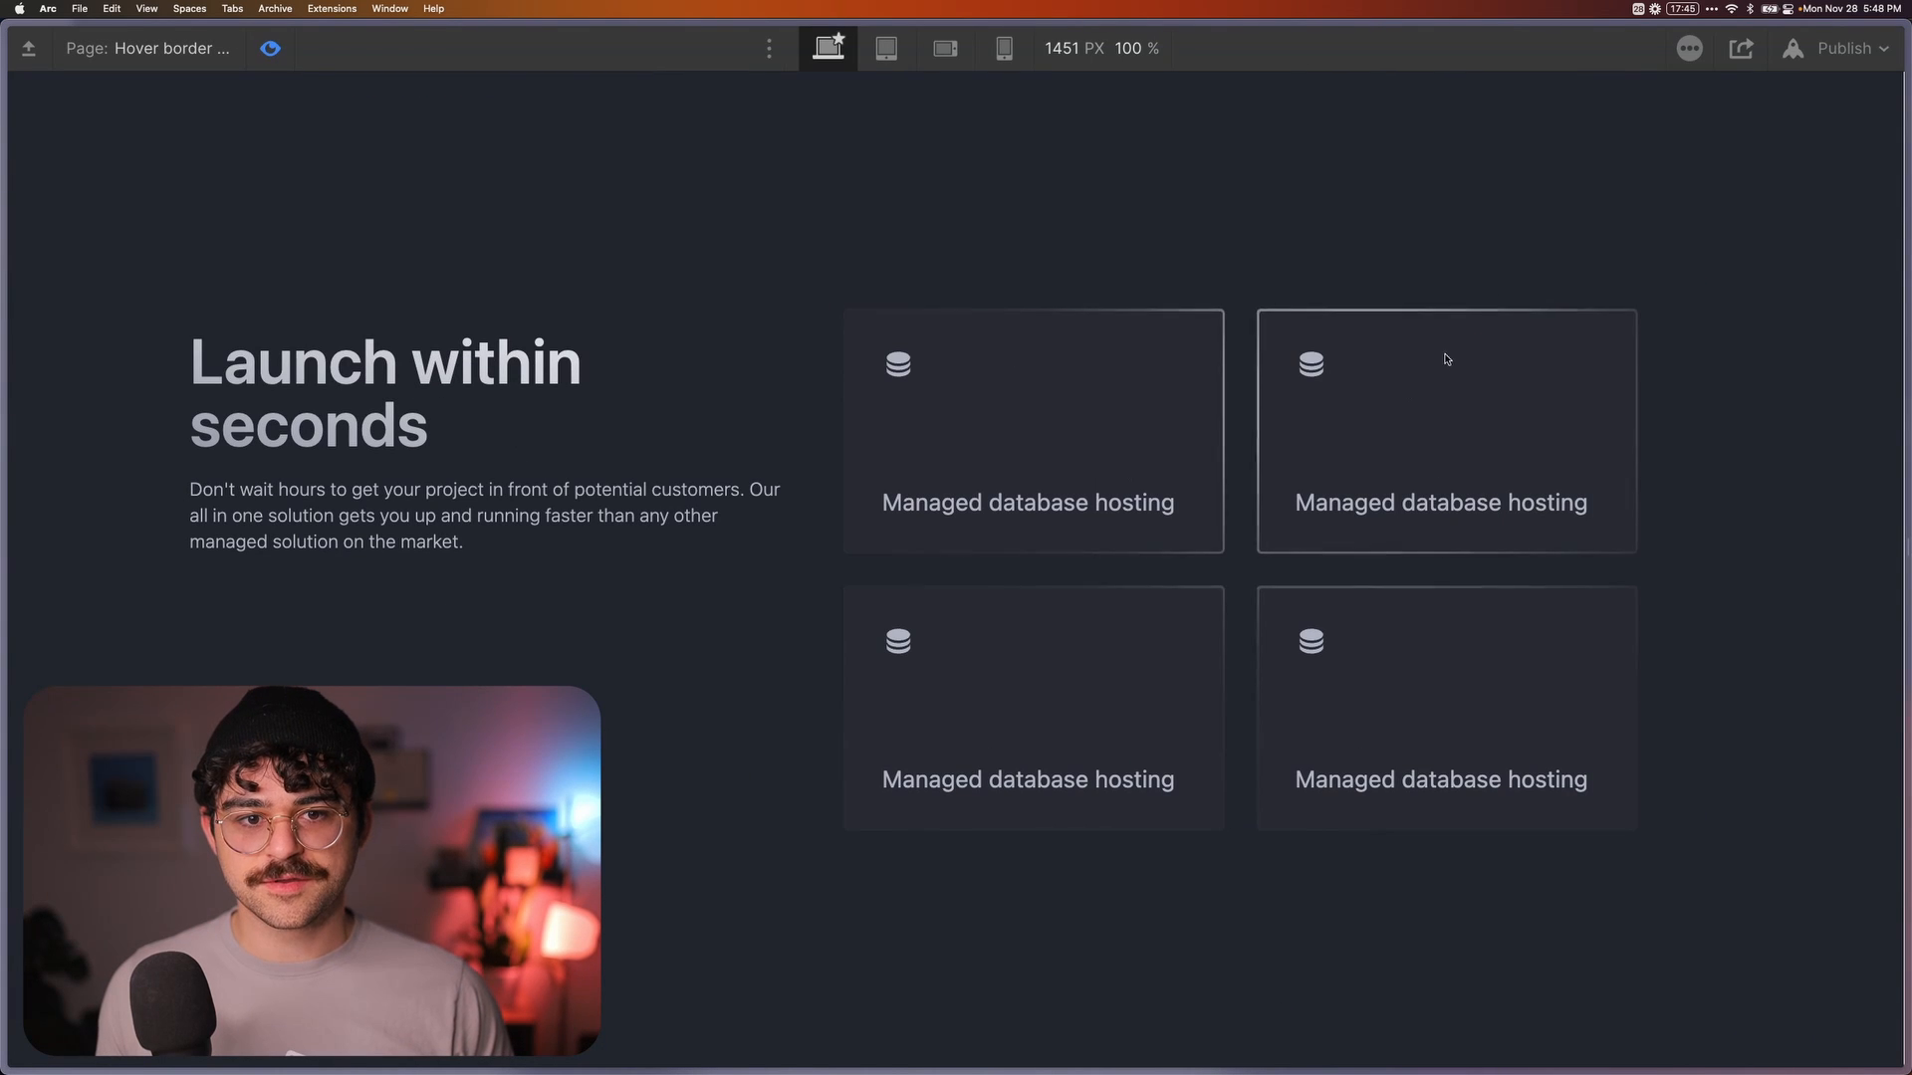
mouse_move(941, 186)
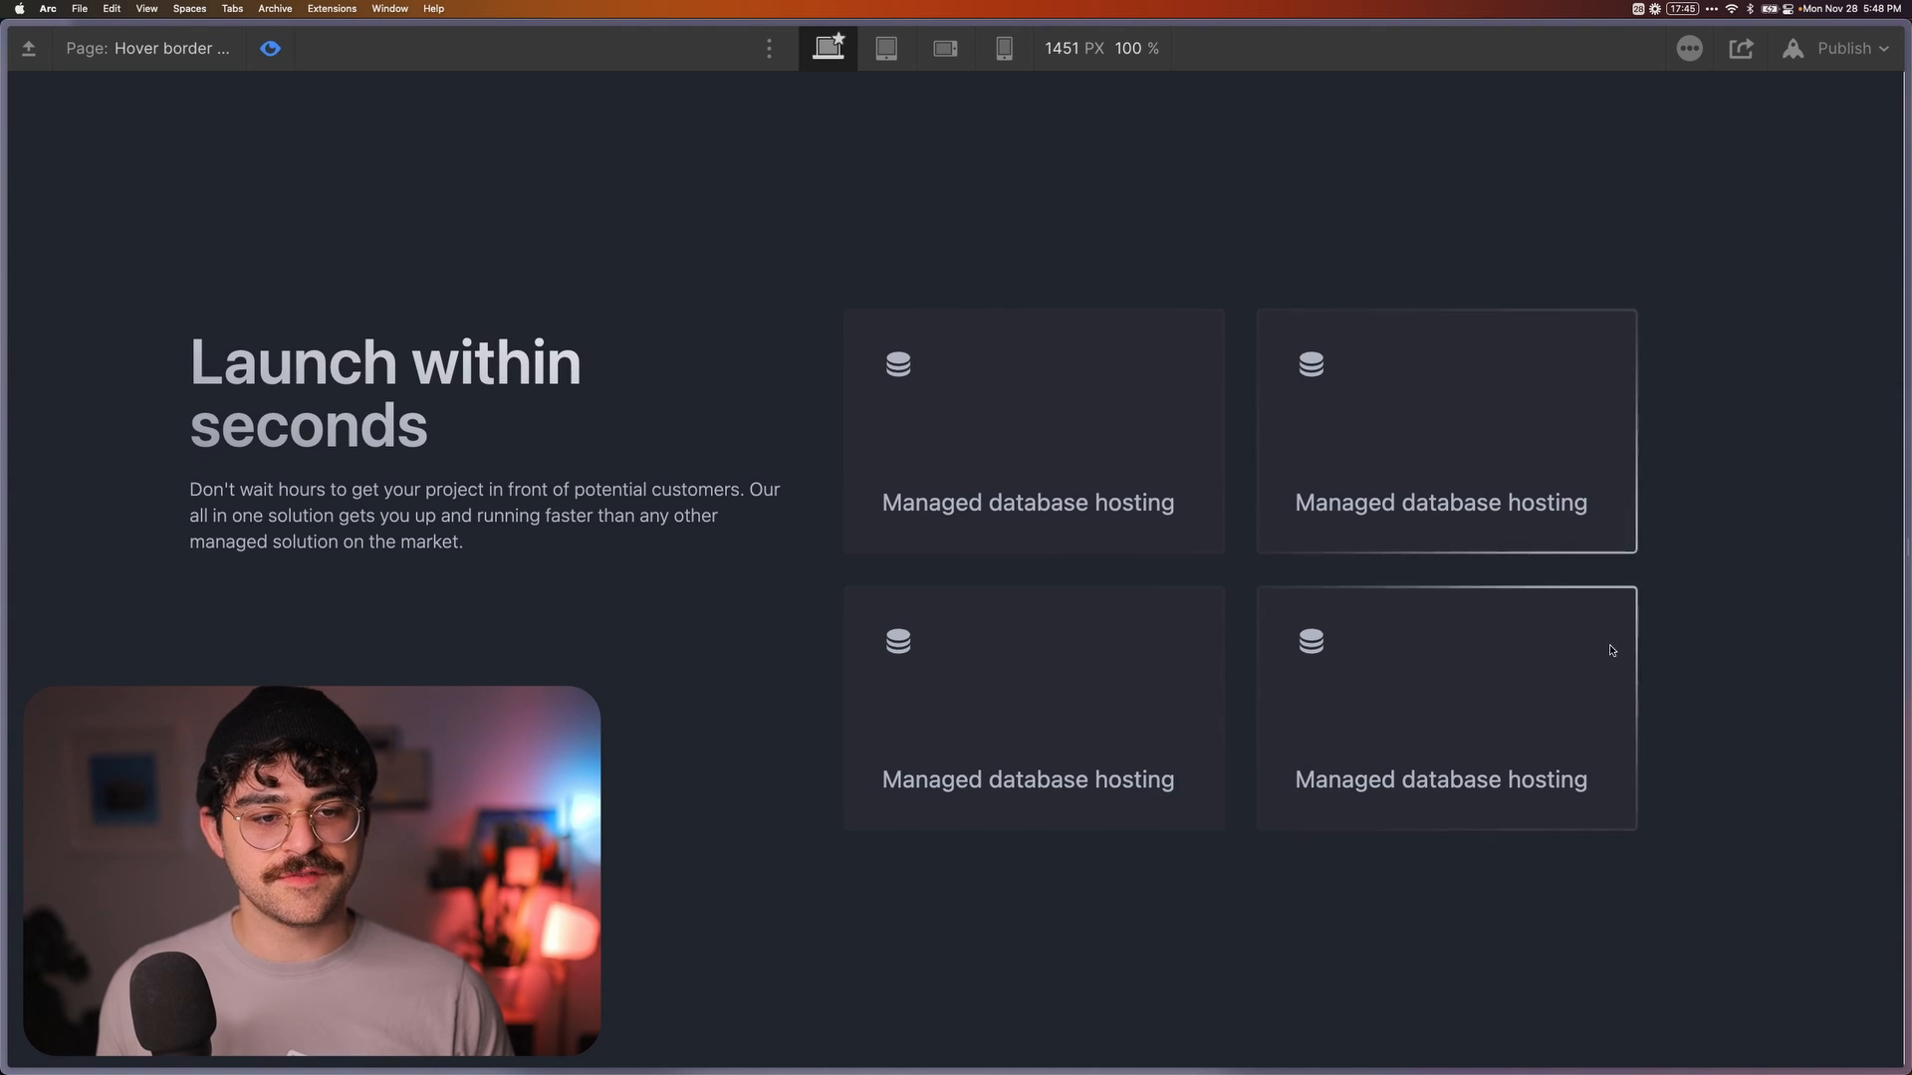
mouse_move(878, 359)
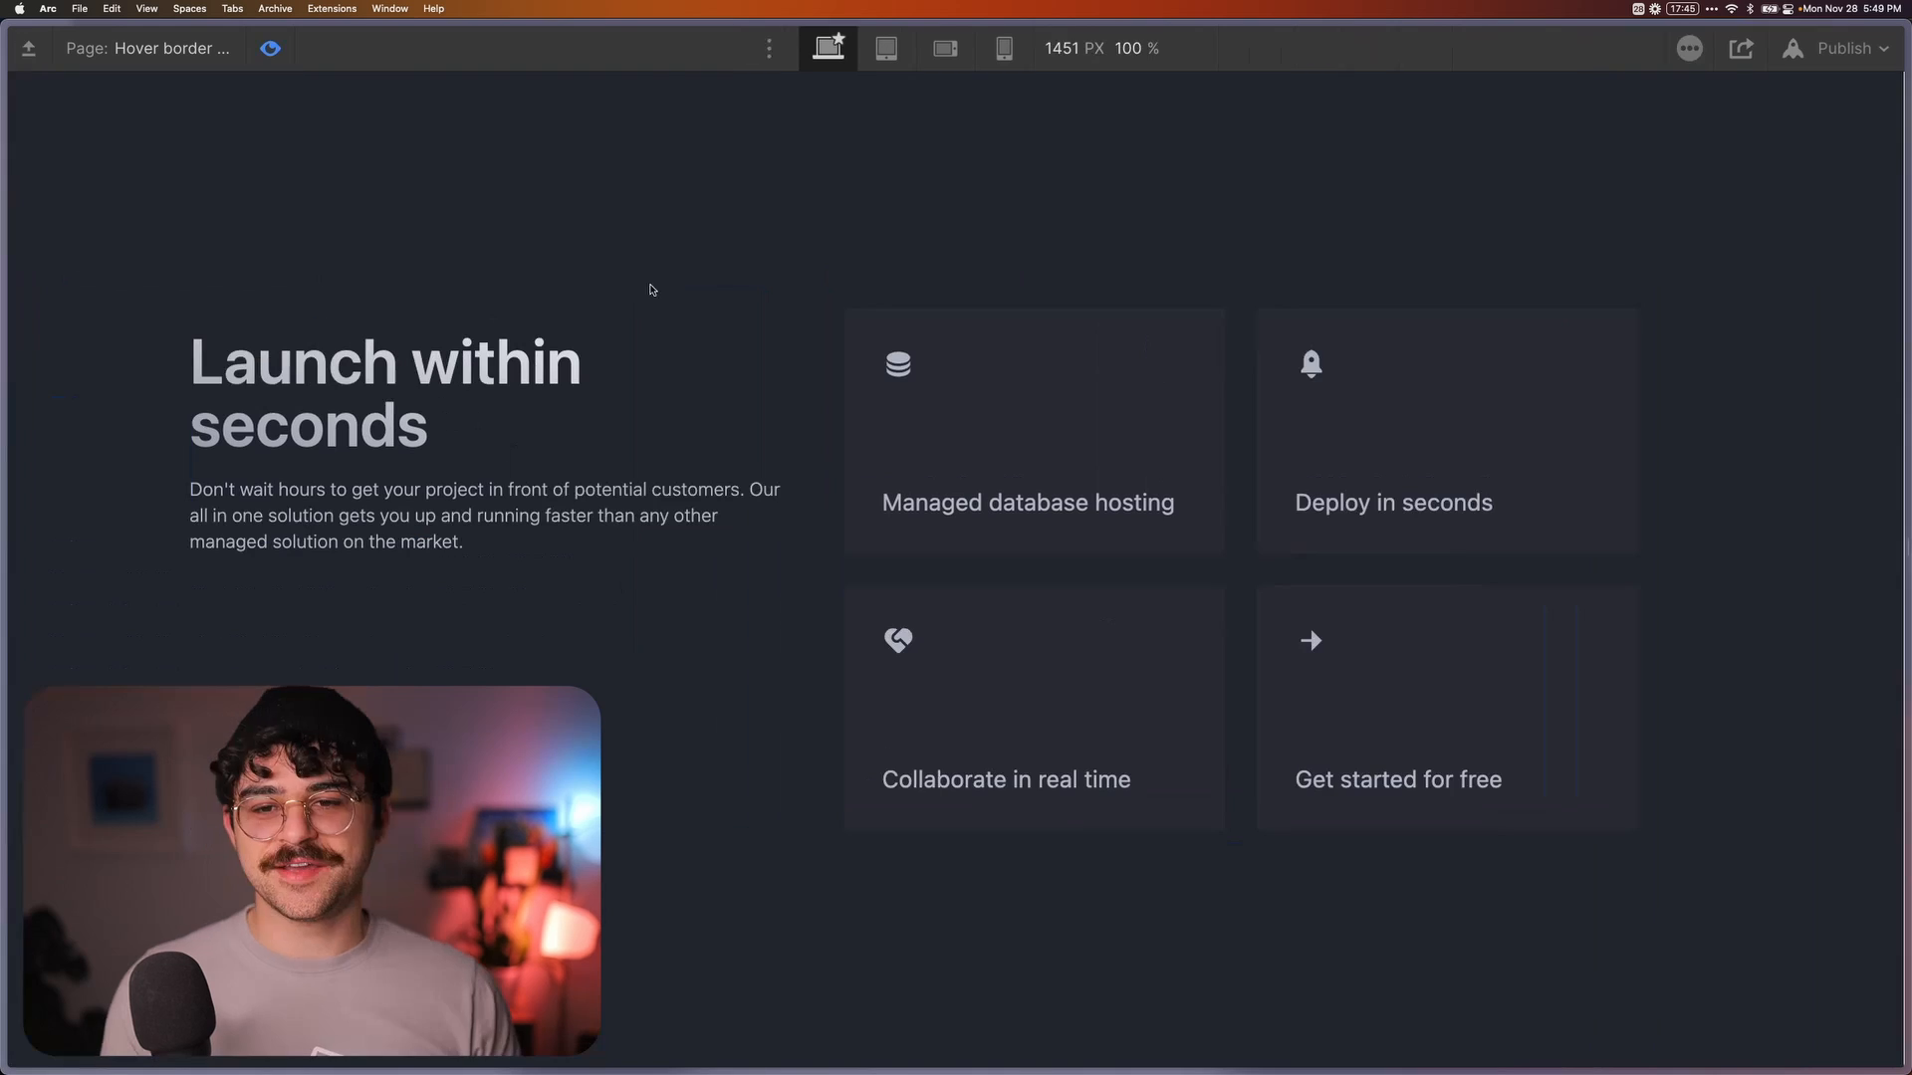
Publish the site to its selected domains so the glowing card grid is live
left_click(1846, 49)
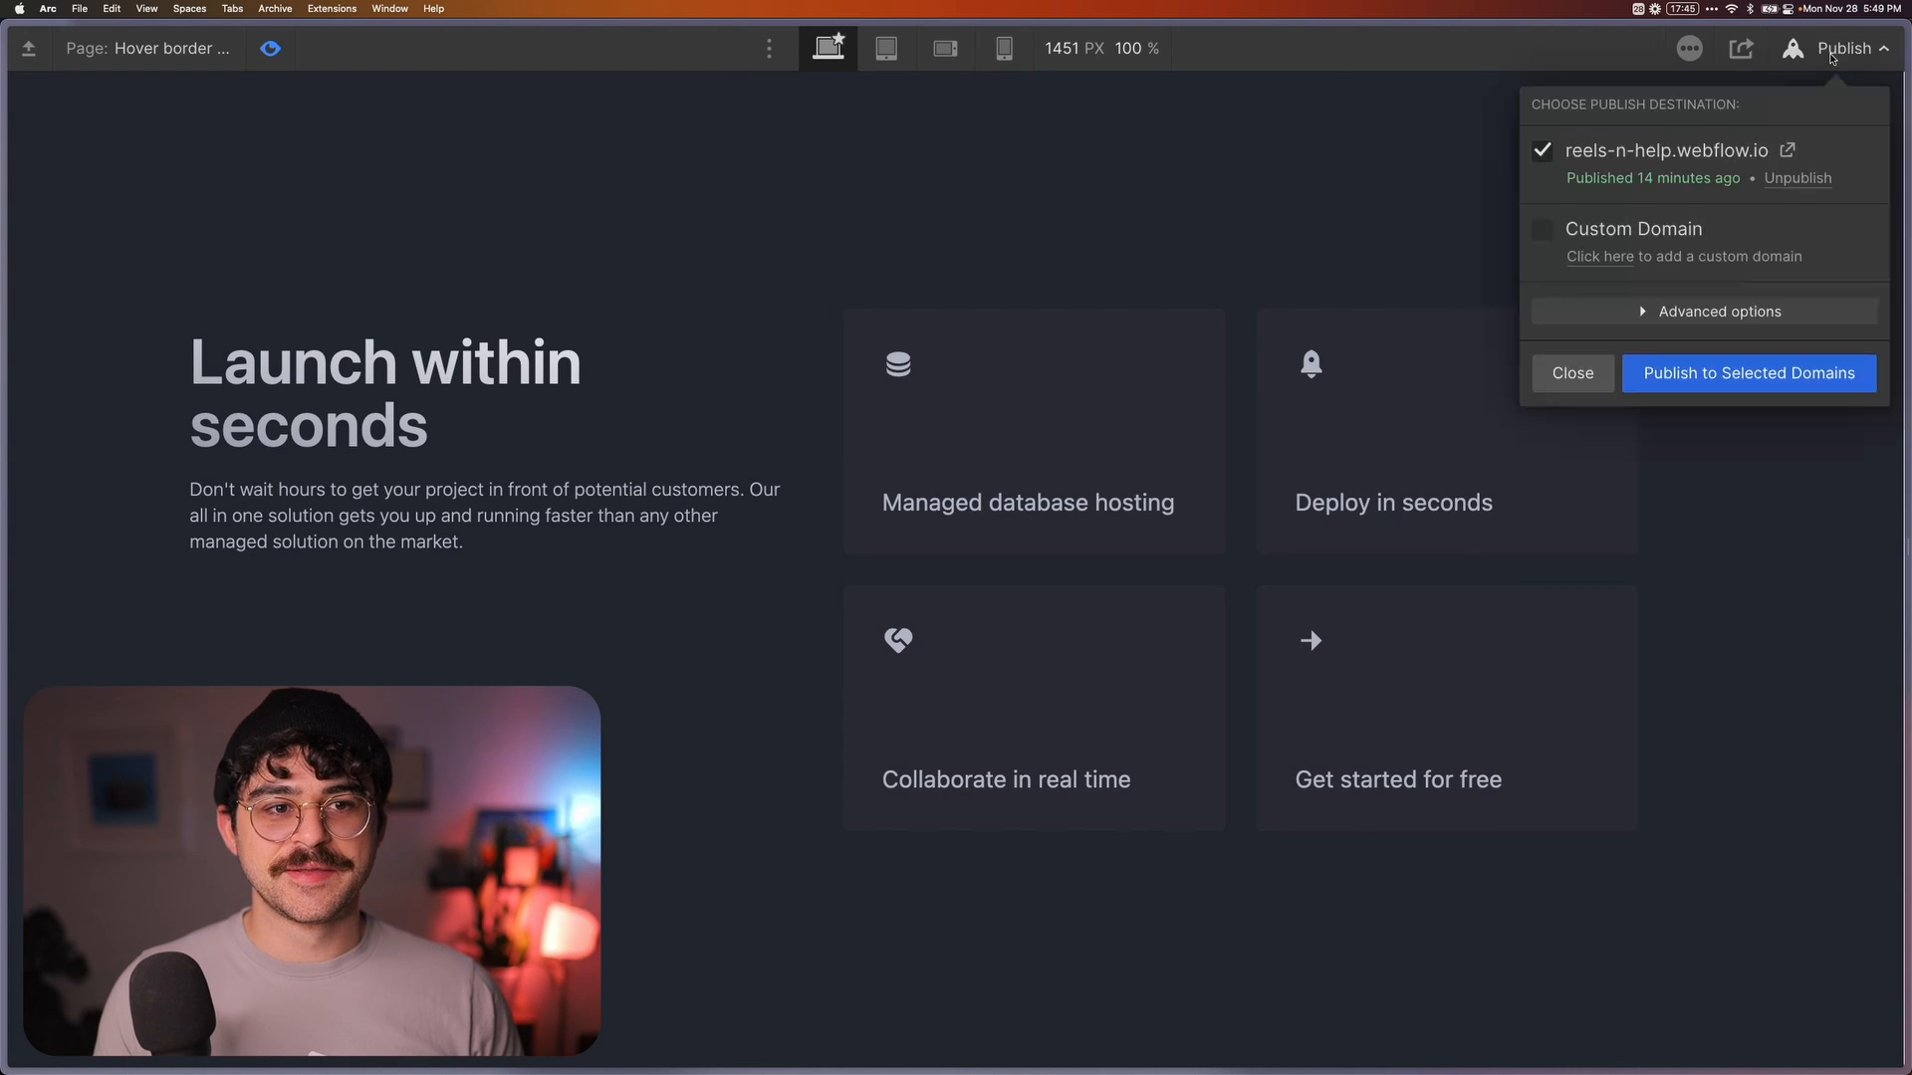
left_click(1747, 373)
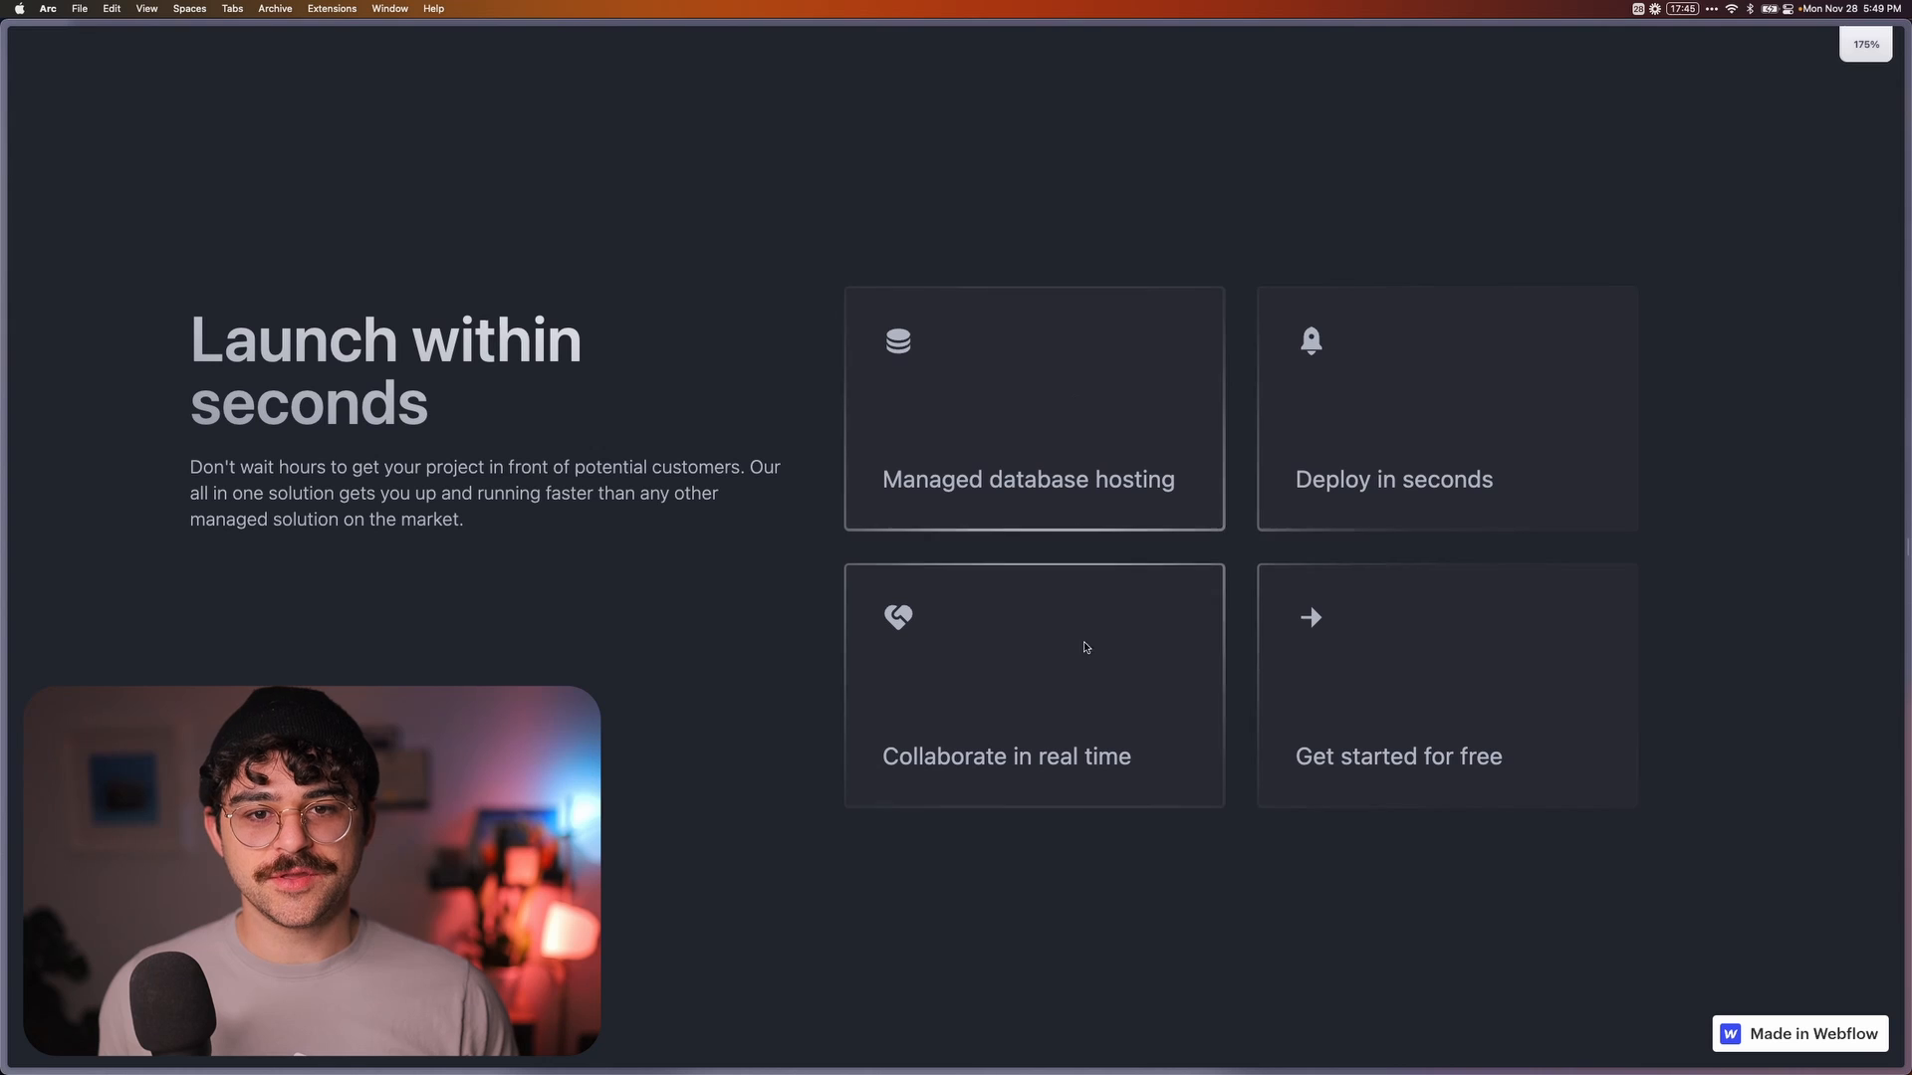
mouse_move(1553, 526)
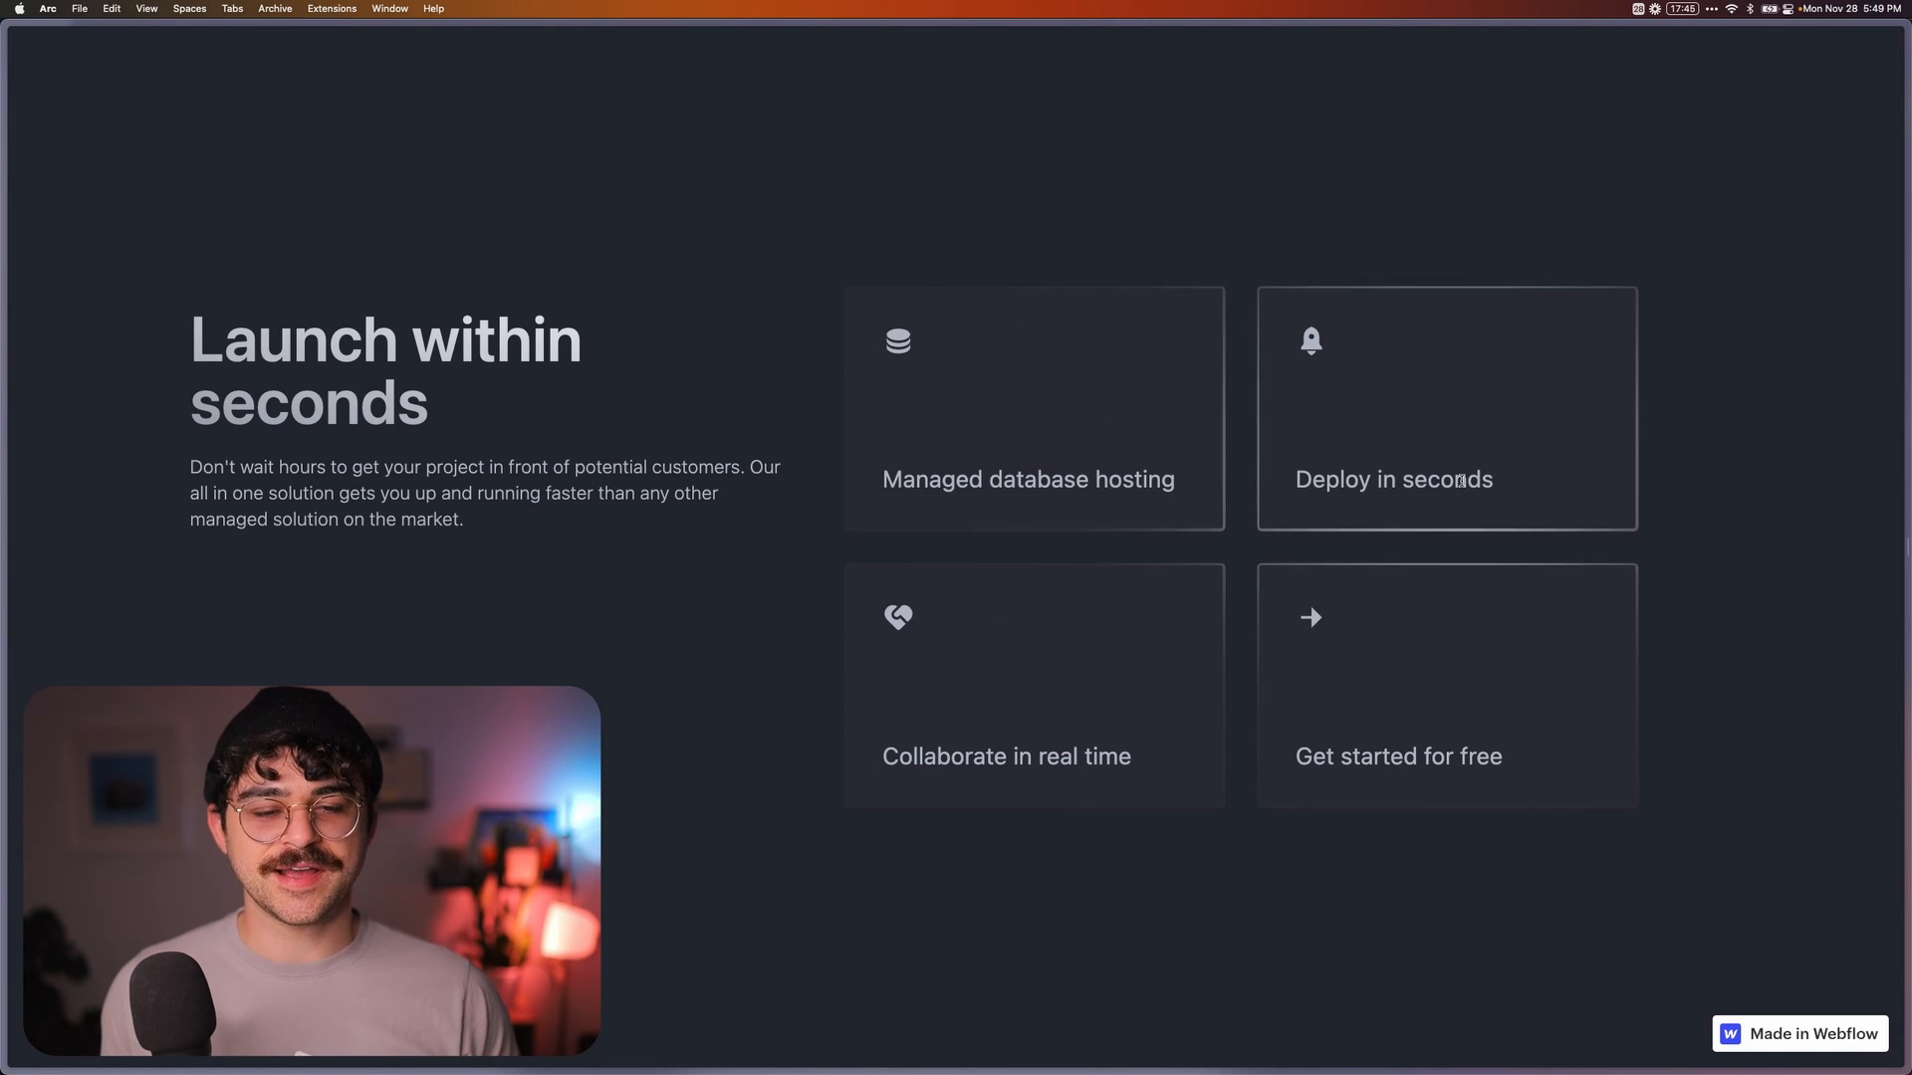
mouse_move(1051, 628)
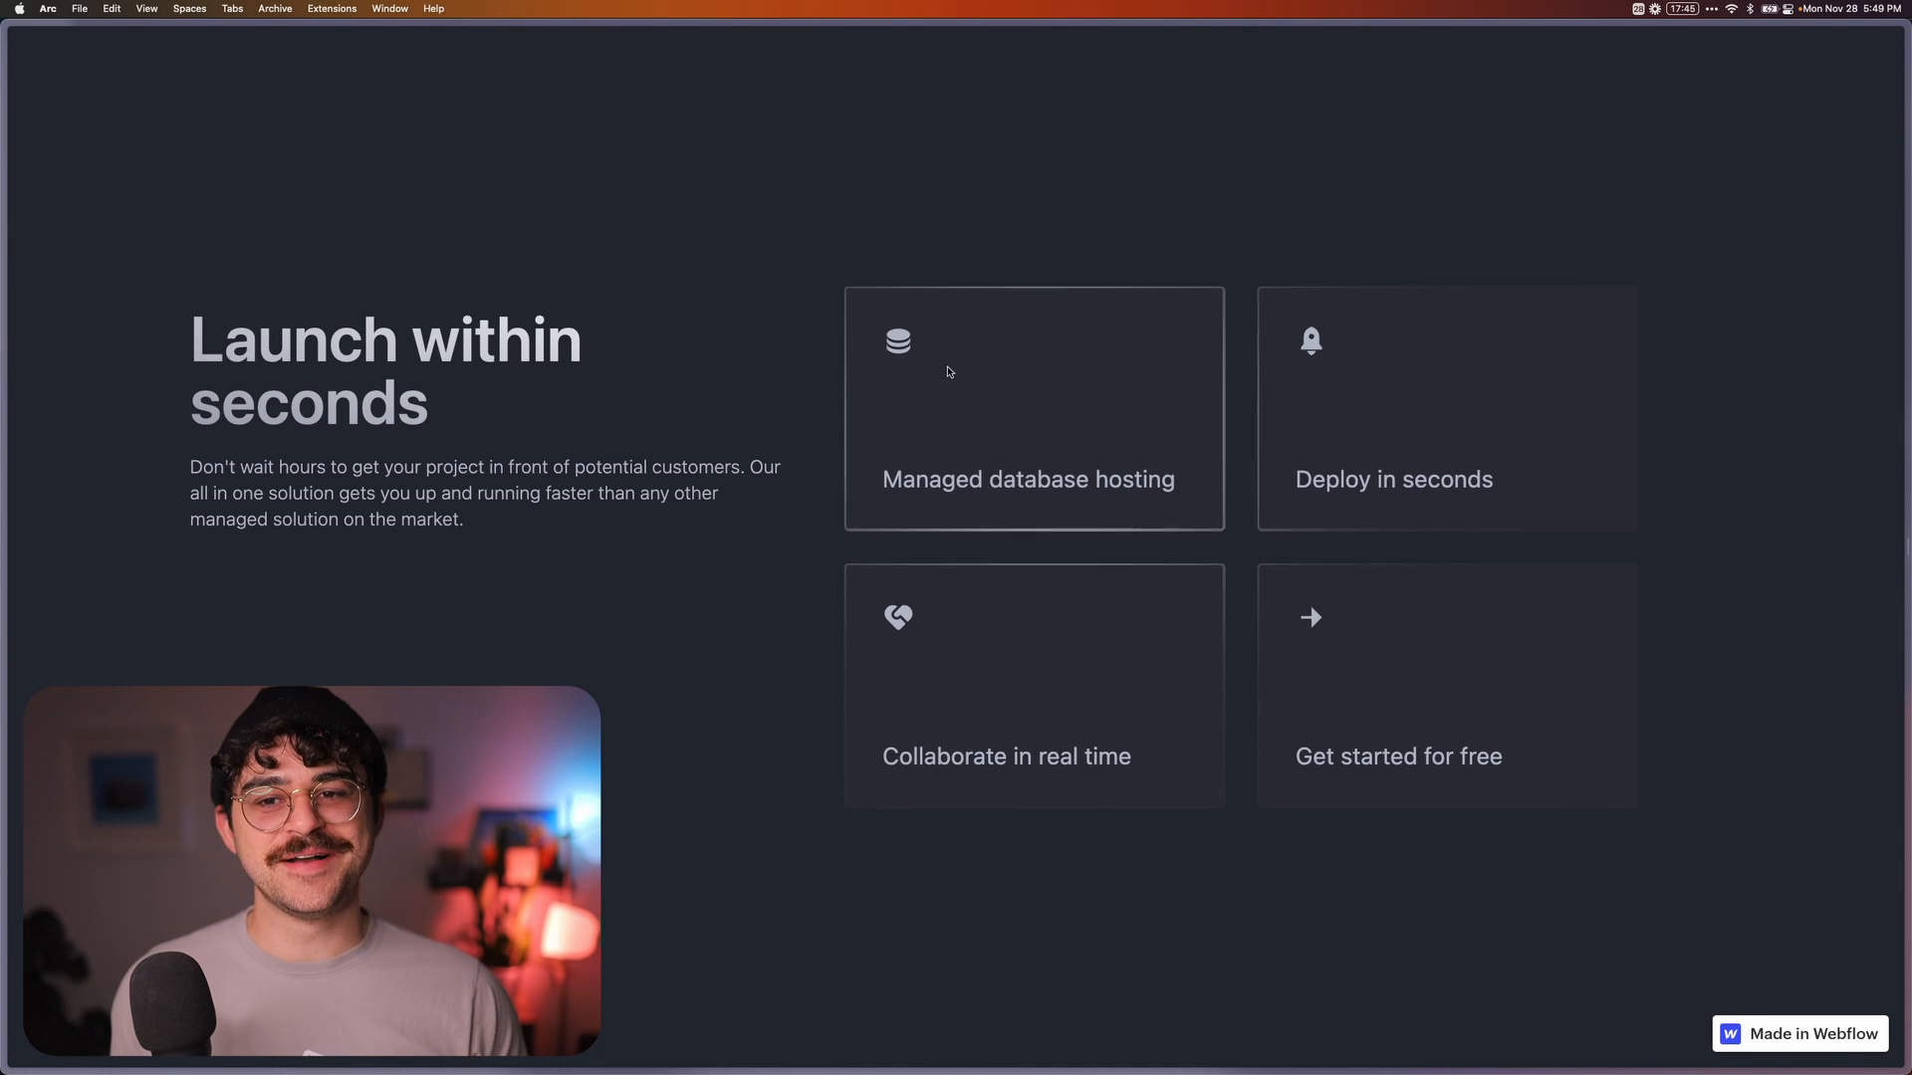
mouse_move(1630, 310)
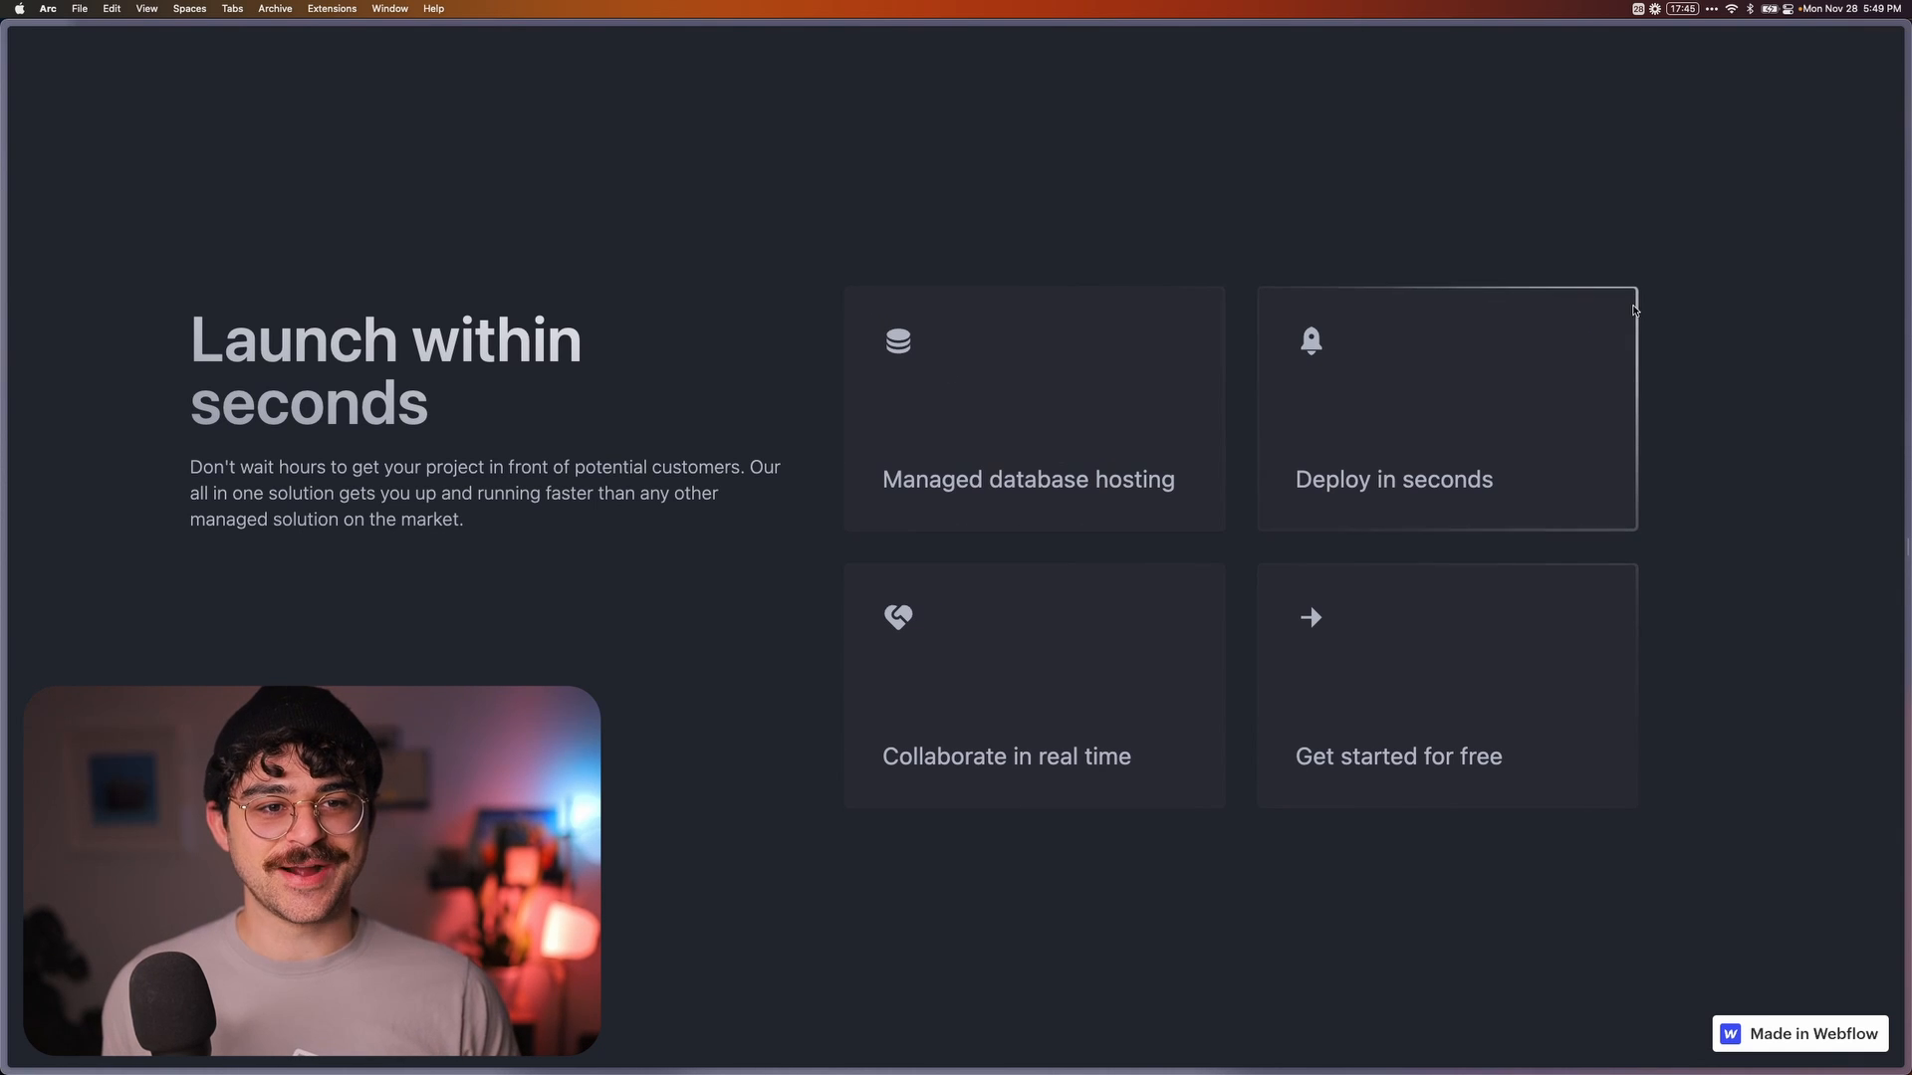